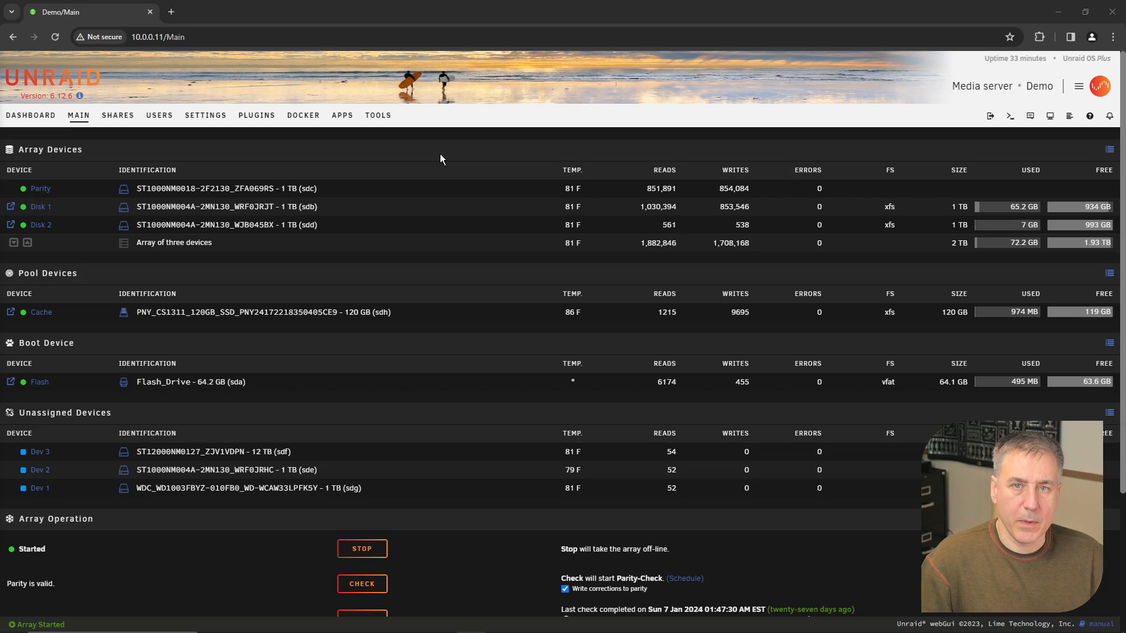
- Search the Apps store for 'overseerr' and start installing binhex-overseerr from its Actions menu
click(341, 115)
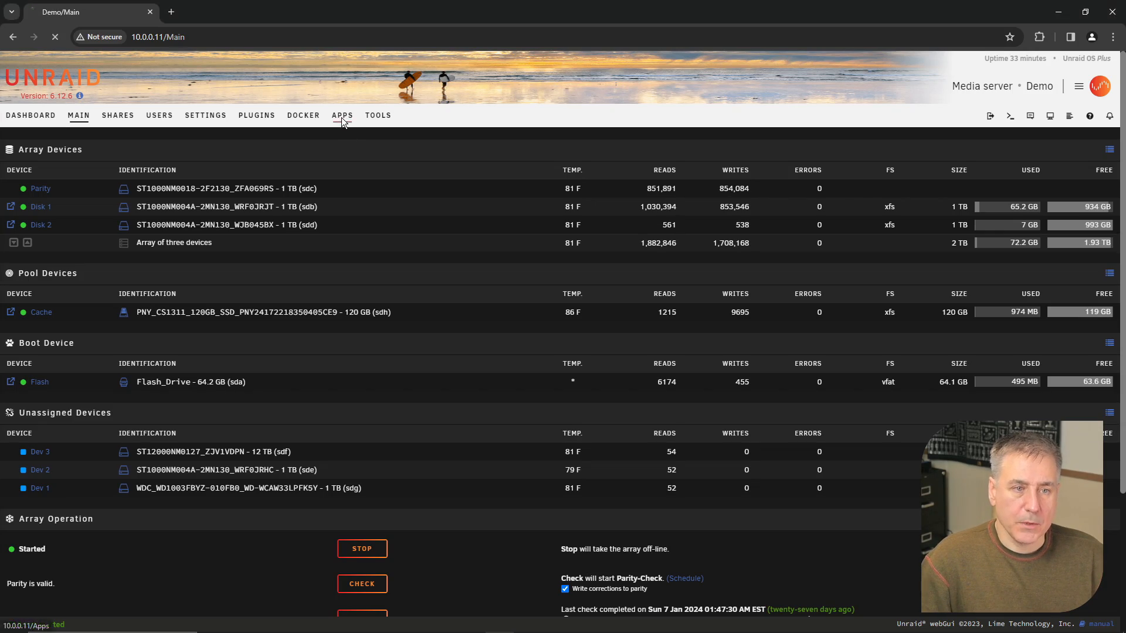
click(343, 115)
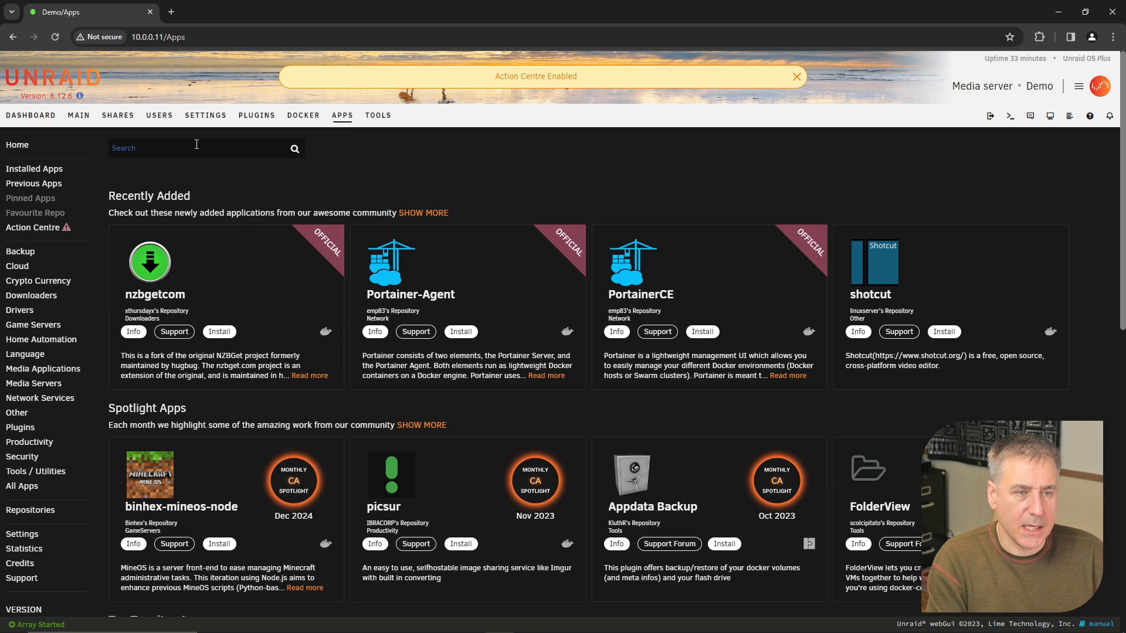
text(overseerr)
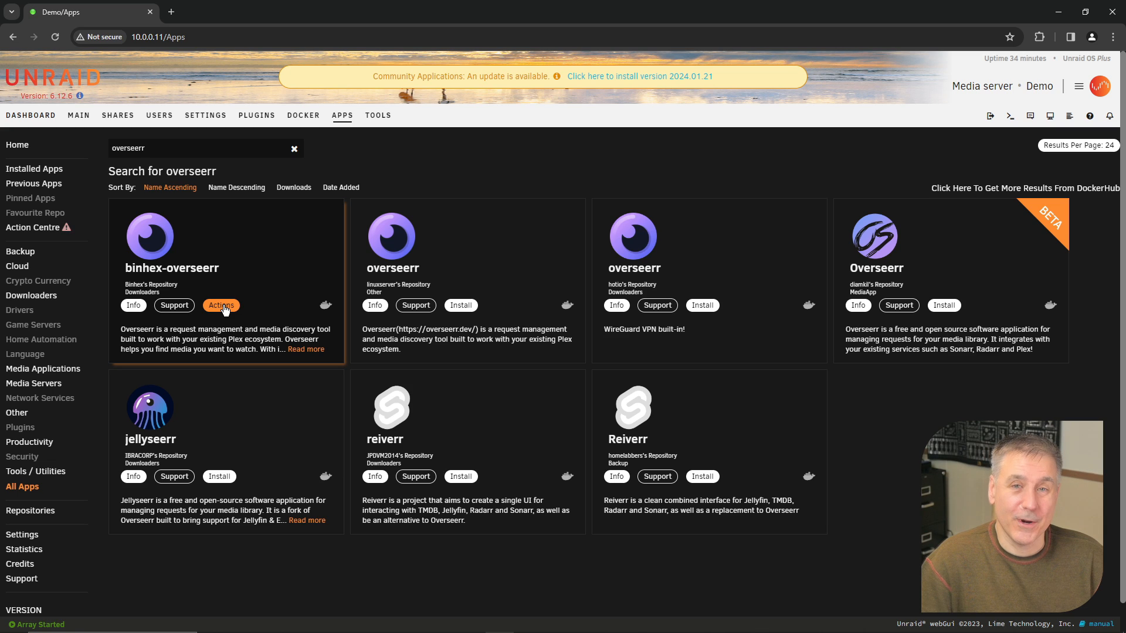
click(222, 305)
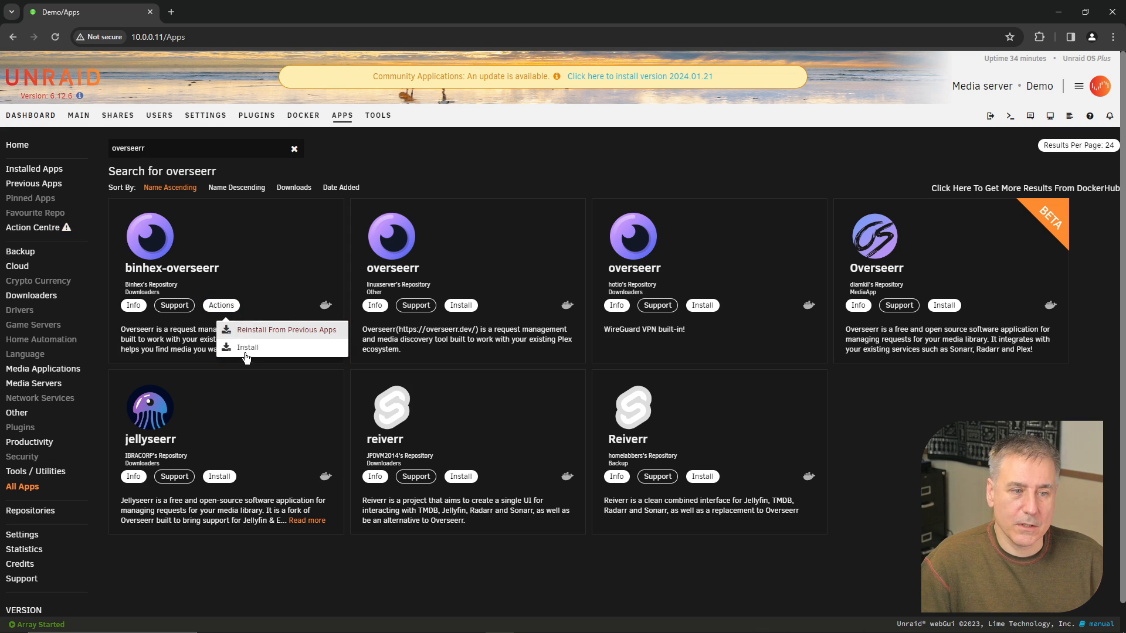
click(248, 347)
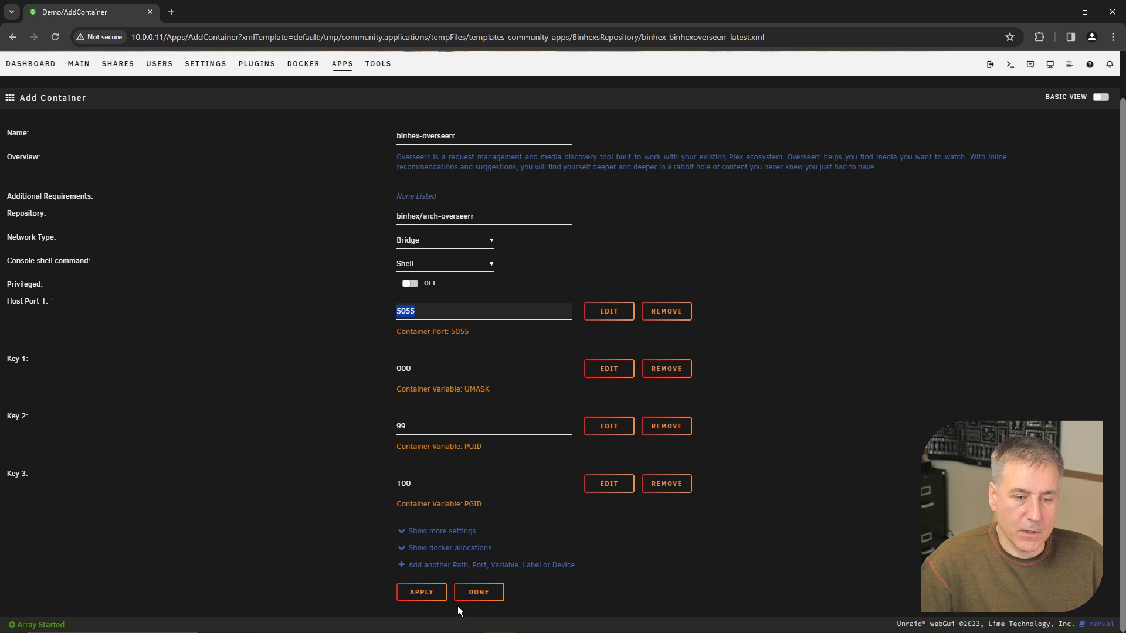
- Check docker allocations that port 5055 is free, then apply to create the container
click(453, 548)
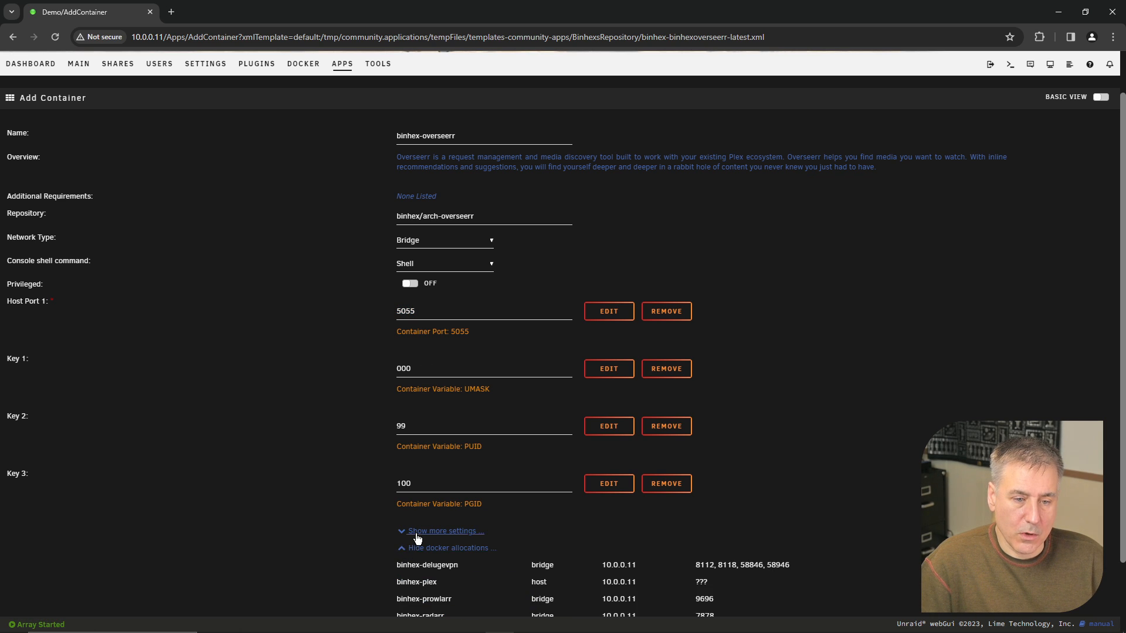
scroll(down, 3)
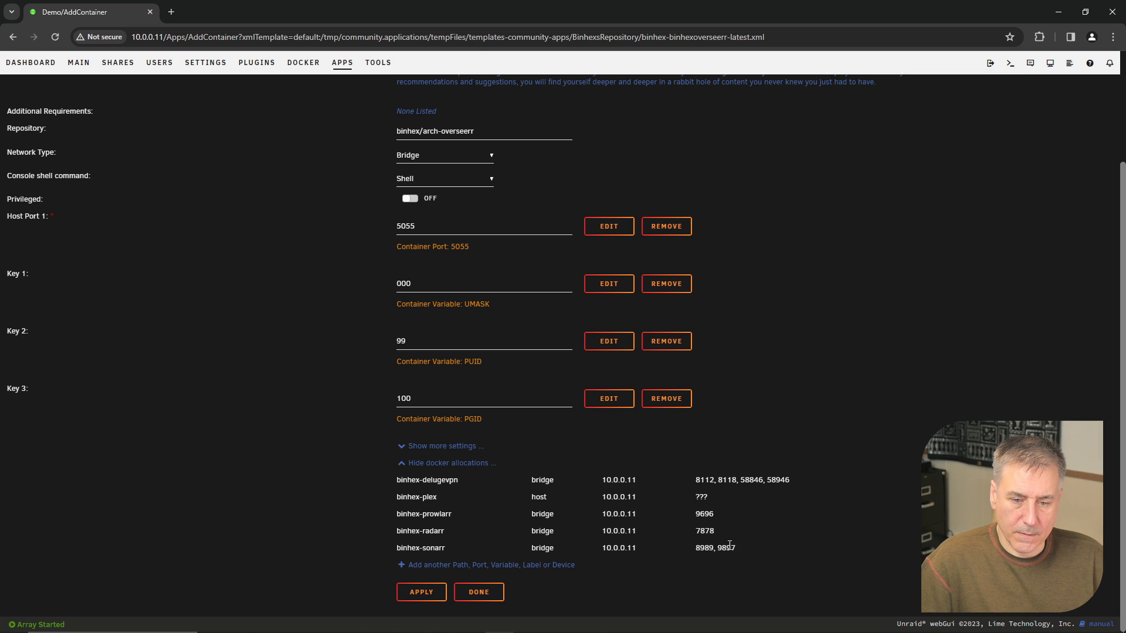
mouse_move(686, 481)
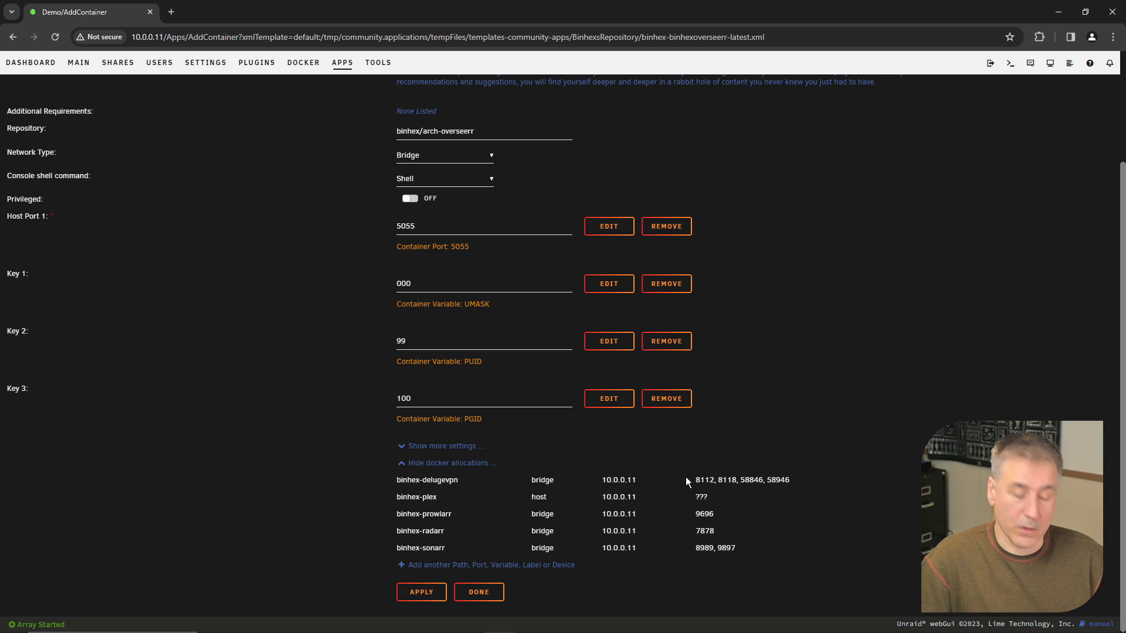
key(Ctrl+f)
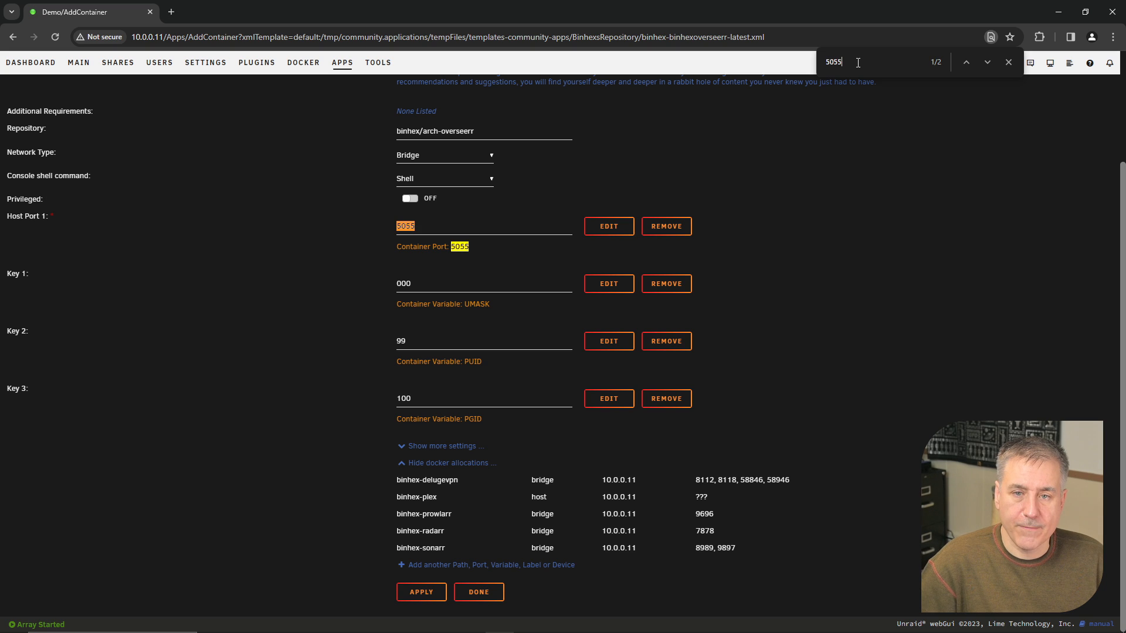
mouse_move(516, 210)
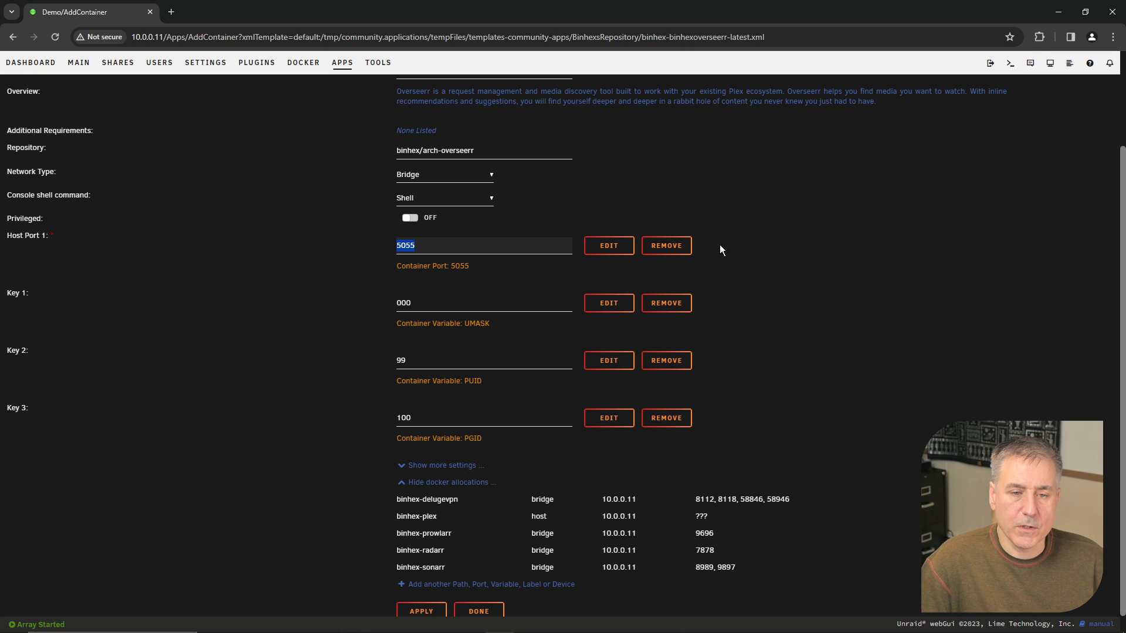
click(421, 611)
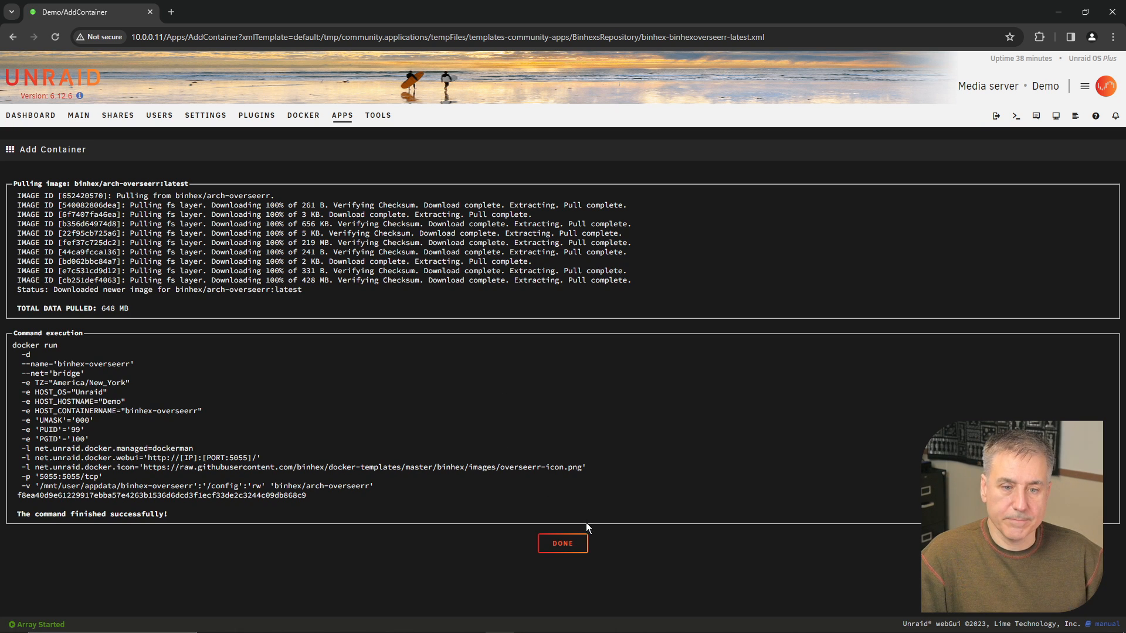
- Finish the install, go to the Docker list and launch binhex-overseerr's WebUI
click(562, 543)
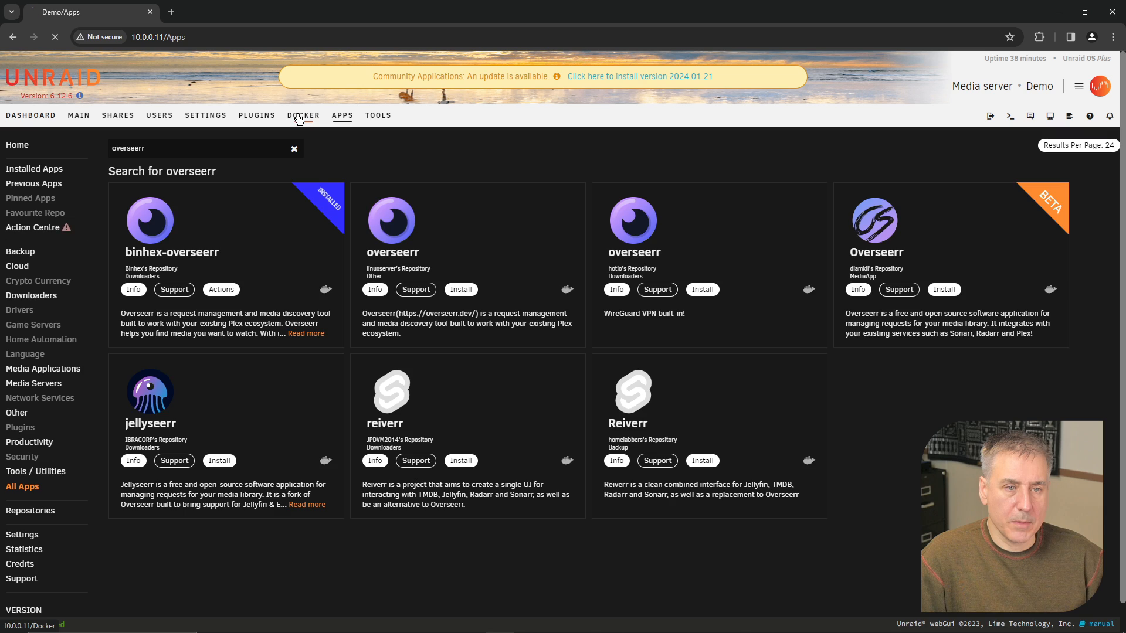
click(303, 116)
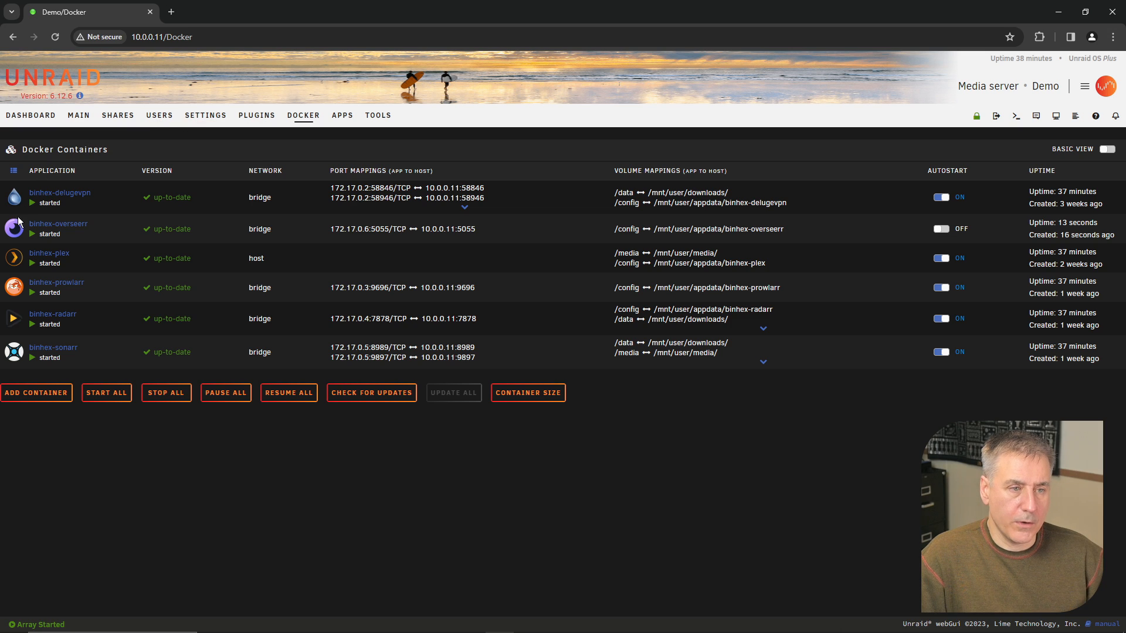
click(14, 229)
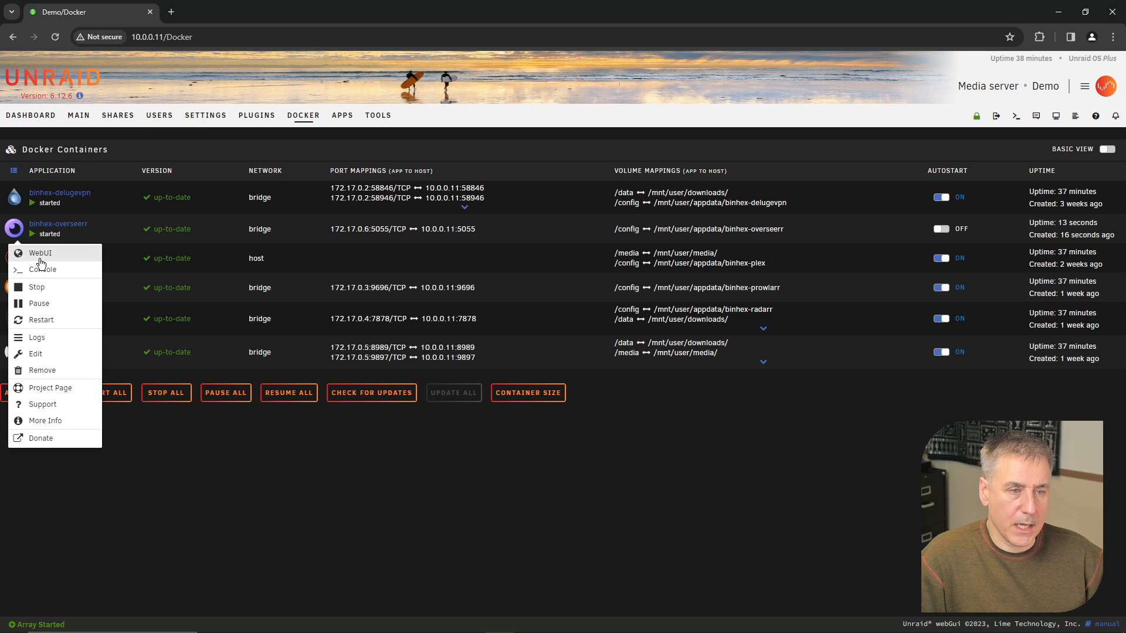
click(40, 253)
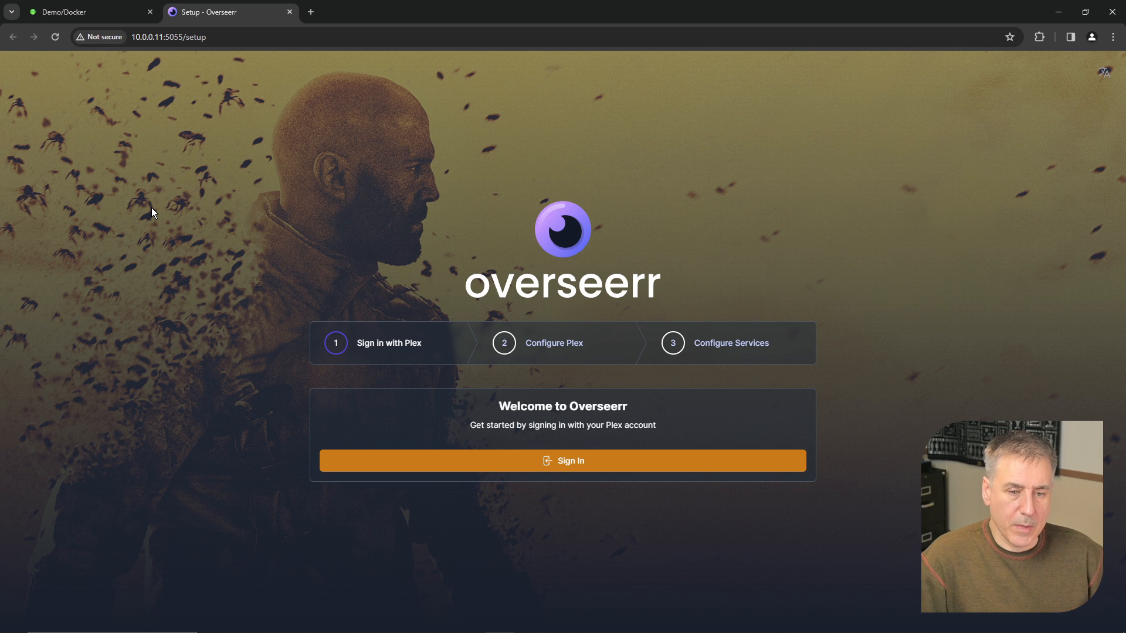
mouse_move(203, 188)
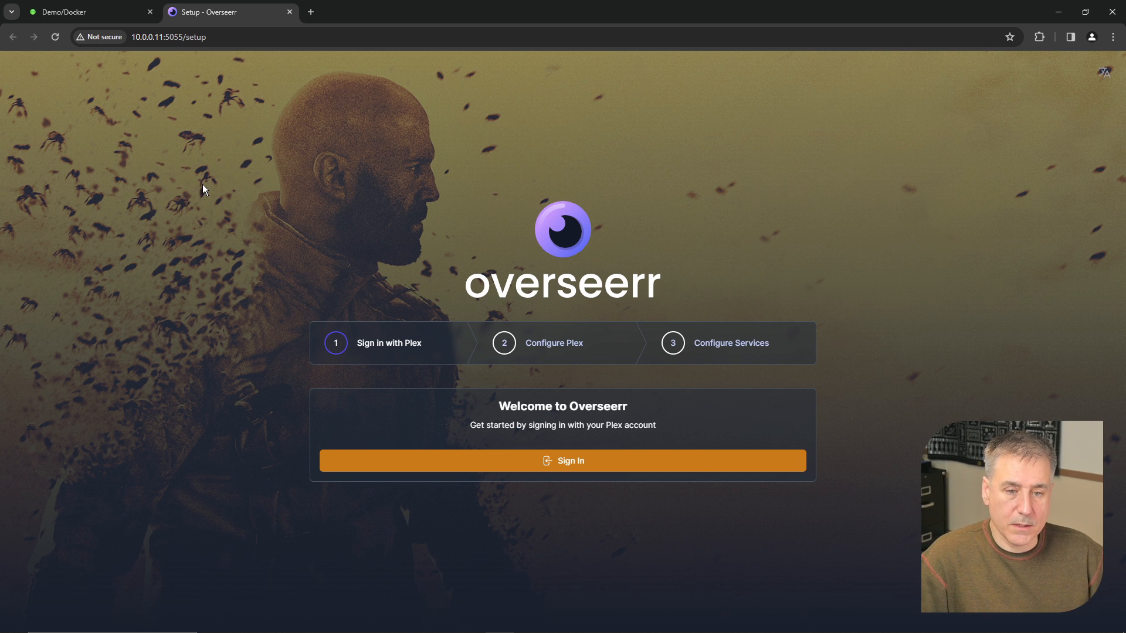
- Sign in to Overseerr with the Plex account and approve it in the Plex popup
click(562, 460)
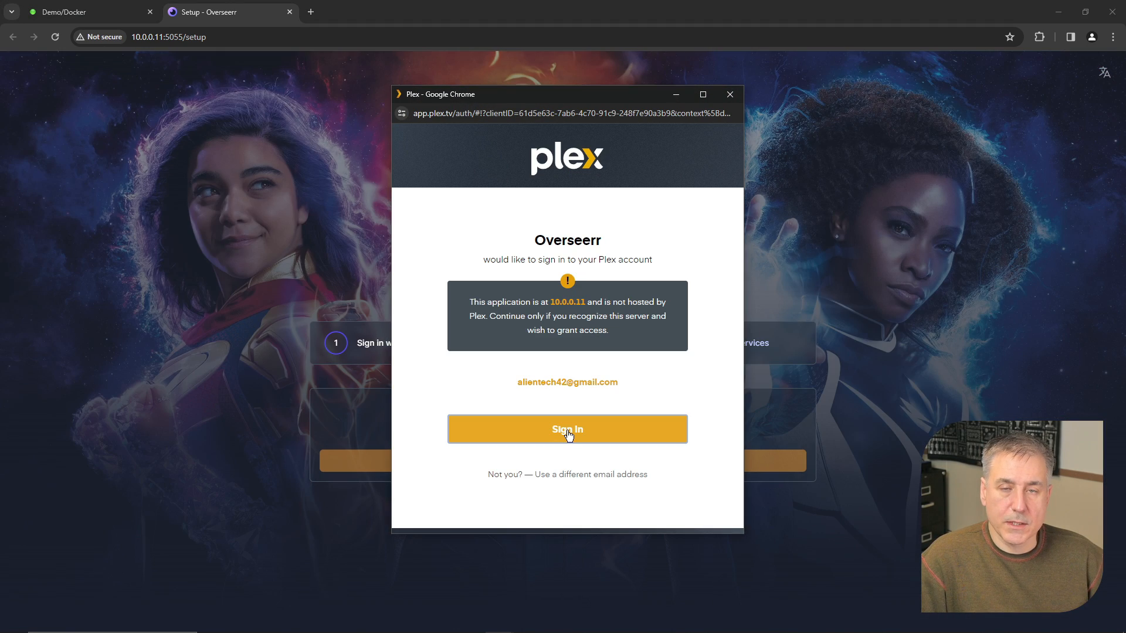
click(566, 430)
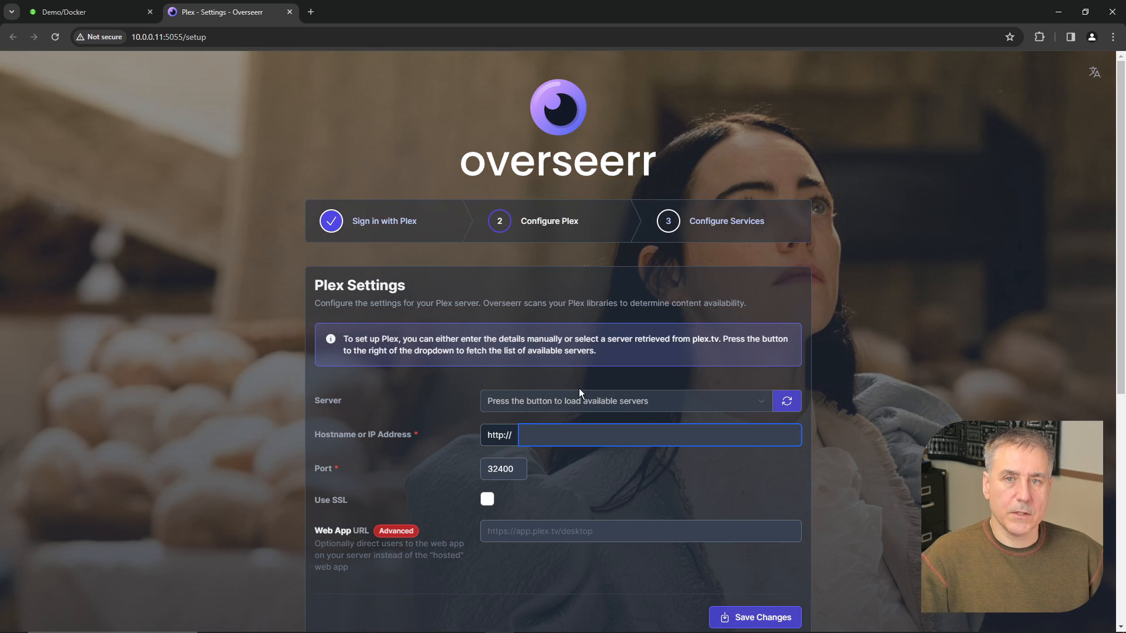
- Select the local Demo (10.0.0.11) Plex server, save, and enable the Movies and TV Shows libraries
click(786, 401)
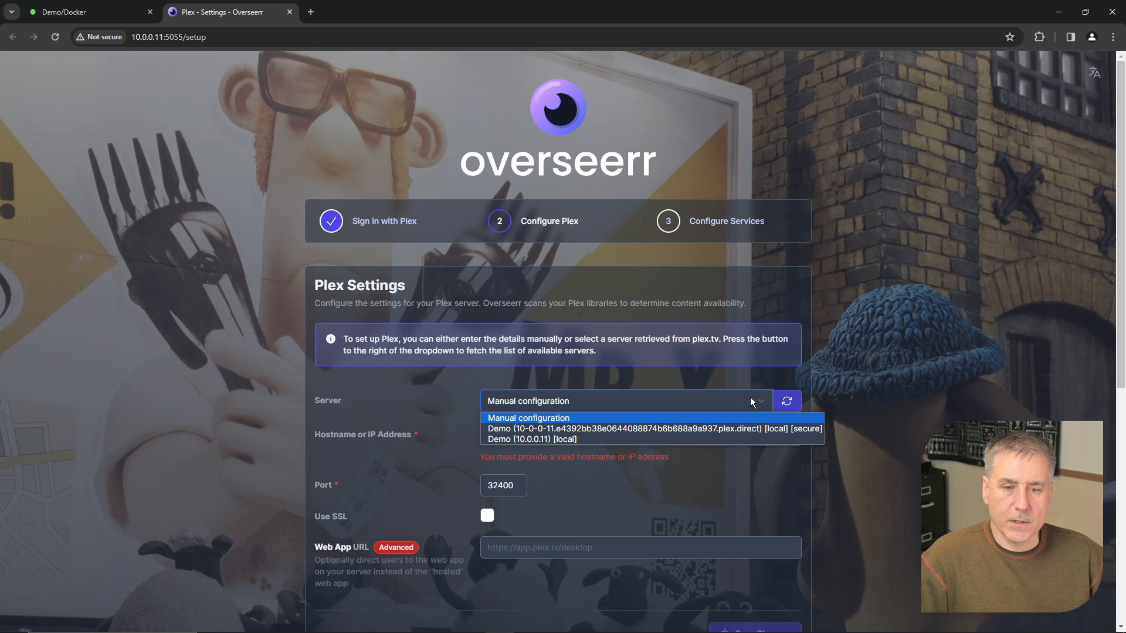
mouse_move(654, 429)
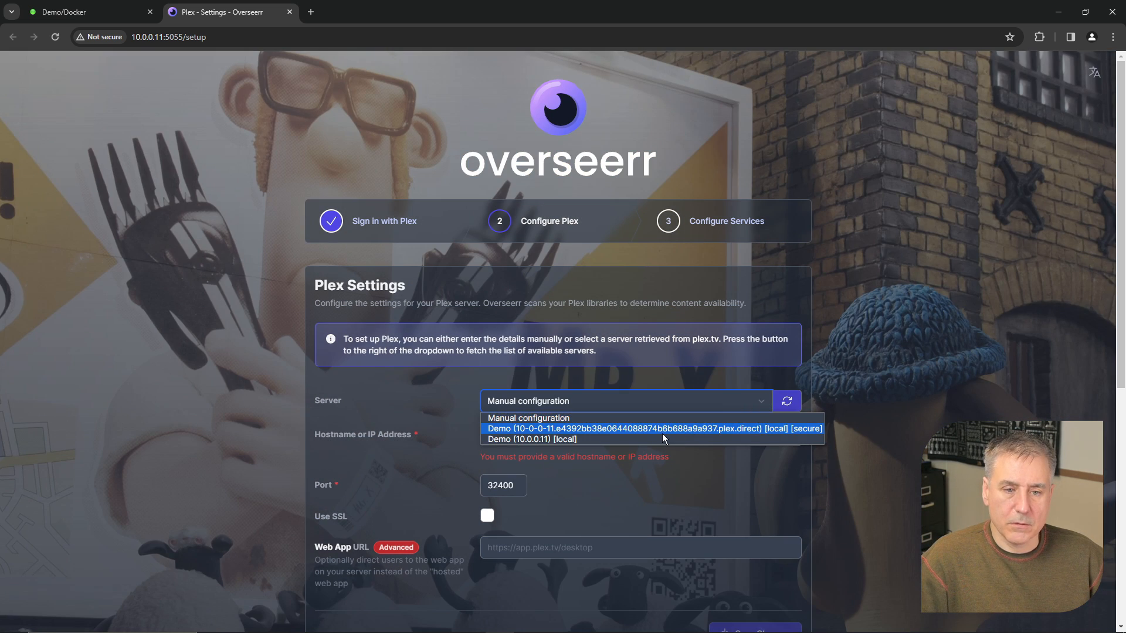
mouse_move(597, 439)
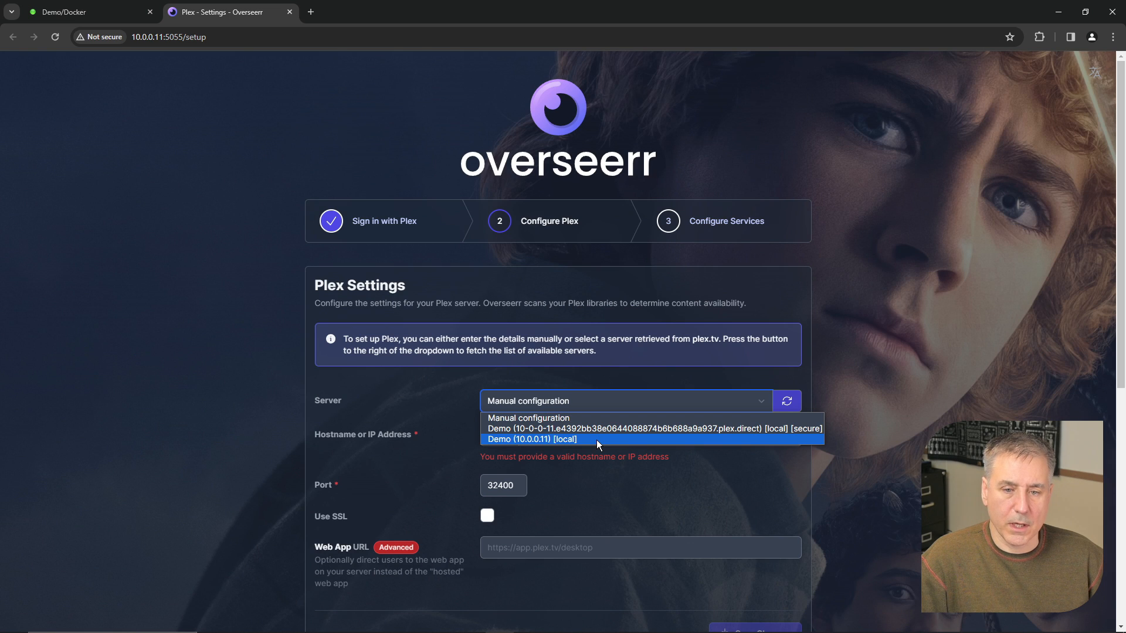
click(533, 439)
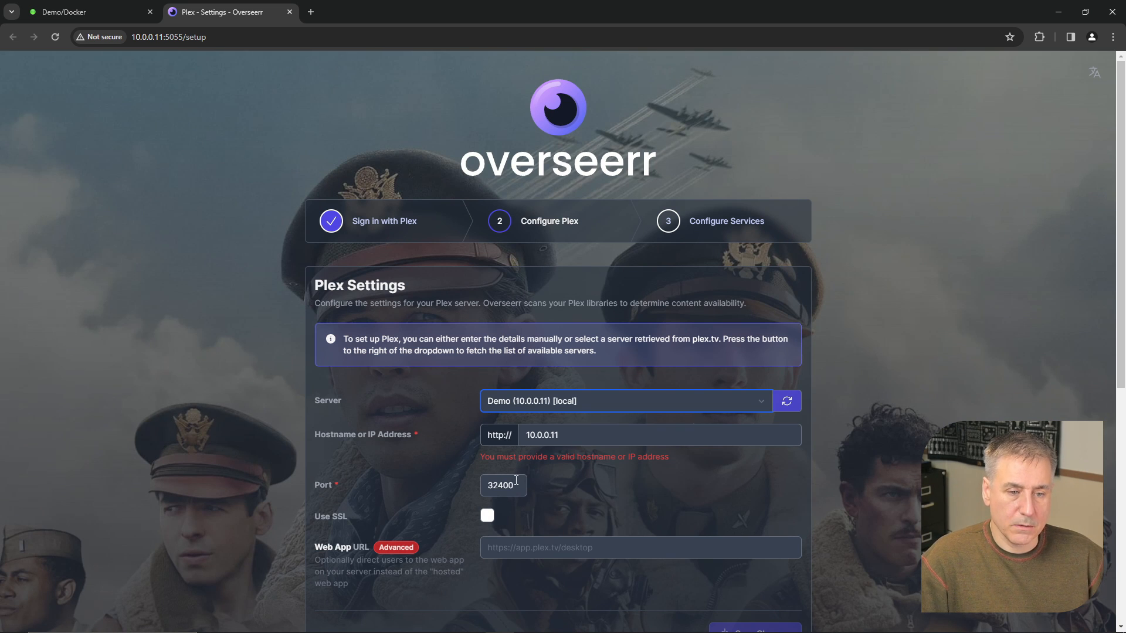
scroll(down, 3)
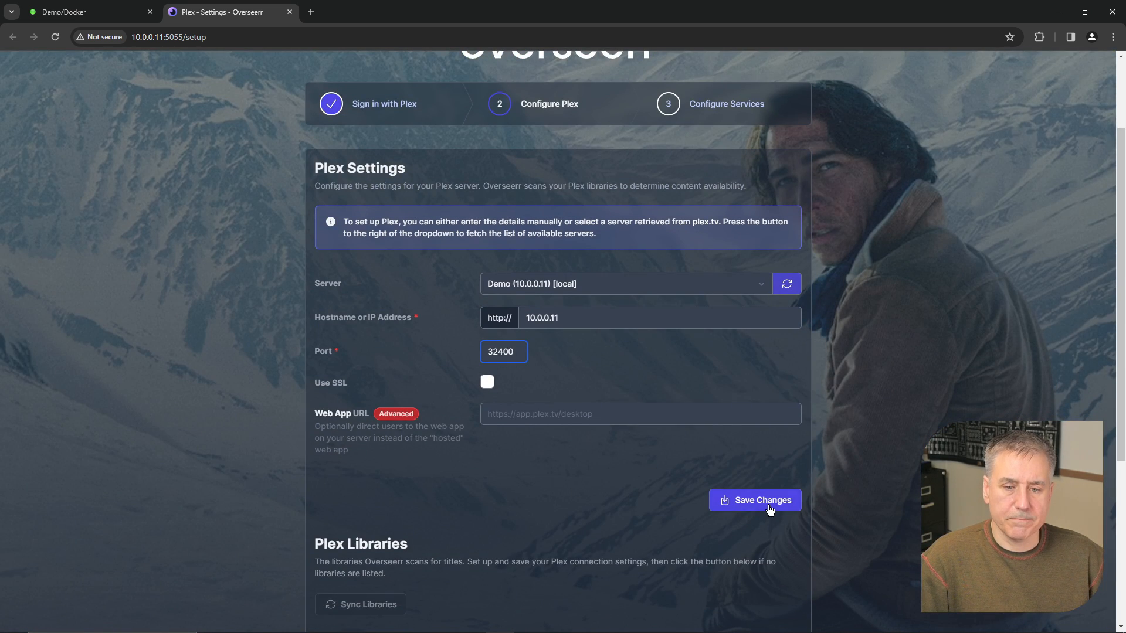
click(754, 499)
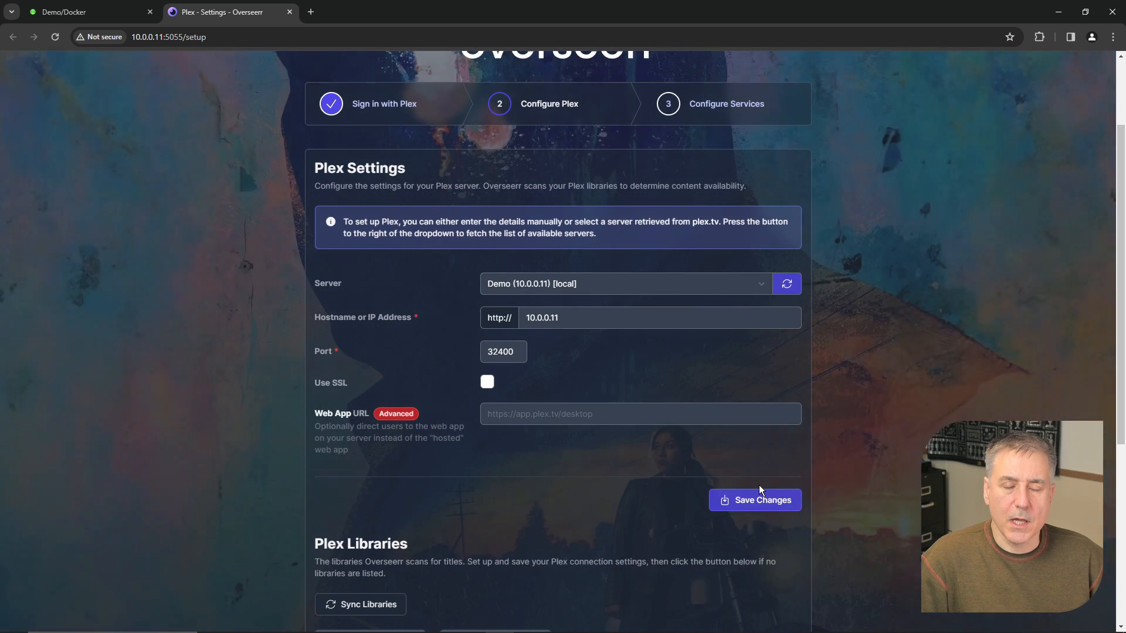
scroll(down, 3)
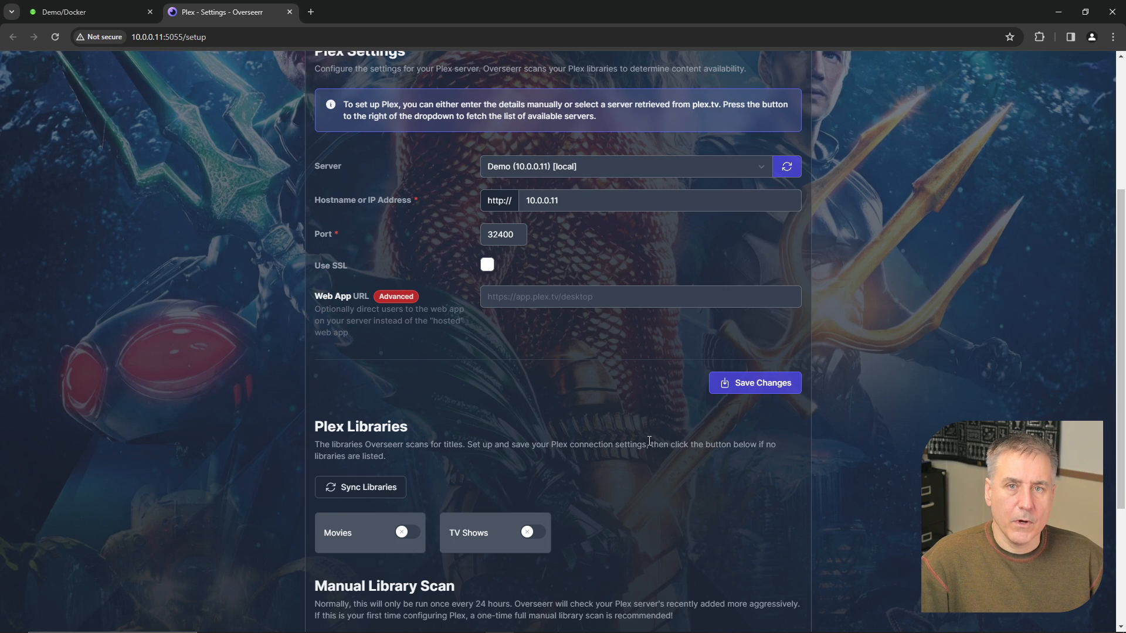
scroll(down, 3)
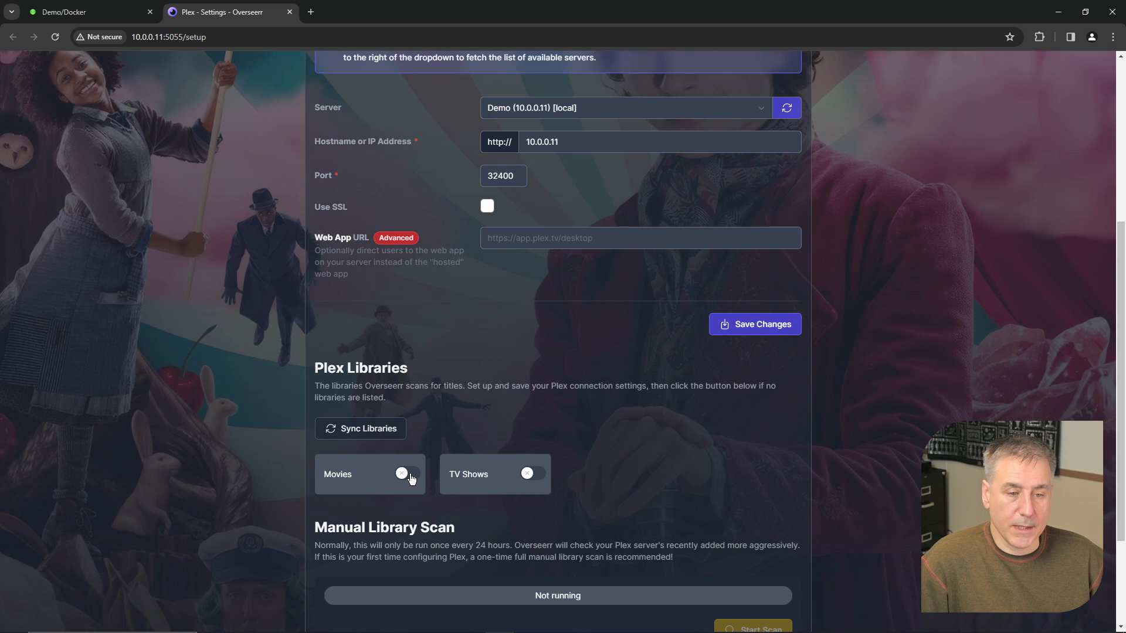
scroll(down, 3)
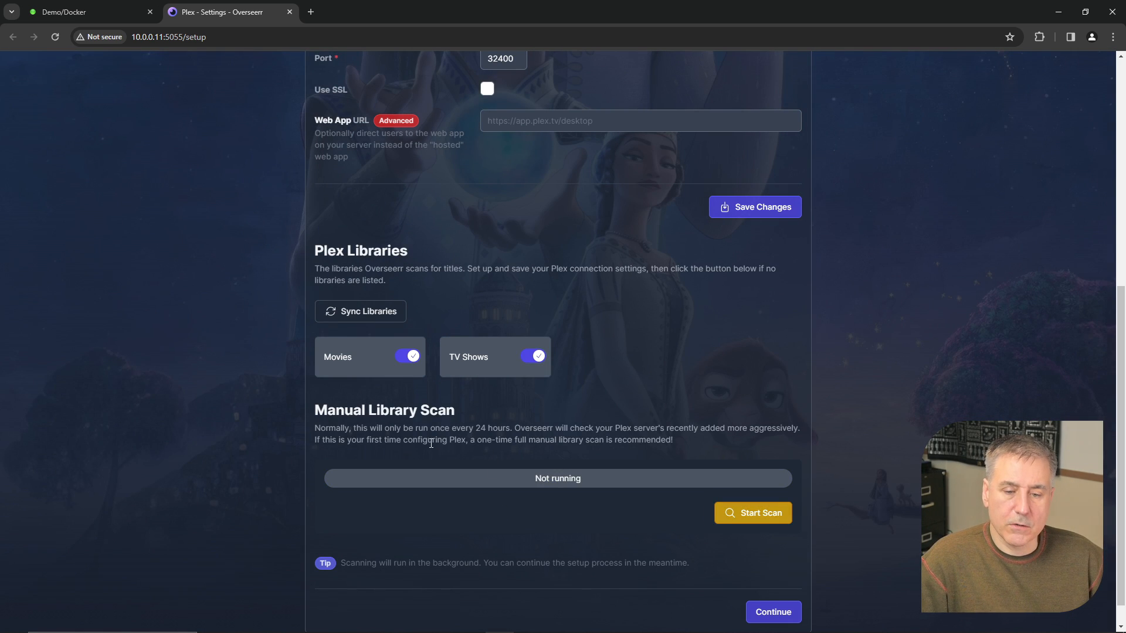
mouse_move(731, 601)
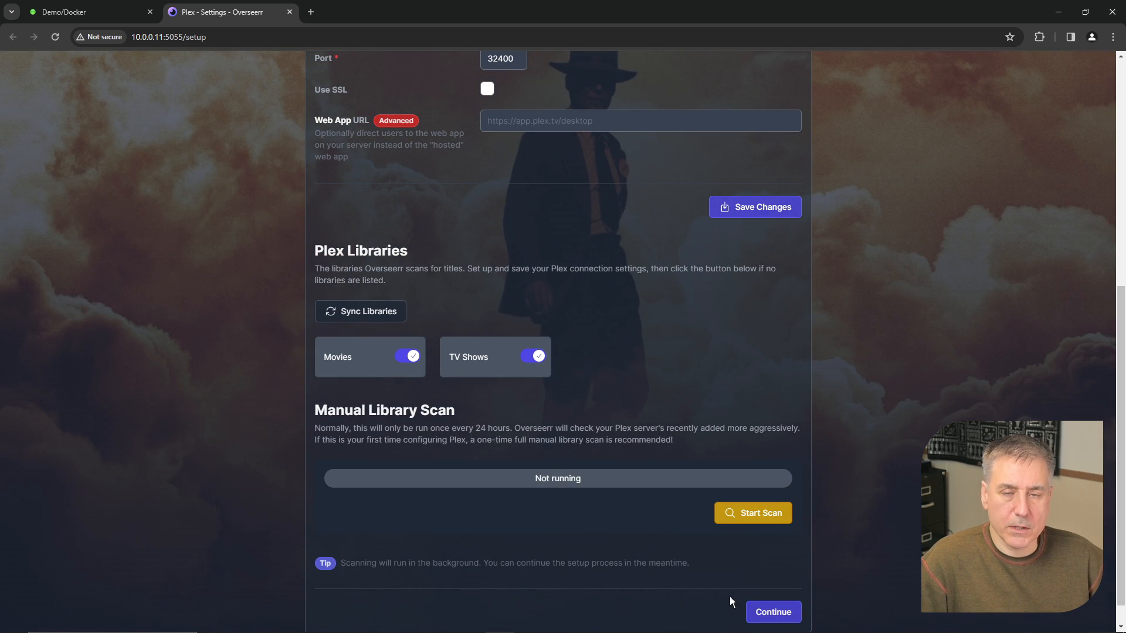
- Continue to Configure Services and start a Radarr server named Radarr at 10.0.0.11
click(772, 612)
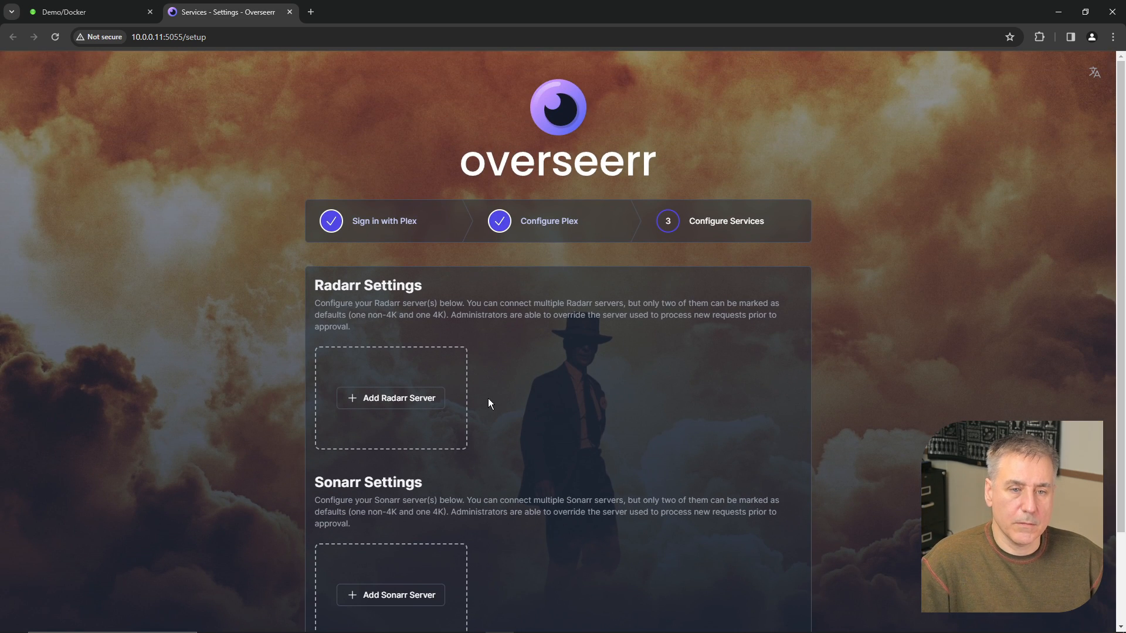
click(390, 397)
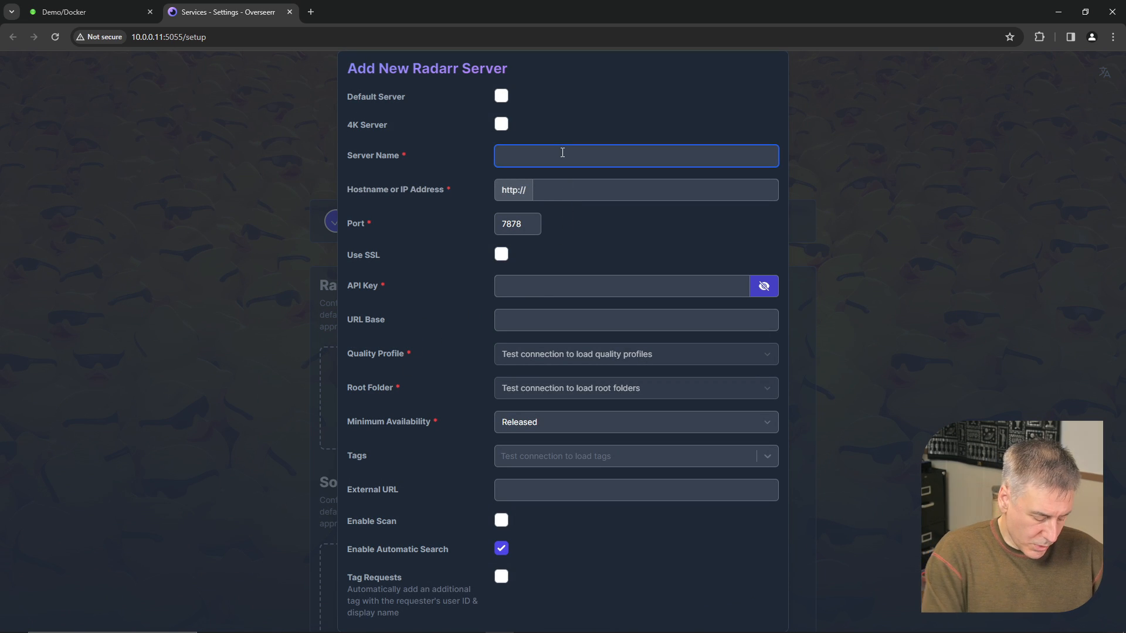
text(Radarr)
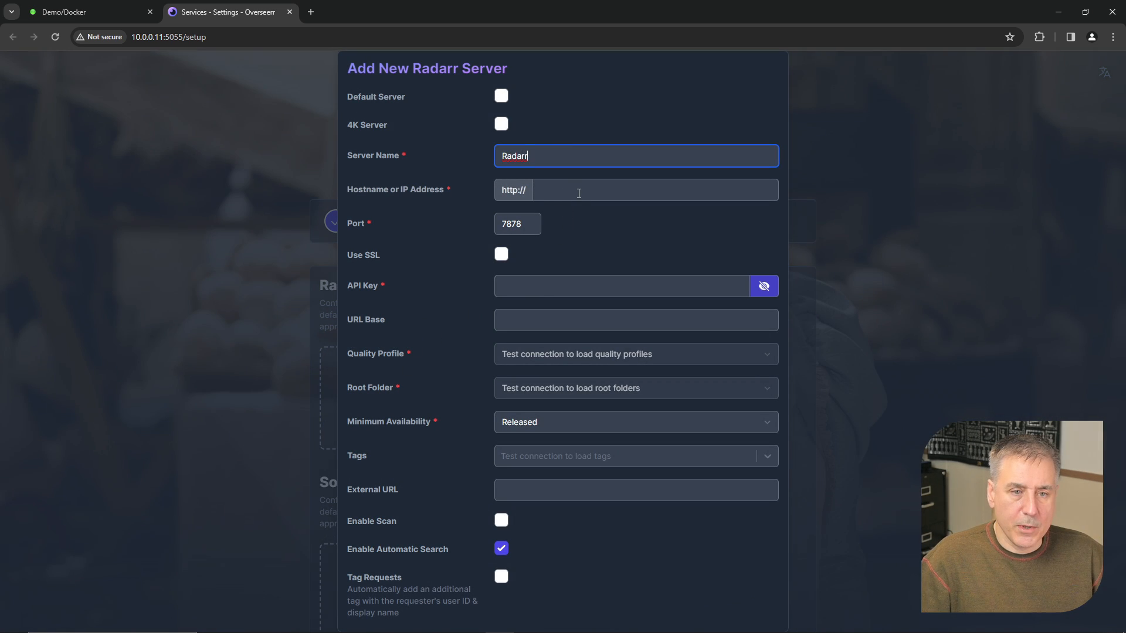
text(10.0.0.11)
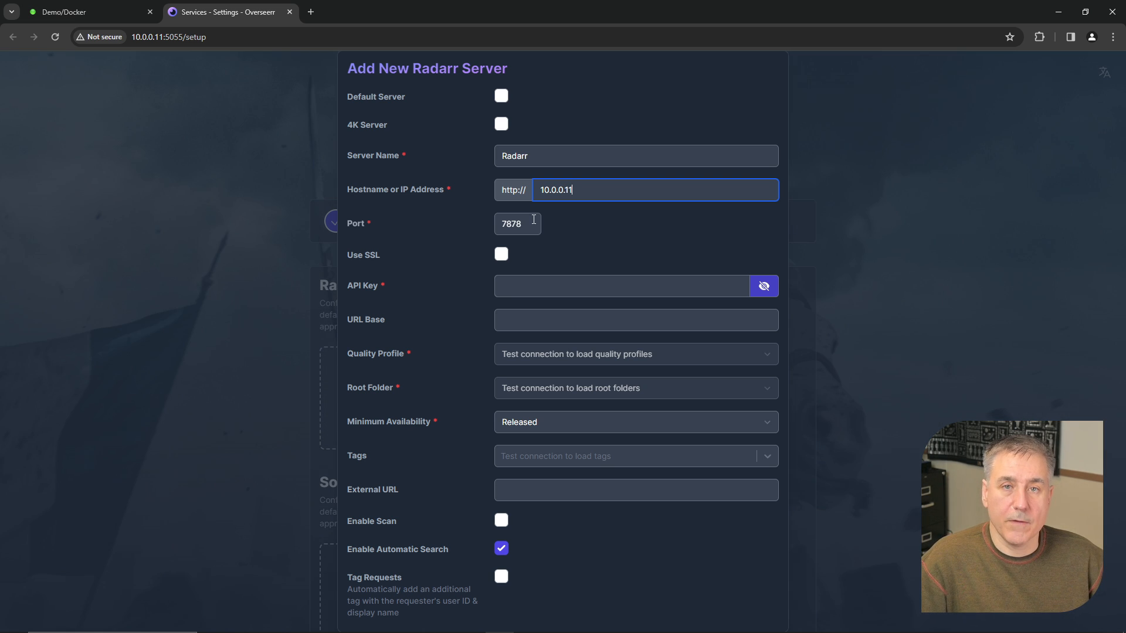
- Copy the API key from Radarr's General settings for the Overseerr form
click(72, 11)
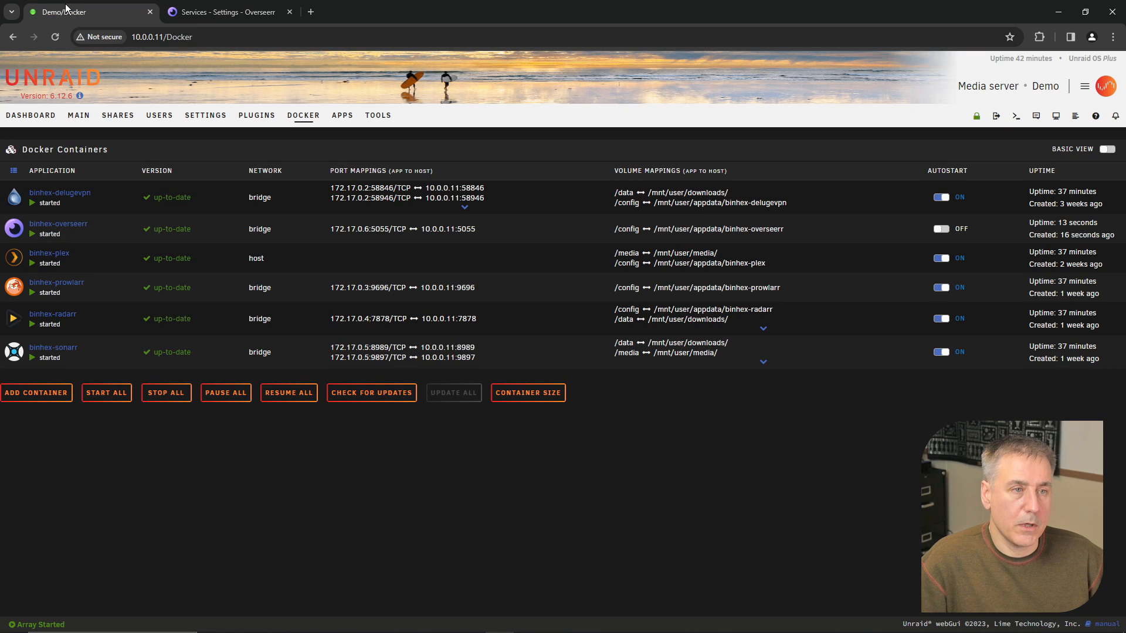
mouse_move(5, 362)
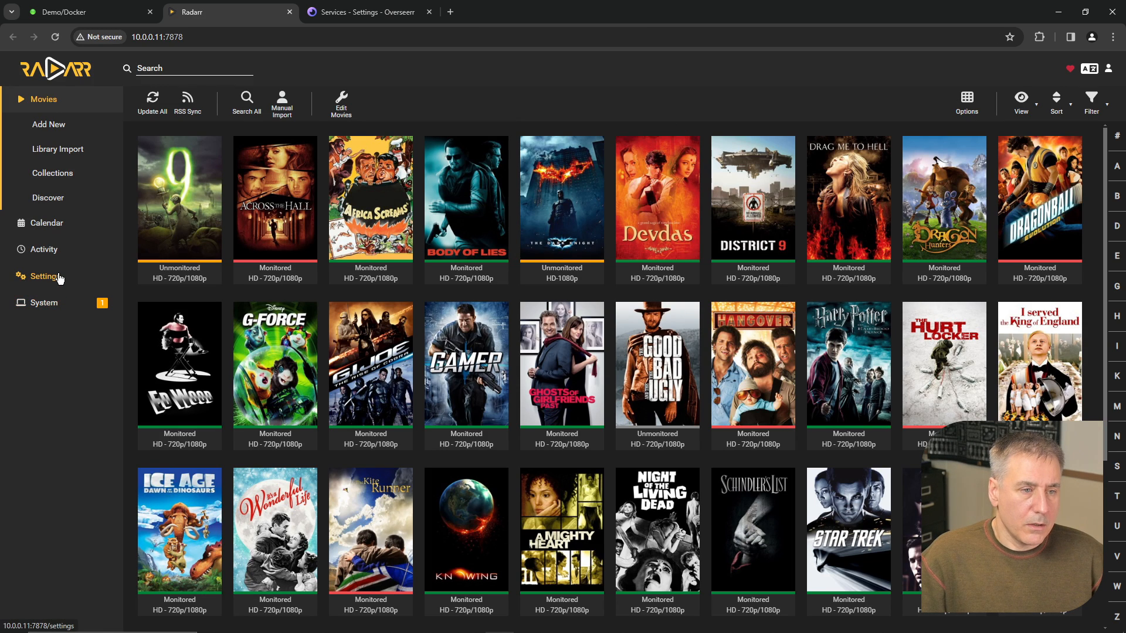
click(44, 275)
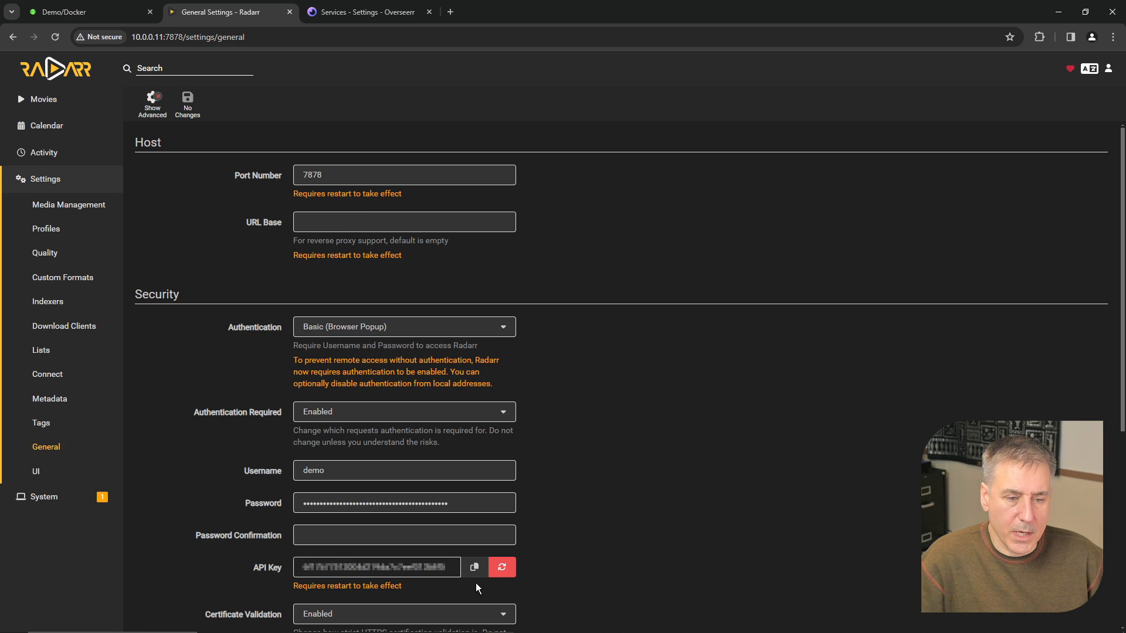
click(366, 12)
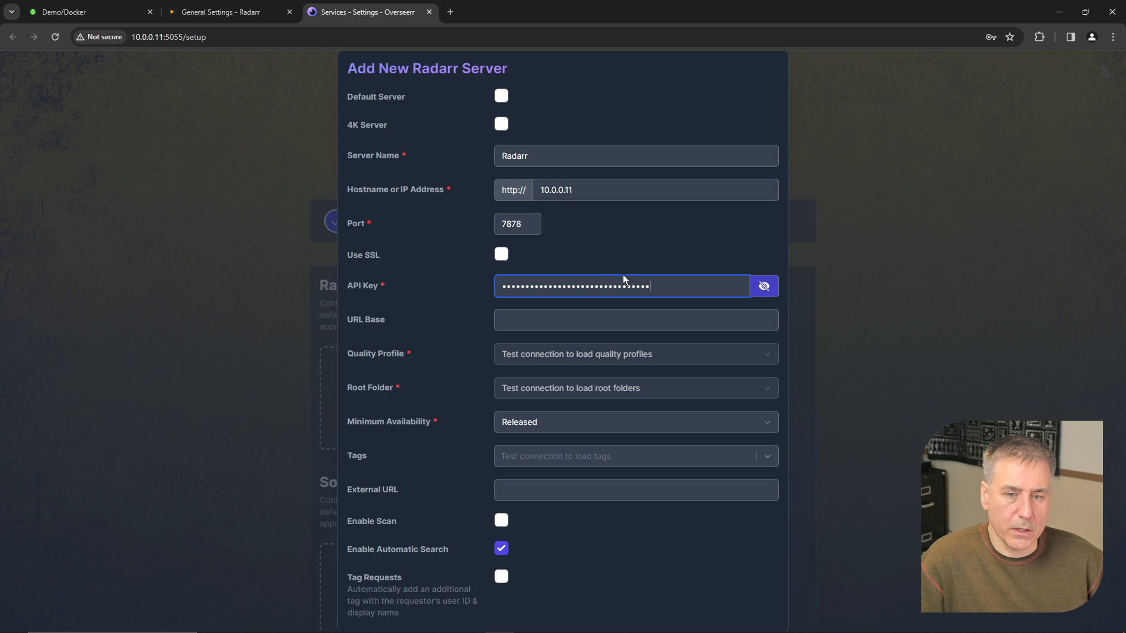
- Set HD - 720p/1080p profile, /media root folder, Released availability, Enable Scan, and add the server
scroll(down, 3)
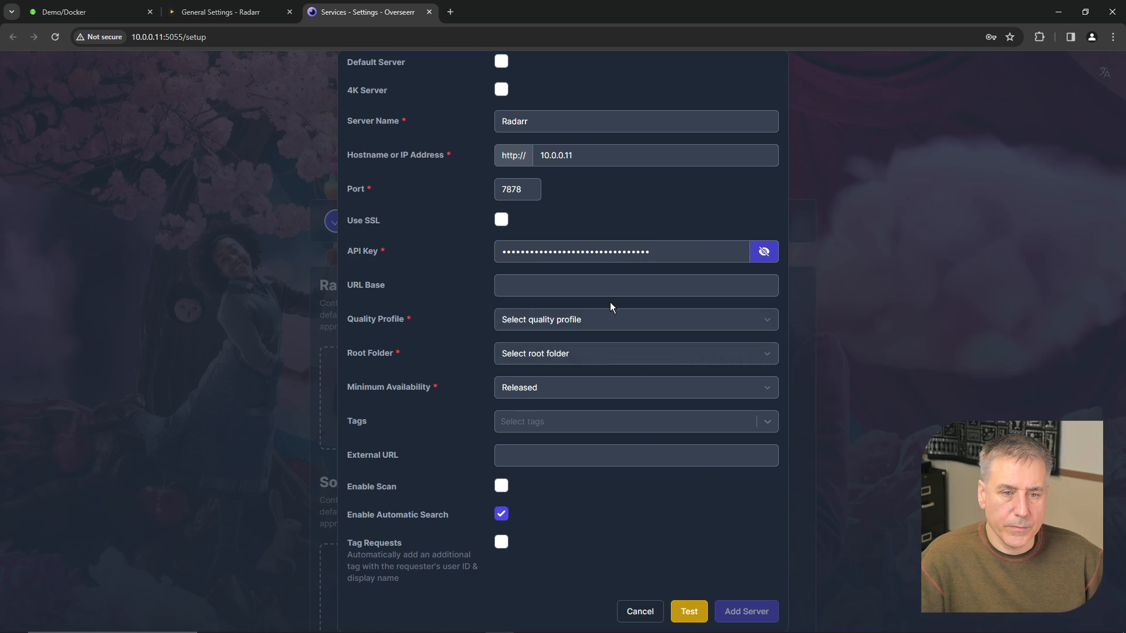
click(635, 319)
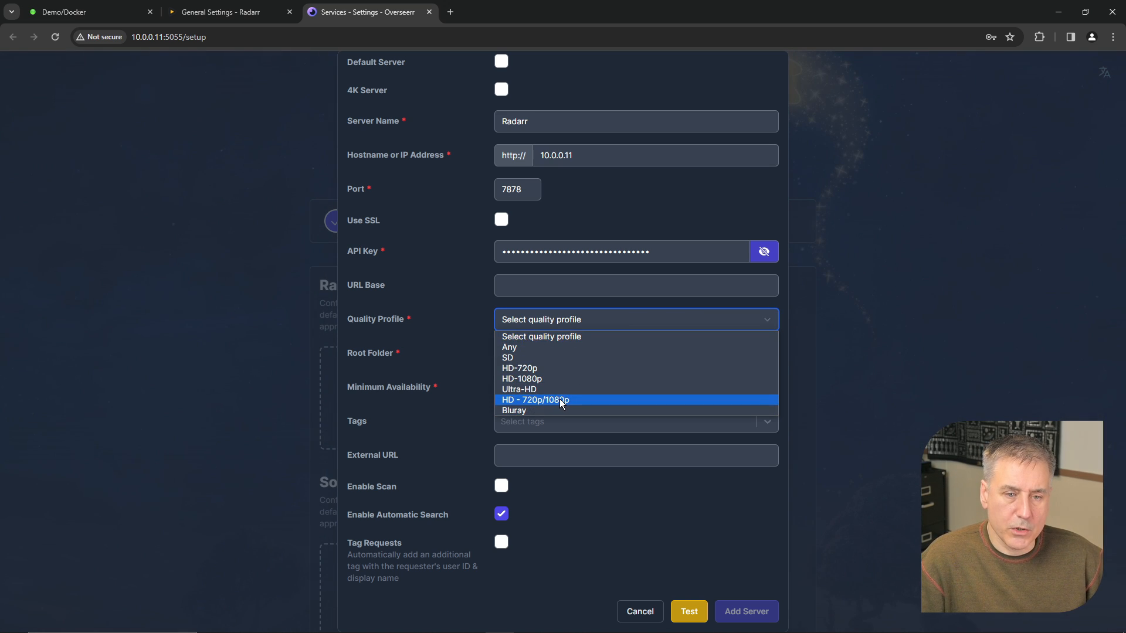
click(535, 400)
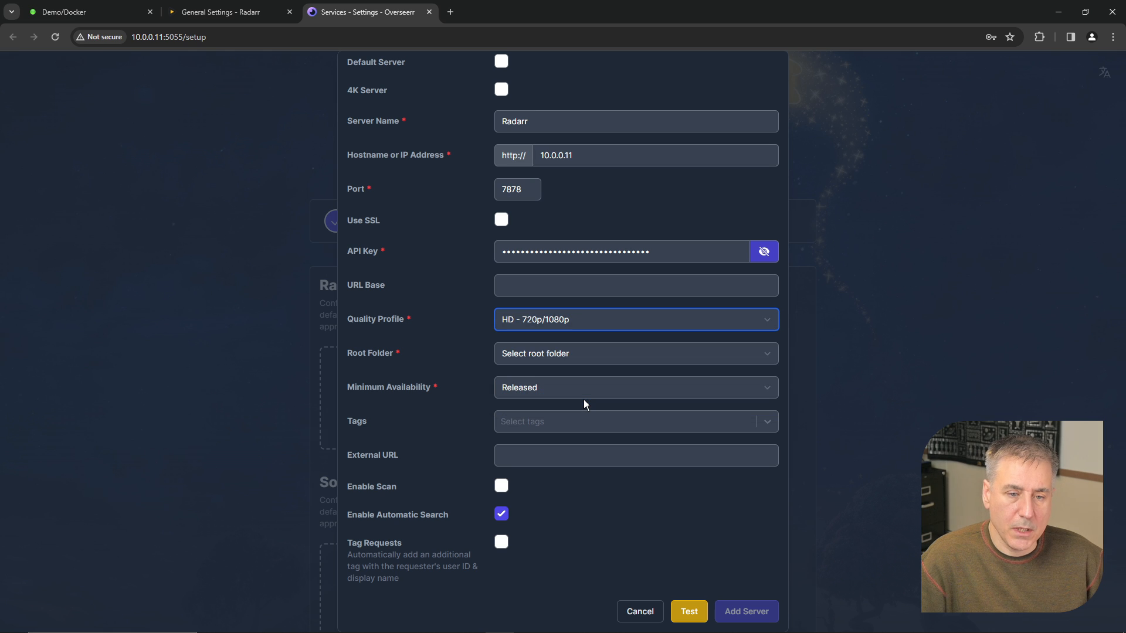
click(635, 353)
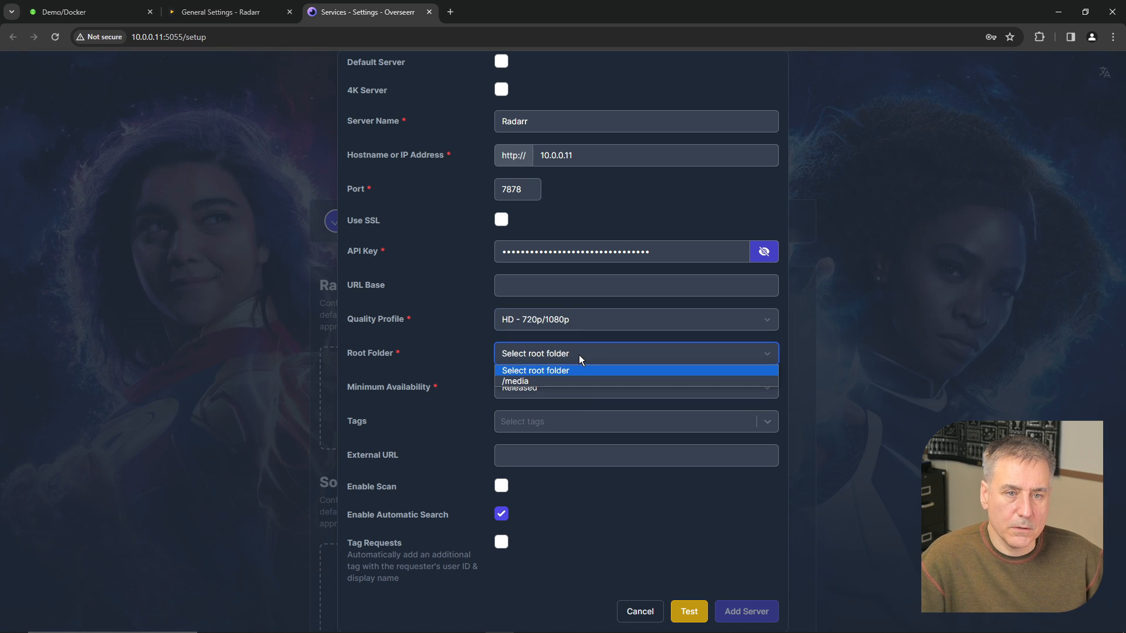
click(515, 381)
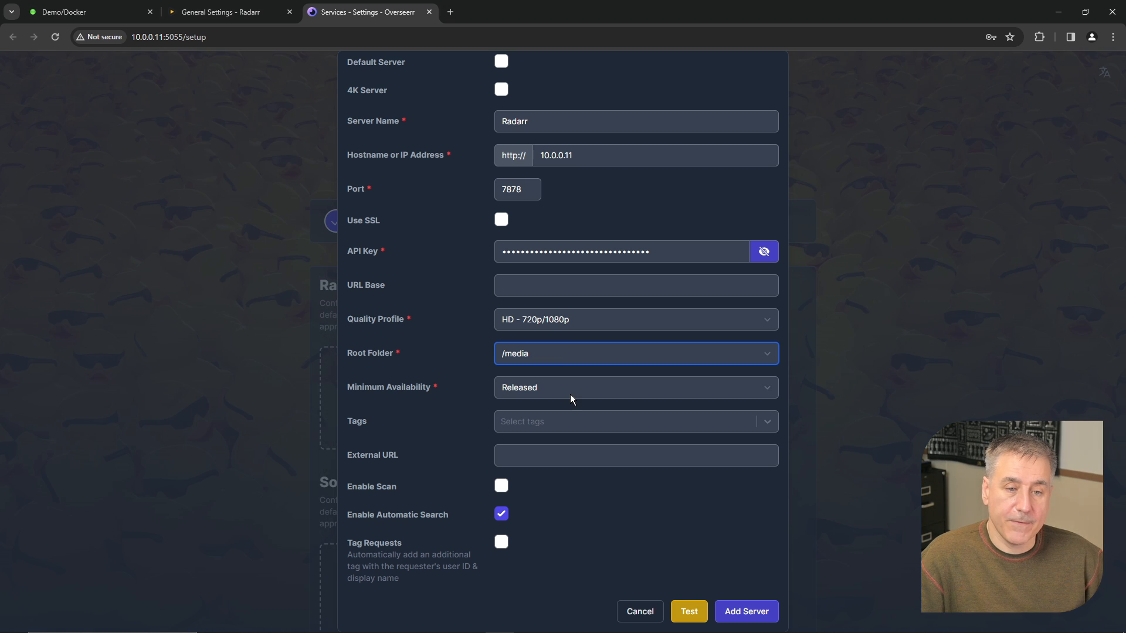
click(635, 387)
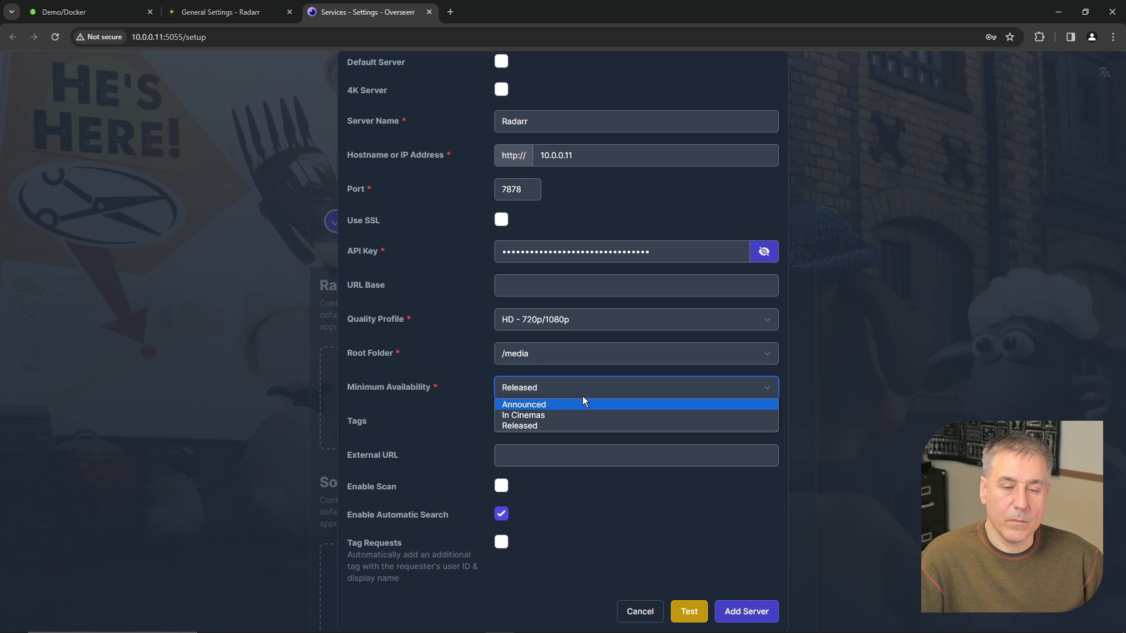
mouse_move(588, 407)
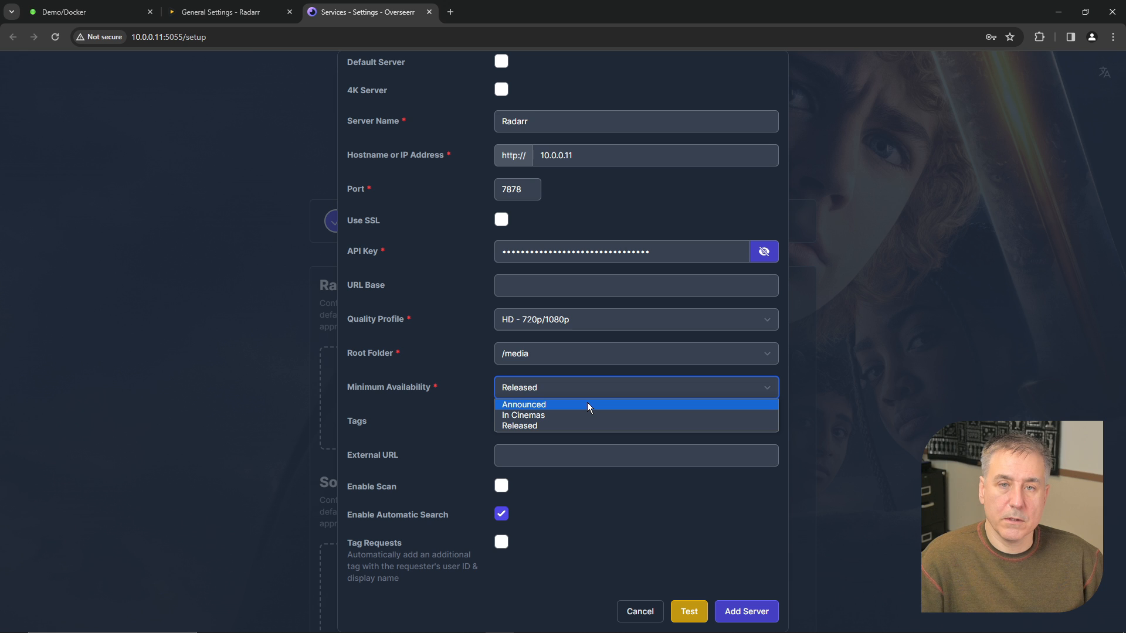
mouse_move(609, 401)
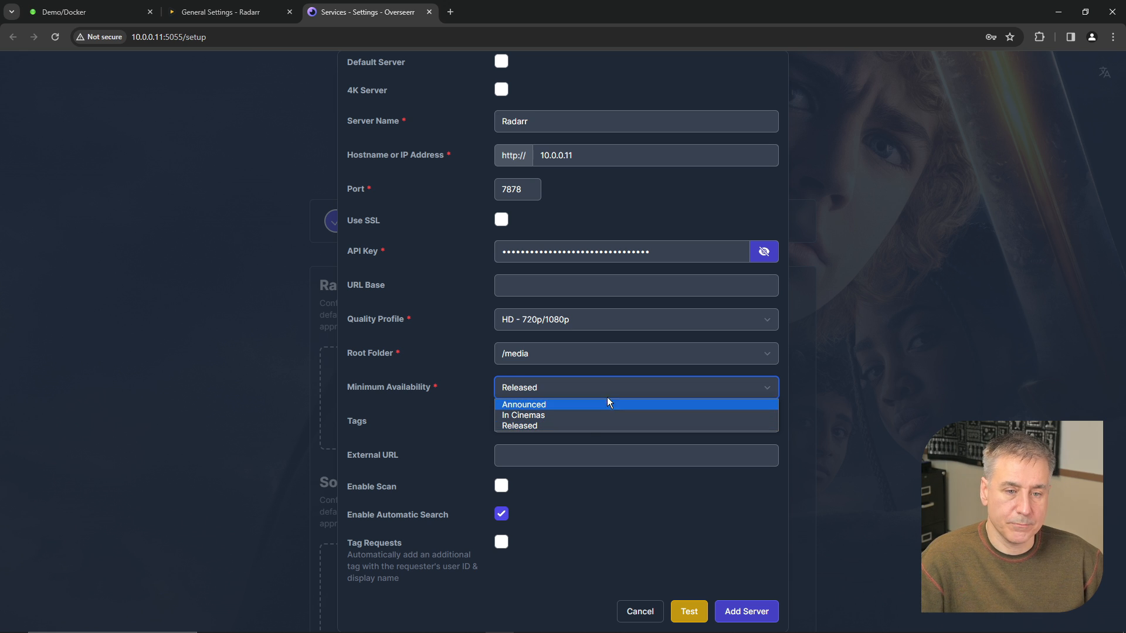
click(520, 425)
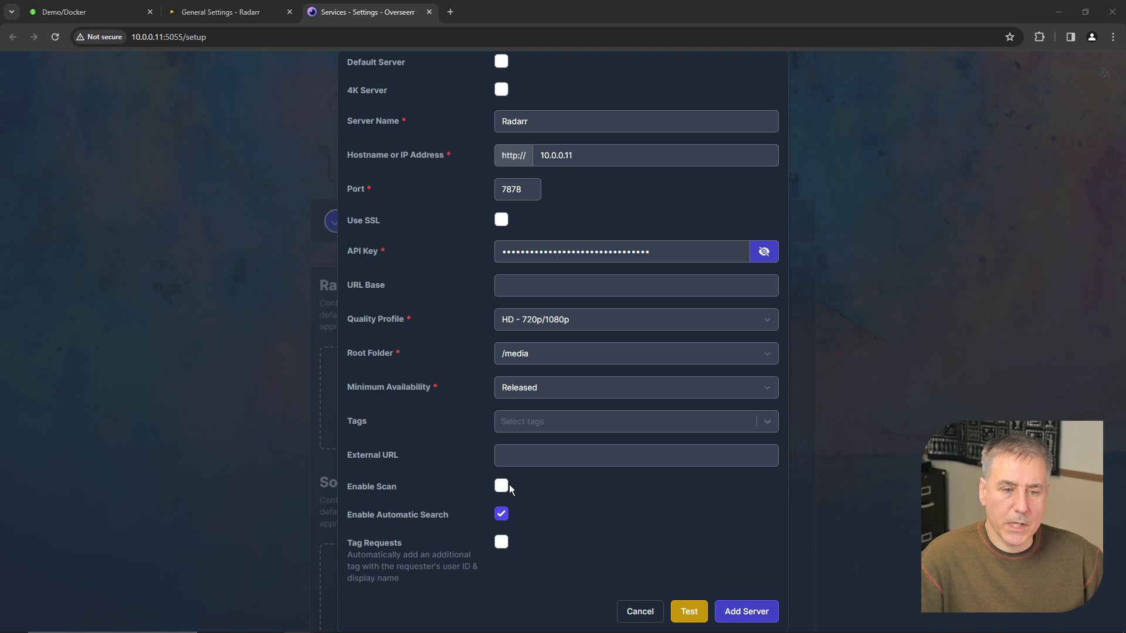
click(501, 486)
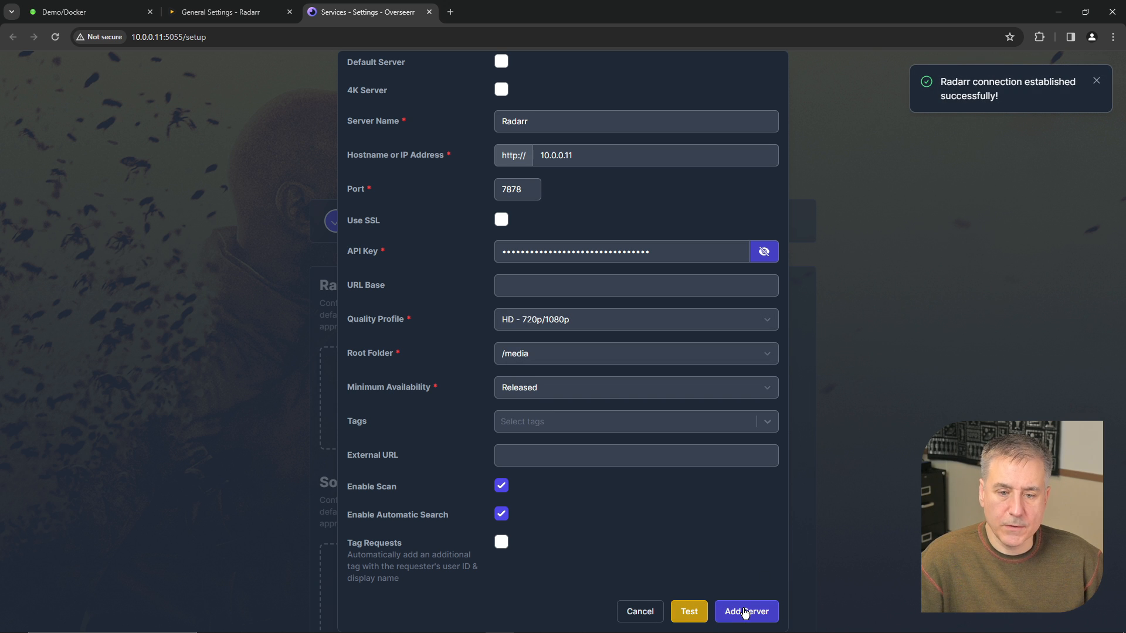
click(746, 611)
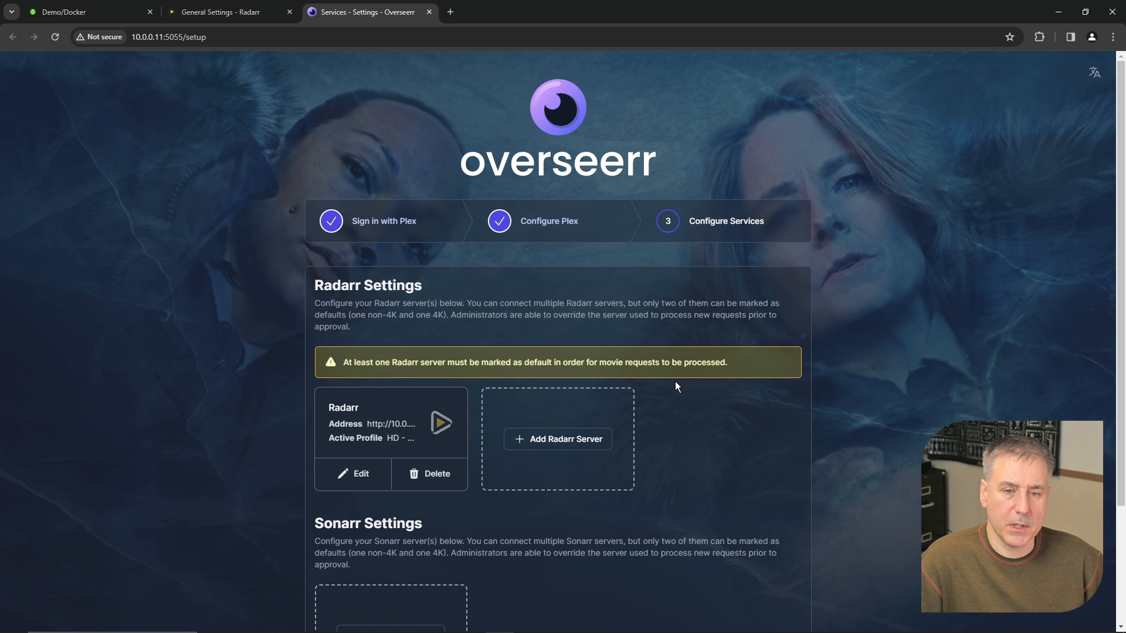
mouse_move(351, 481)
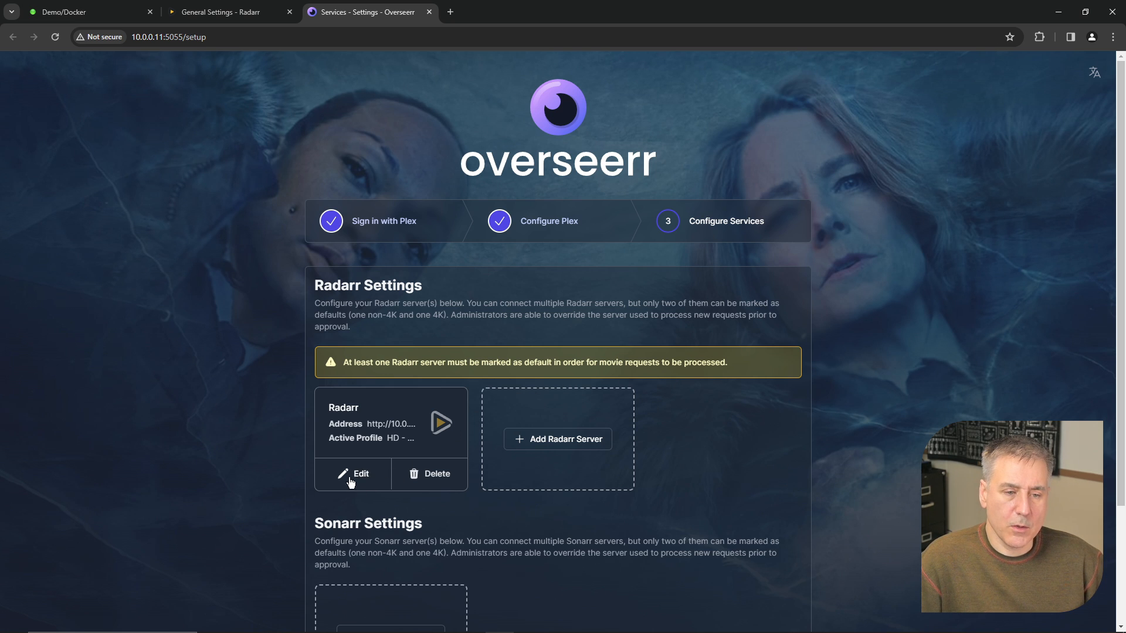
- Edit the Radarr server to mark it as Default Server and save
click(353, 473)
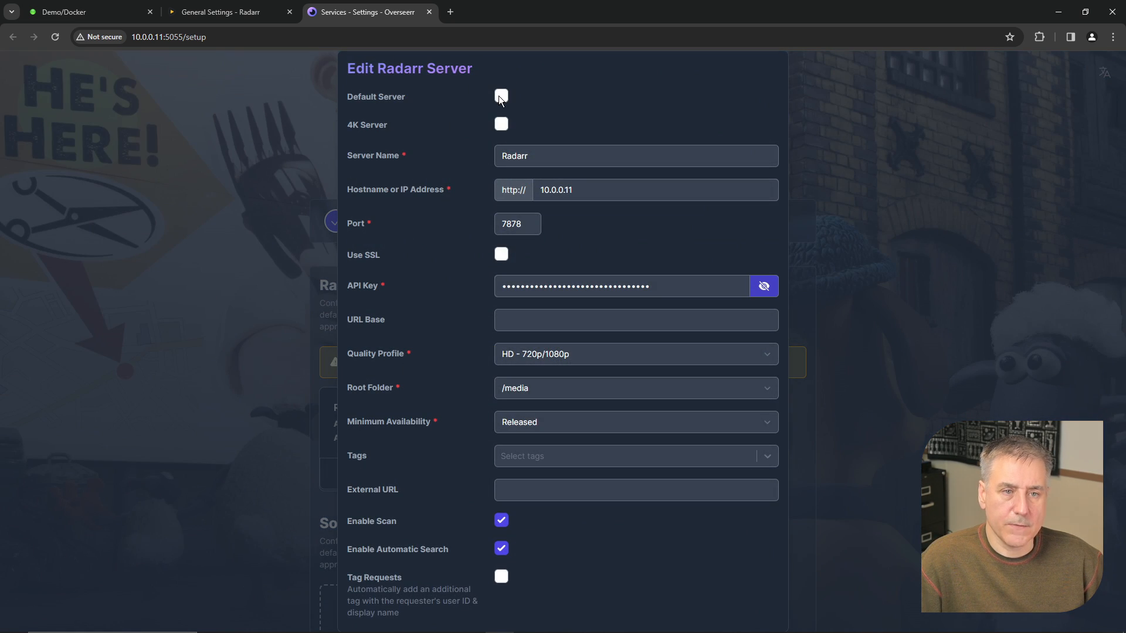
click(501, 96)
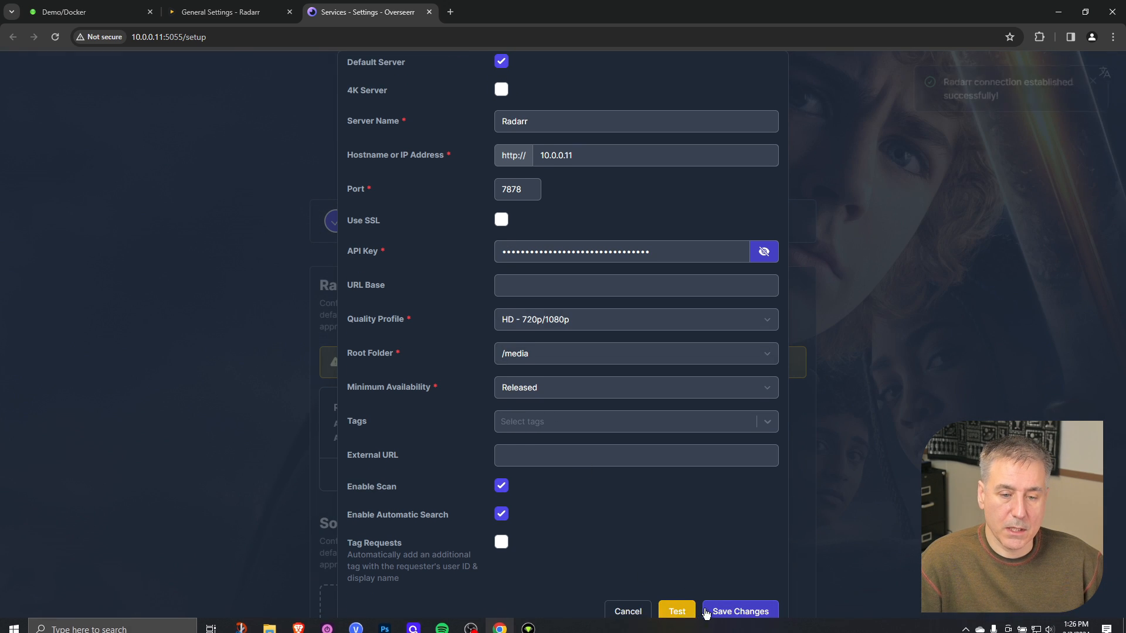
click(739, 611)
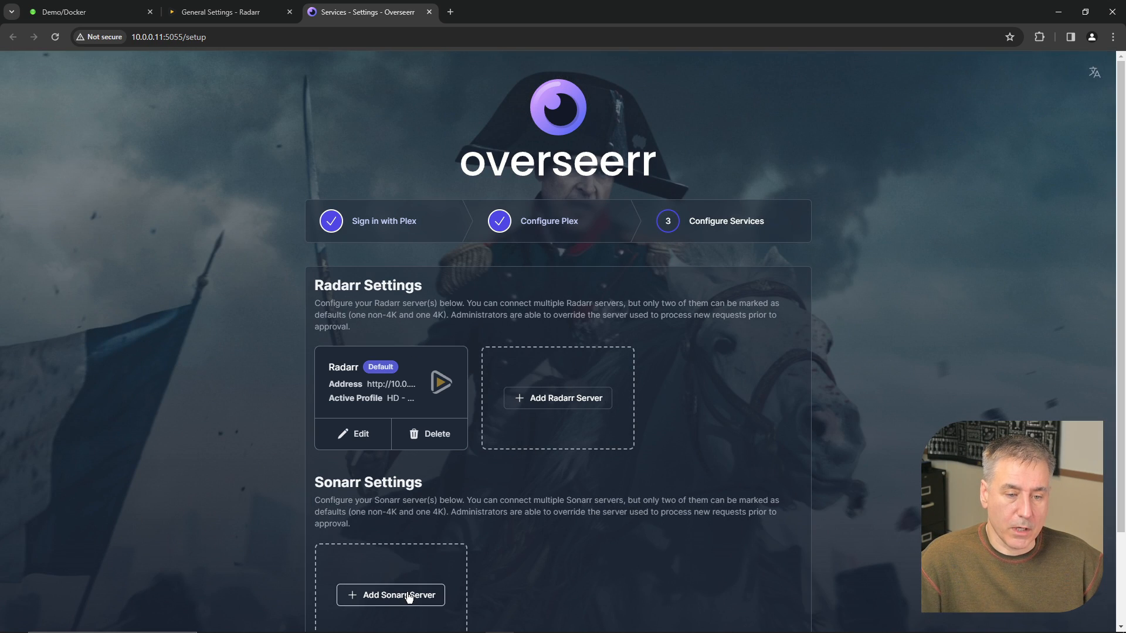
- Start a Sonarr server form with hostname 10.0.0.11 on port 8989, then go fetch its API key
click(389, 596)
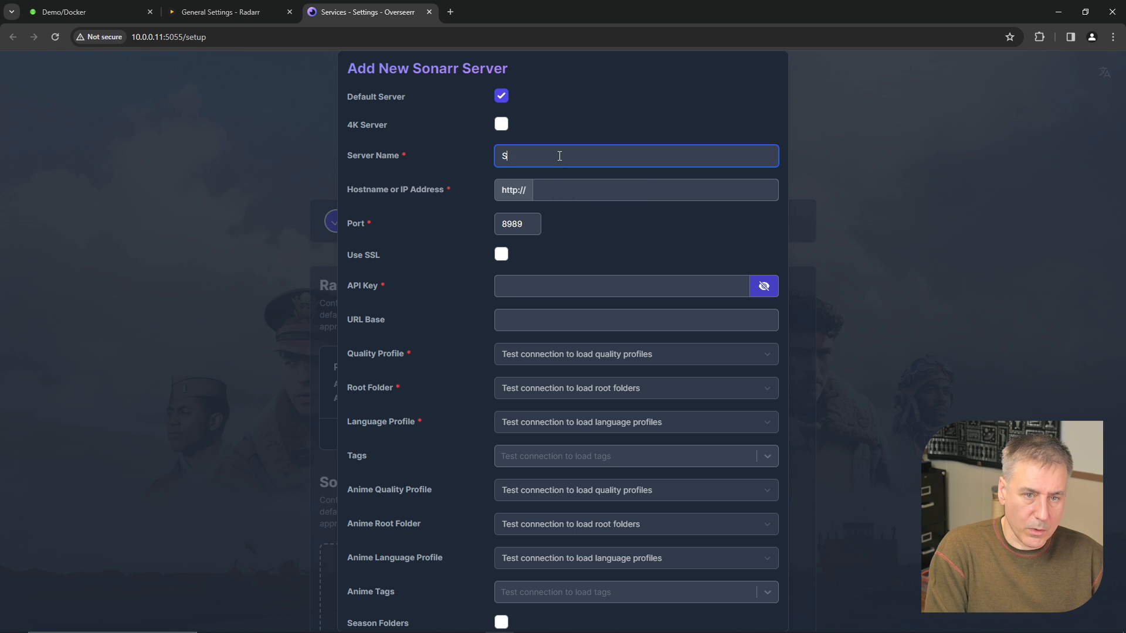
click(647, 190)
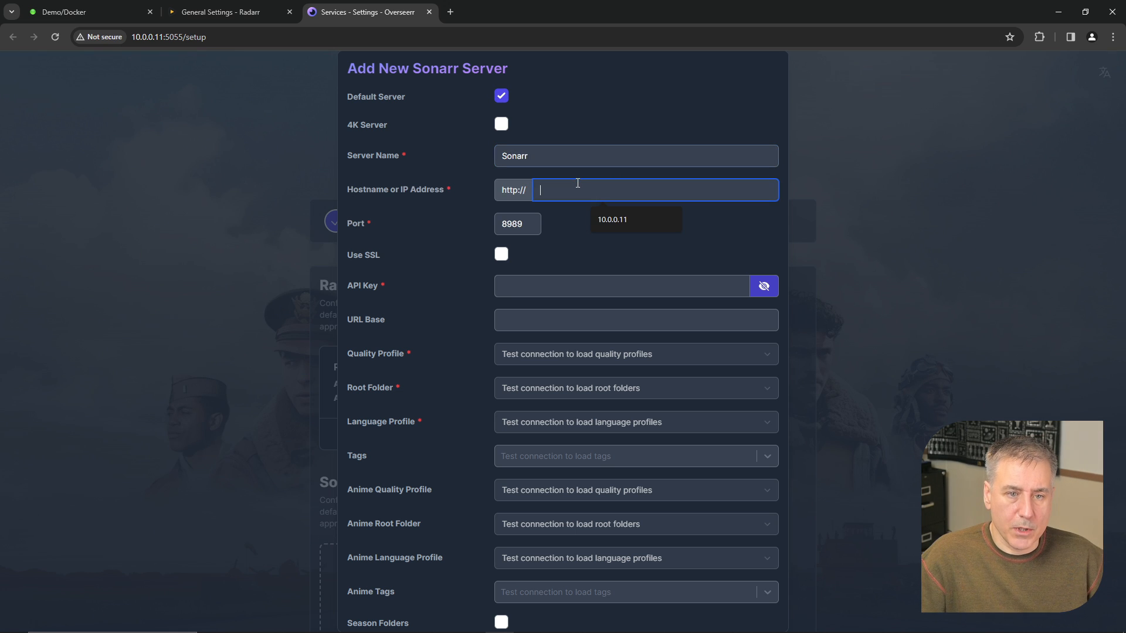
text(10.0.0.11)
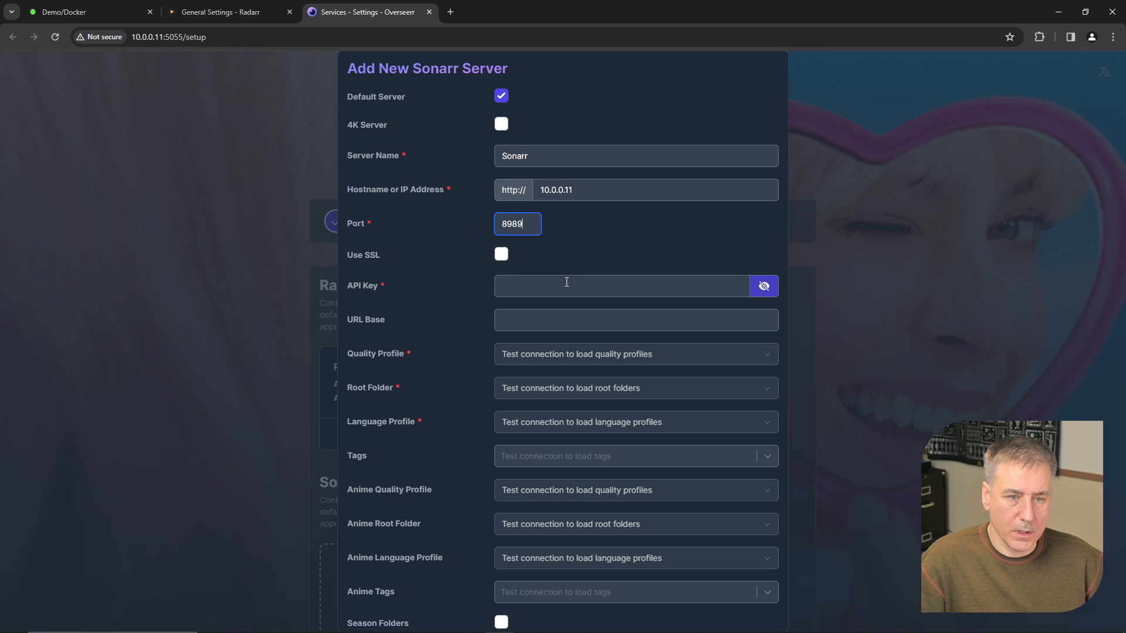
click(78, 11)
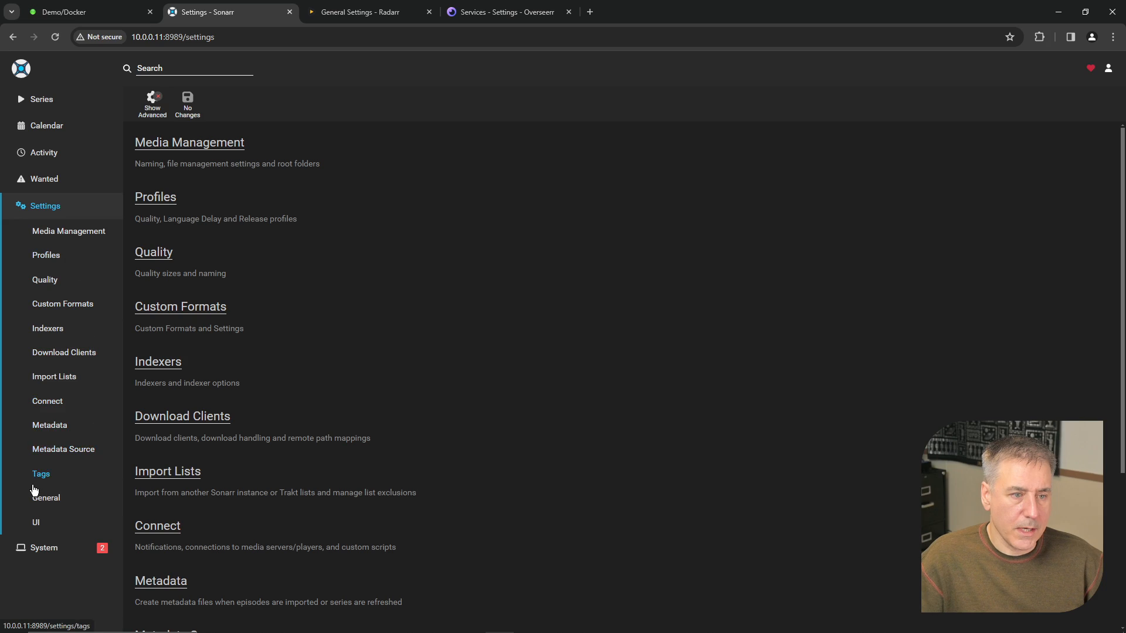
- Copy Sonarr's API key from its General settings
click(45, 498)
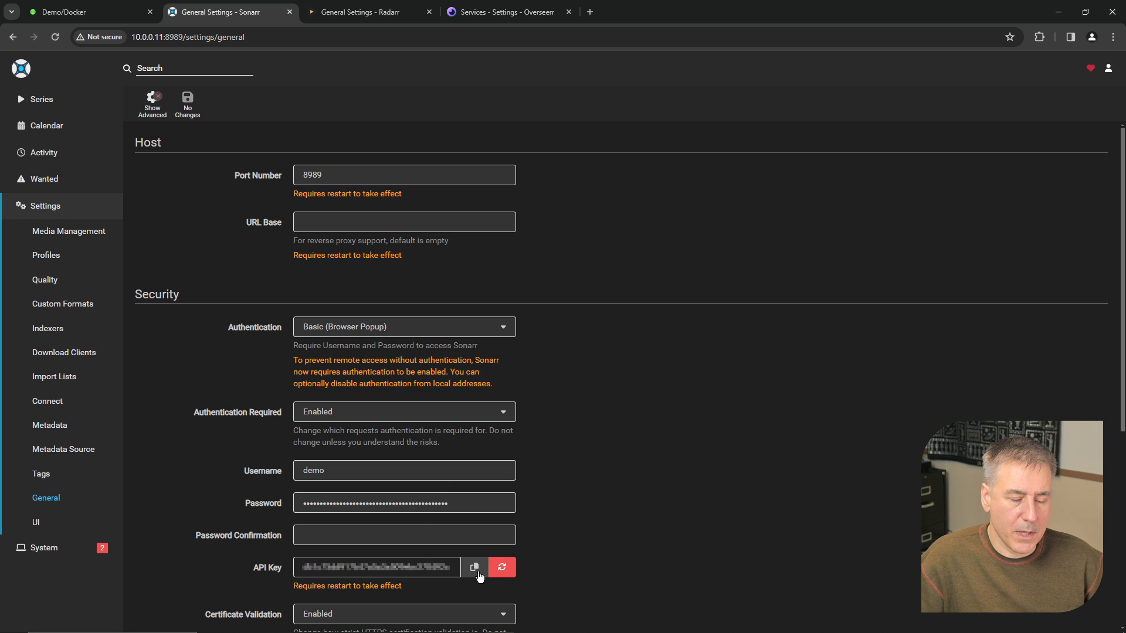
click(508, 12)
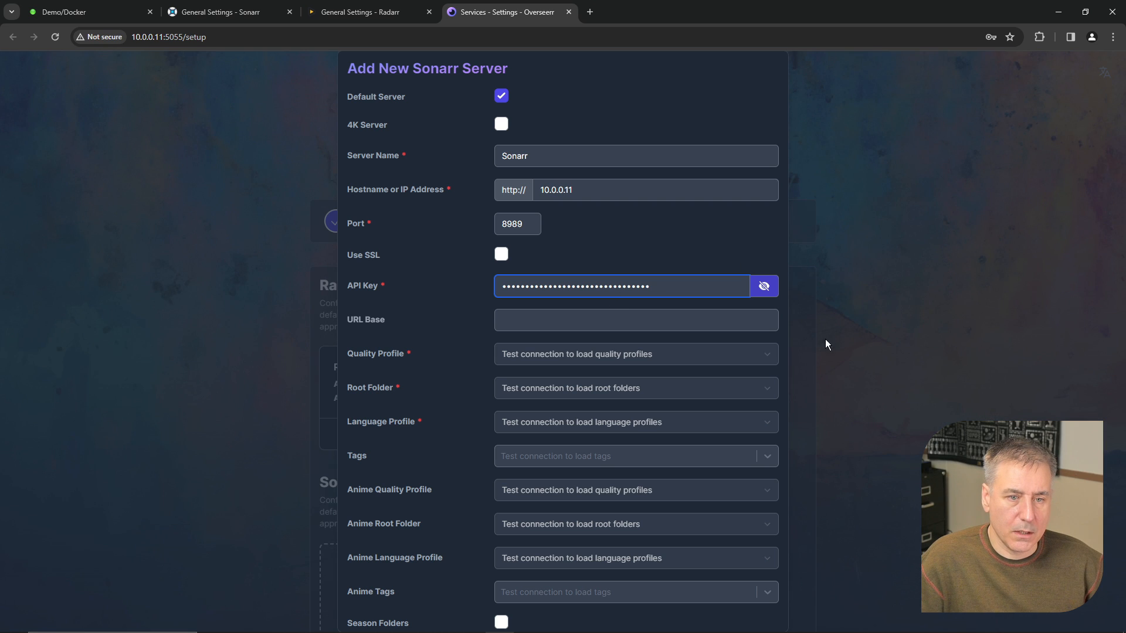
- Load Sonarr's profiles and choose HD - 720p/1080p quality, /media/TV root folder, Deprecated language profile
scroll(down, 3)
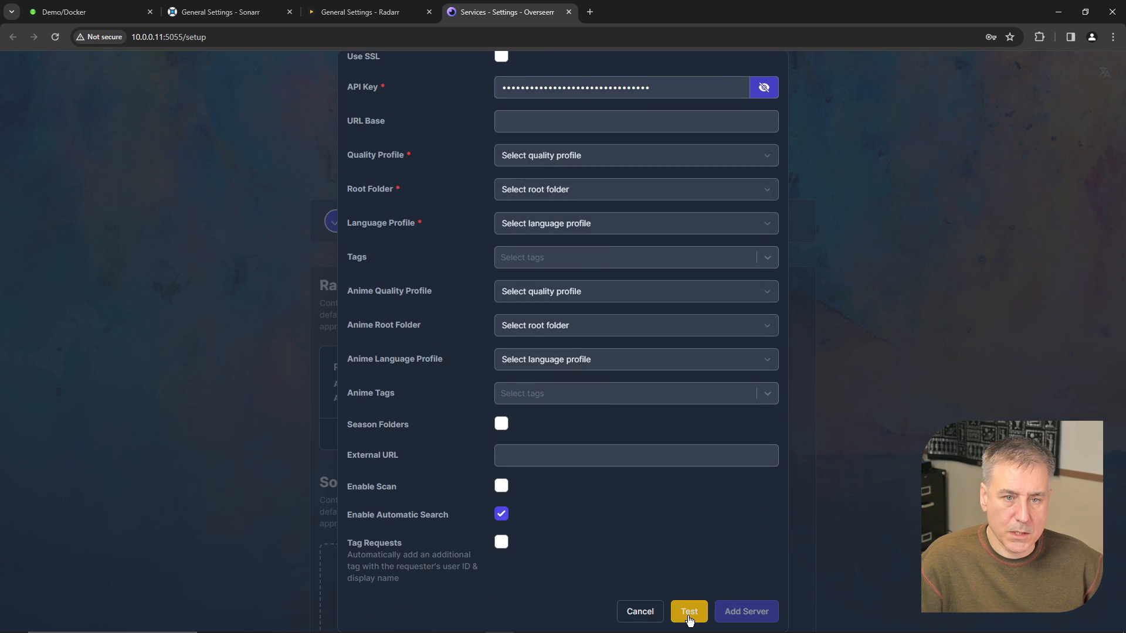
click(635, 353)
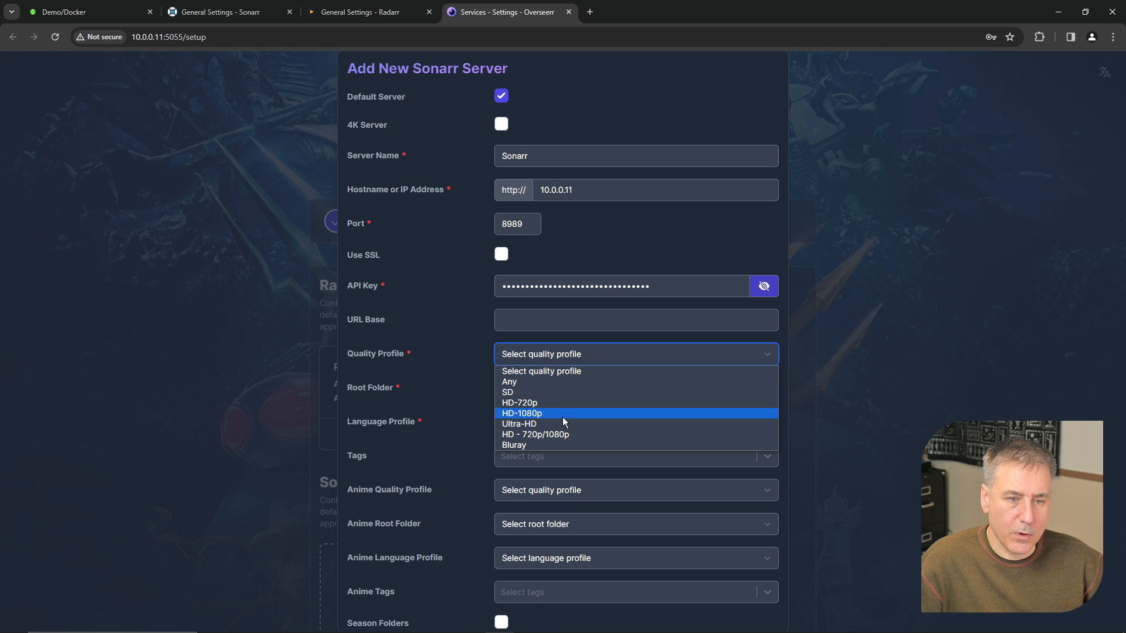
click(535, 434)
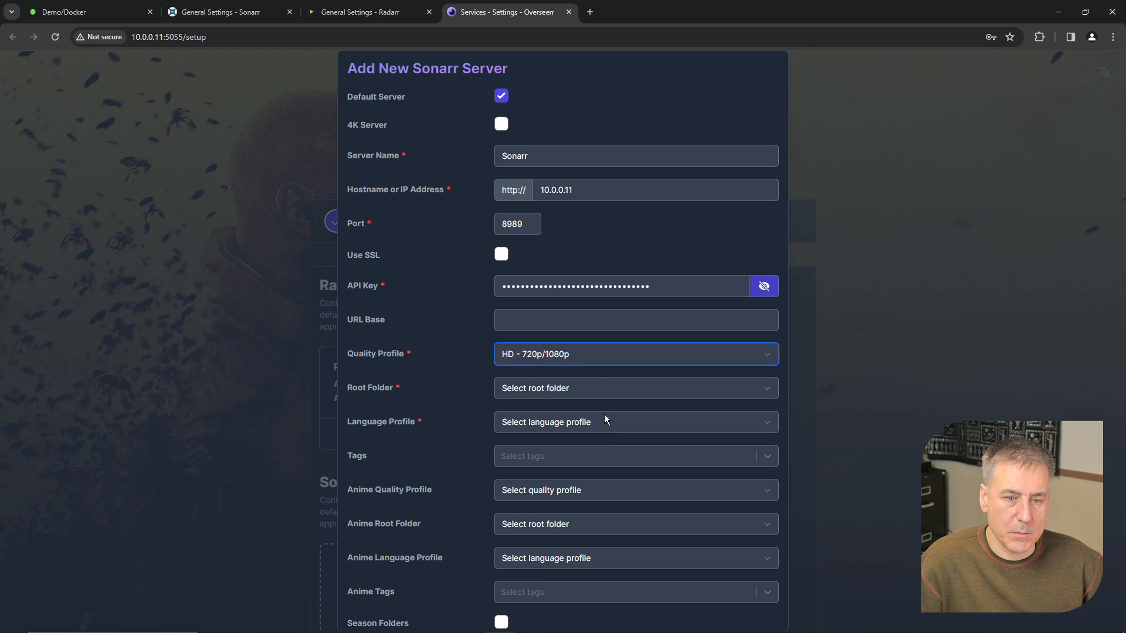
click(635, 389)
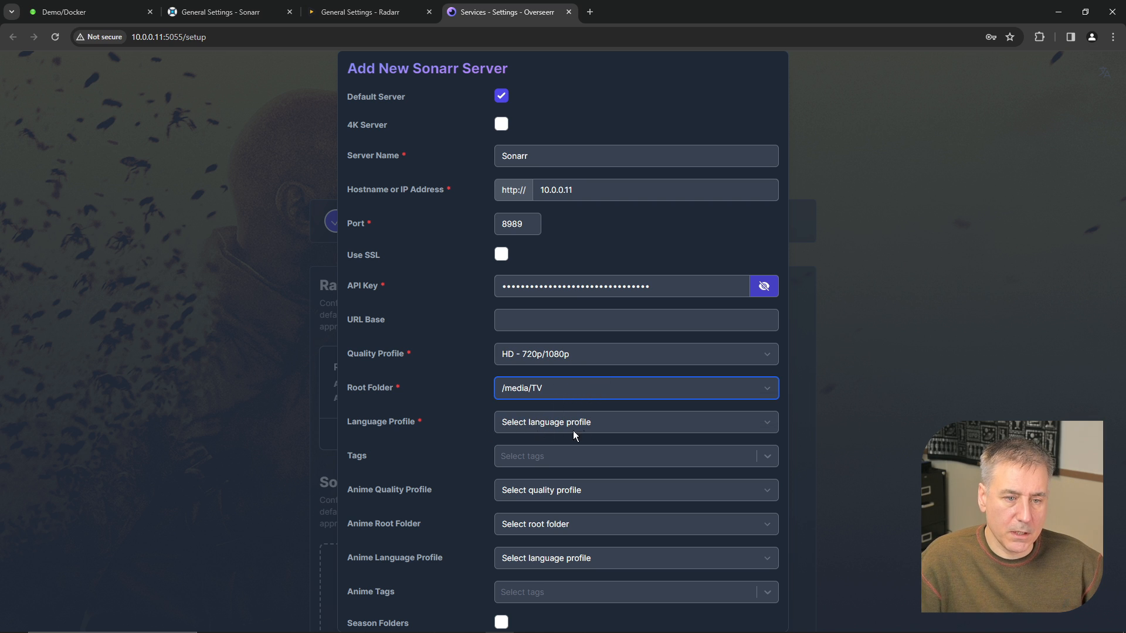
click(634, 421)
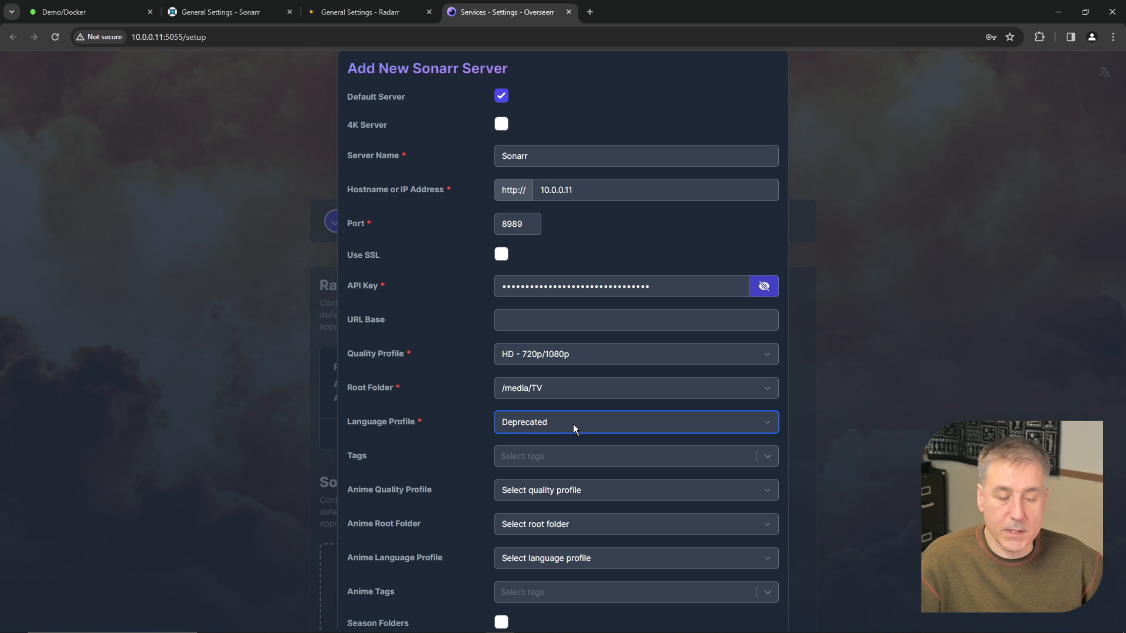
- Set anime to HD - 720p/1080p and /media/TV, enable scanning, test and add the Sonarr server
click(635, 490)
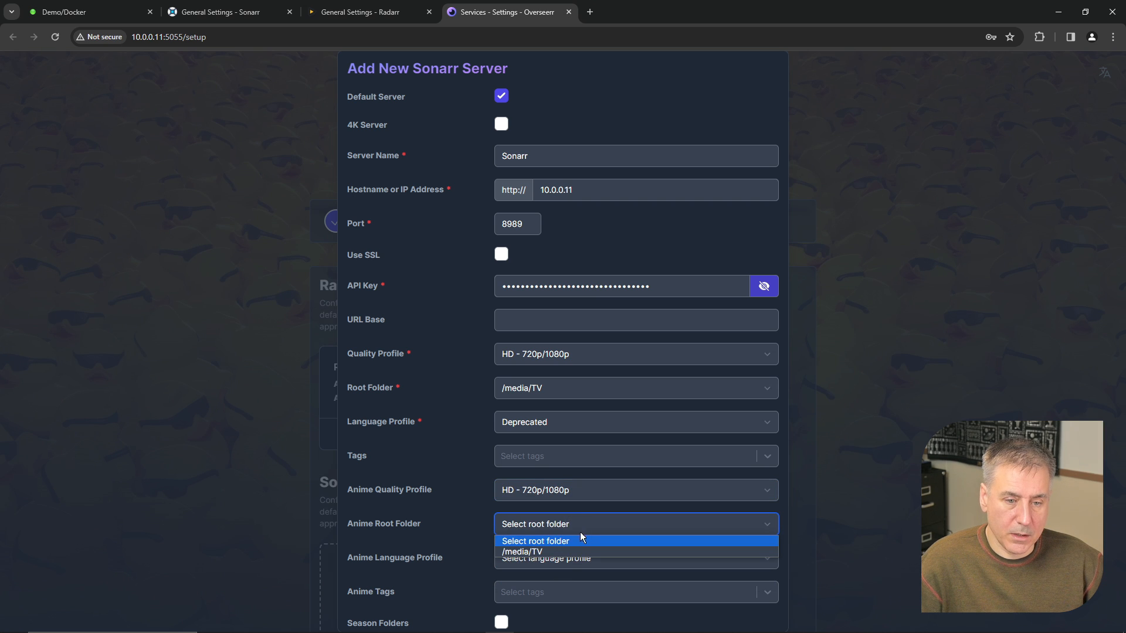
click(523, 551)
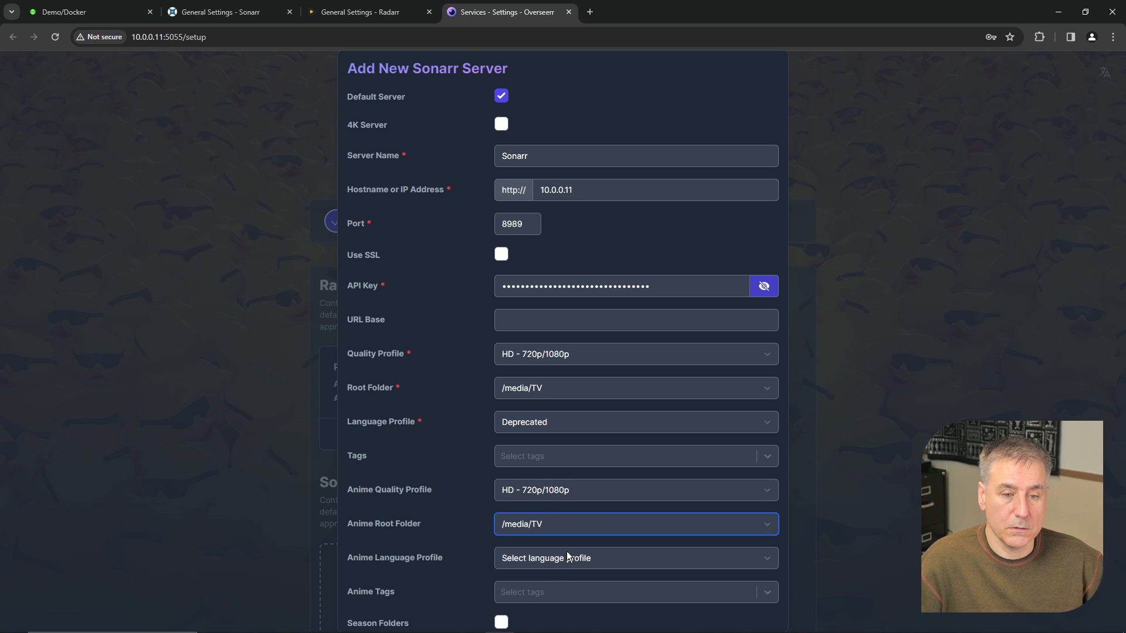
scroll(down, 3)
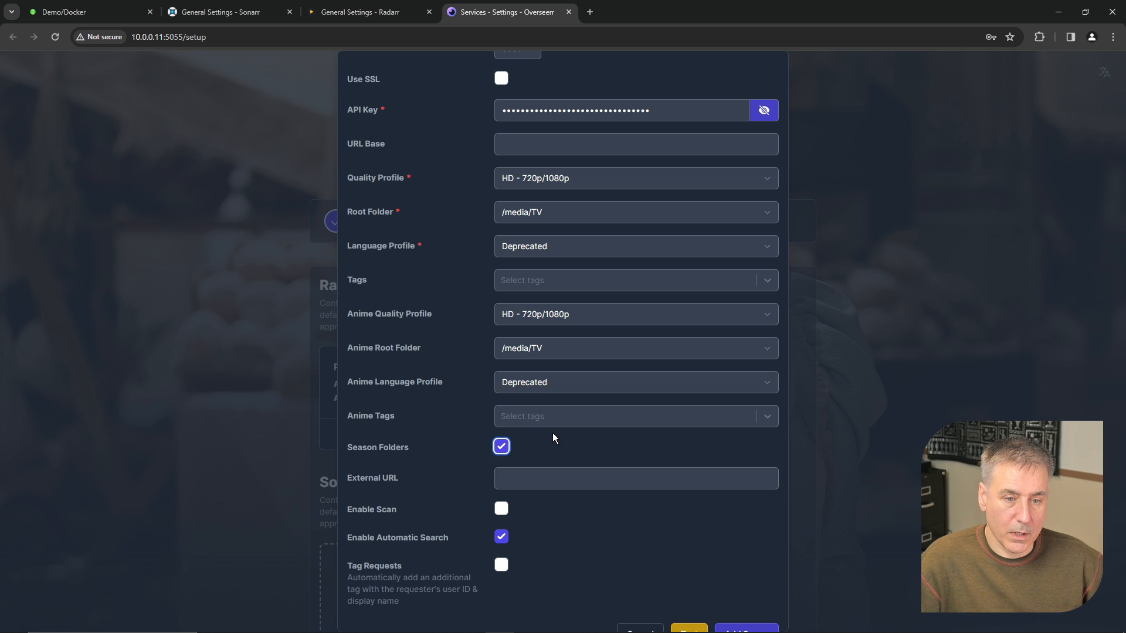
click(501, 508)
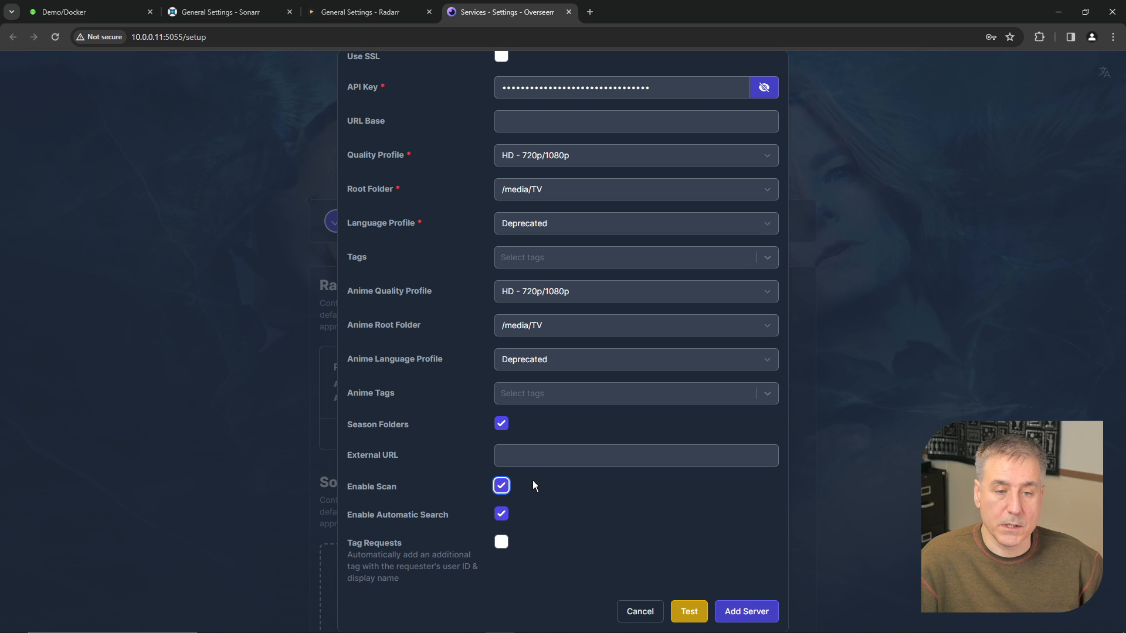
click(687, 612)
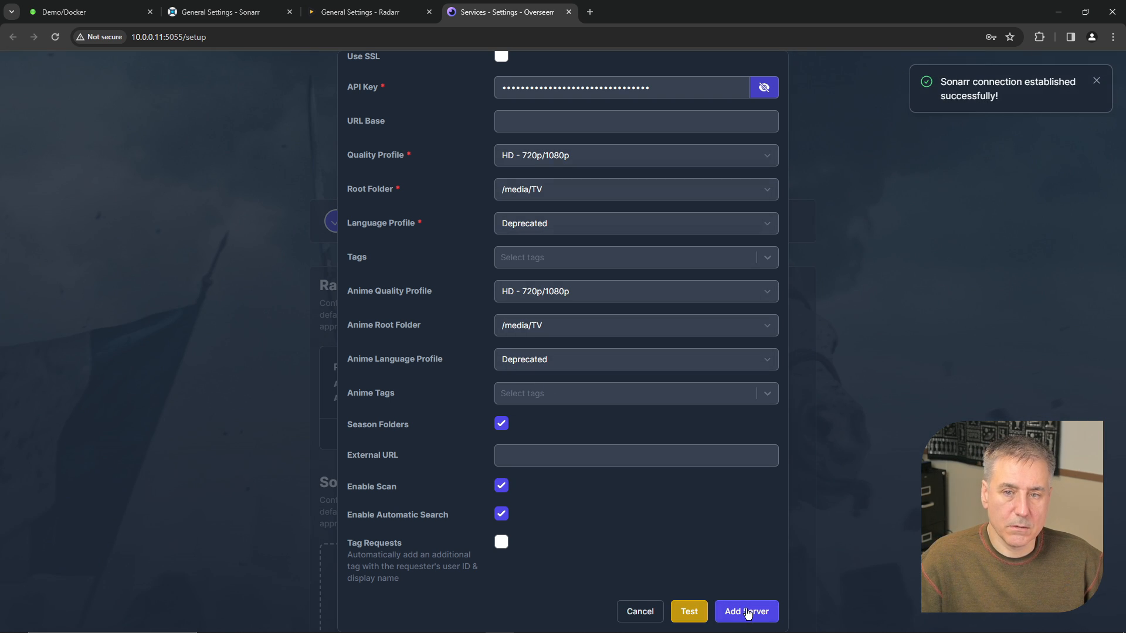
click(746, 611)
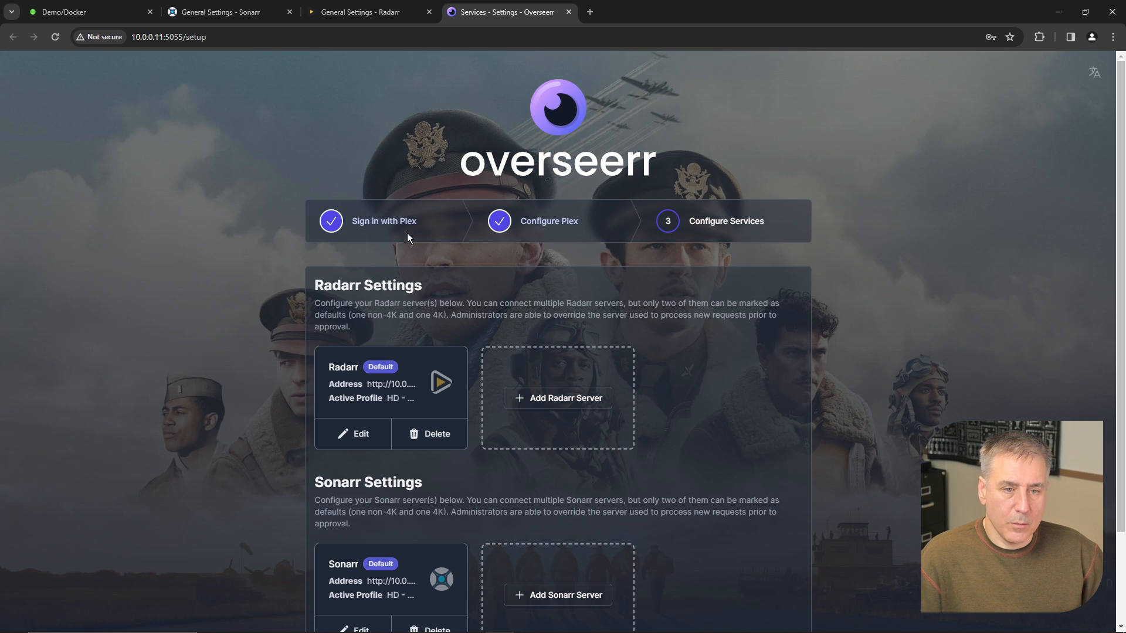
- Finish the Overseerr setup wizard, landing on the Discover page
scroll(down, 3)
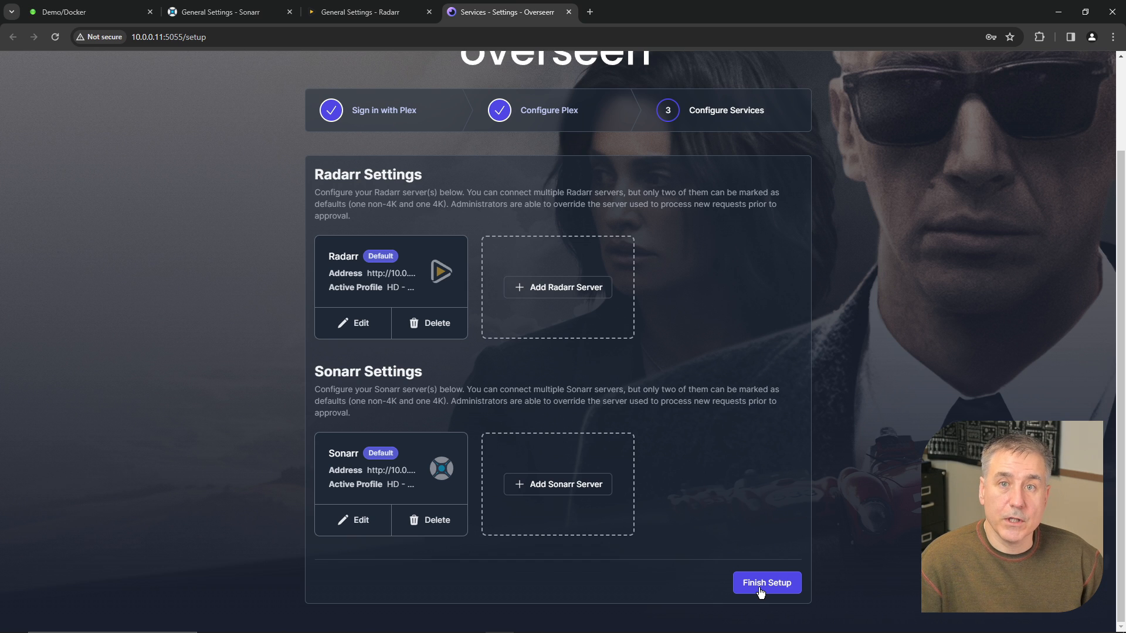
click(766, 583)
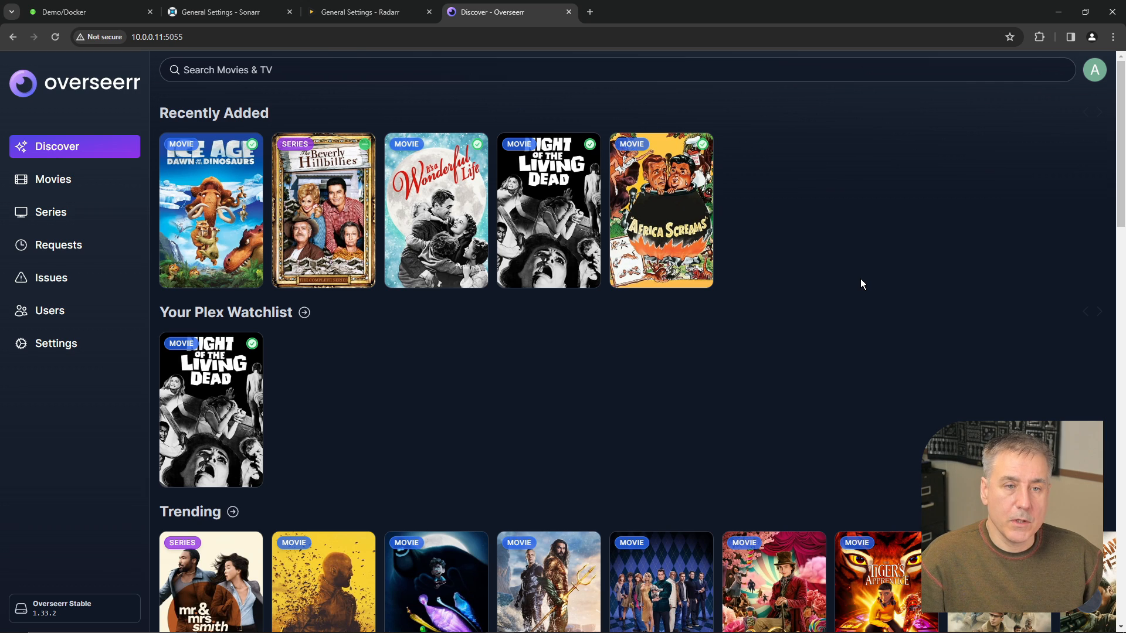
mouse_move(730, 193)
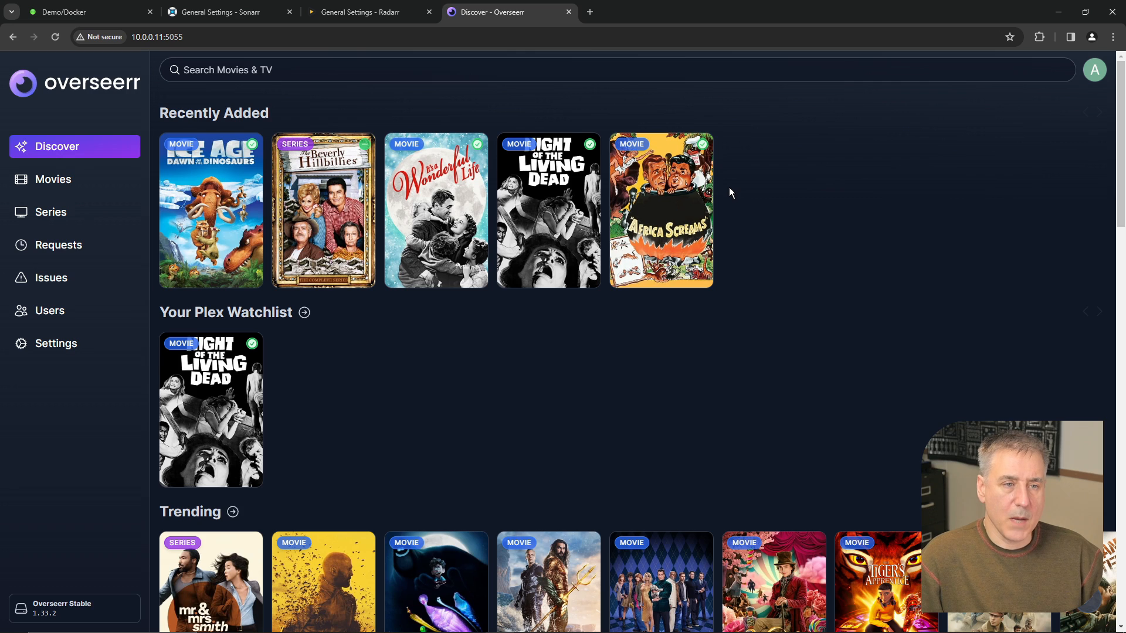
mouse_move(762, 196)
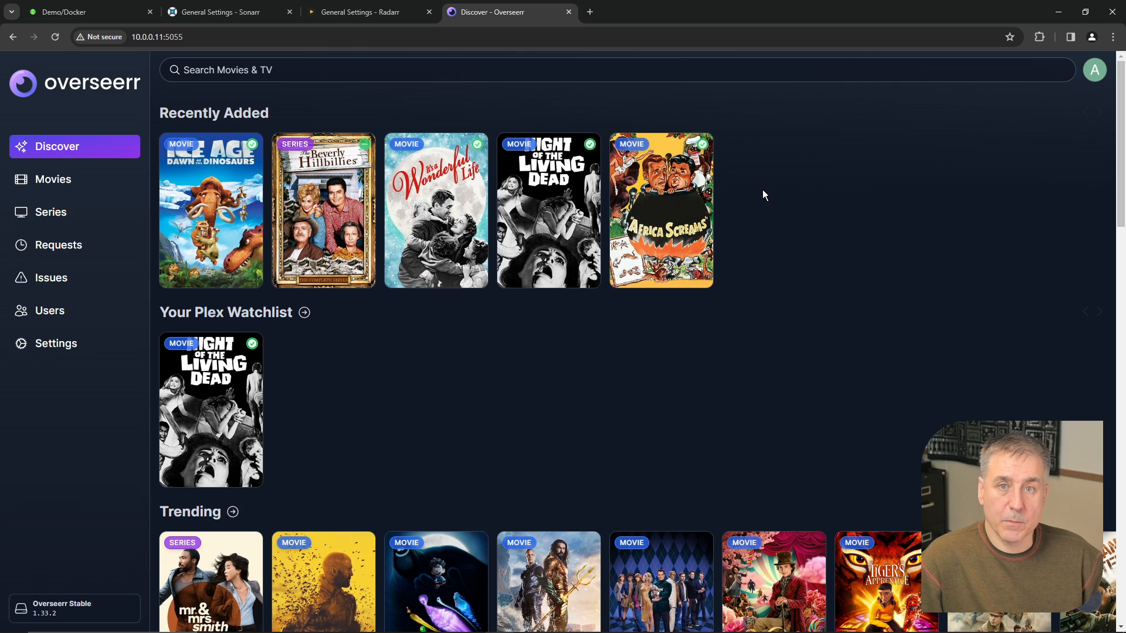
mouse_move(331, 417)
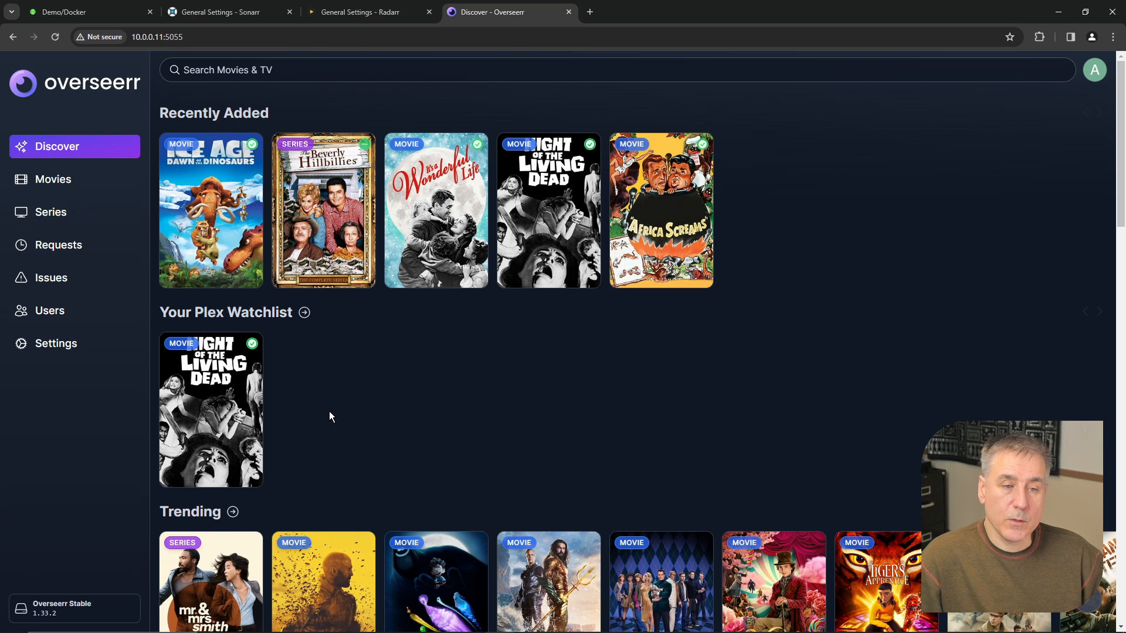
mouse_move(343, 389)
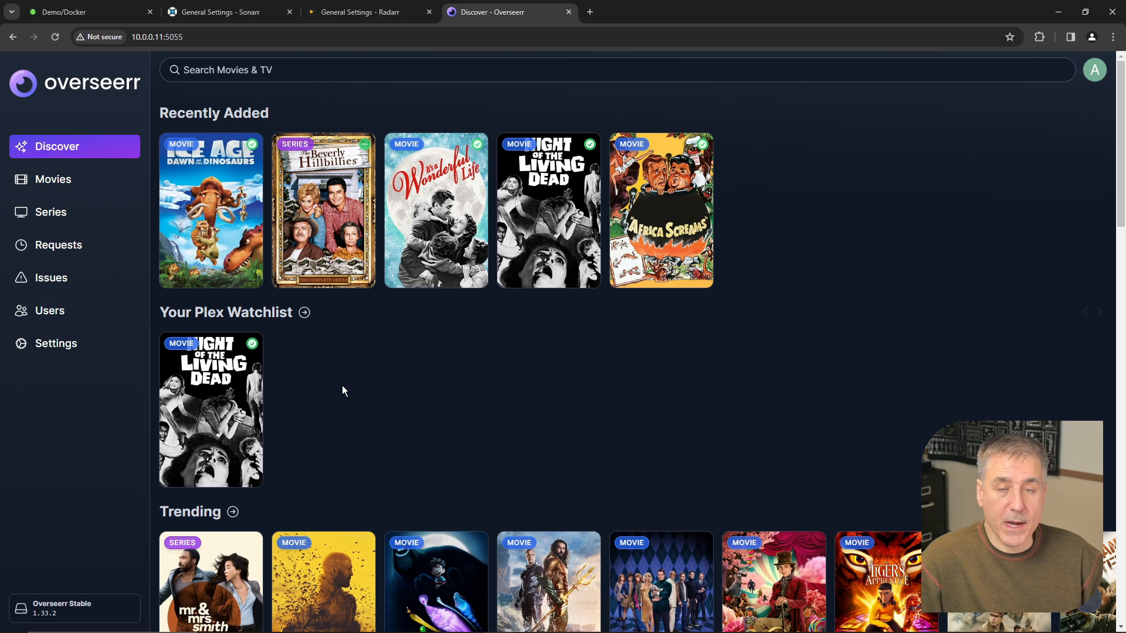
mouse_move(323, 398)
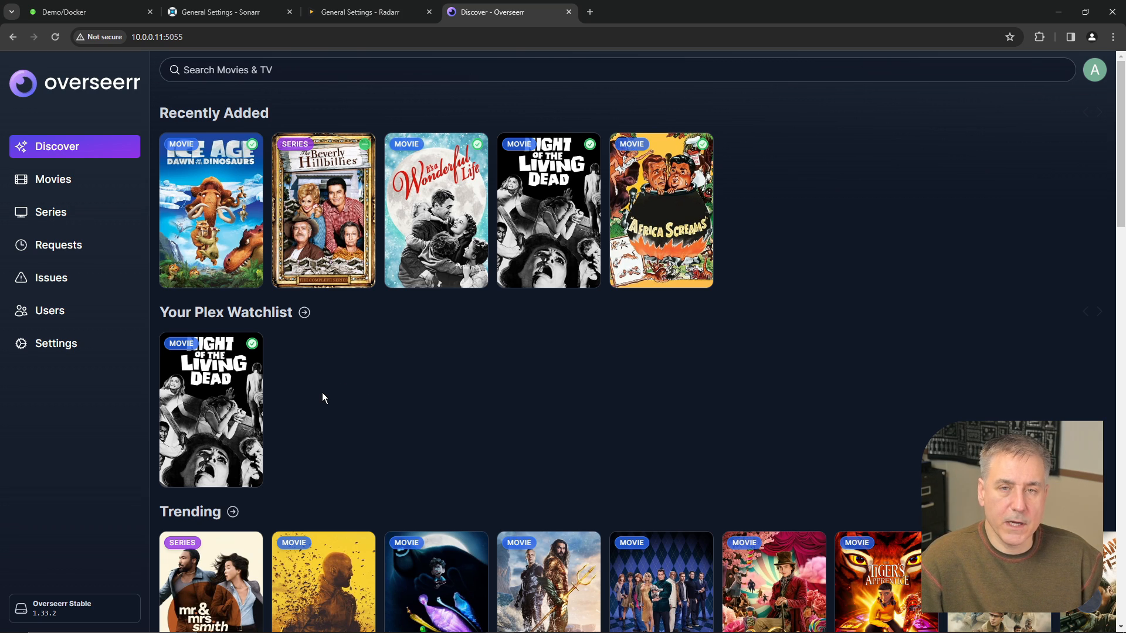
mouse_move(320, 388)
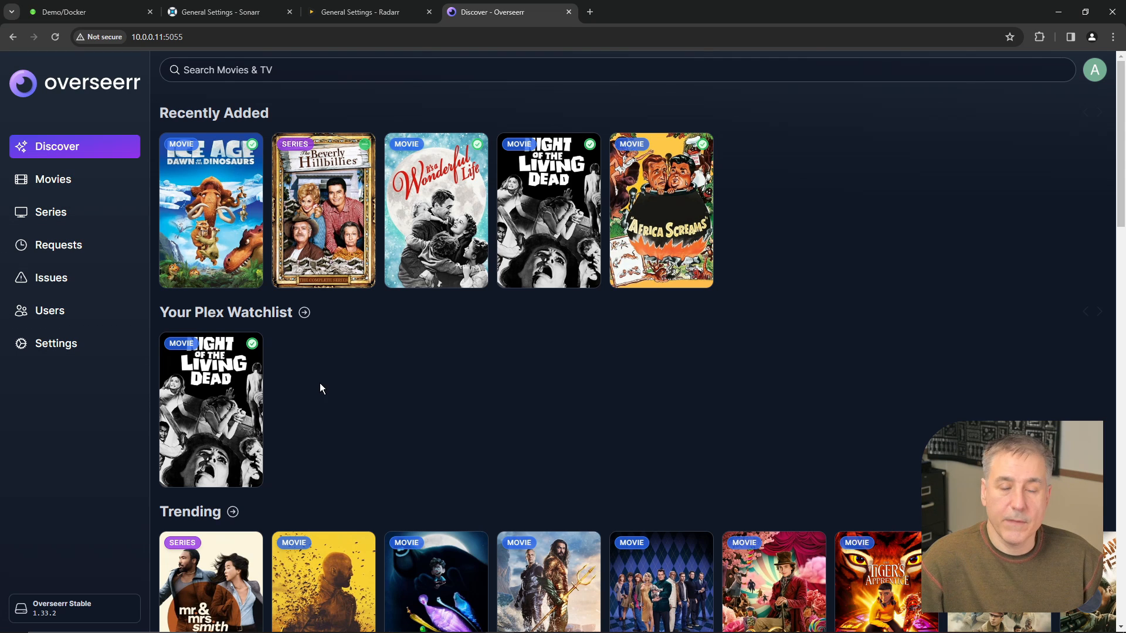
- Scroll Discover to the genres, peek at the Comedy movies list and return to Discover
scroll(down, 3)
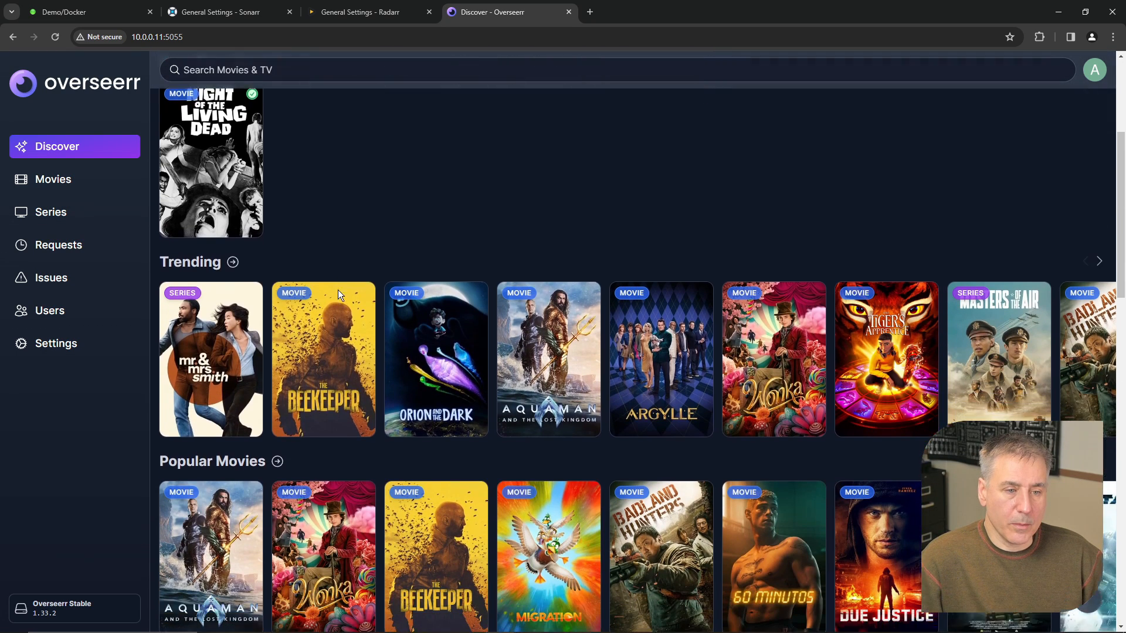
scroll(down, 3)
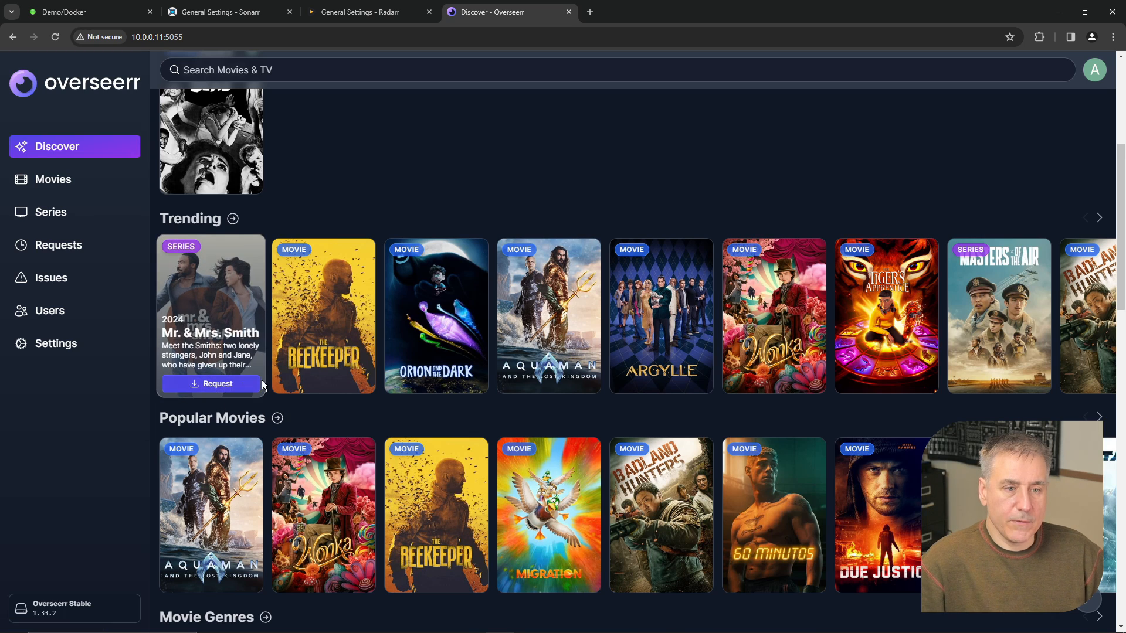
scroll(down, 3)
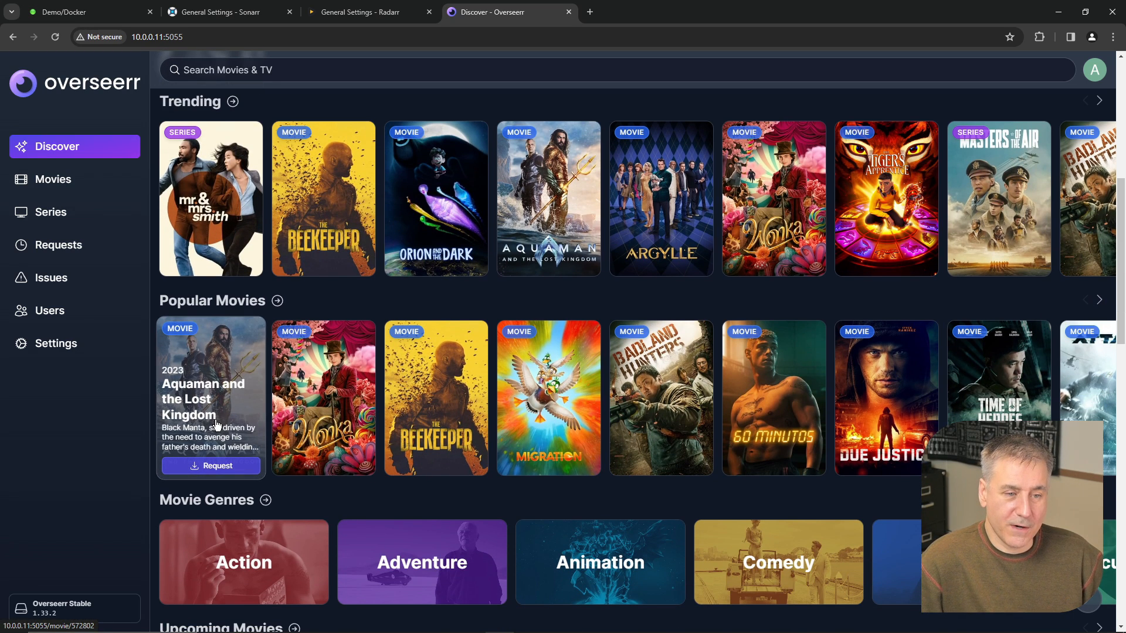
scroll(down, 3)
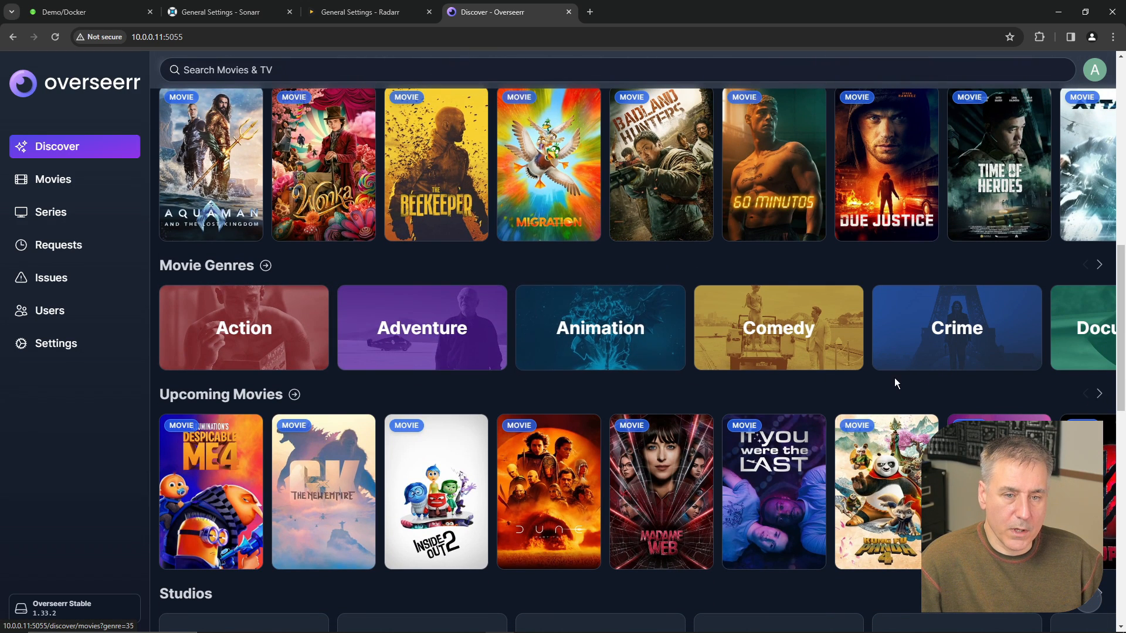
click(778, 327)
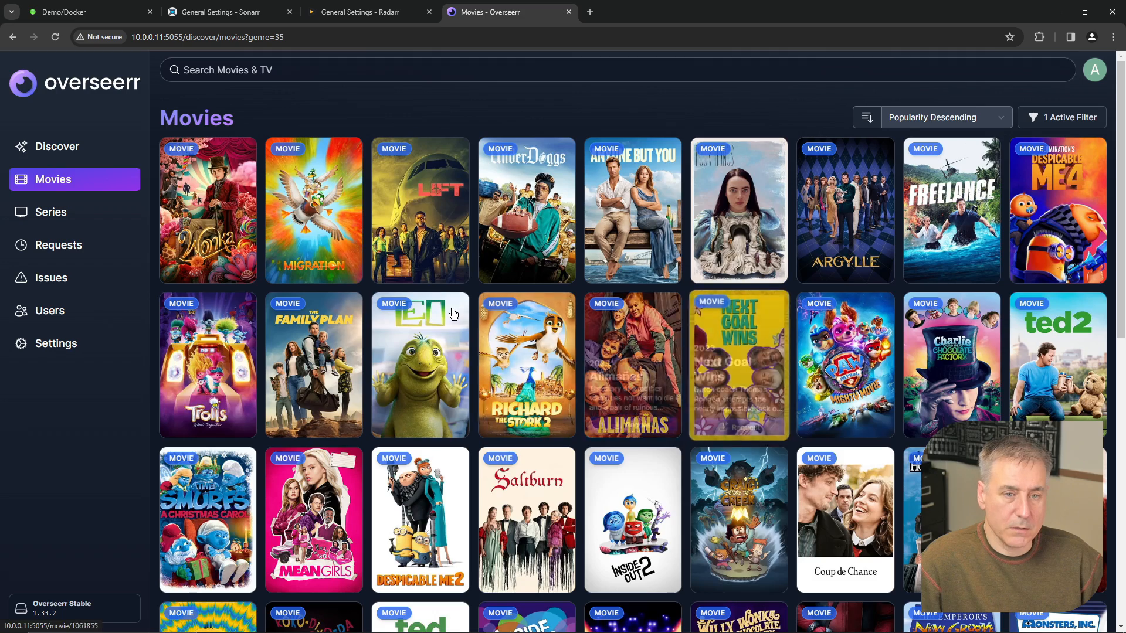
click(56, 147)
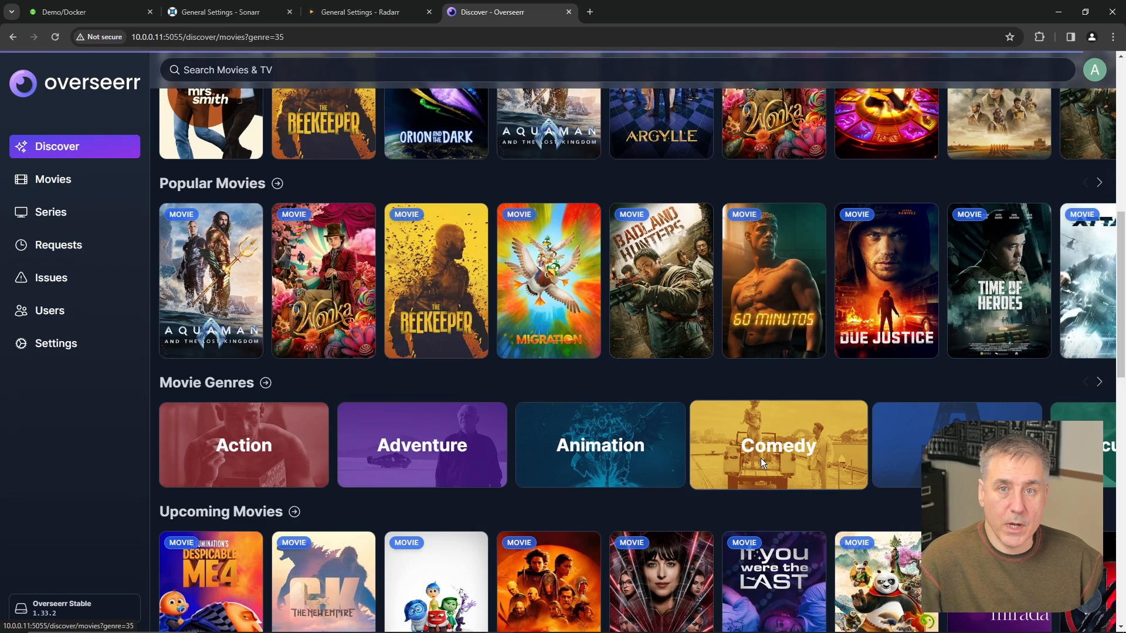
click(53, 178)
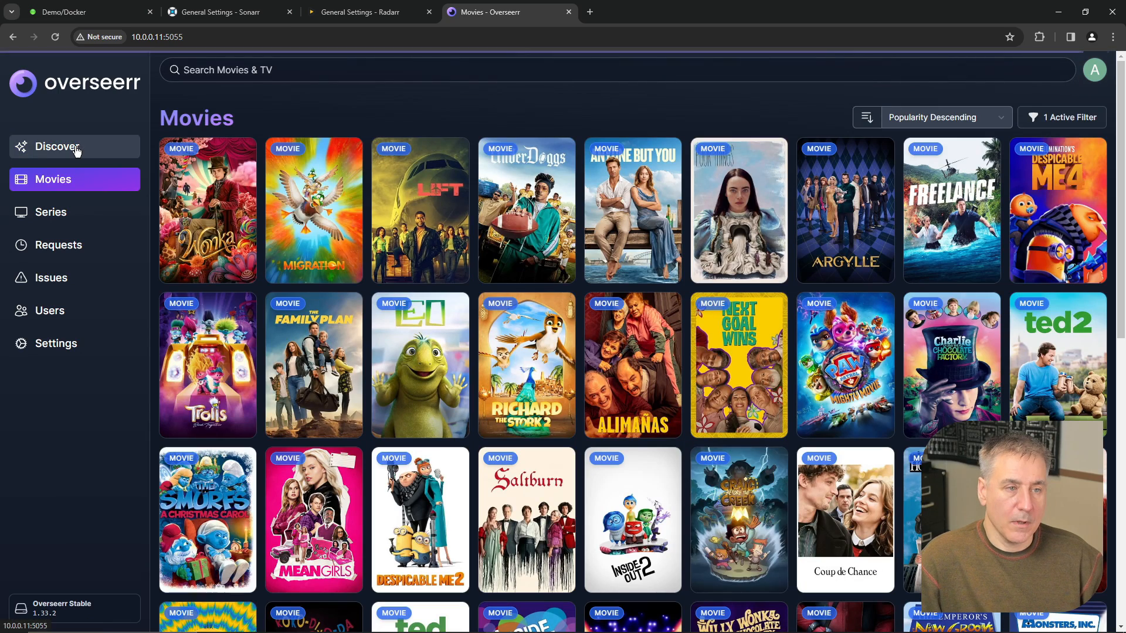
click(56, 147)
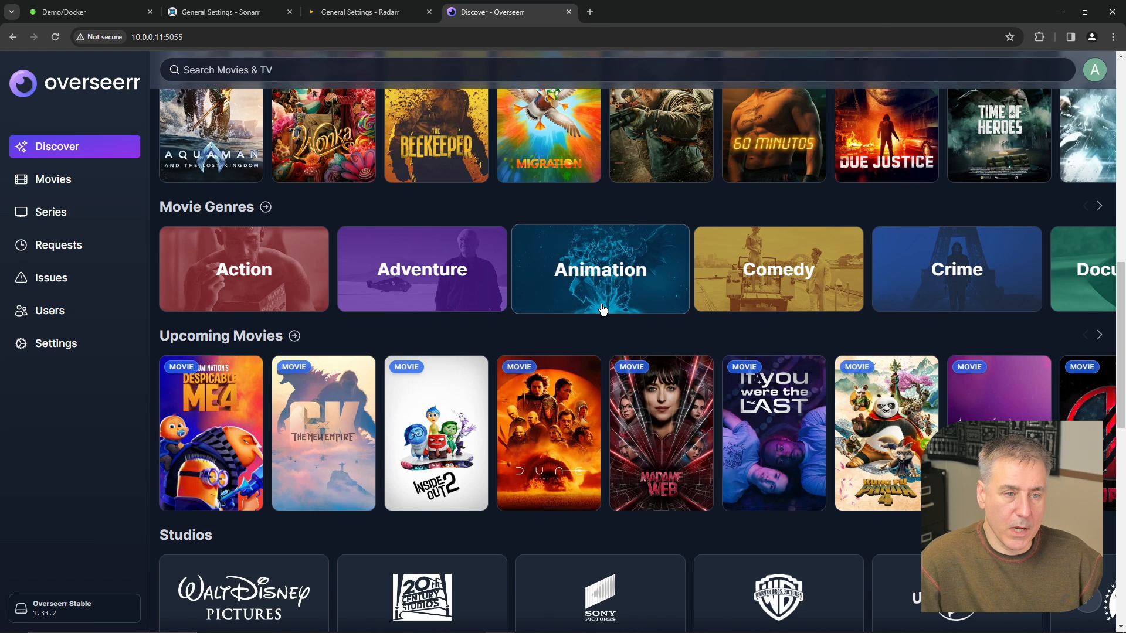
- Scroll past upcoming series to the Networks row, then go to the Movies page
scroll(down, 3)
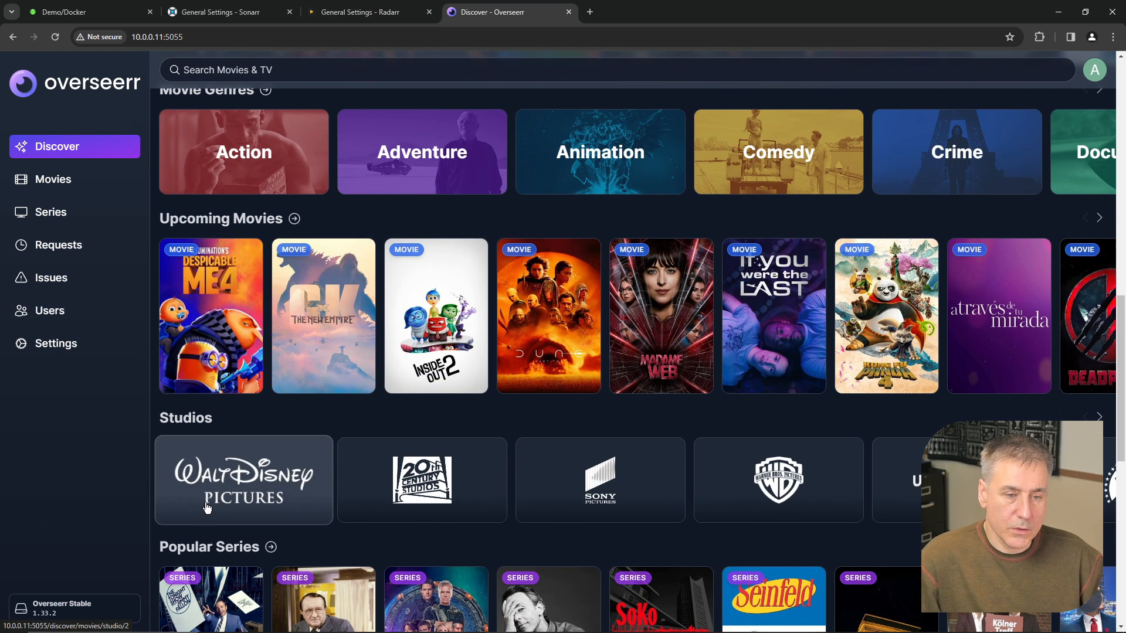
scroll(down, 3)
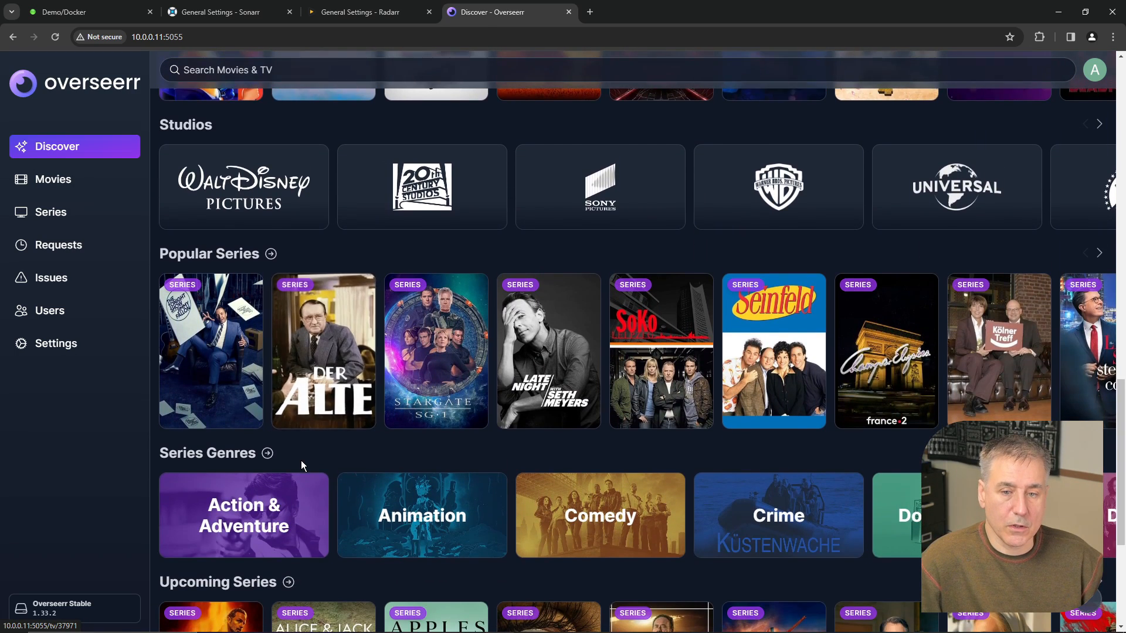
scroll(down, 3)
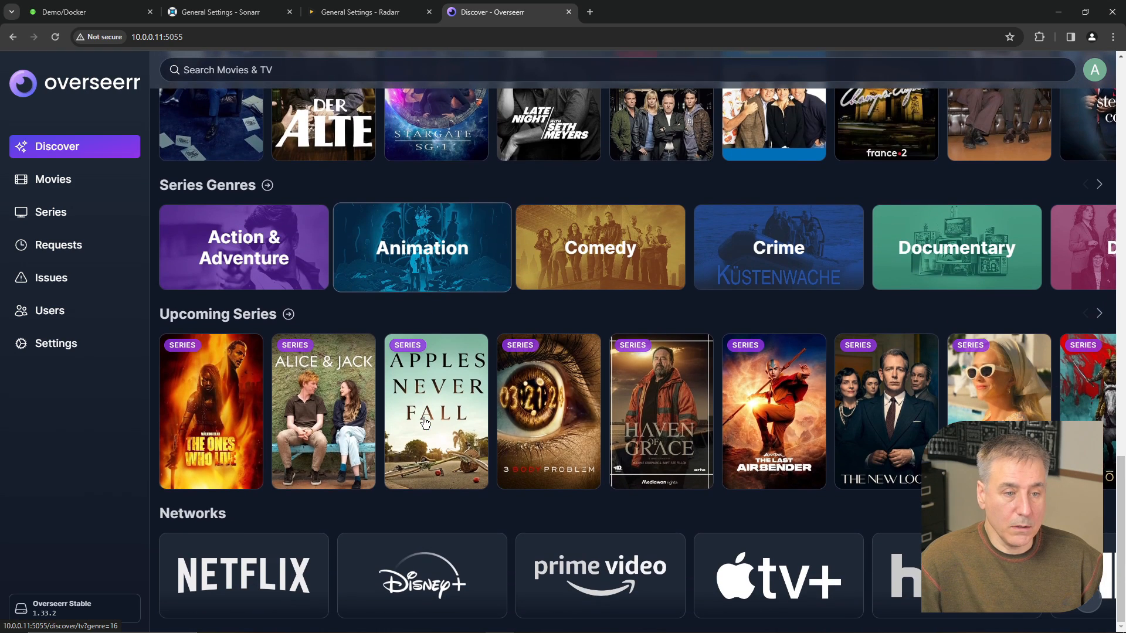
mouse_move(143, 395)
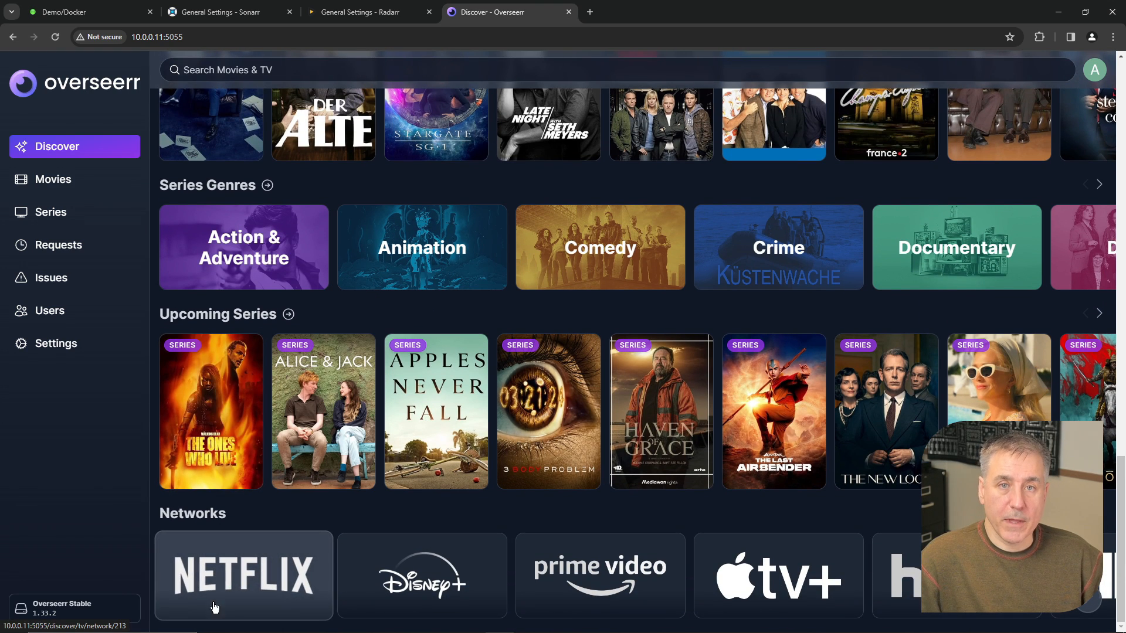
click(53, 178)
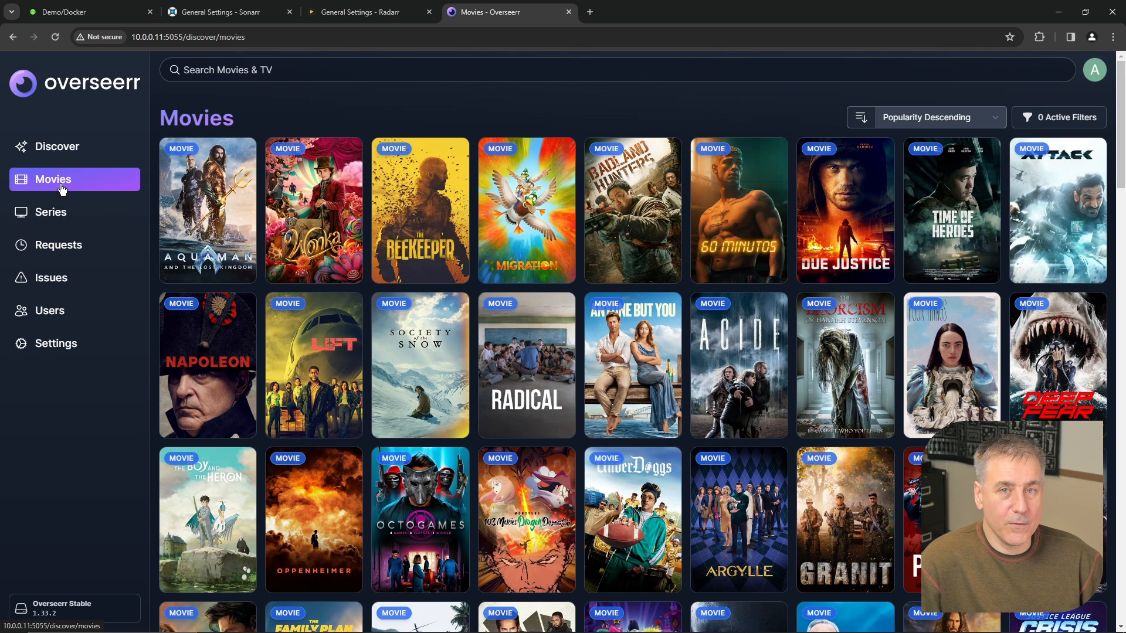
- Visit the Series, Requests and Issues pages, ending on the Users list
click(50, 212)
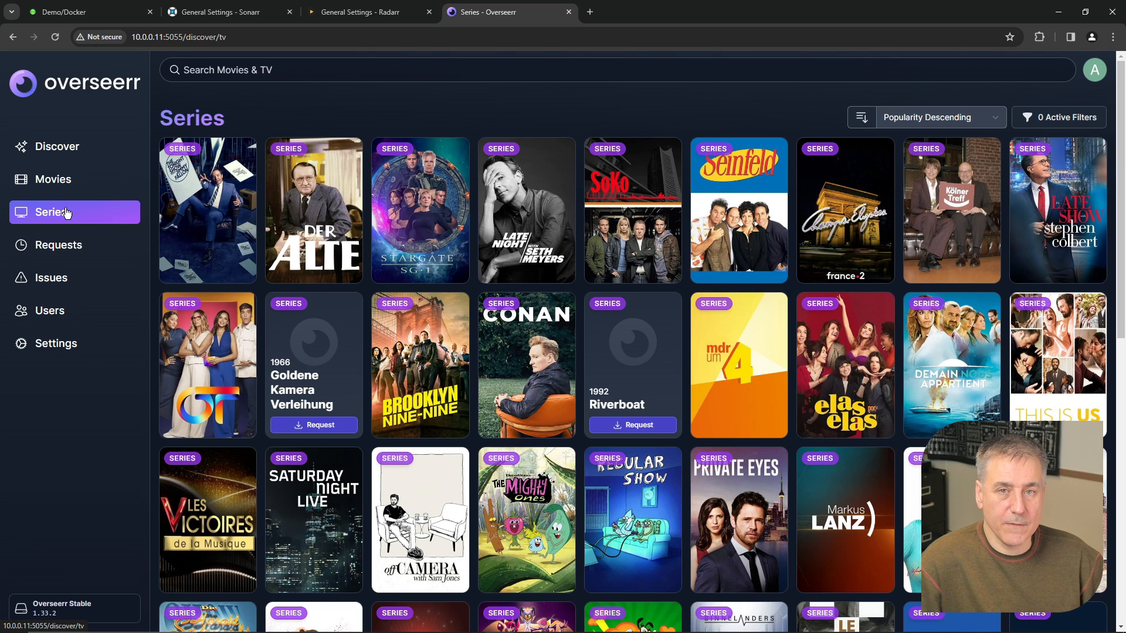
click(59, 245)
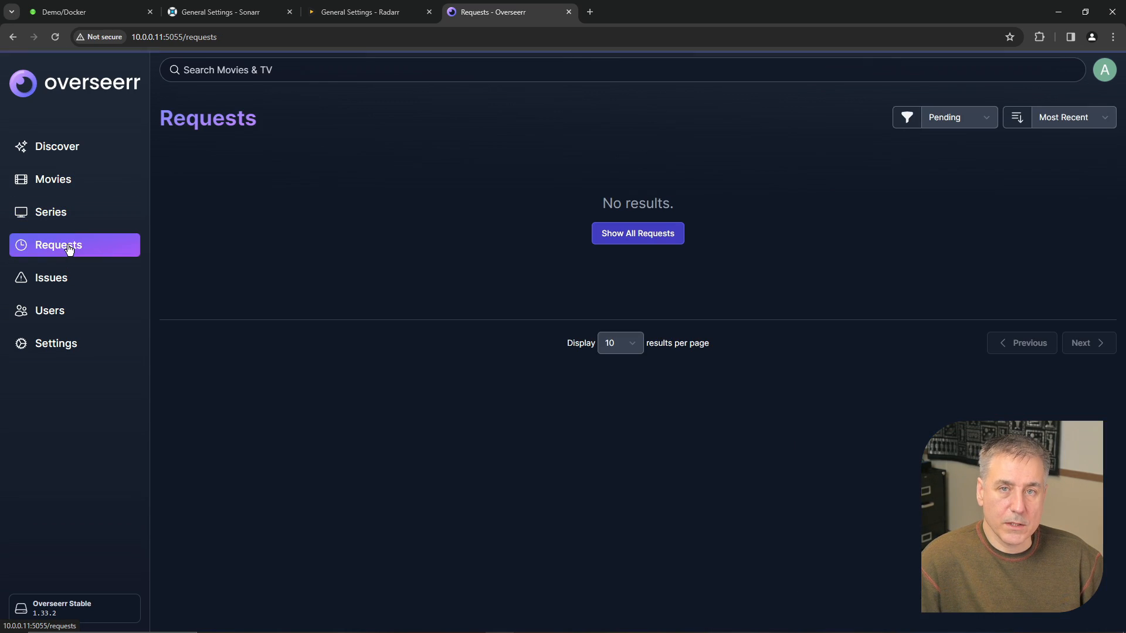
mouse_move(90, 244)
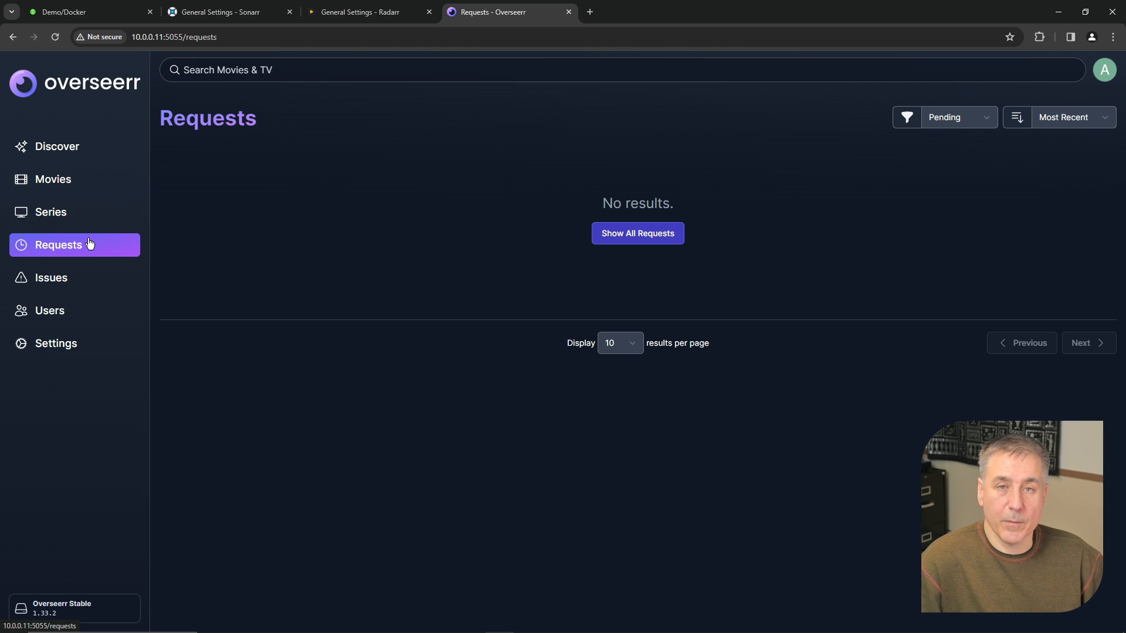
click(50, 278)
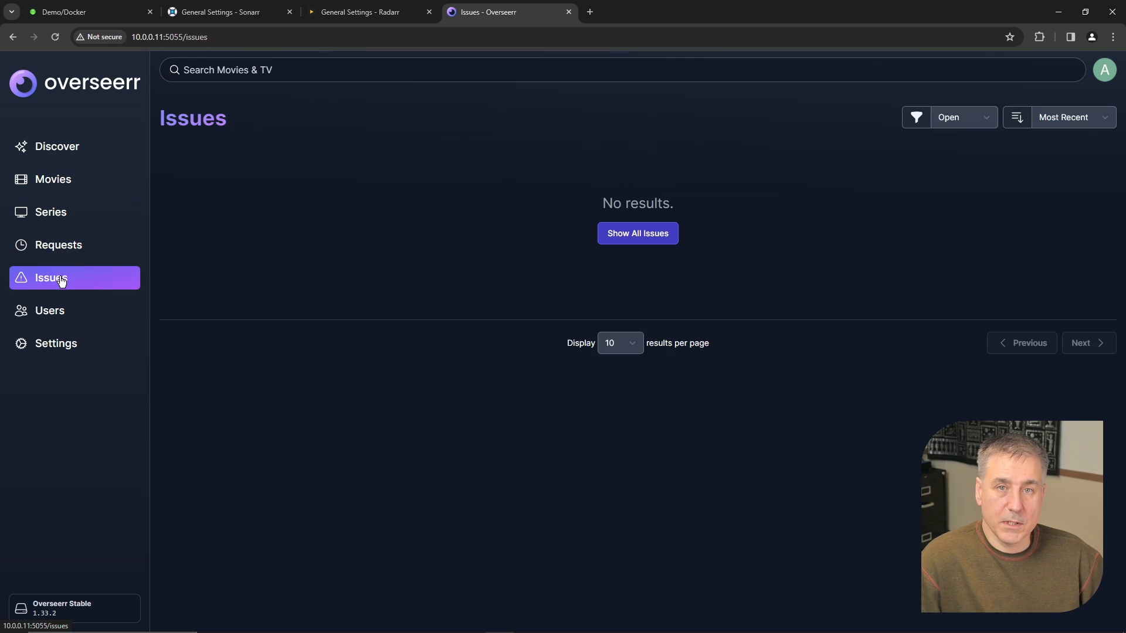
click(50, 310)
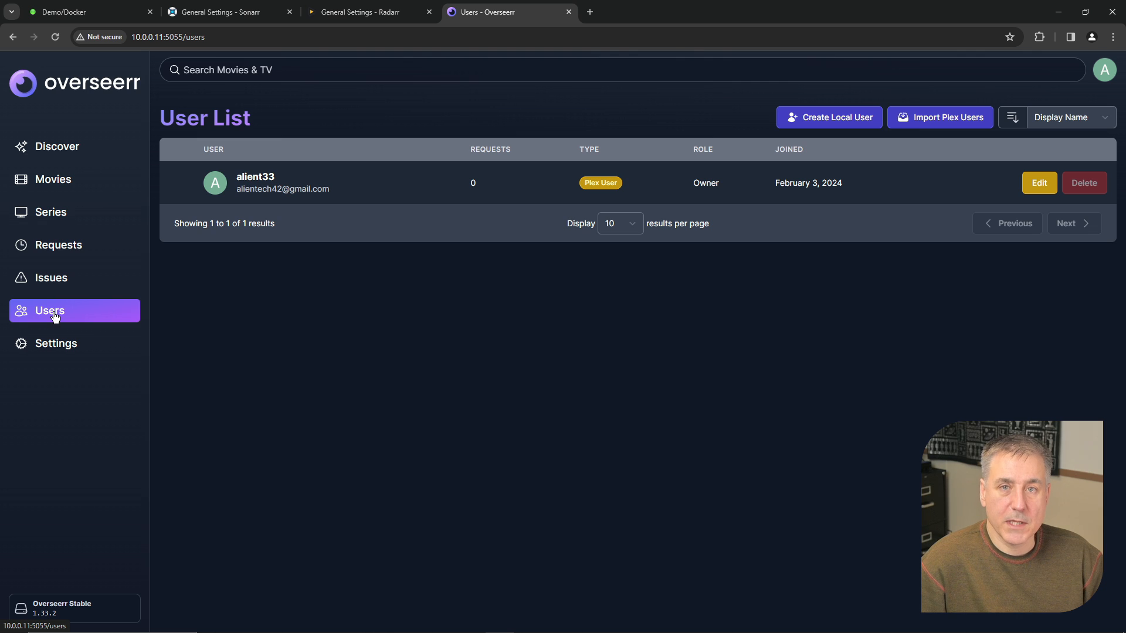
mouse_move(830, 117)
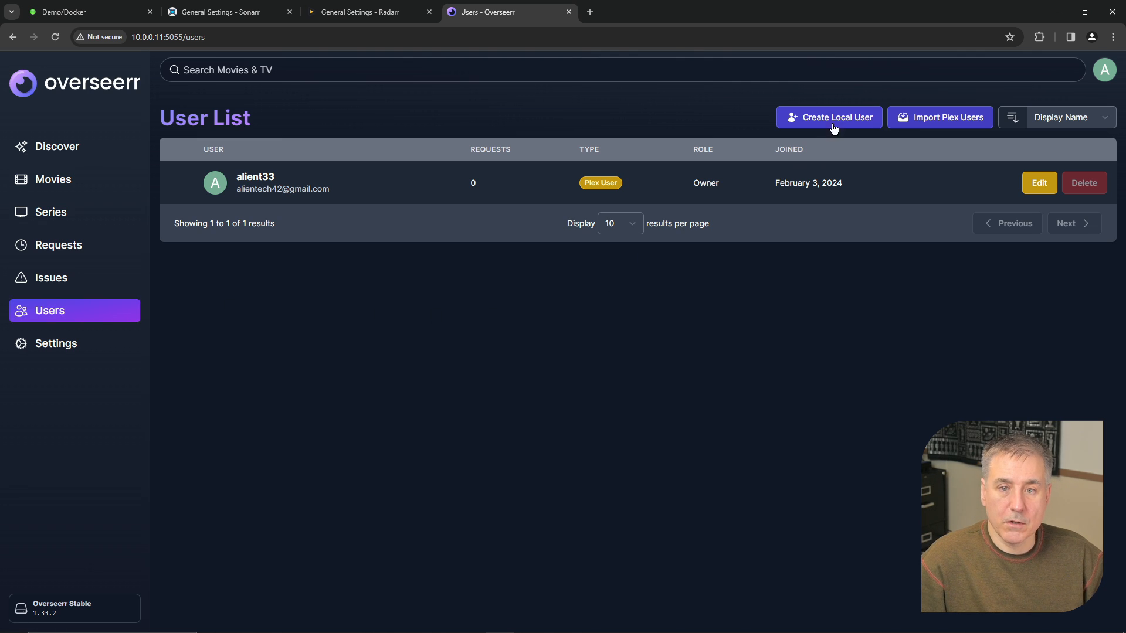
click(830, 118)
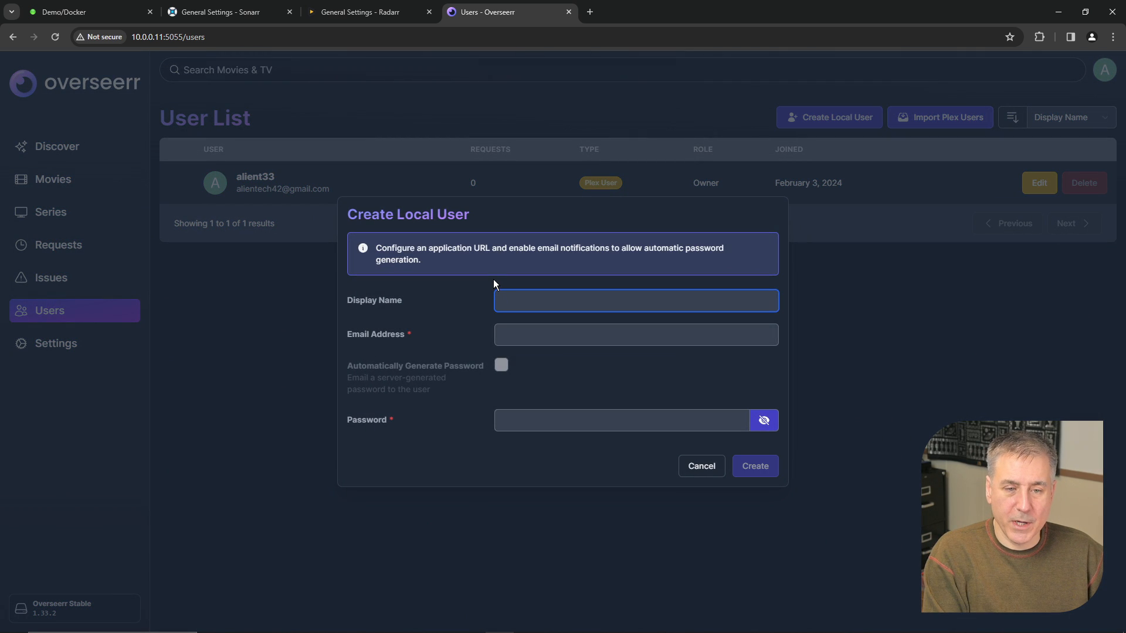
text(Bob)
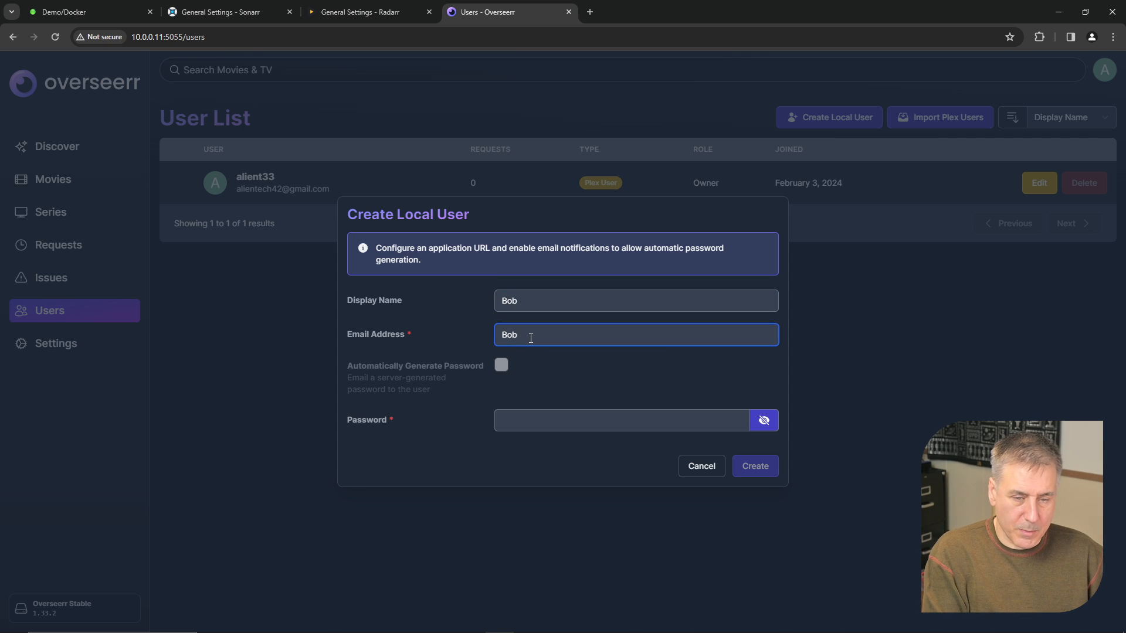
text(@bob.com)
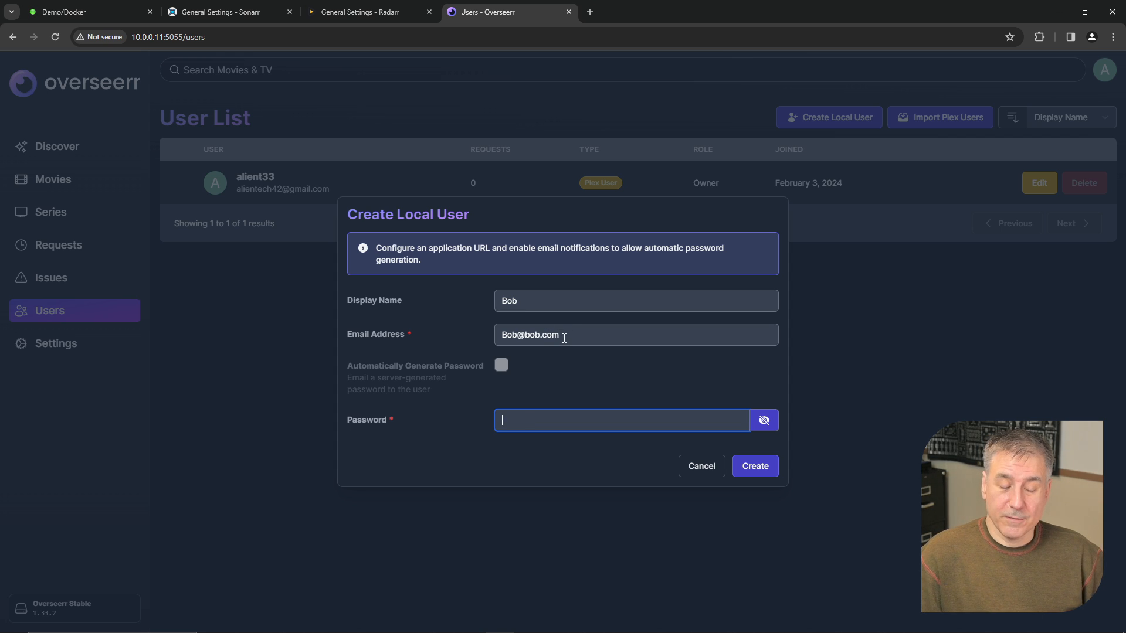
mouse_move(570, 421)
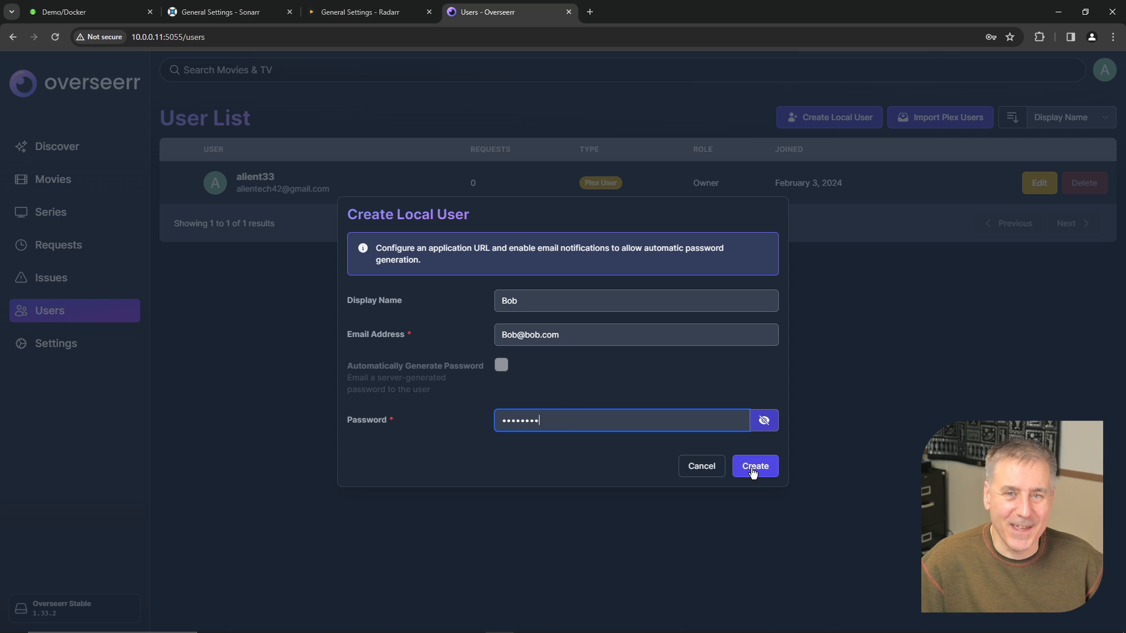
click(754, 466)
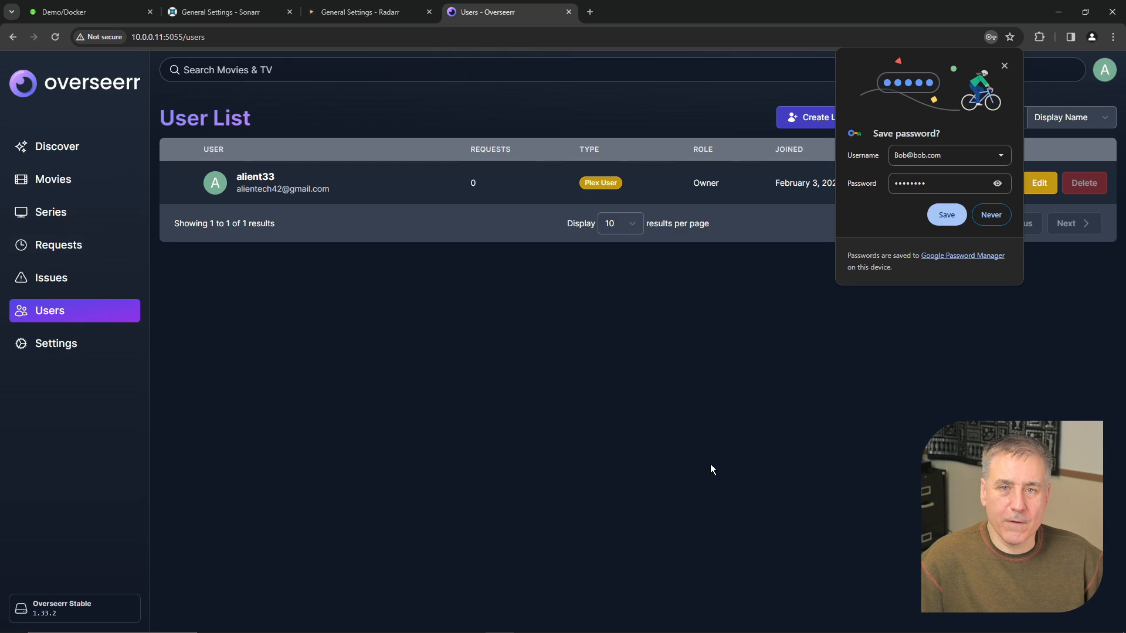
click(990, 214)
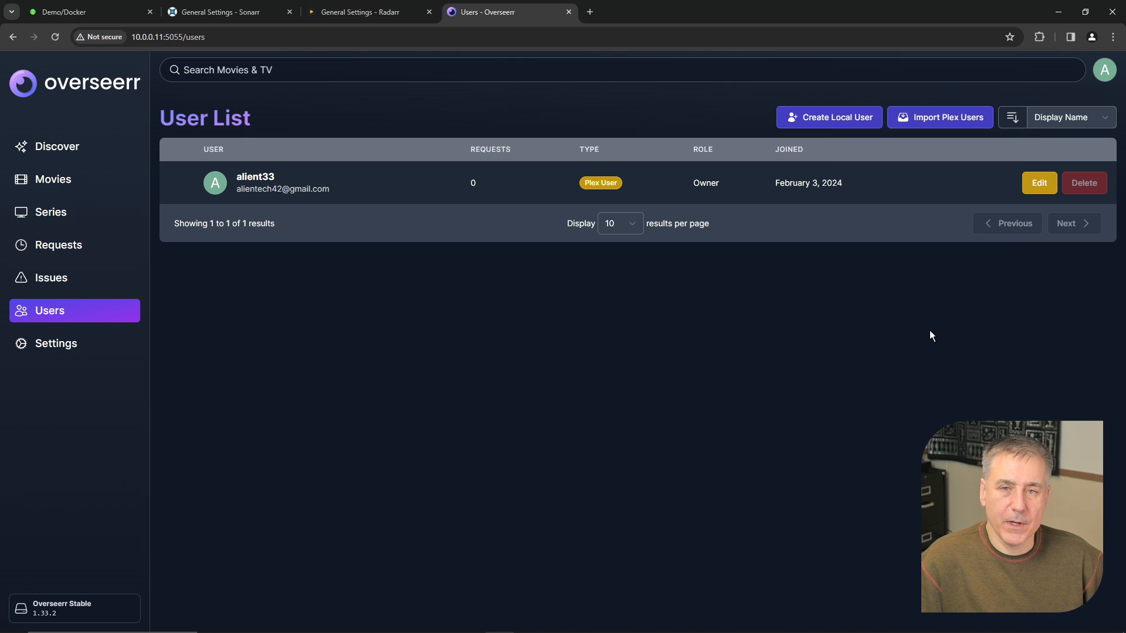
mouse_move(506, 260)
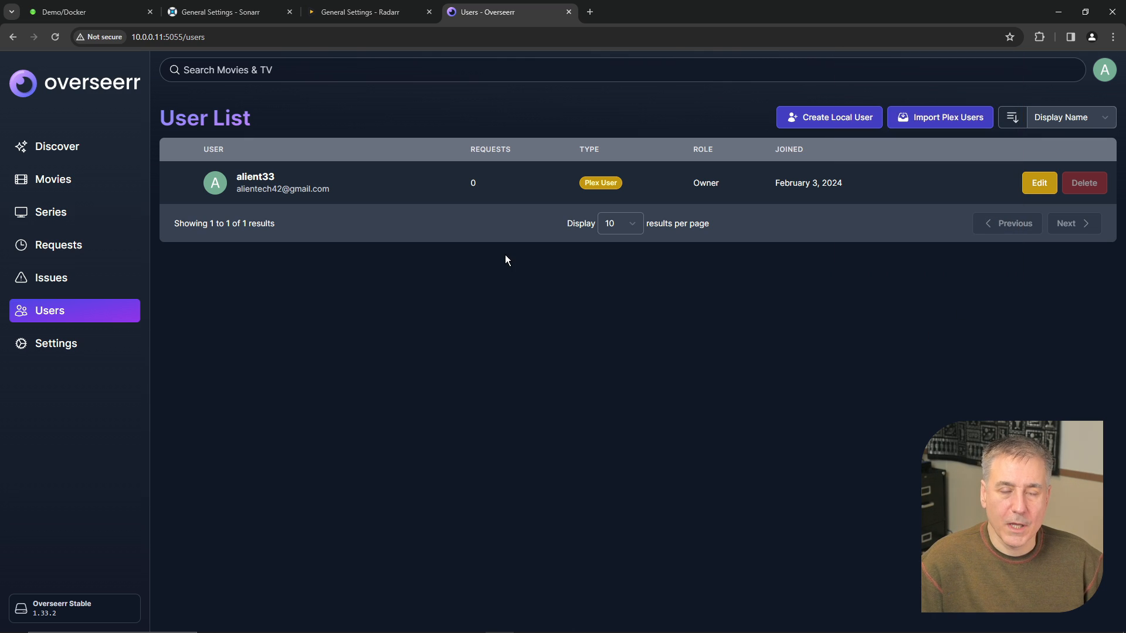
mouse_move(937, 119)
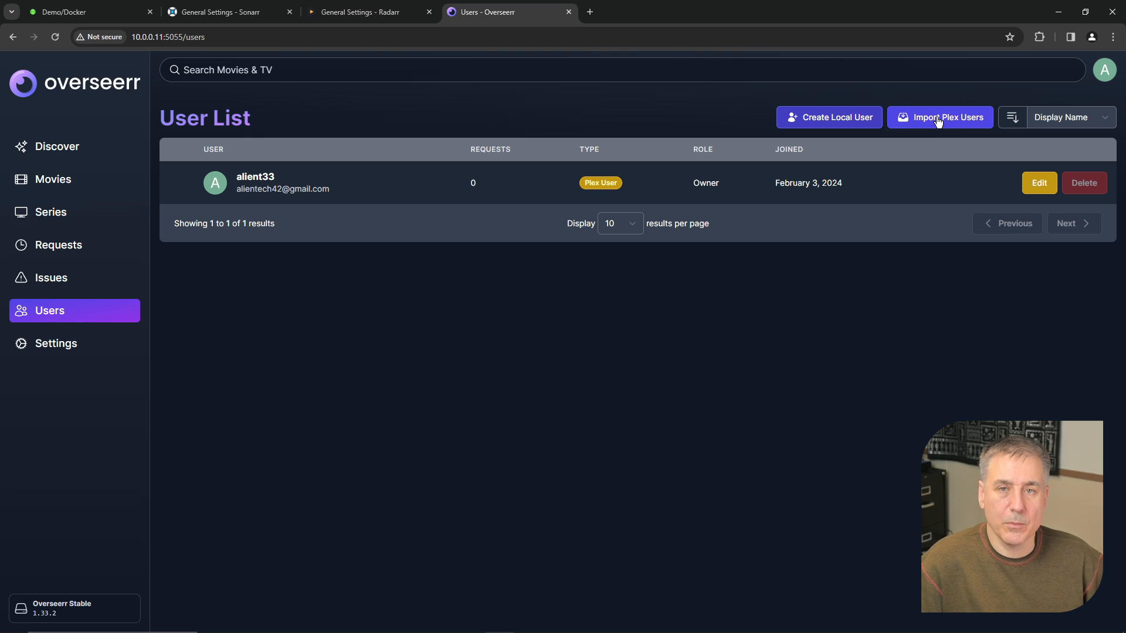
mouse_move(1038, 183)
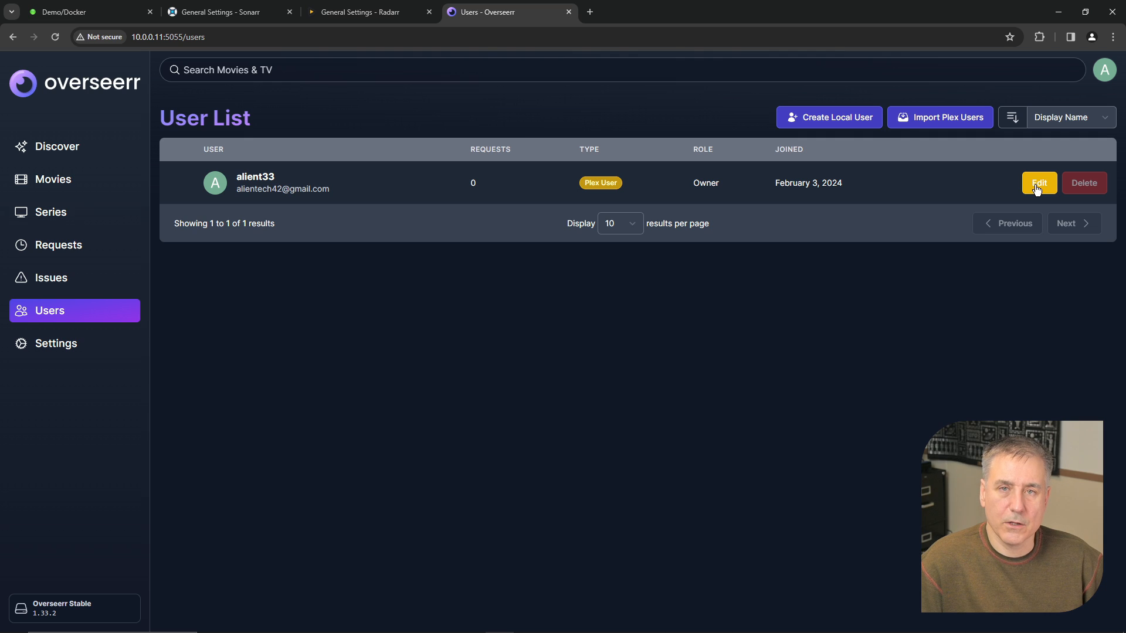
click(1038, 183)
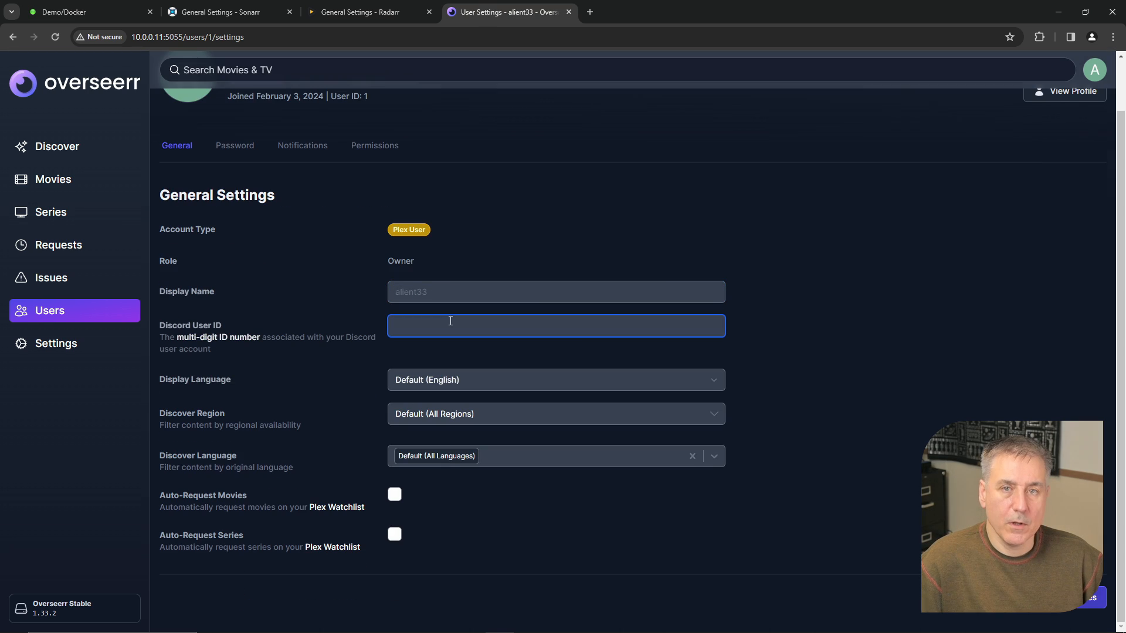
mouse_move(490, 379)
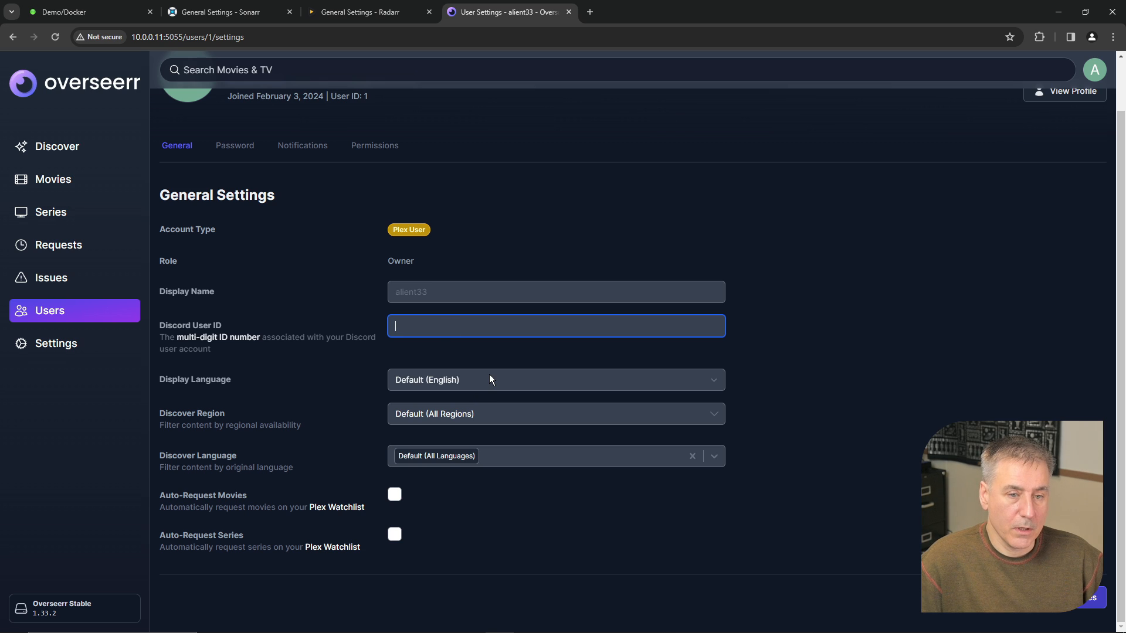
mouse_move(494, 422)
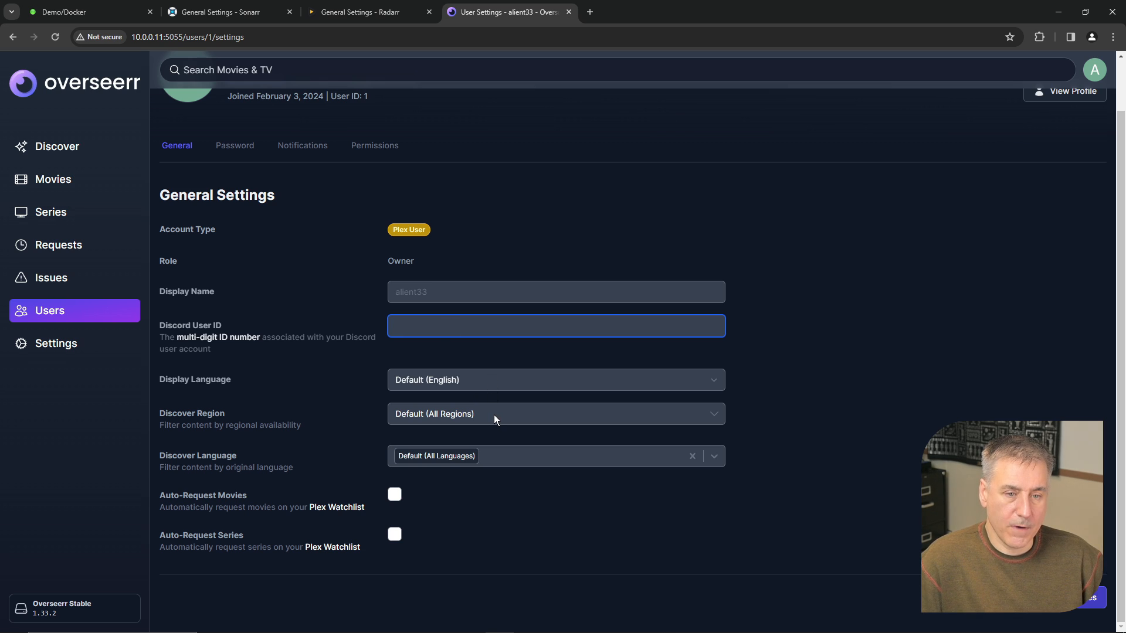
mouse_move(493, 462)
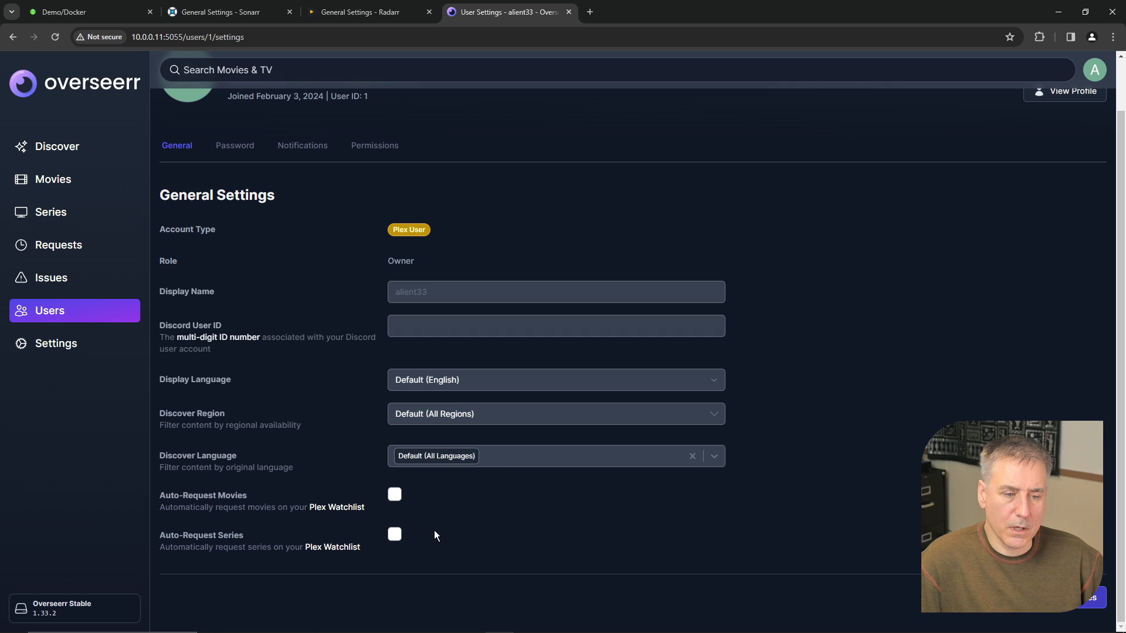
- Look through the owner's Password, Notifications and Permissions tabs
click(234, 146)
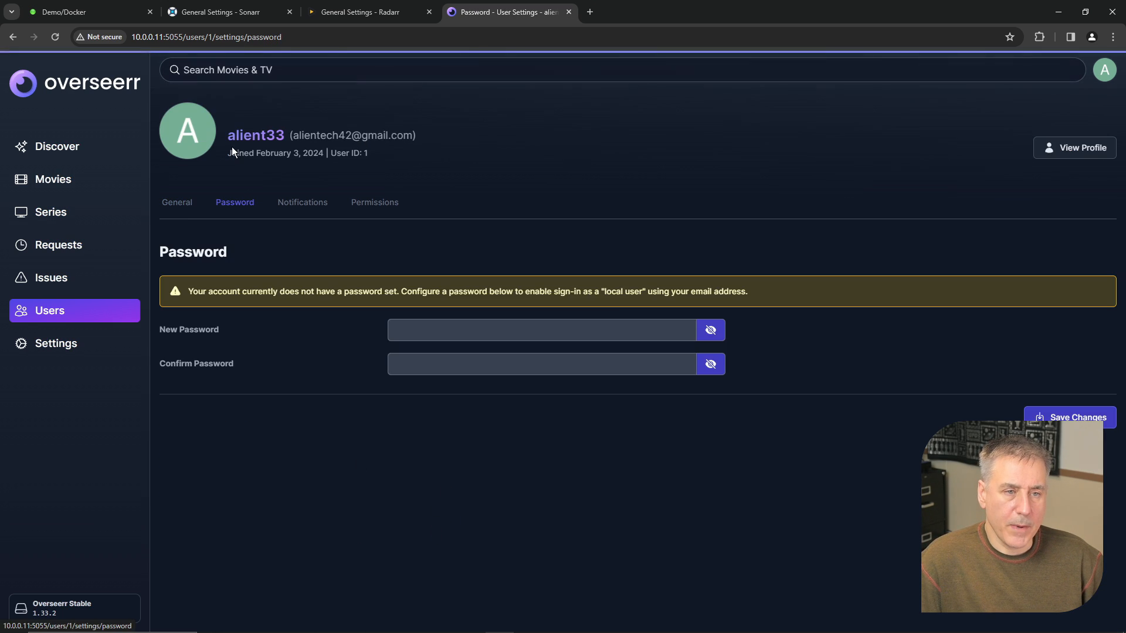
mouse_move(266, 204)
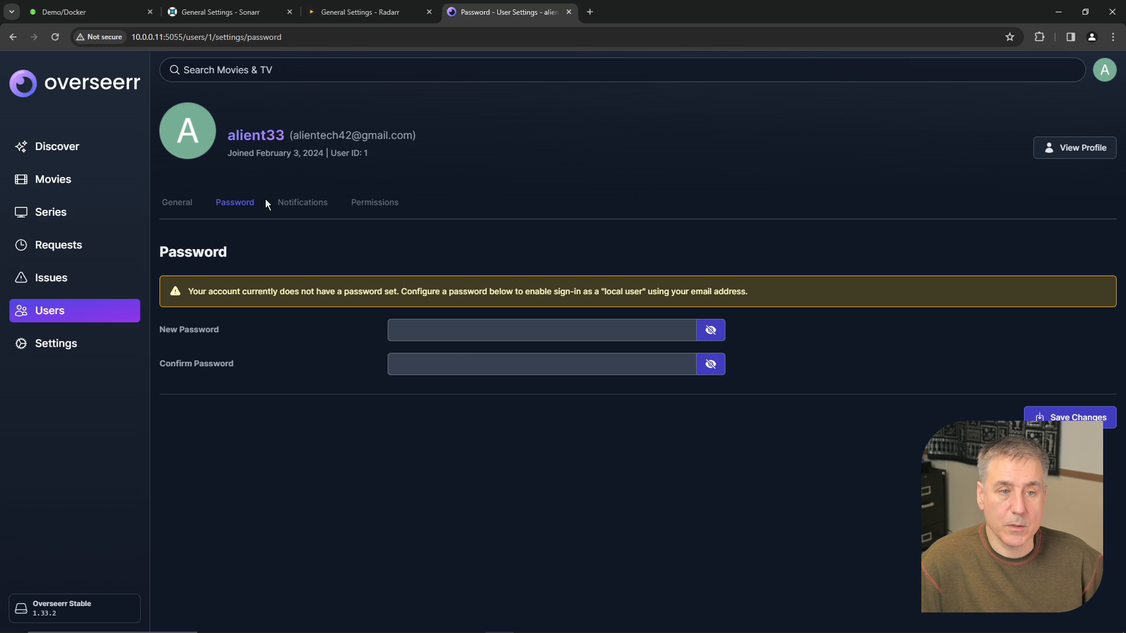
click(303, 201)
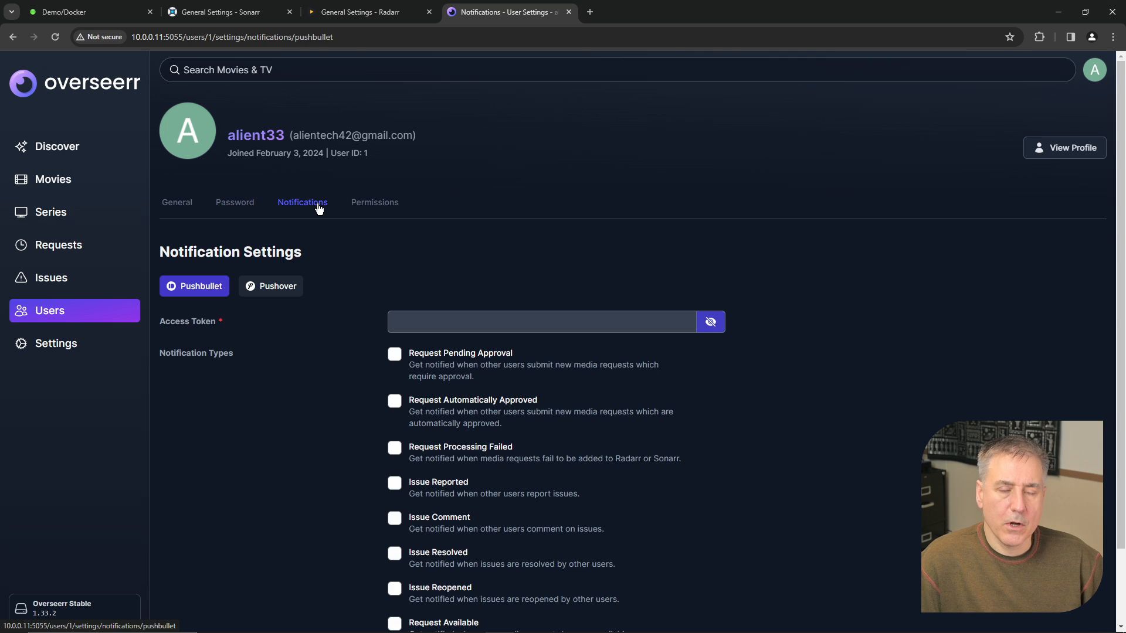
mouse_move(310, 217)
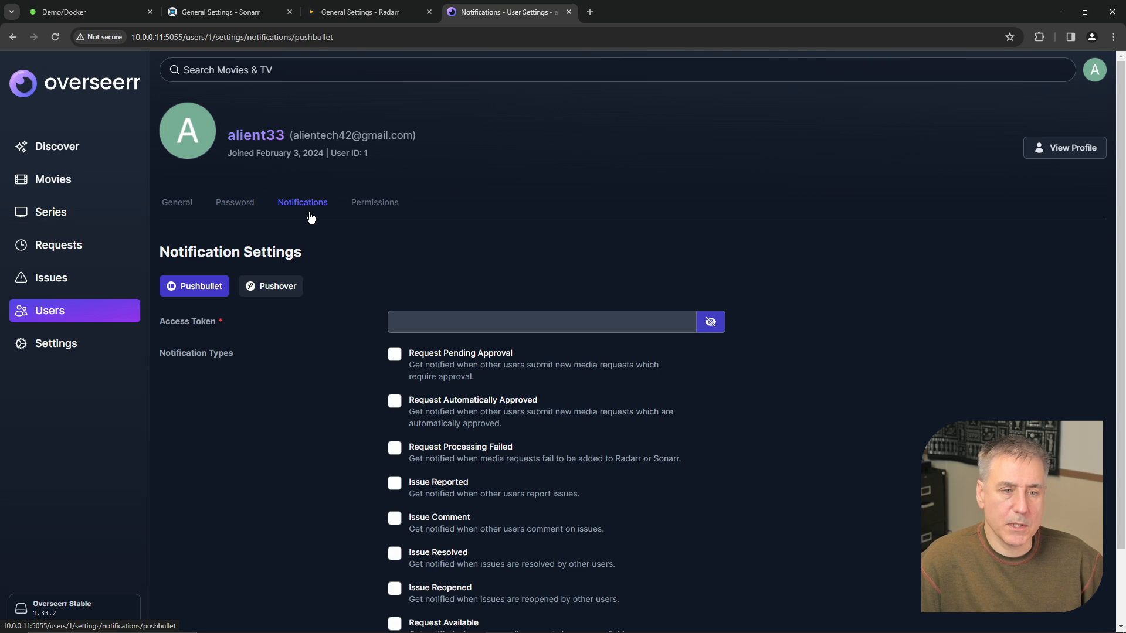
click(374, 202)
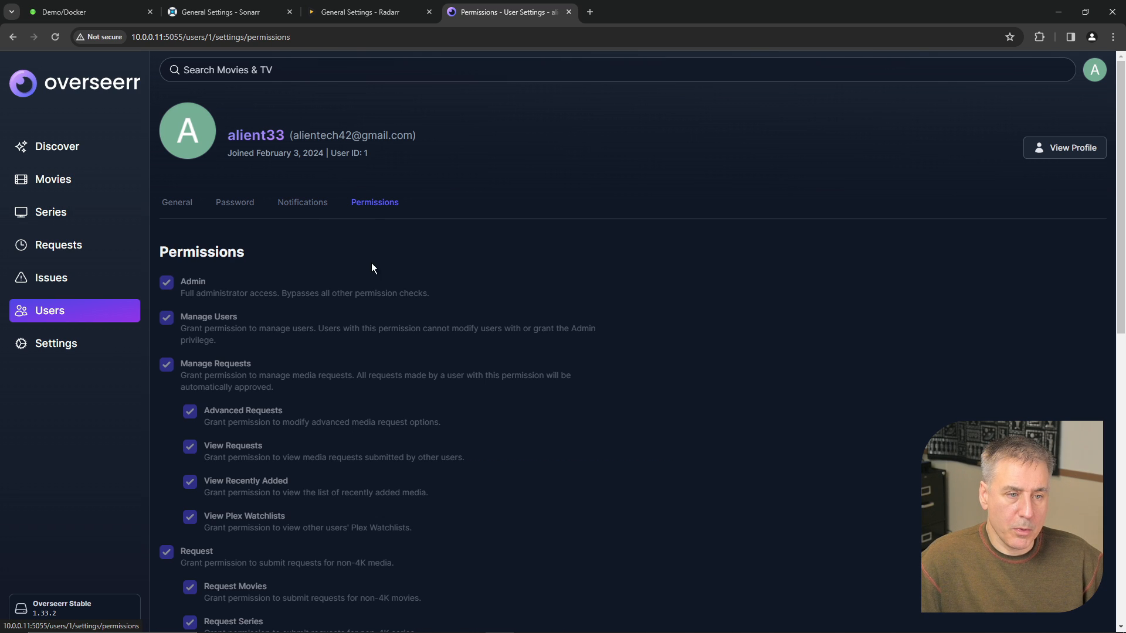
mouse_move(386, 241)
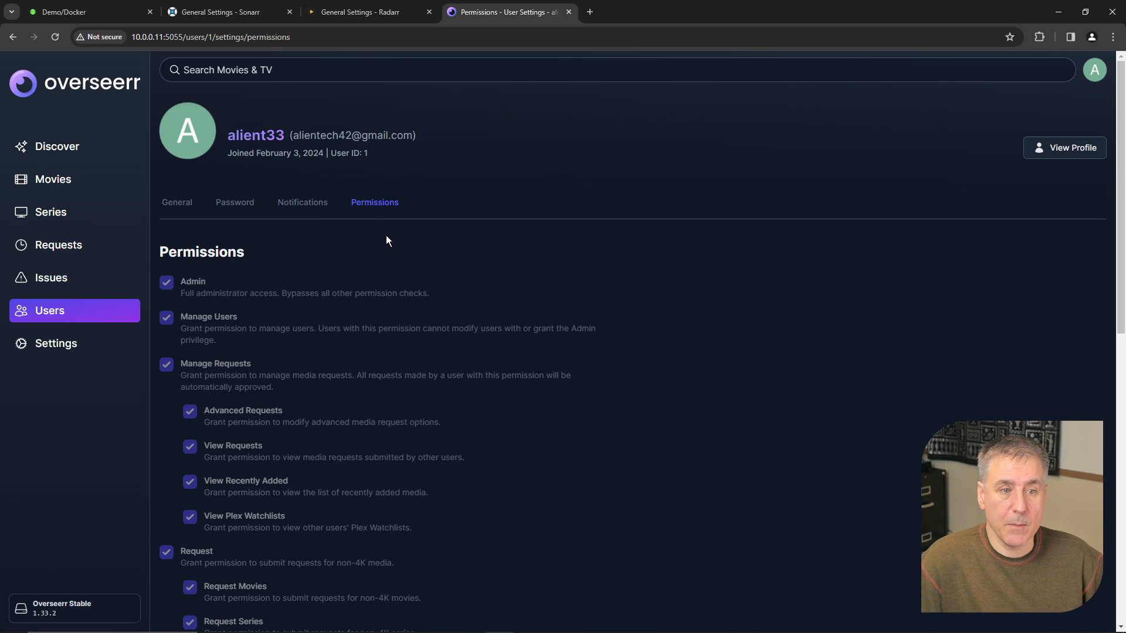
scroll(down, 3)
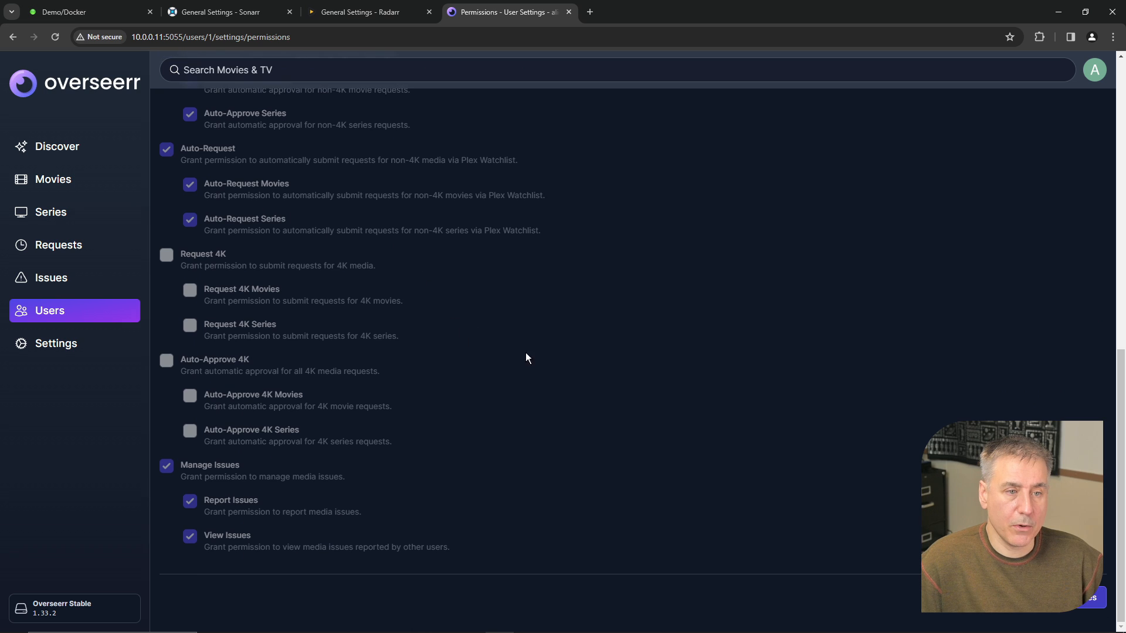
scroll(up, 3)
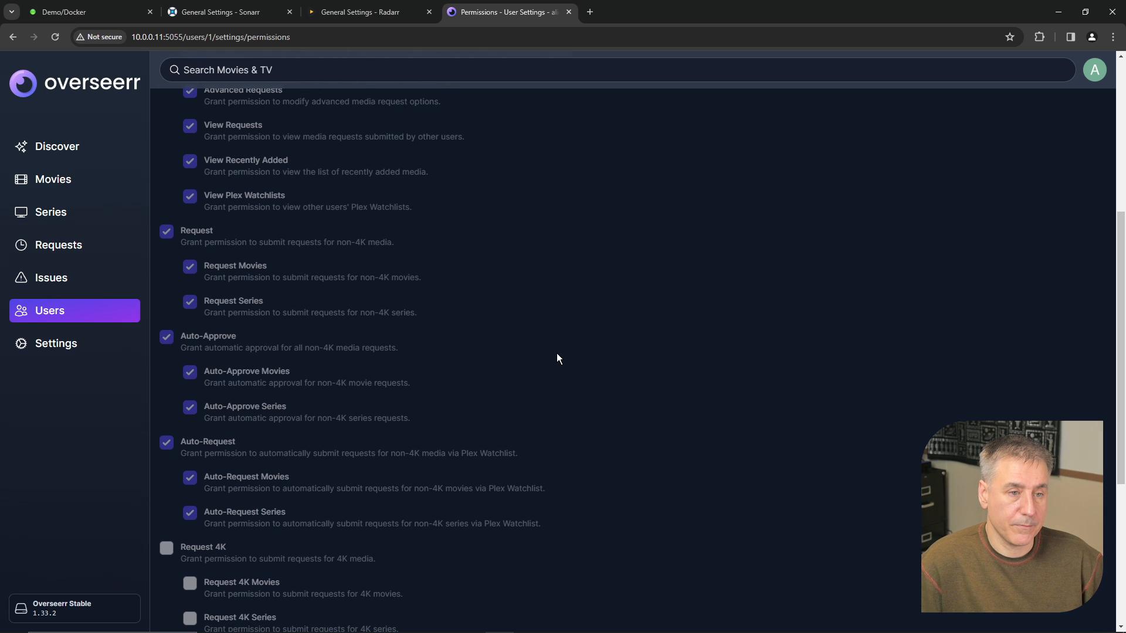
scroll(up, 3)
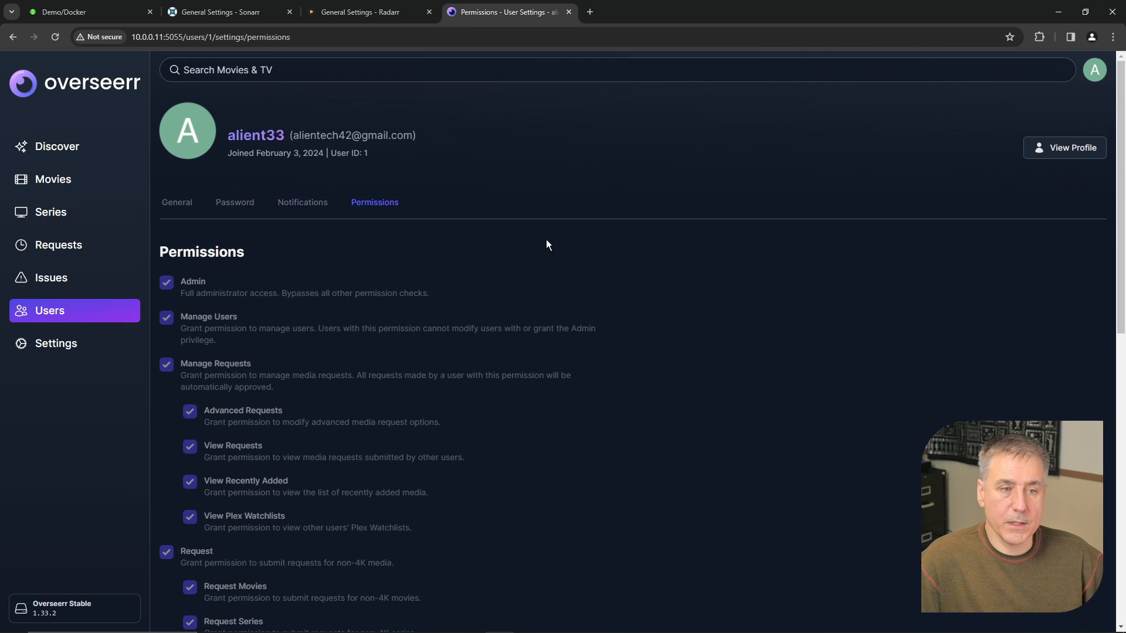
scroll(down, 3)
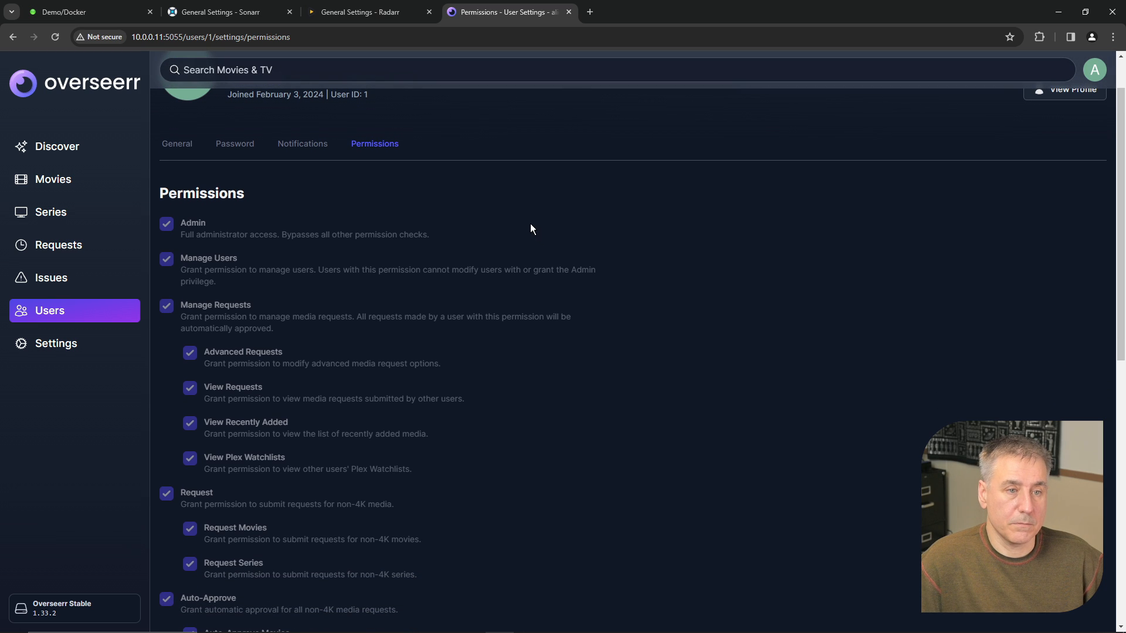
scroll(up, 3)
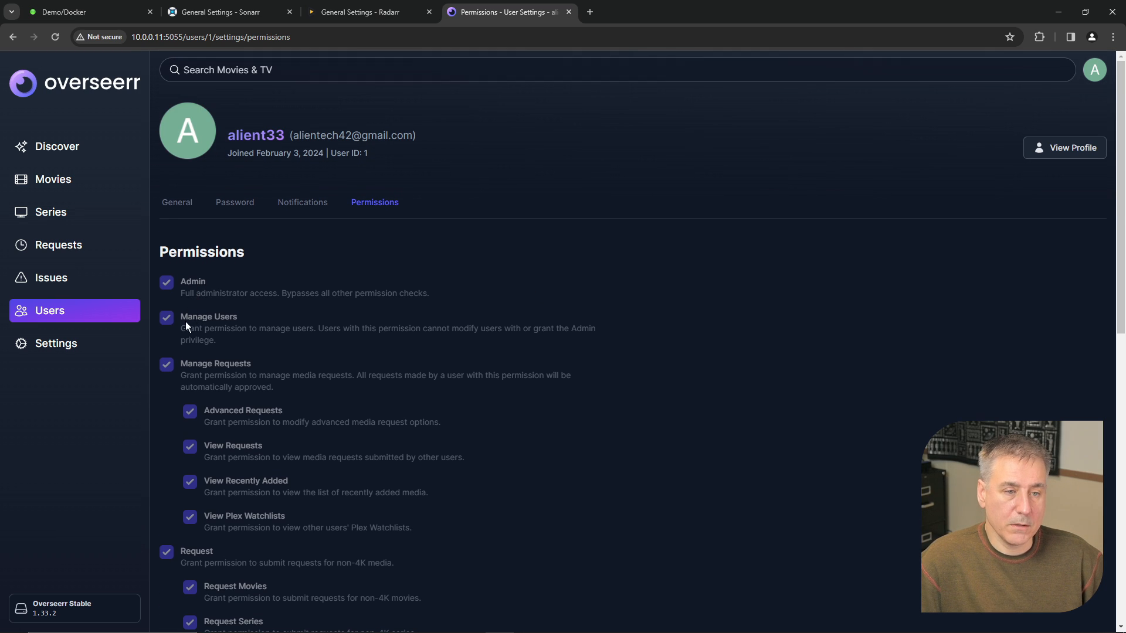
mouse_move(216, 379)
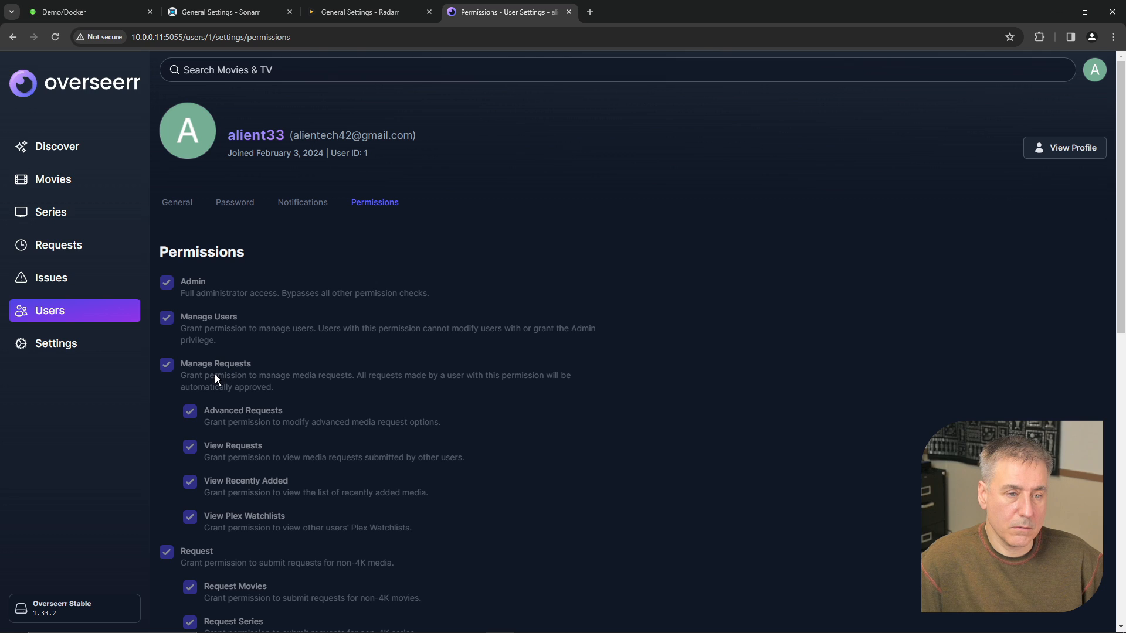
- Scroll through the remaining permissions and go to the application's General Settings
scroll(down, 3)
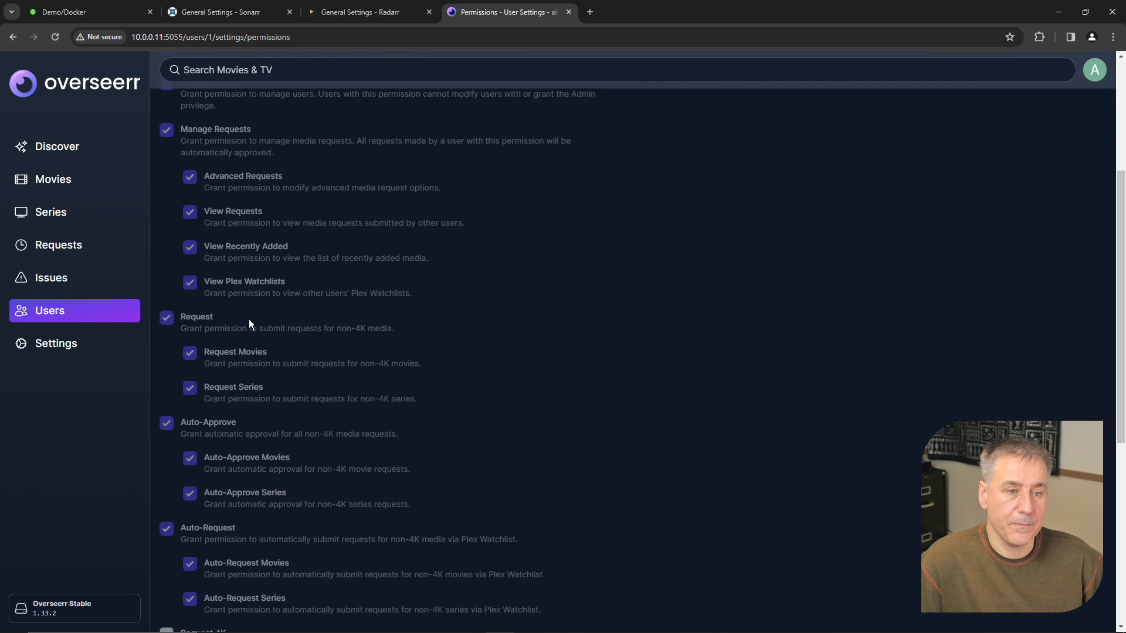
mouse_move(231, 332)
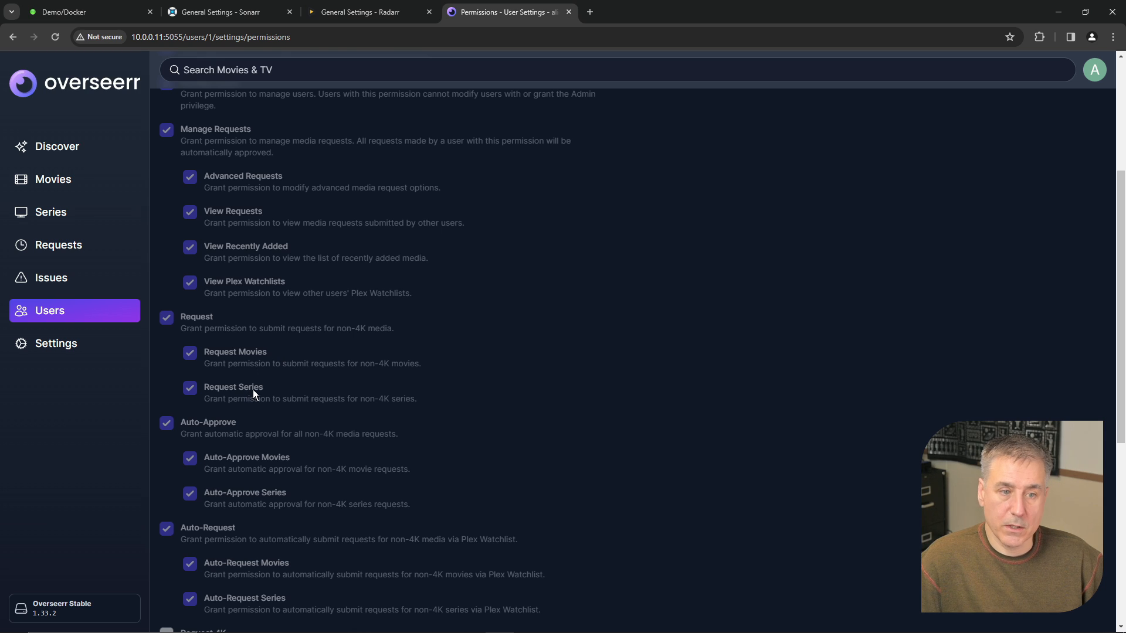
scroll(down, 3)
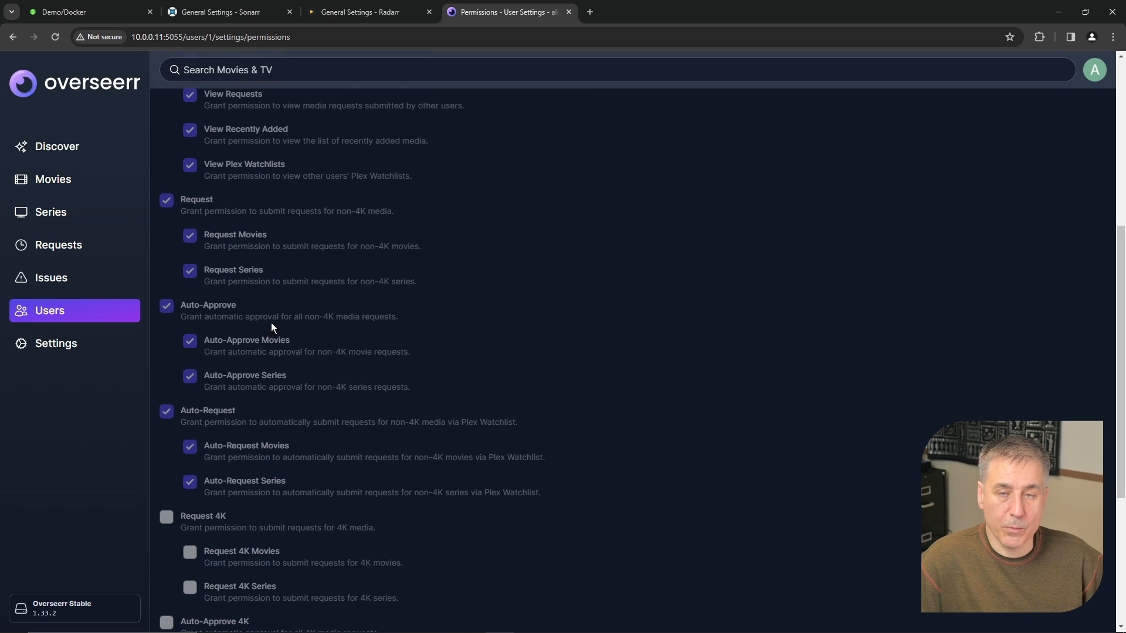
mouse_move(238, 321)
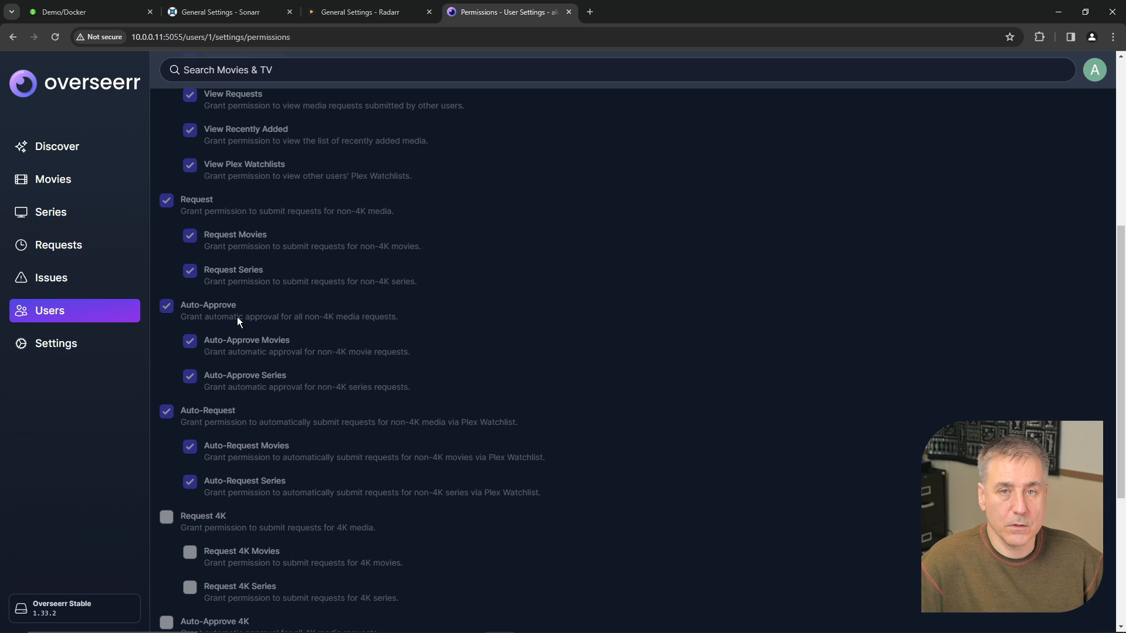
scroll(down, 3)
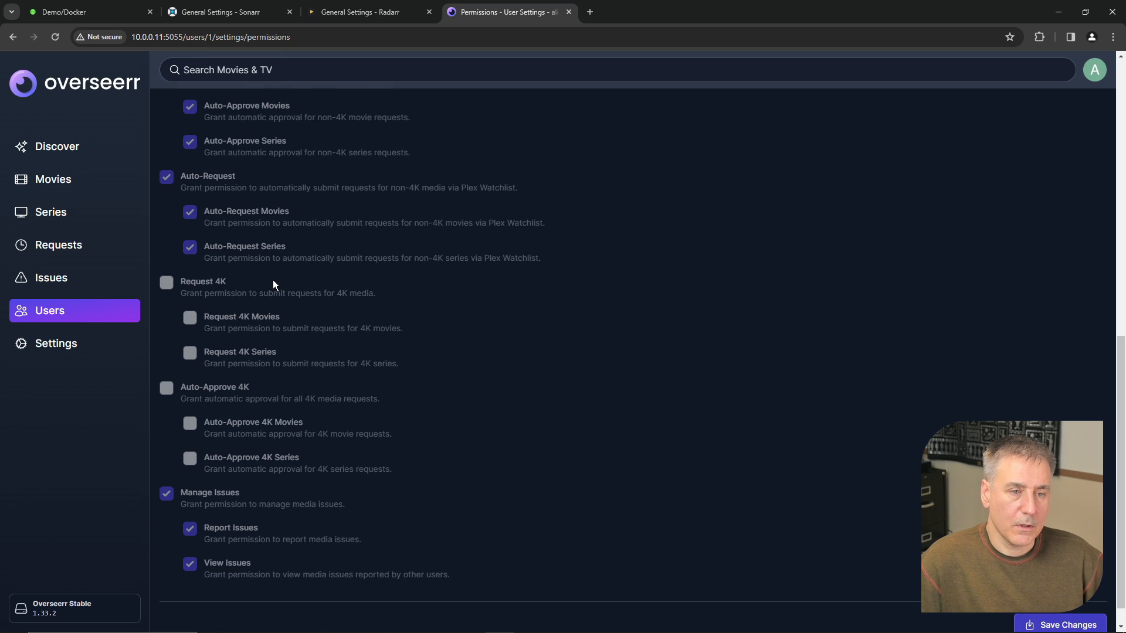
mouse_move(262, 293)
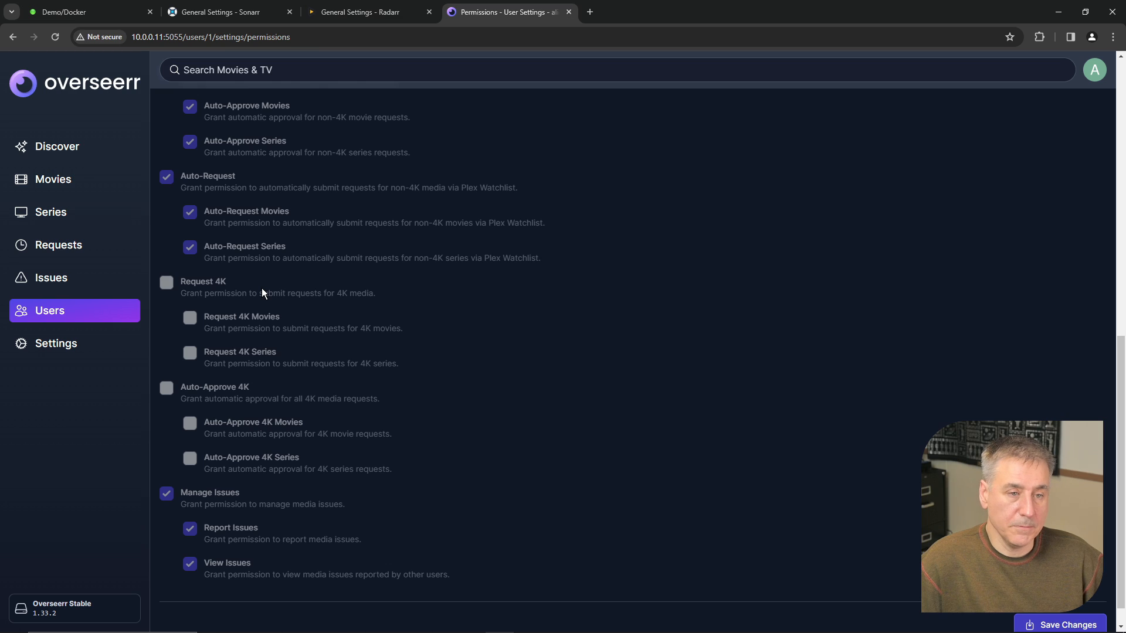
mouse_move(247, 291)
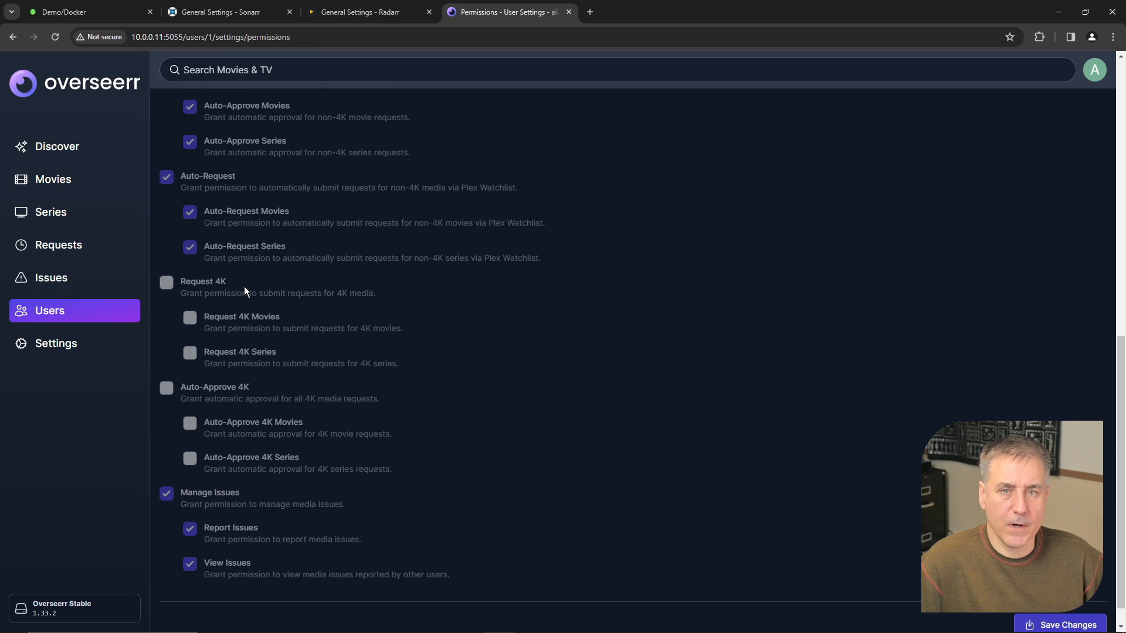
scroll(down, 3)
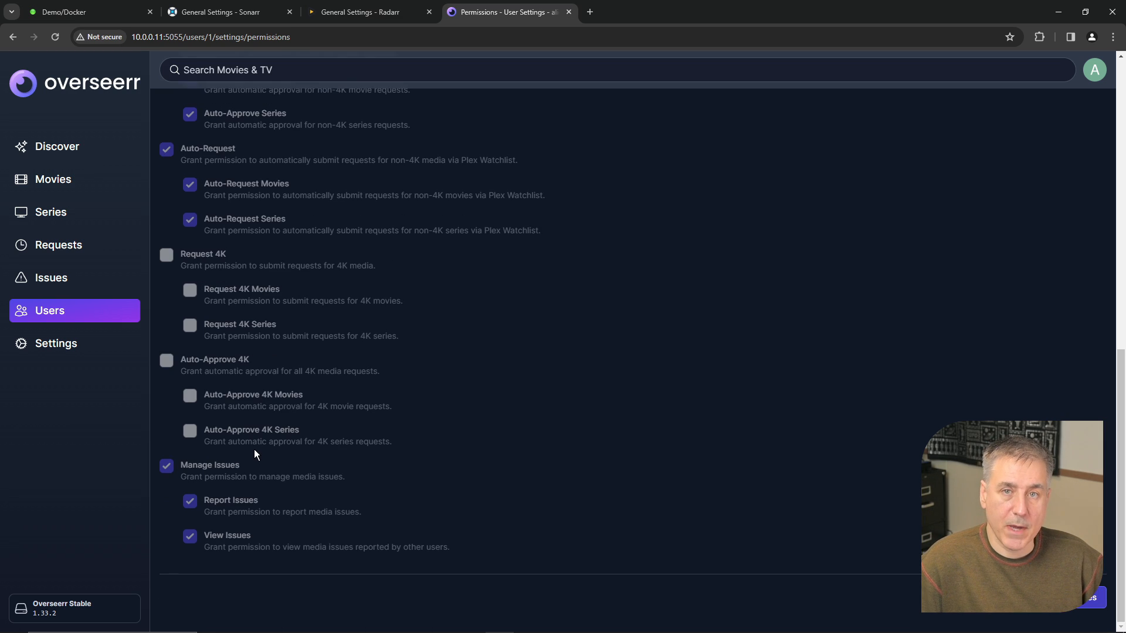
click(55, 344)
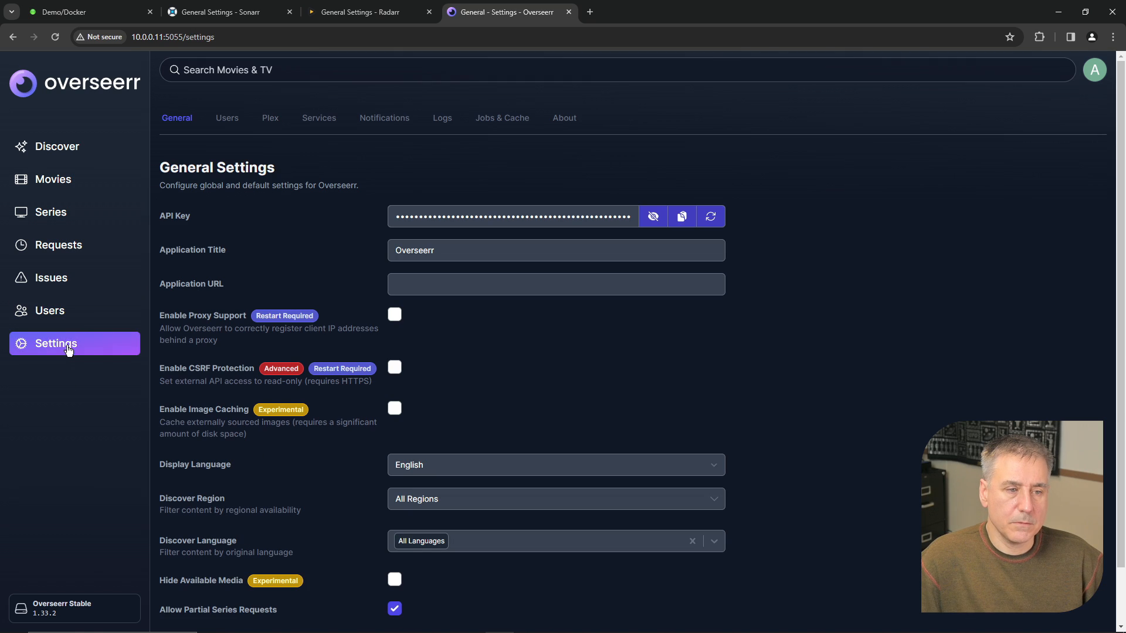
mouse_move(232, 230)
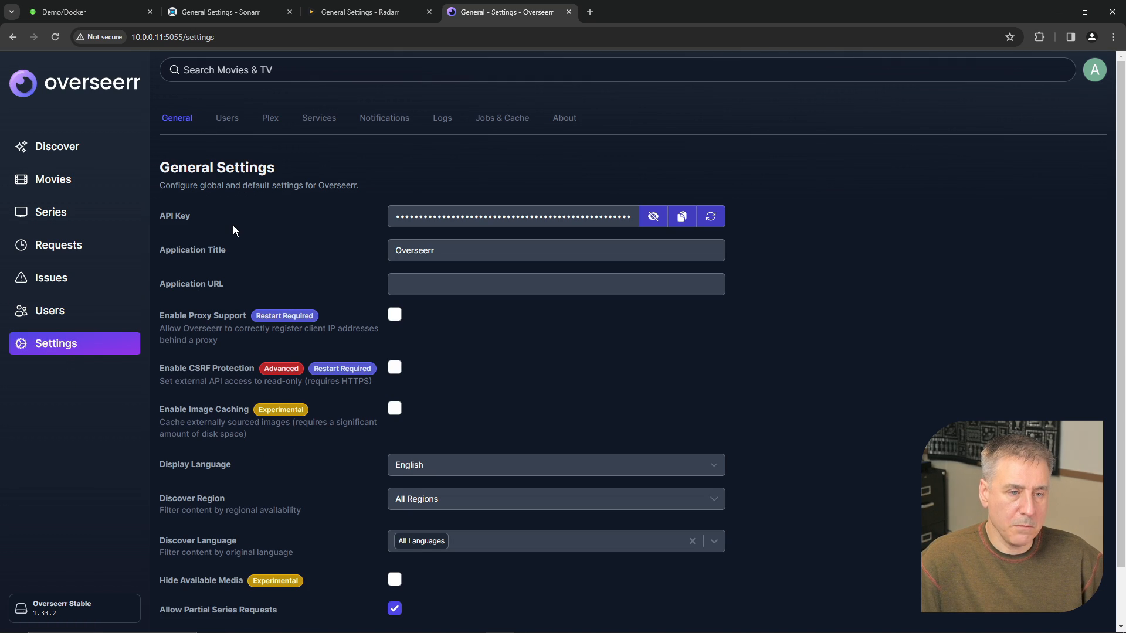
mouse_move(522, 464)
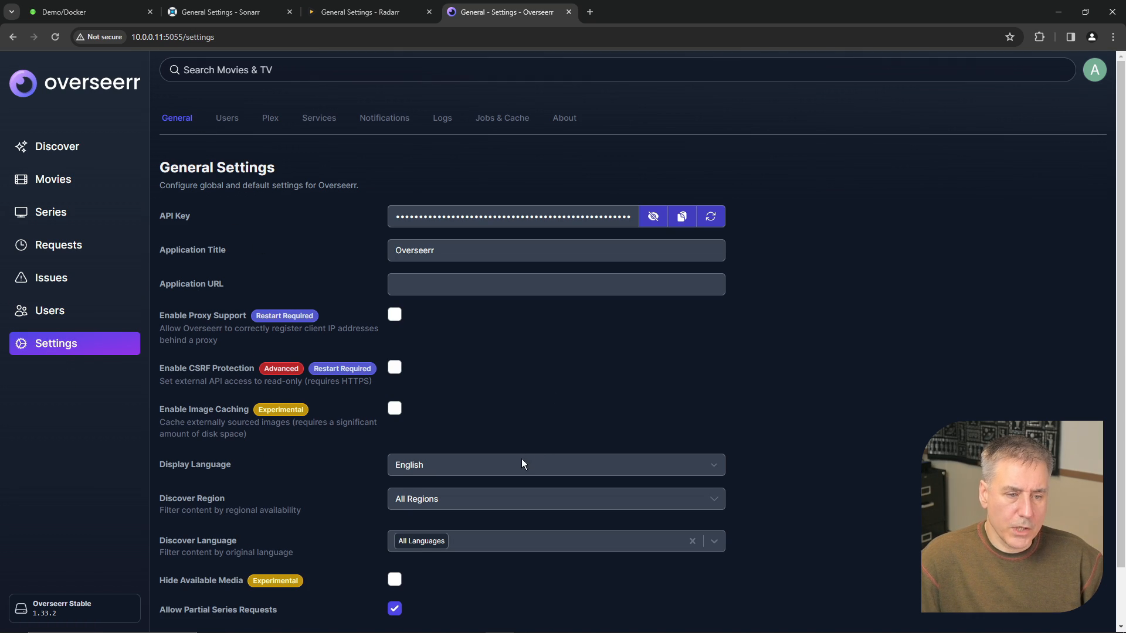
mouse_move(493, 506)
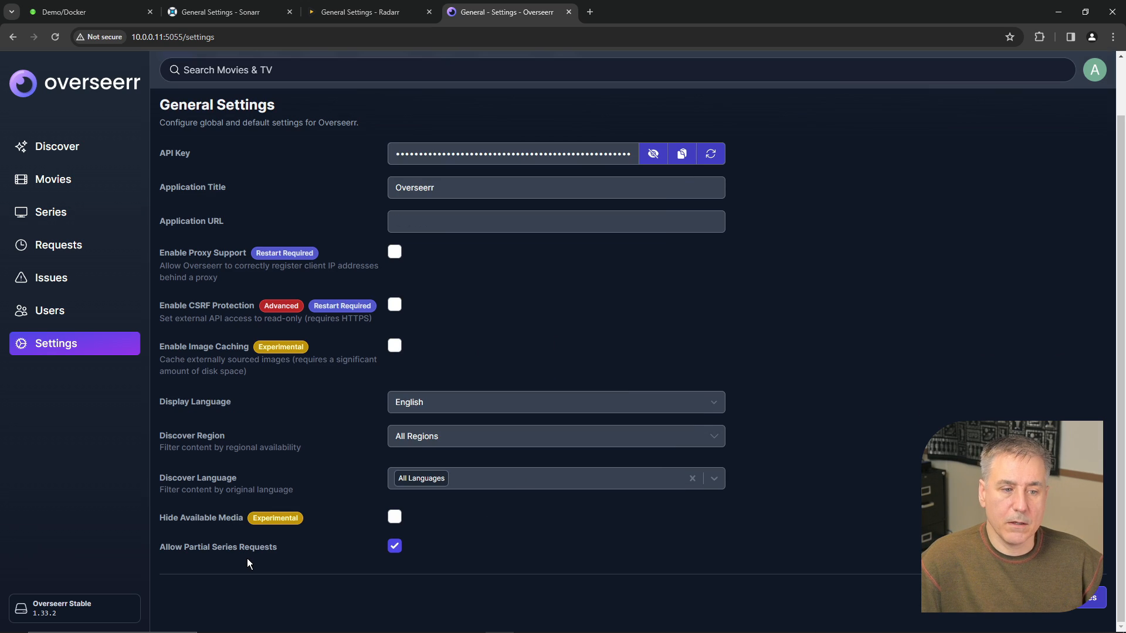
mouse_move(286, 558)
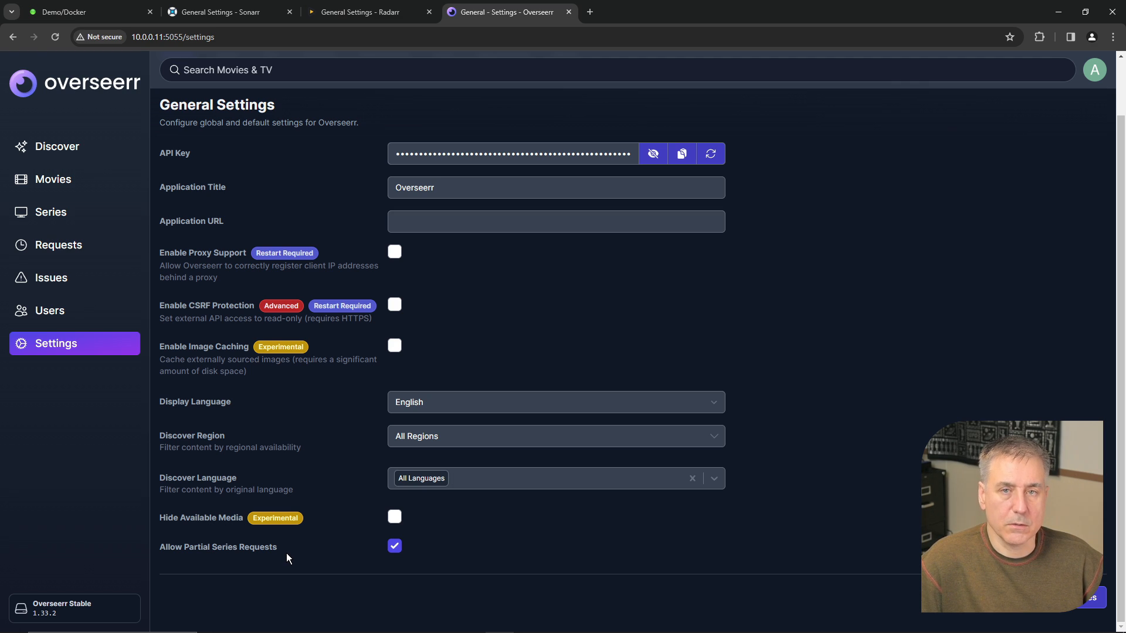
- Switch from General Settings to the global Users settings
scroll(up, 3)
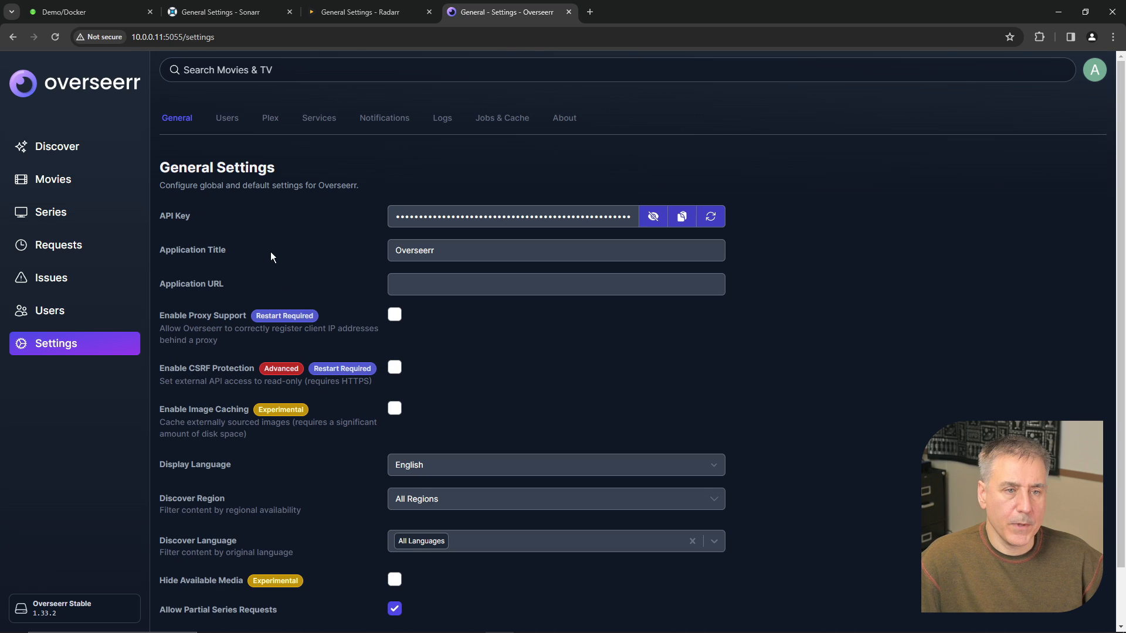
click(226, 118)
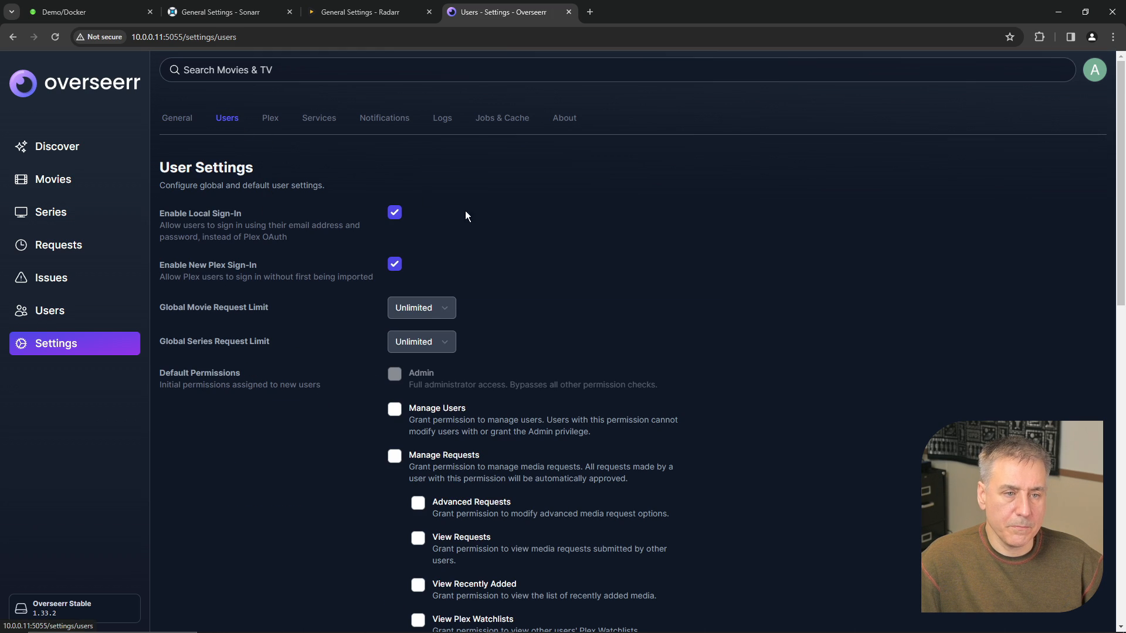
mouse_move(412, 176)
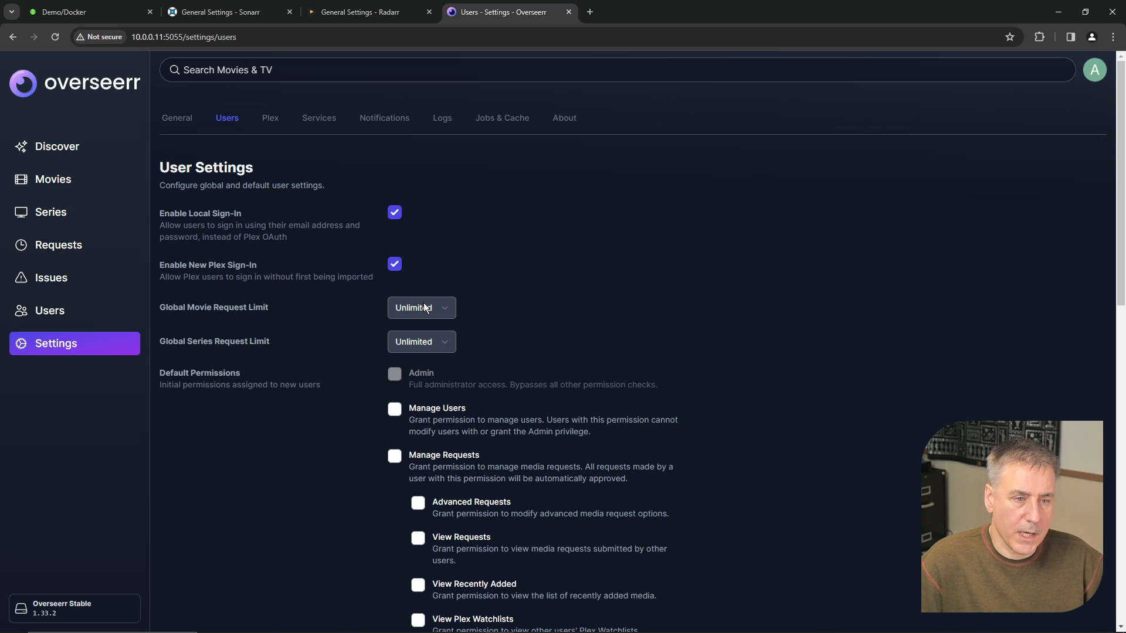
- Try the movie request limit dropdown, turn off Manage Requests for new users, and go to Plex settings
click(421, 307)
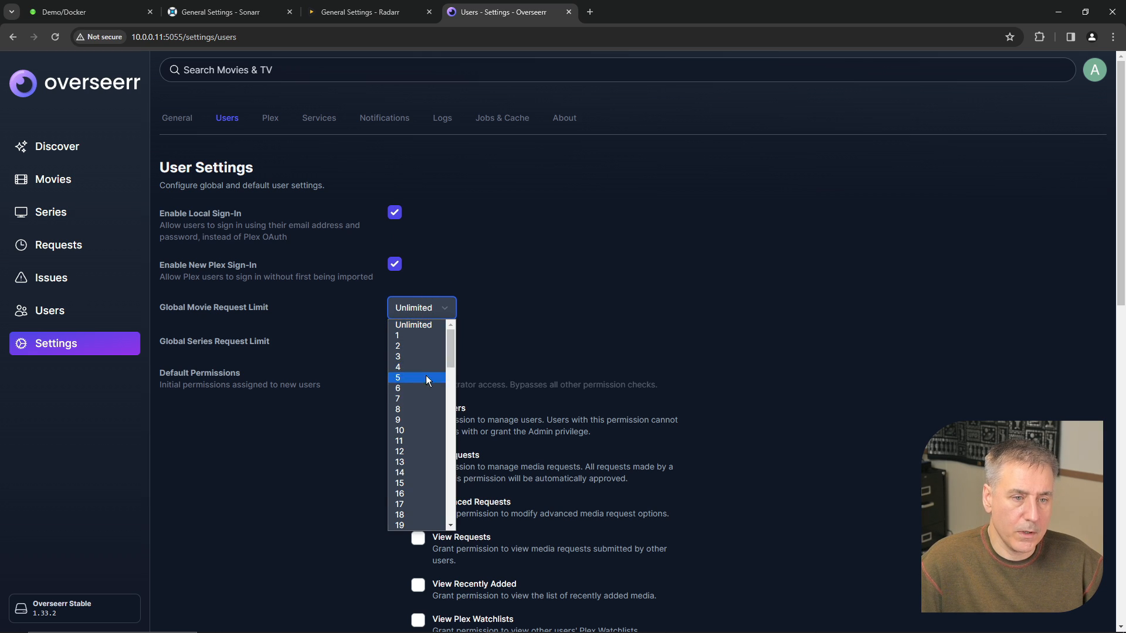
click(399, 474)
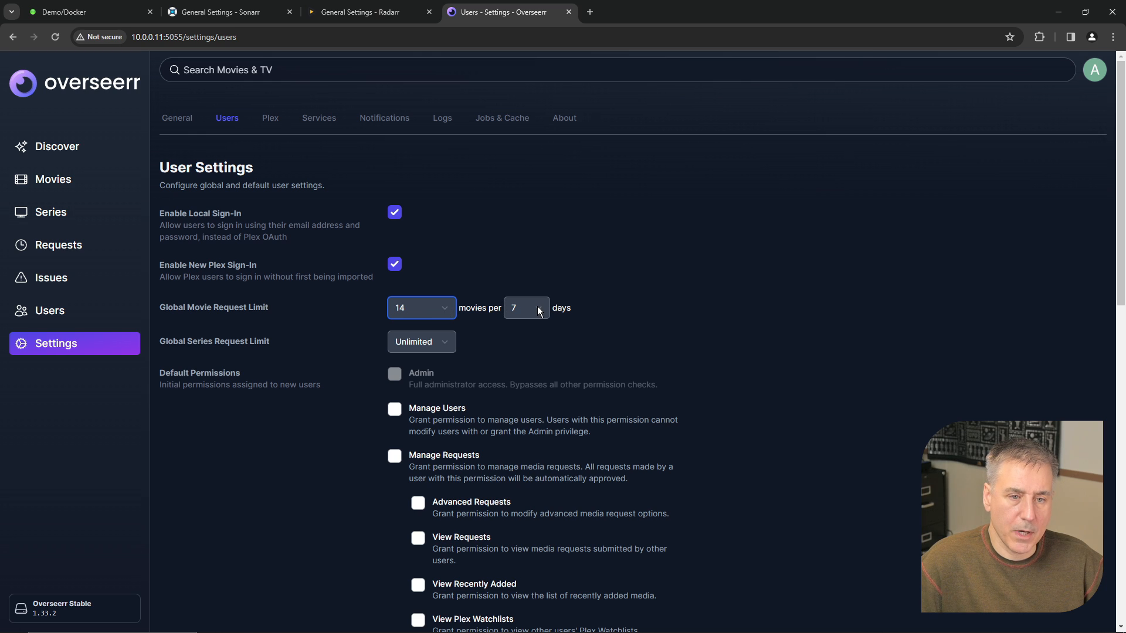
click(421, 307)
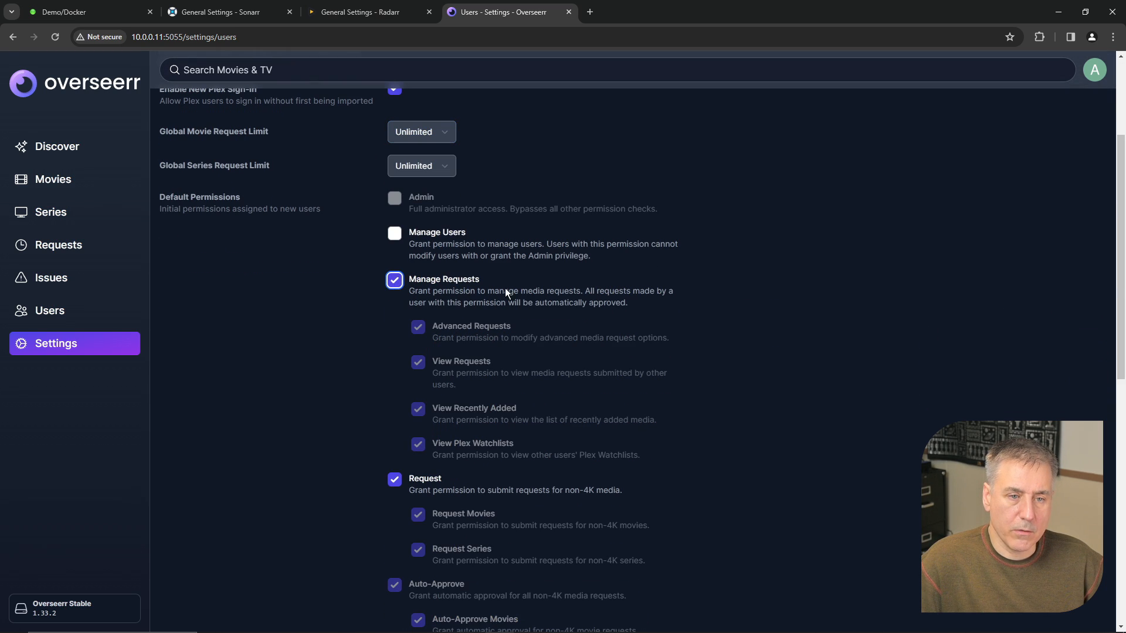
click(394, 280)
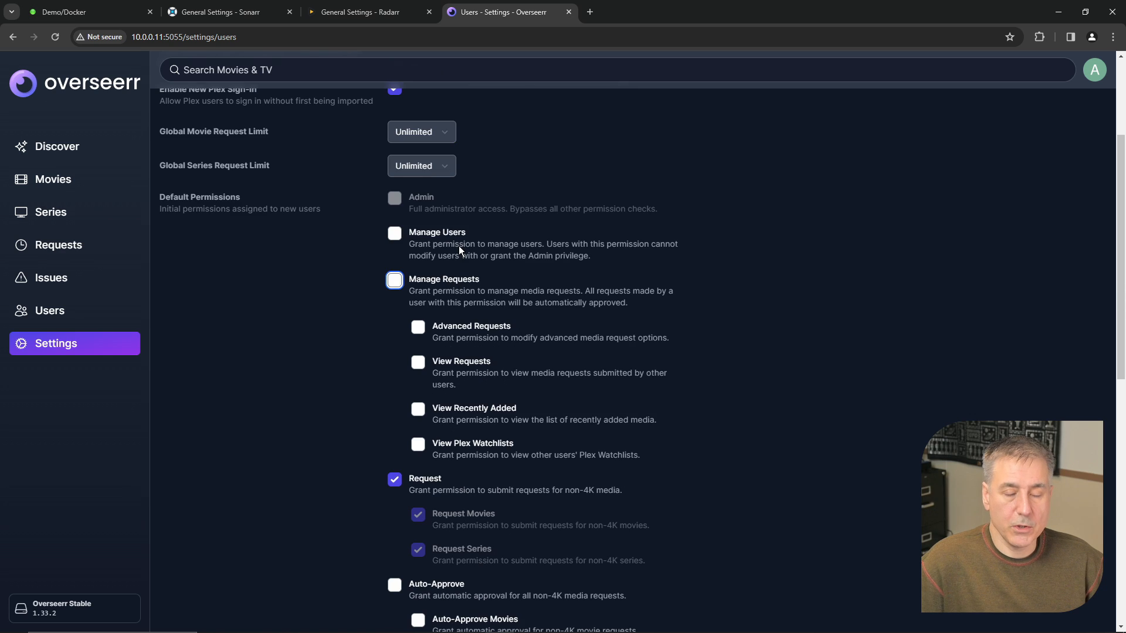
click(270, 117)
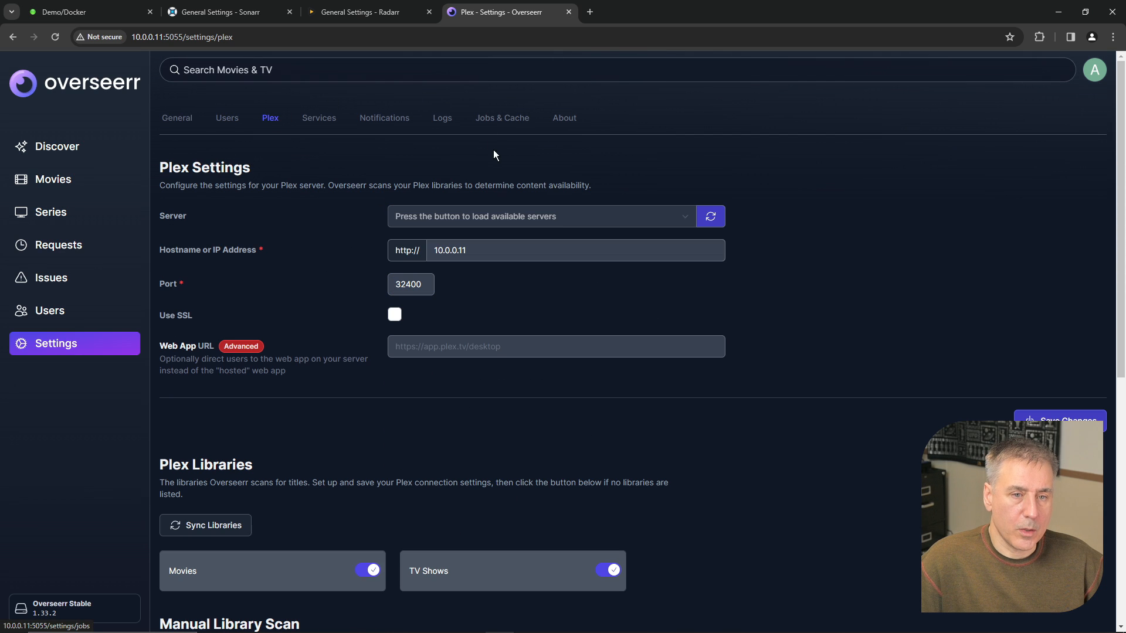
mouse_move(541, 219)
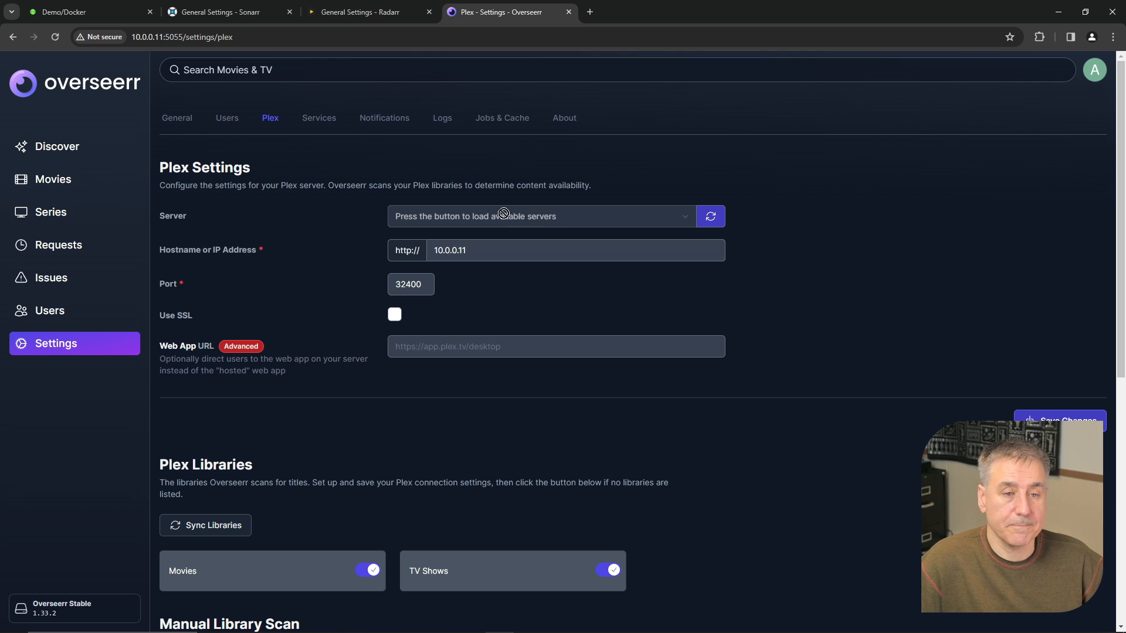
- Scroll the Plex settings, review the Services page's Radarr and Sonarr servers, then go to Notifications
scroll(down, 3)
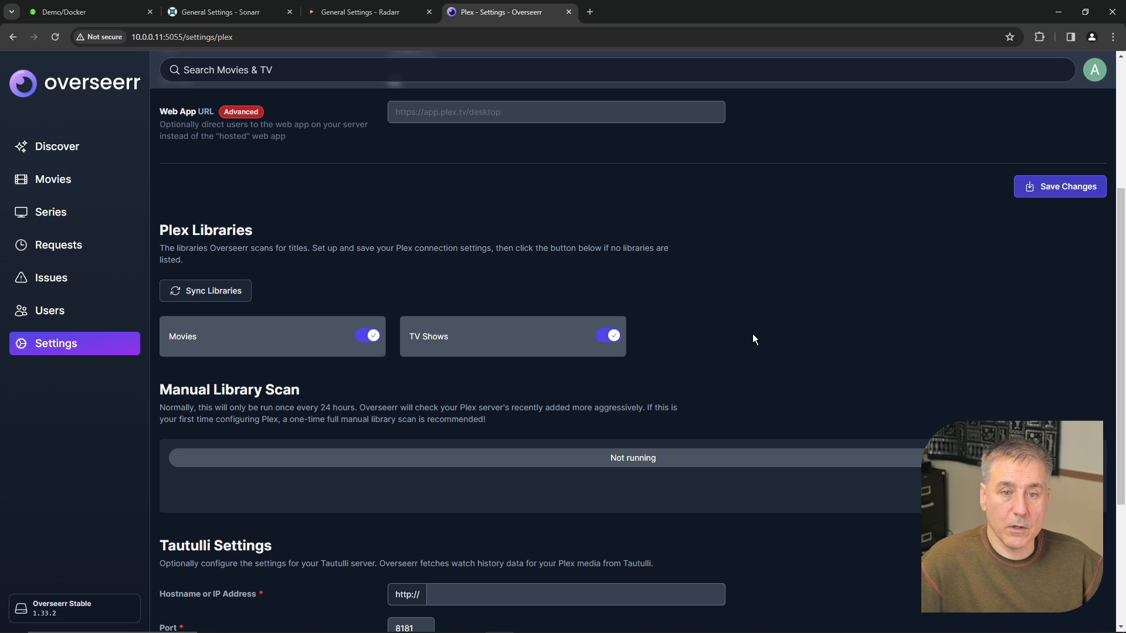
mouse_move(605, 362)
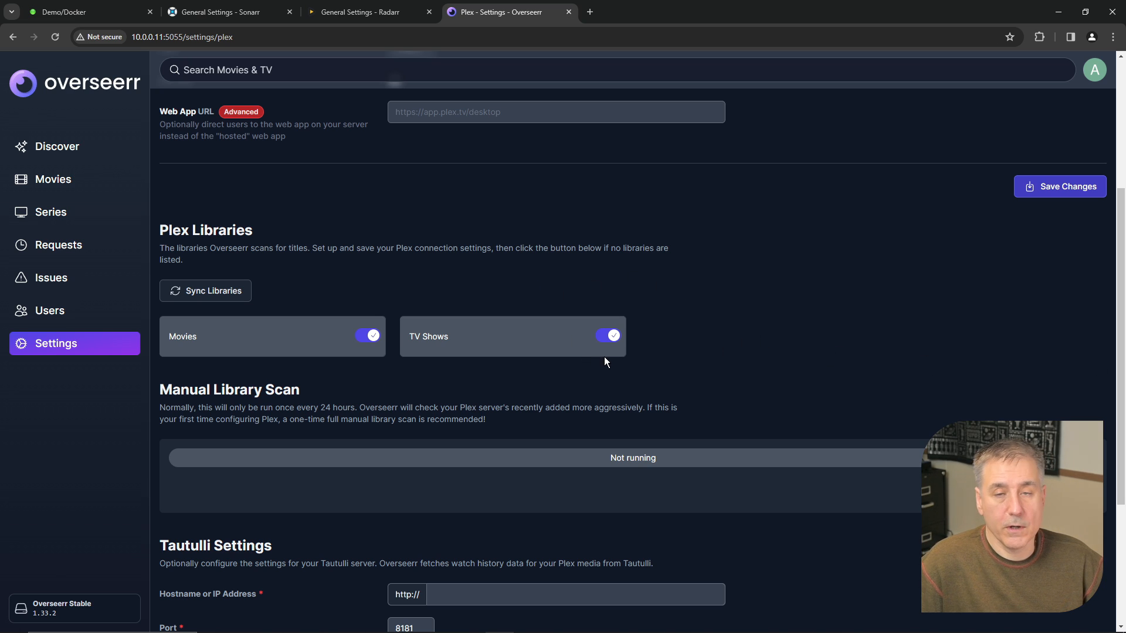
mouse_move(632, 359)
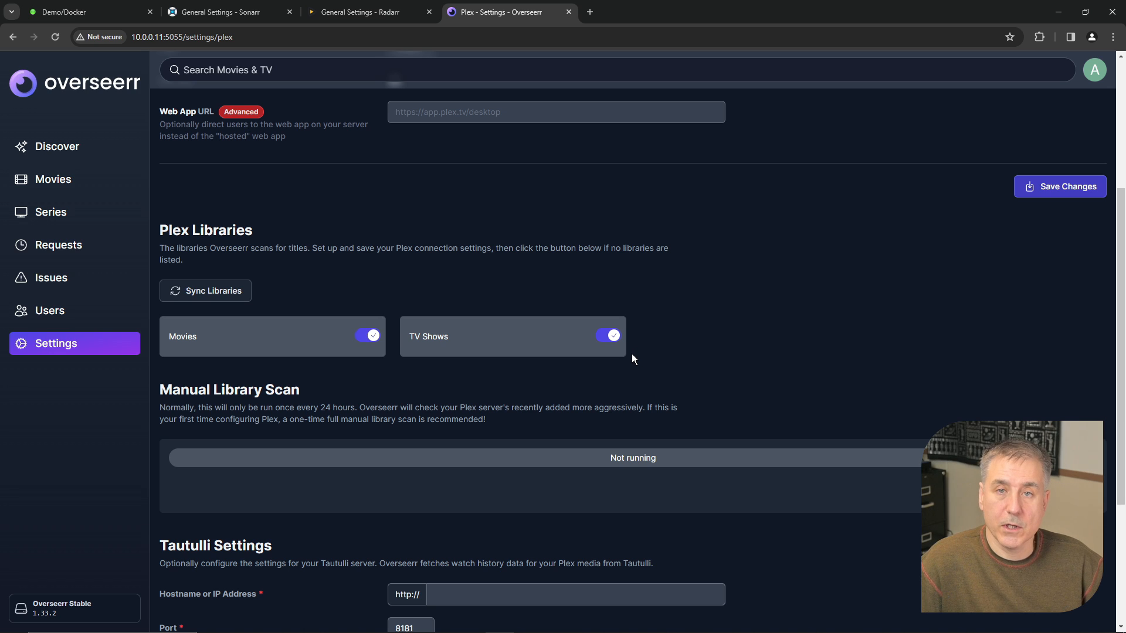
scroll(down, 3)
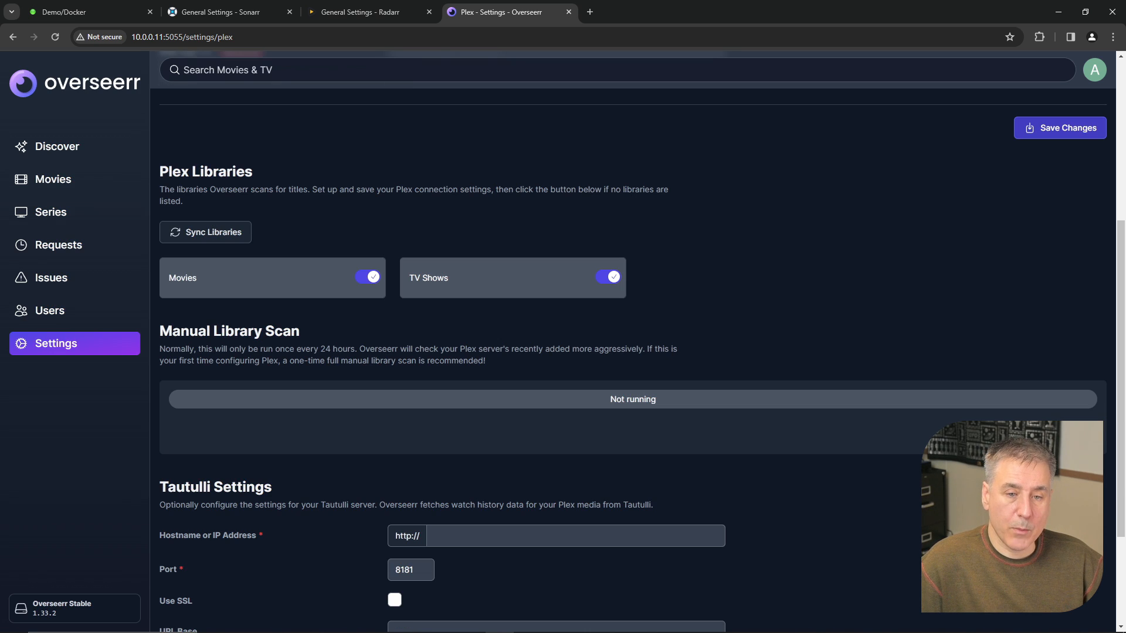
scroll(down, 3)
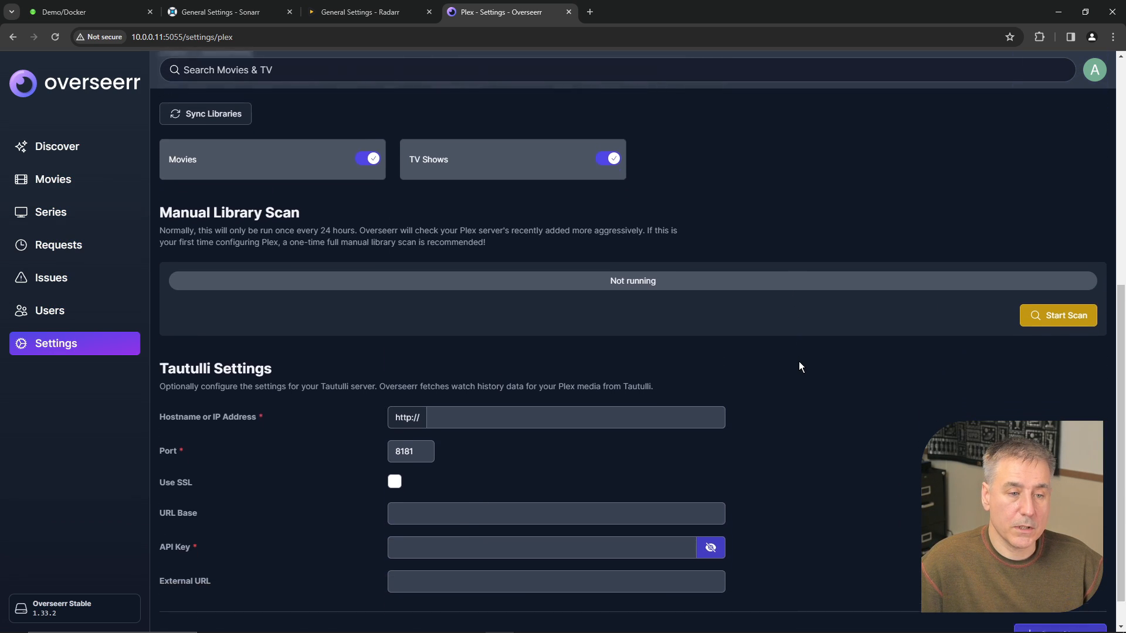
scroll(up, 3)
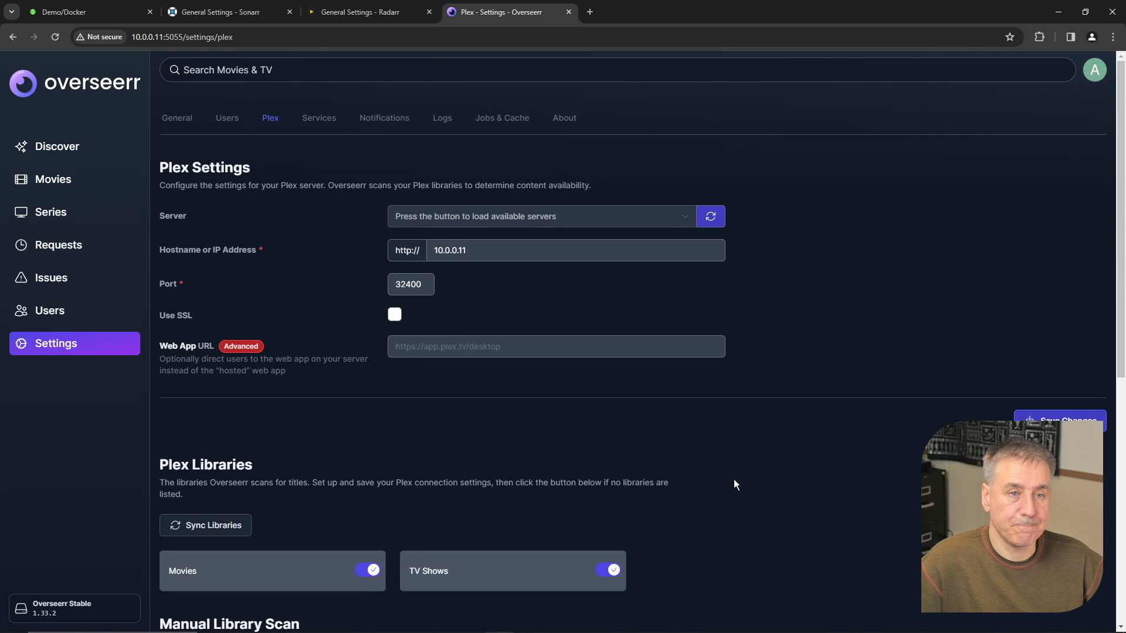
click(319, 117)
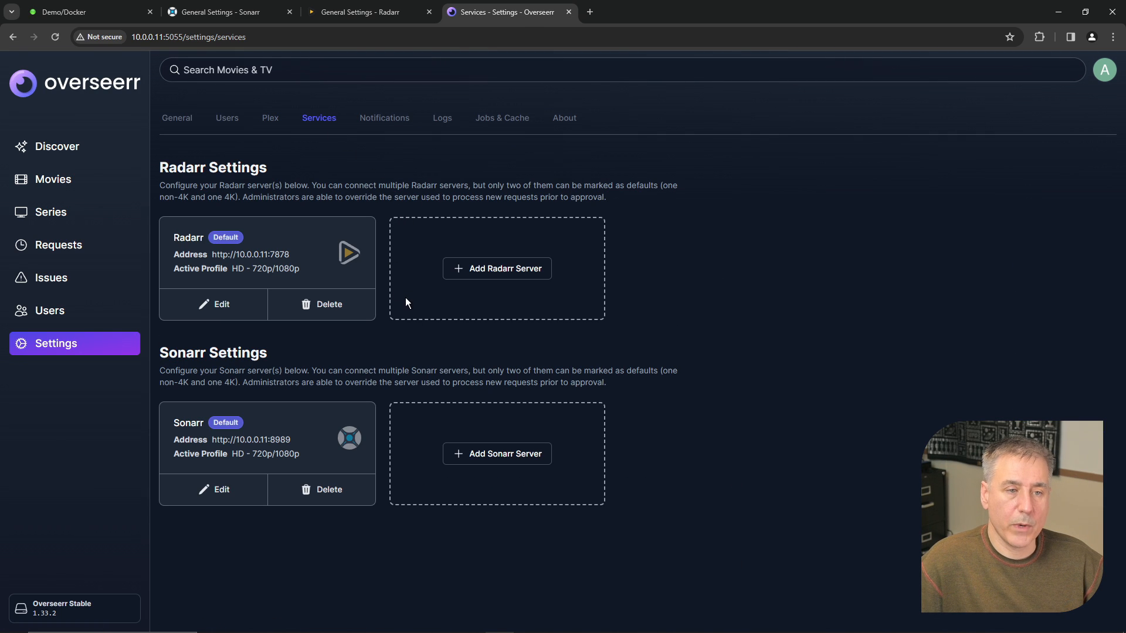
mouse_move(460, 237)
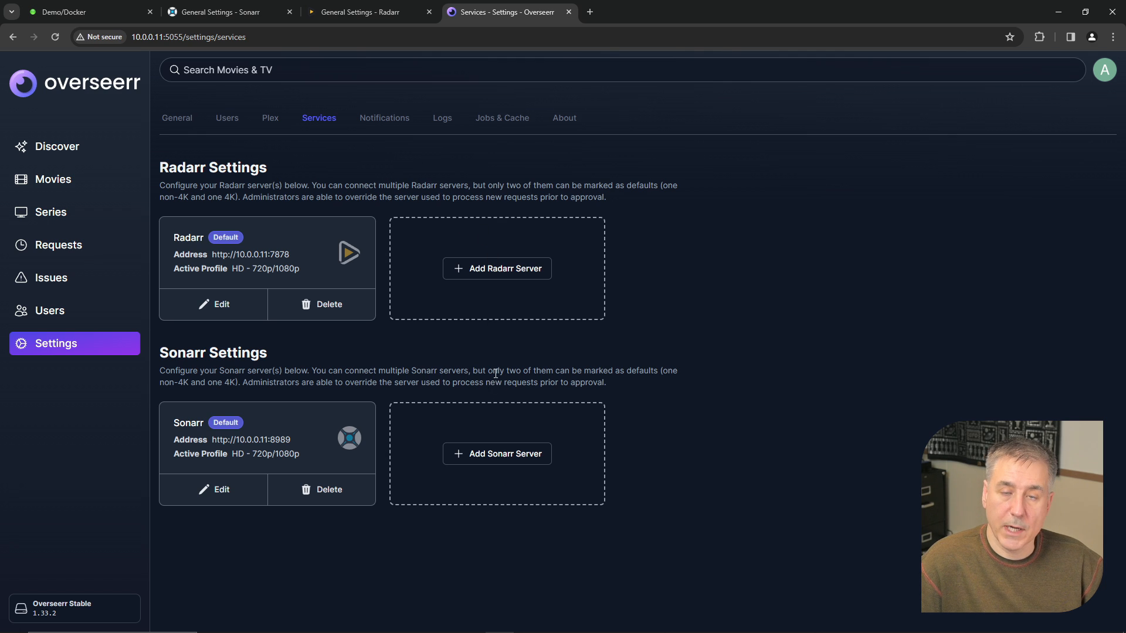
click(385, 117)
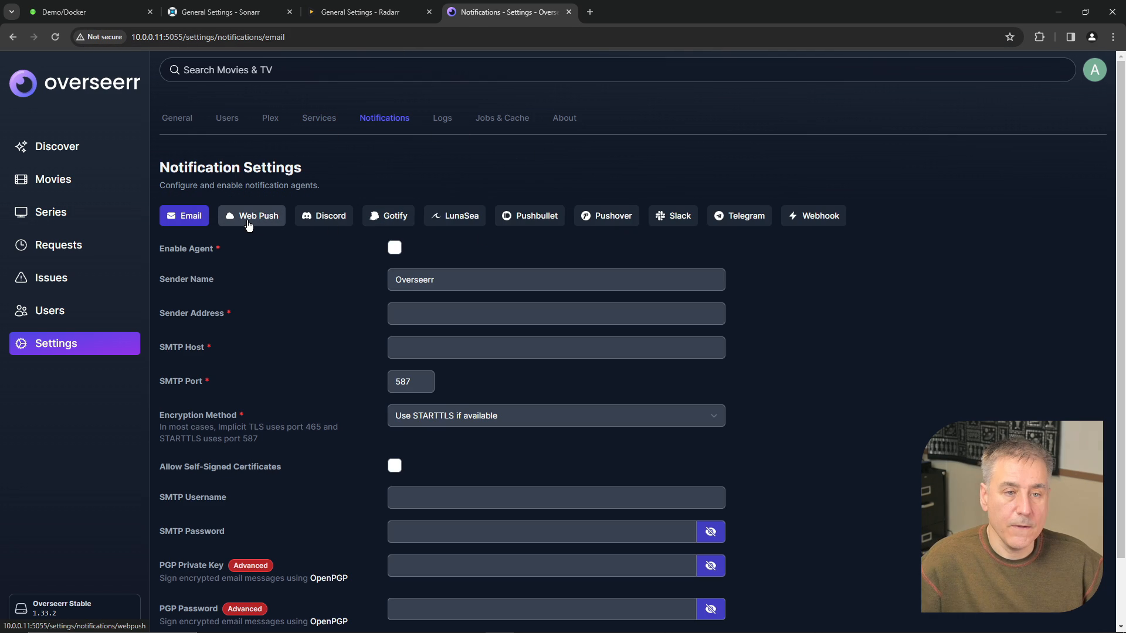
mouse_move(526, 195)
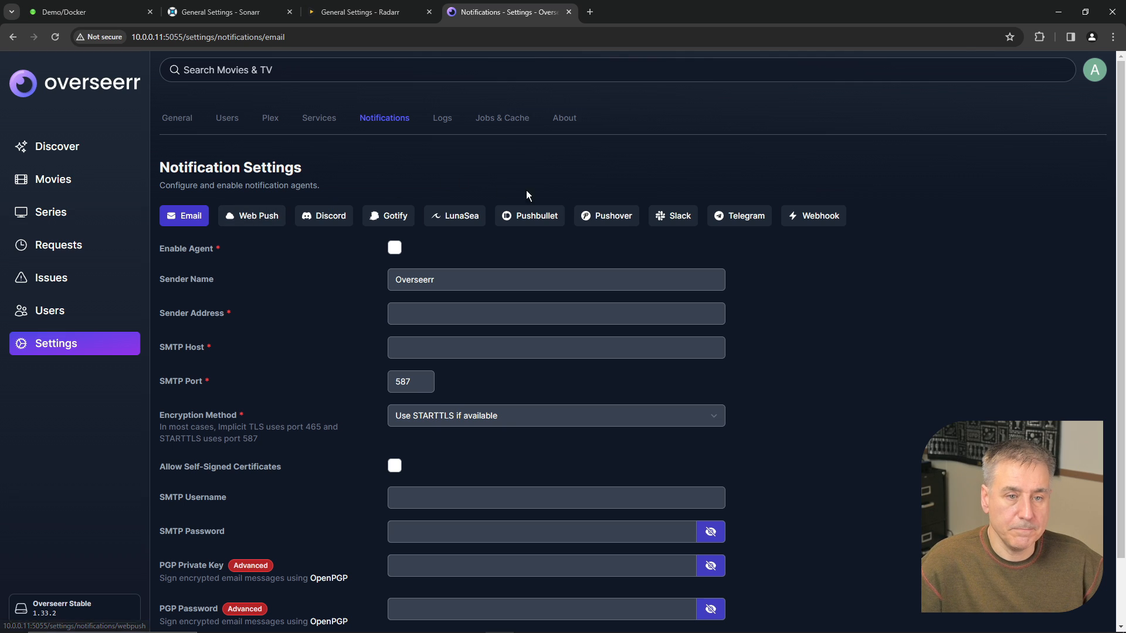
mouse_move(488, 239)
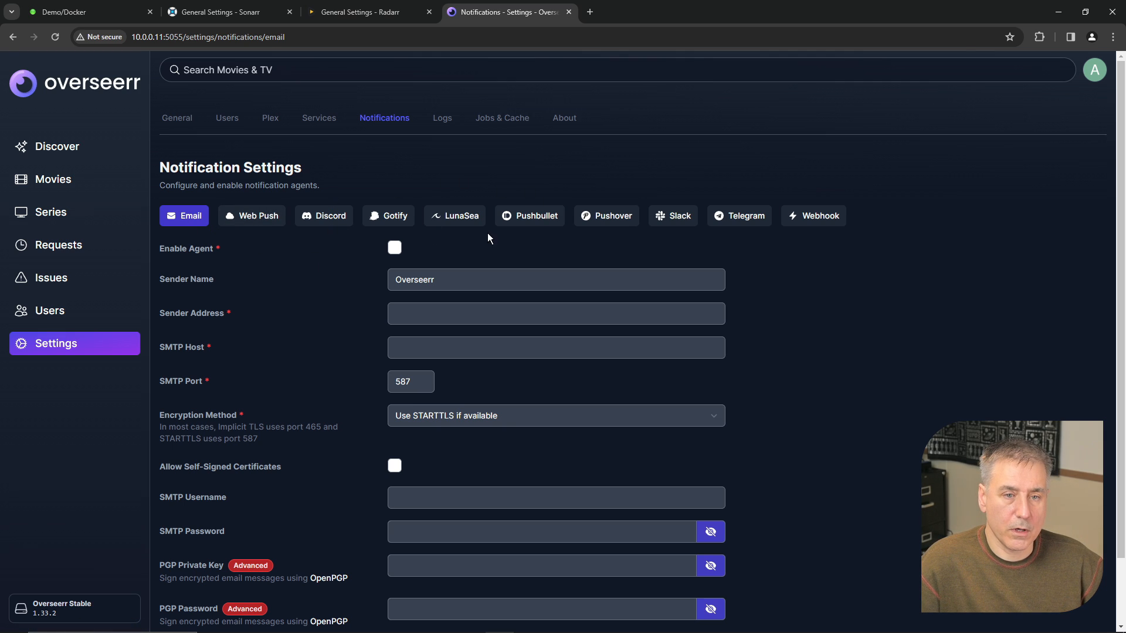
mouse_move(743, 231)
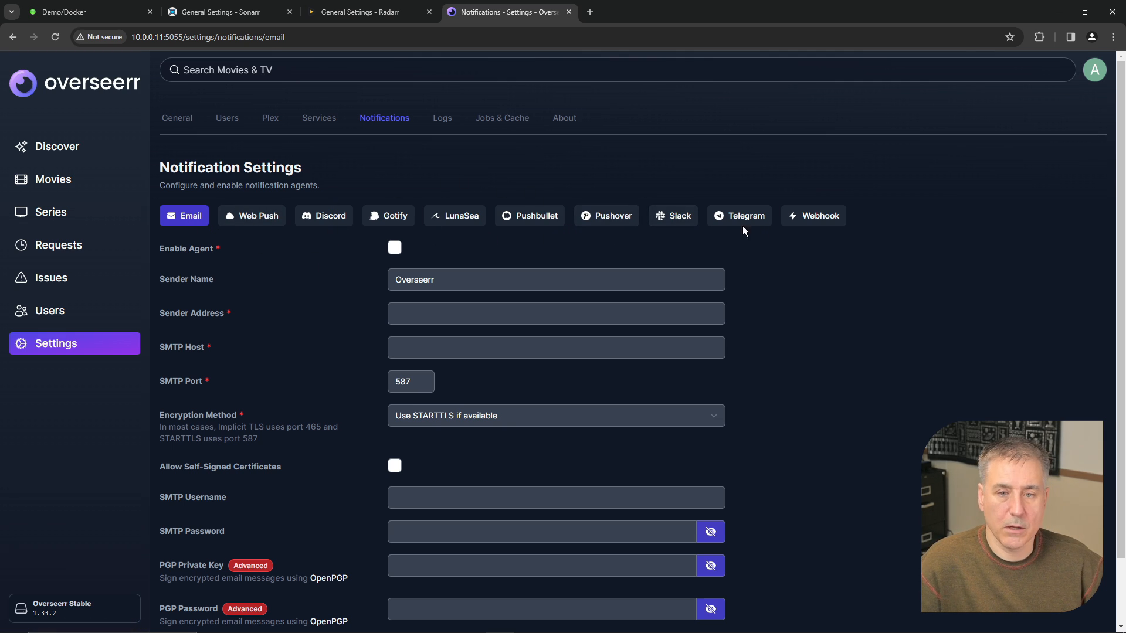
- Show the application logs listing recent Plex Scan and scheduled job entries
click(443, 118)
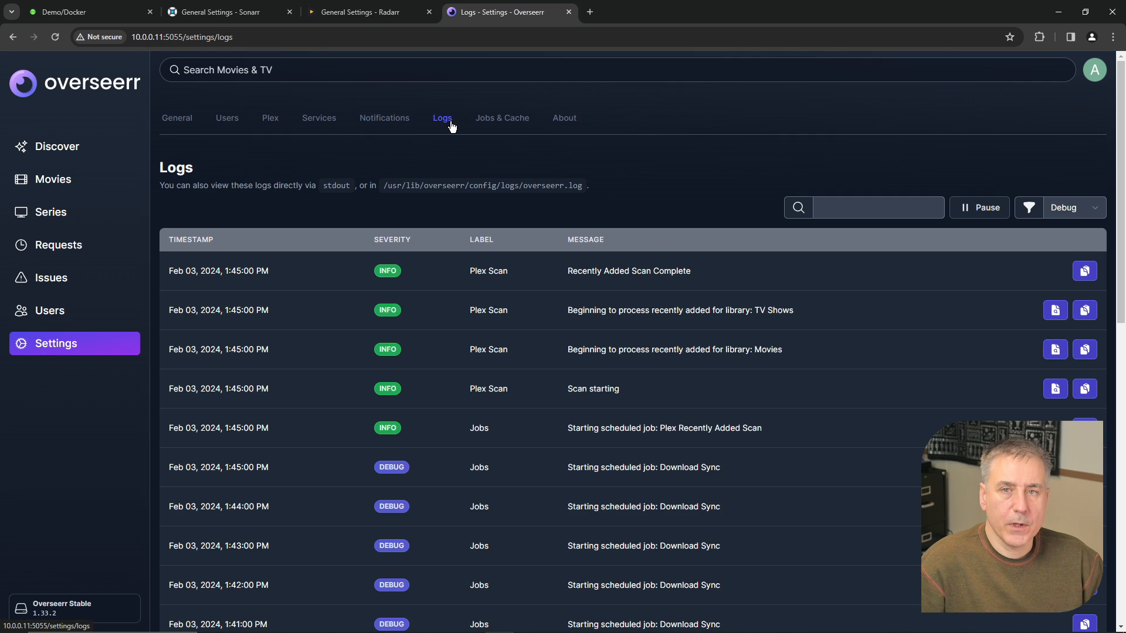
mouse_move(243, 246)
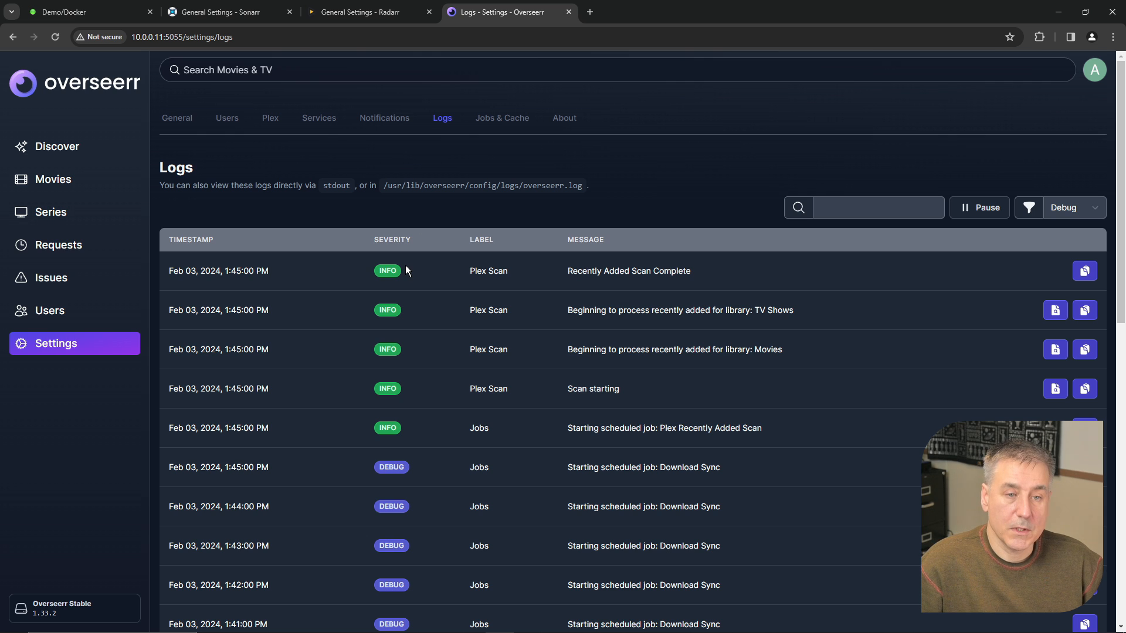
mouse_move(395, 284)
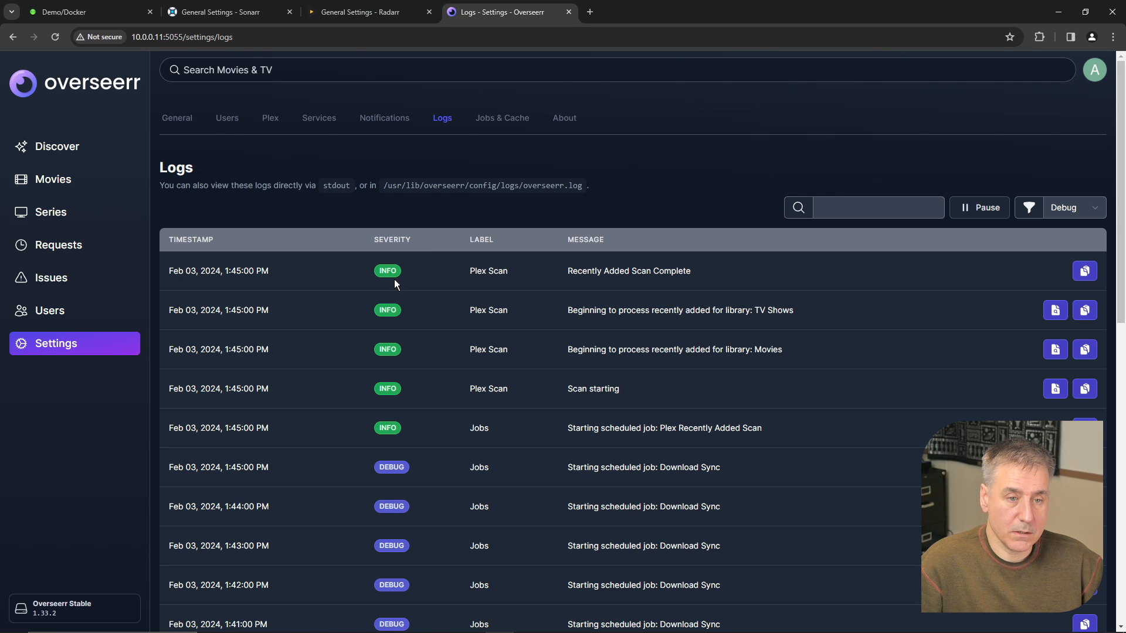
mouse_move(401, 485)
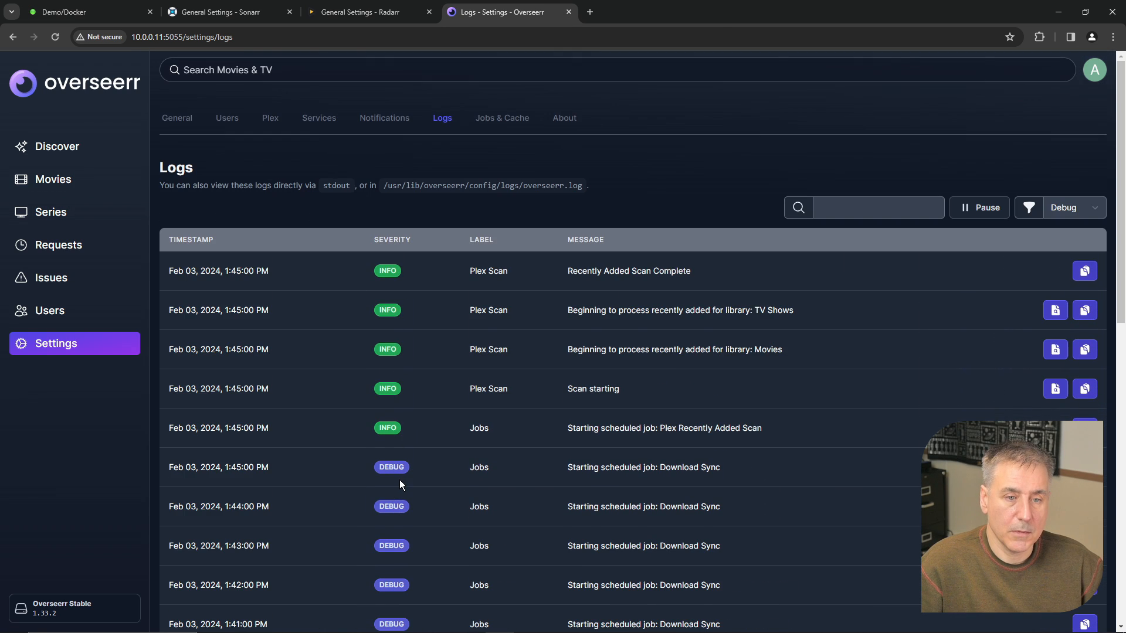
mouse_move(513, 263)
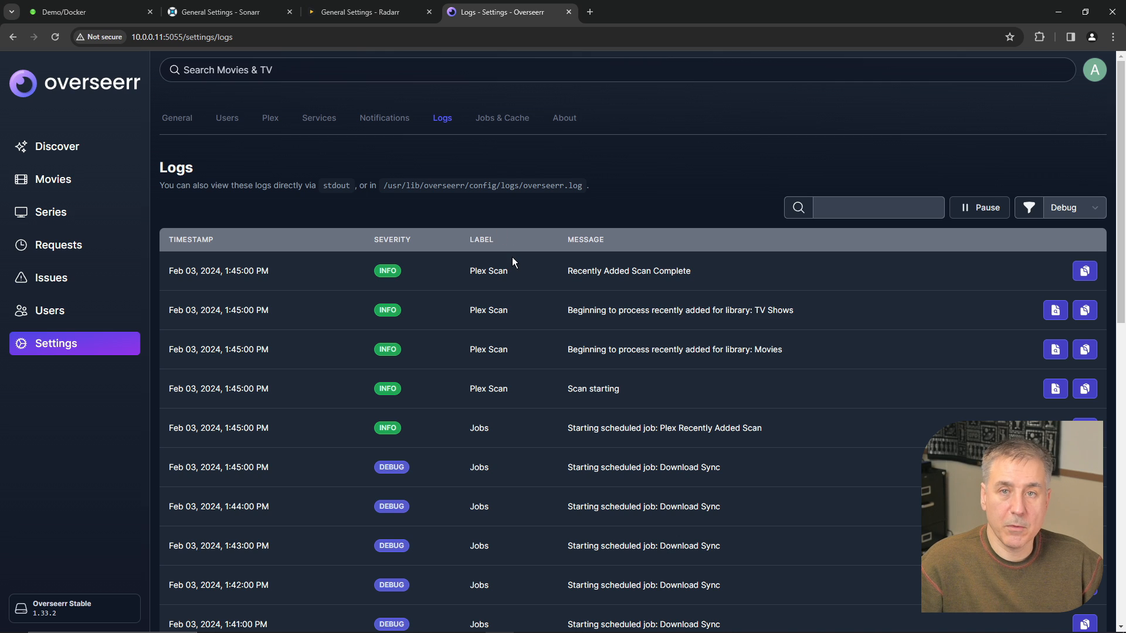
mouse_move(673, 270)
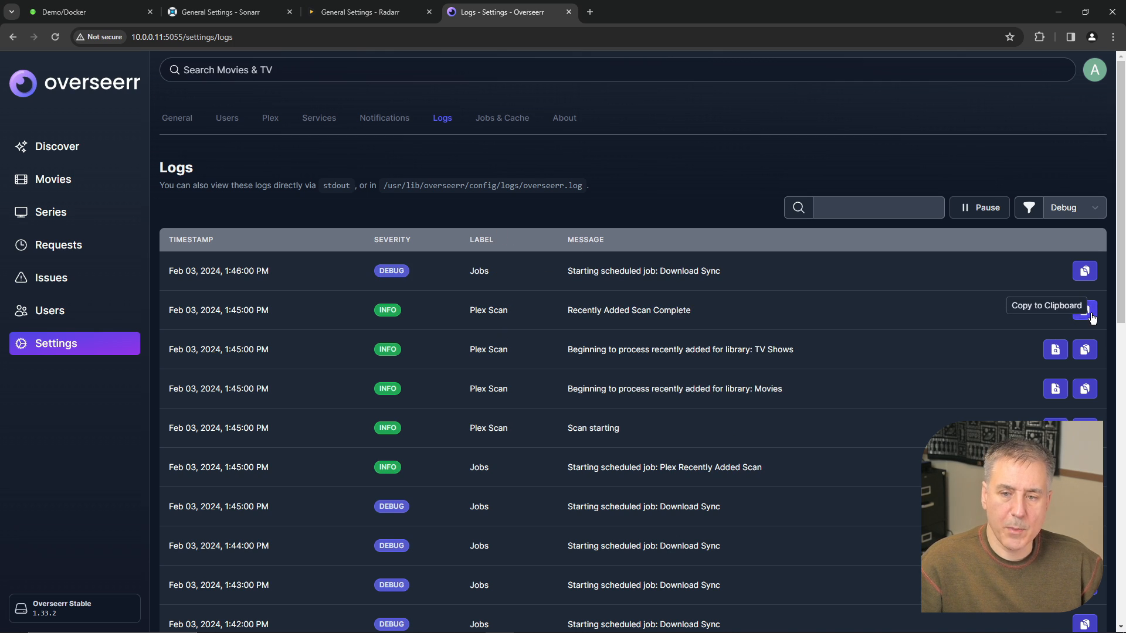
mouse_move(1056, 350)
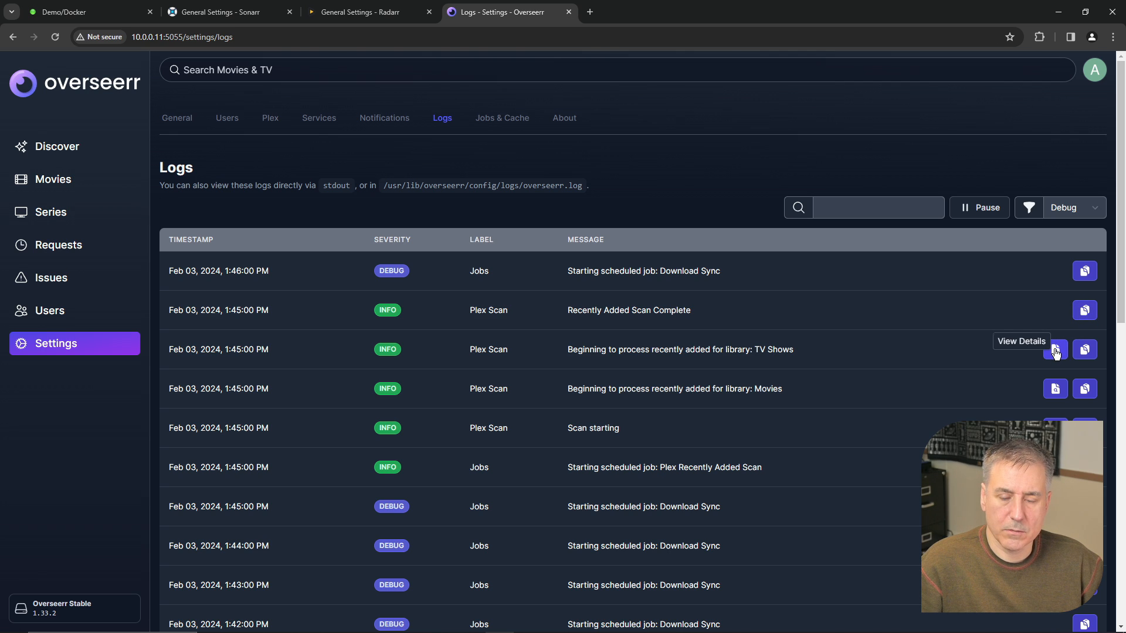
- View the TV Shows log entry's details, then show the Jobs & Cache scheduled jobs list
click(1055, 350)
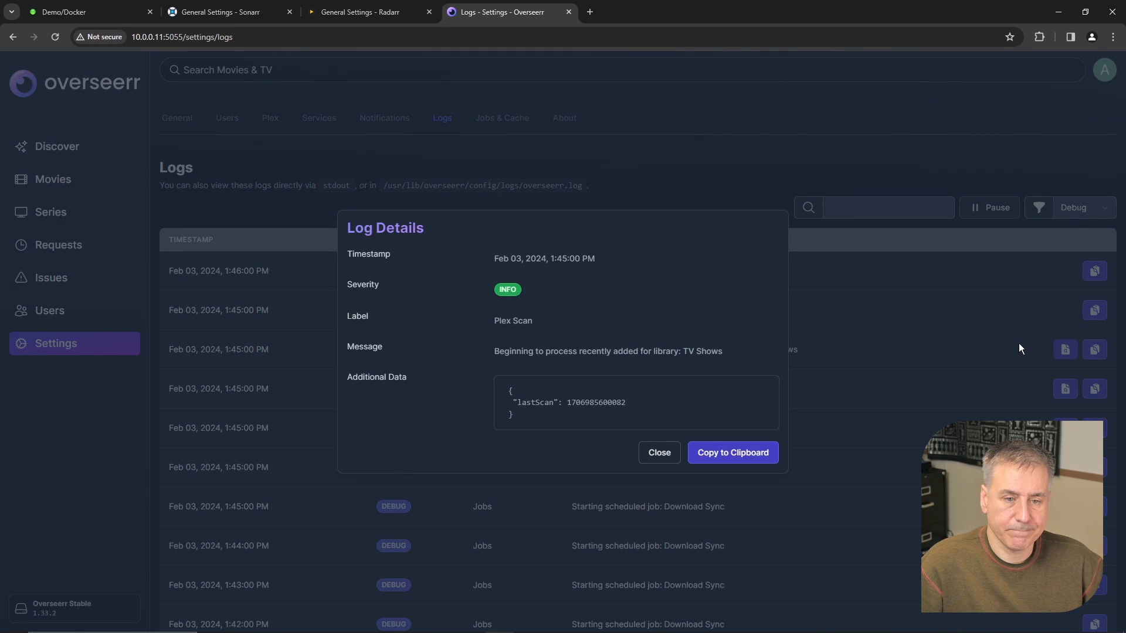
click(502, 117)
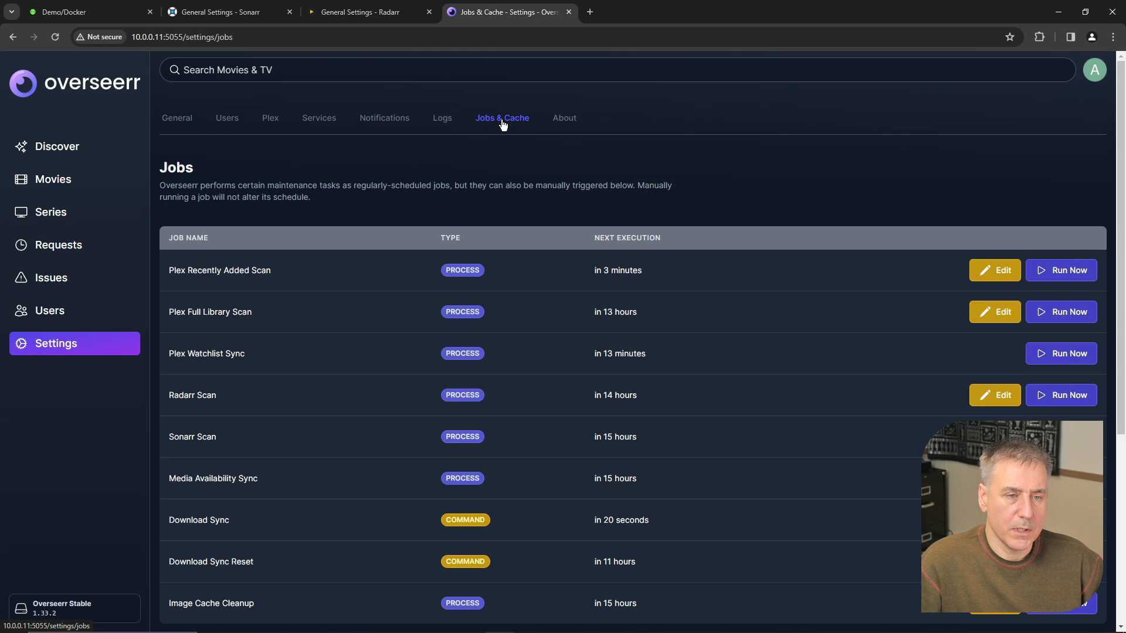
mouse_move(999, 261)
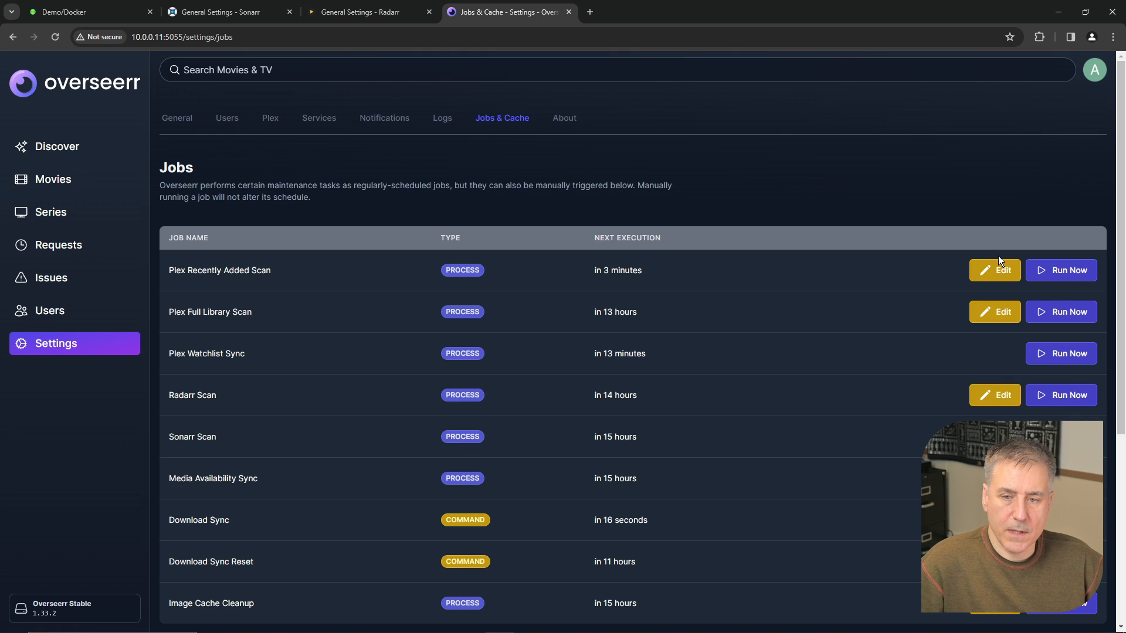
mouse_move(1062, 353)
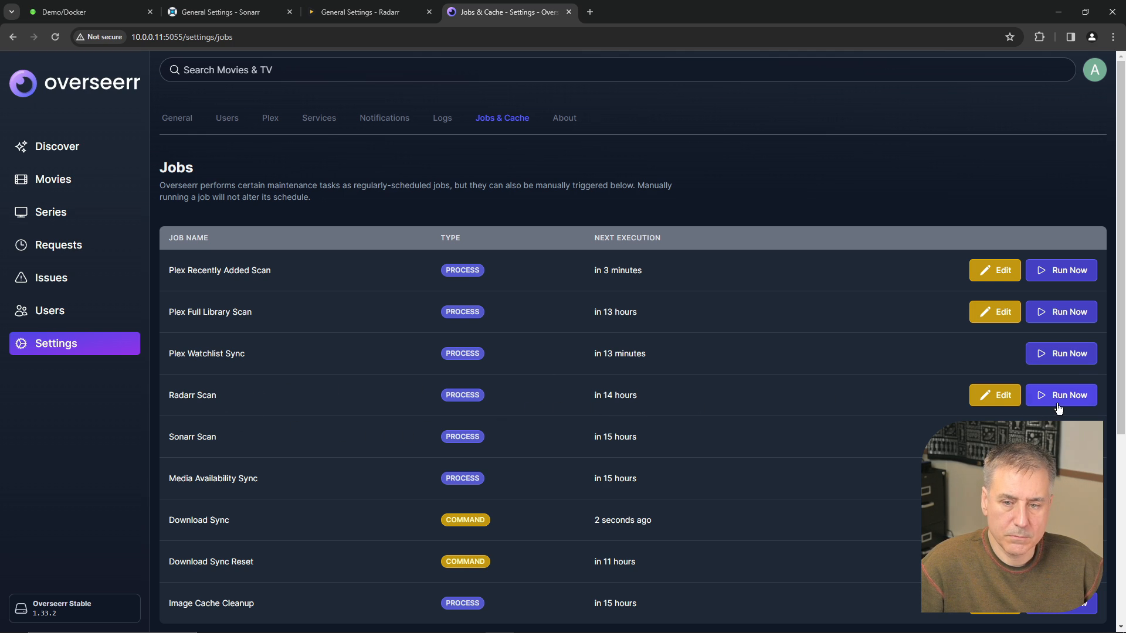
- Run the Radarr Scan job now and verify its completion entries in the logs
click(1060, 395)
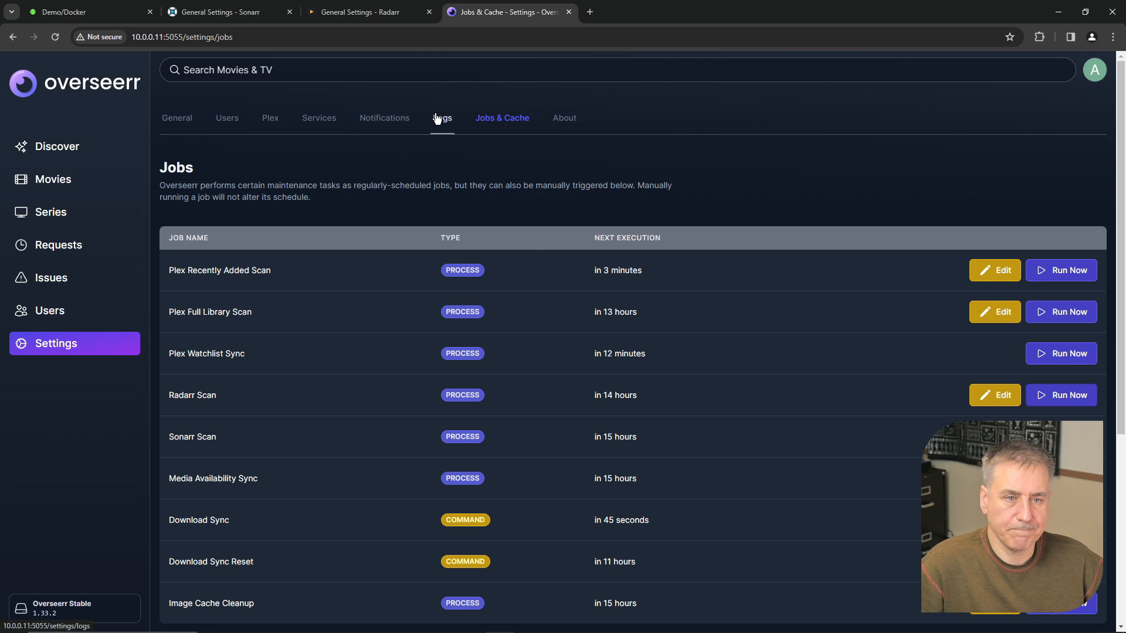
click(442, 118)
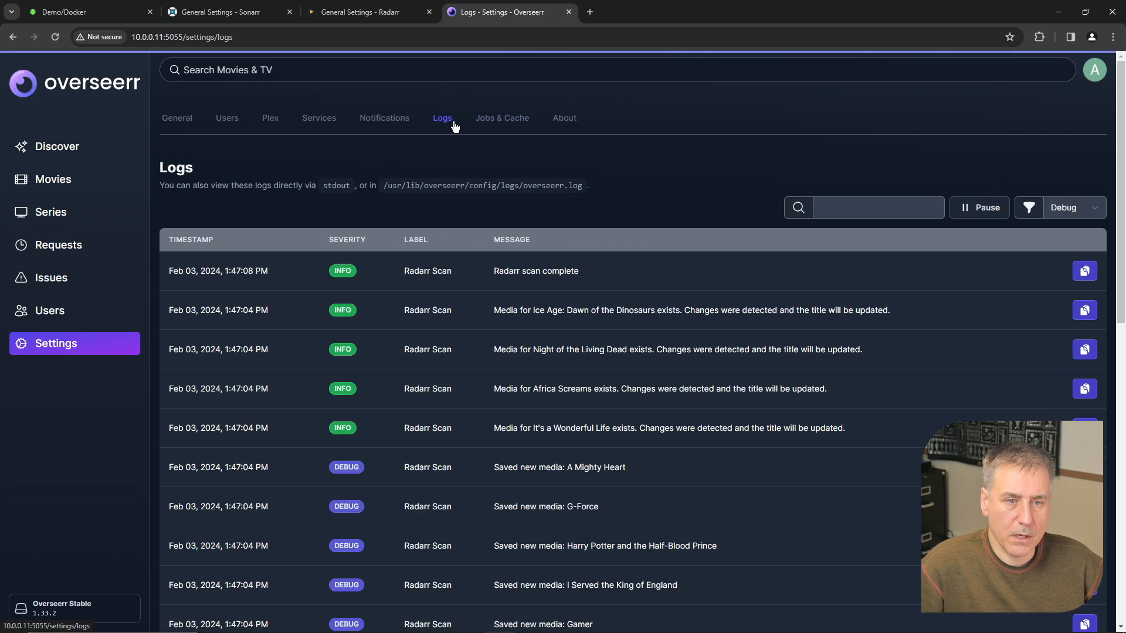
mouse_move(484, 263)
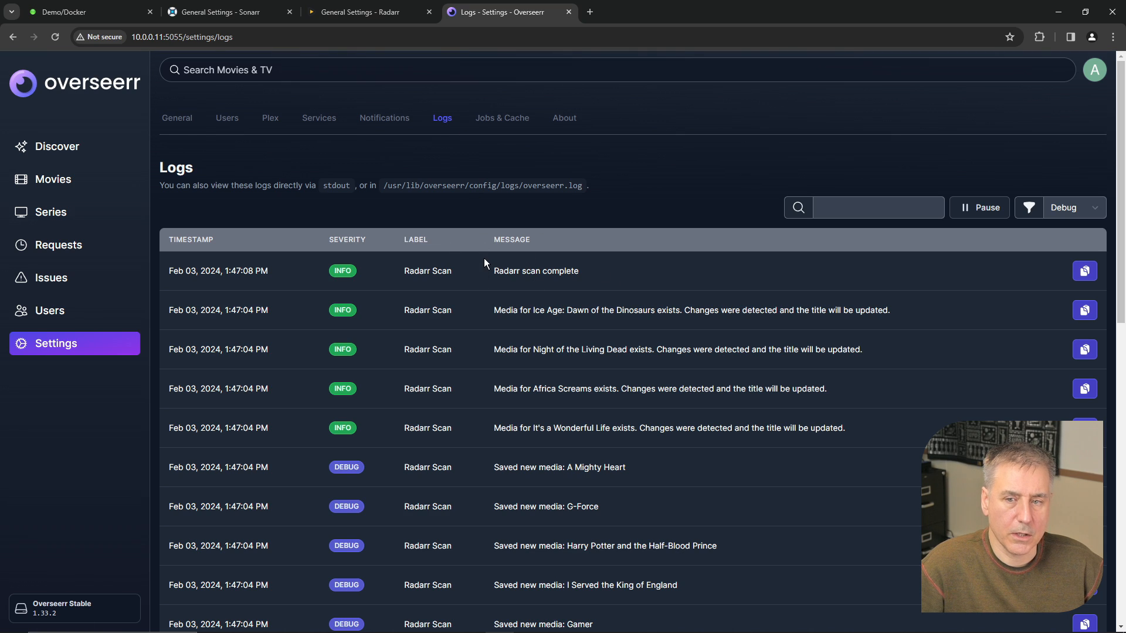
- Review the About page: version 1.33.2, 35 total media, support links and releases
click(564, 118)
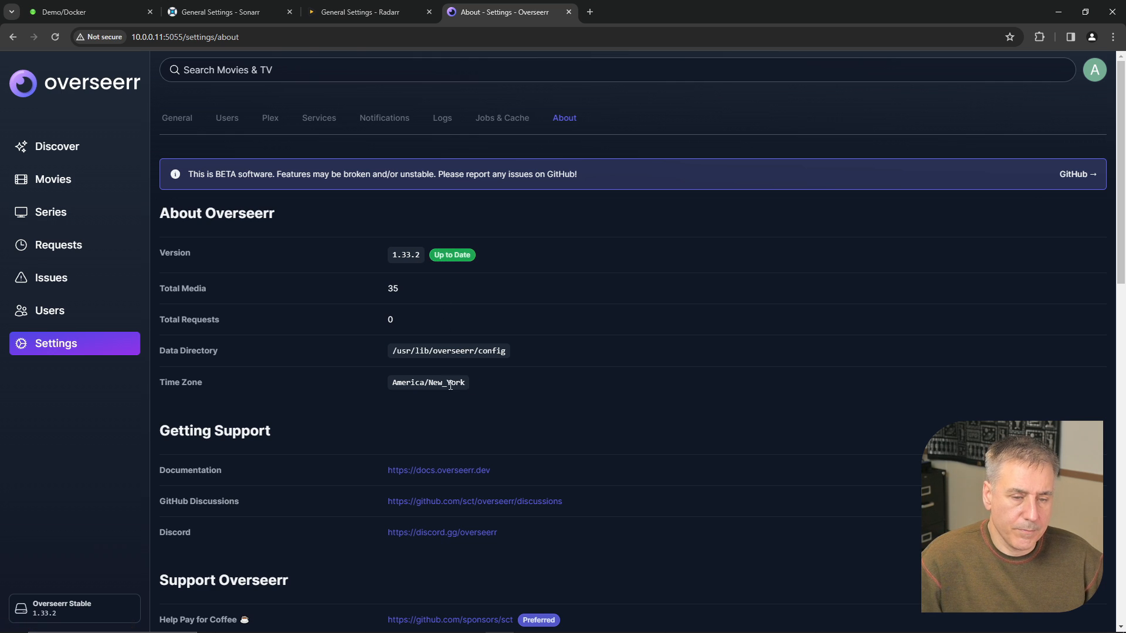
scroll(down, 3)
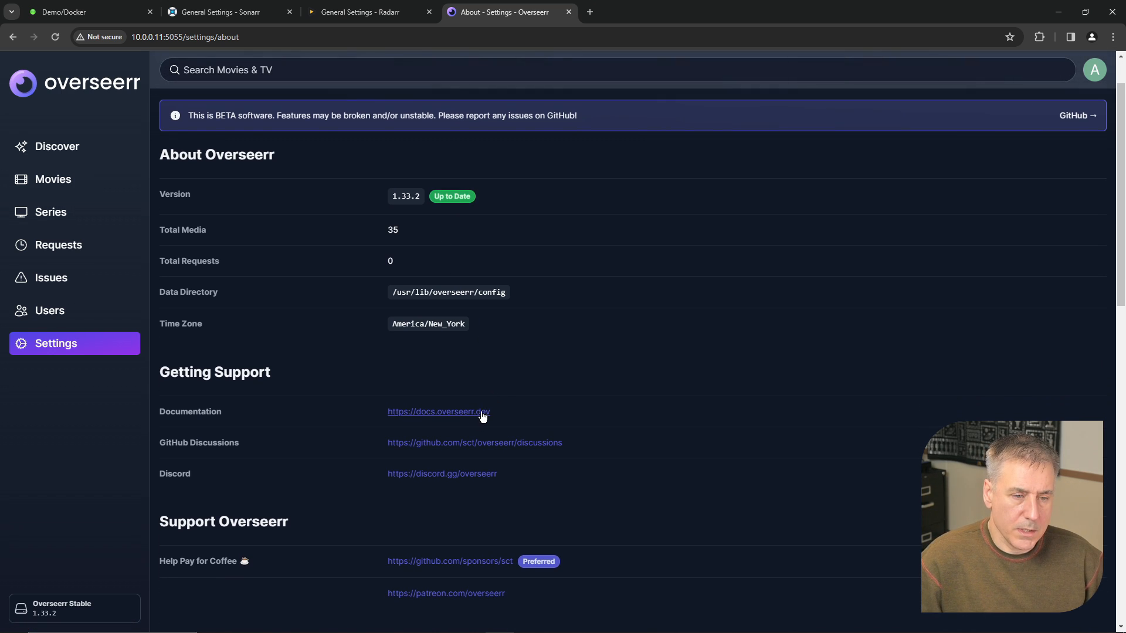
scroll(down, 3)
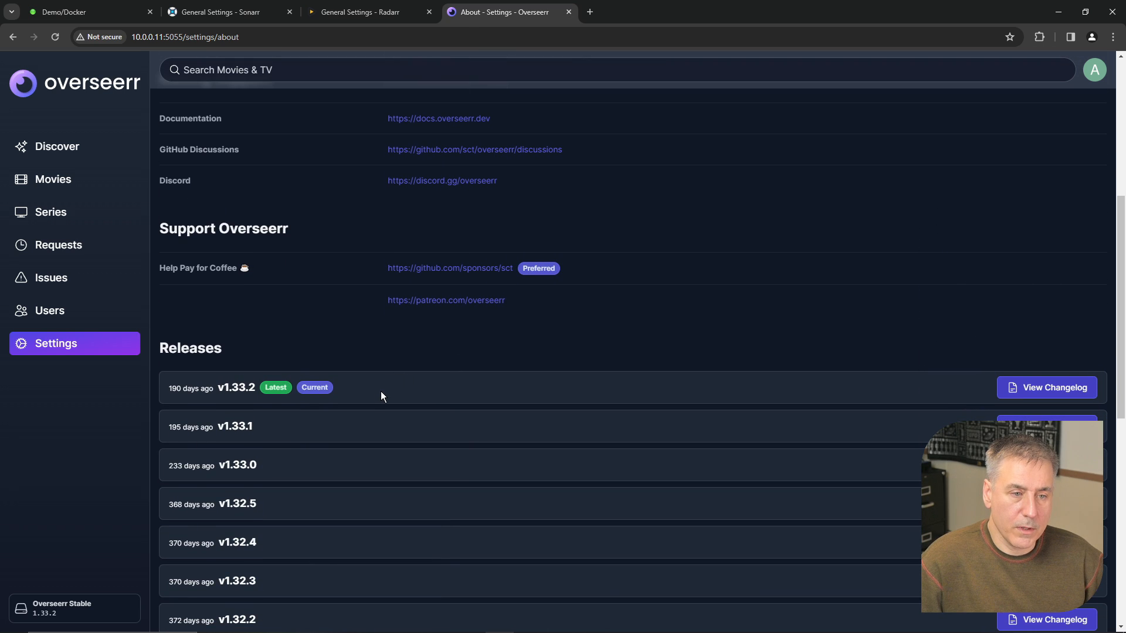
mouse_move(1046, 392)
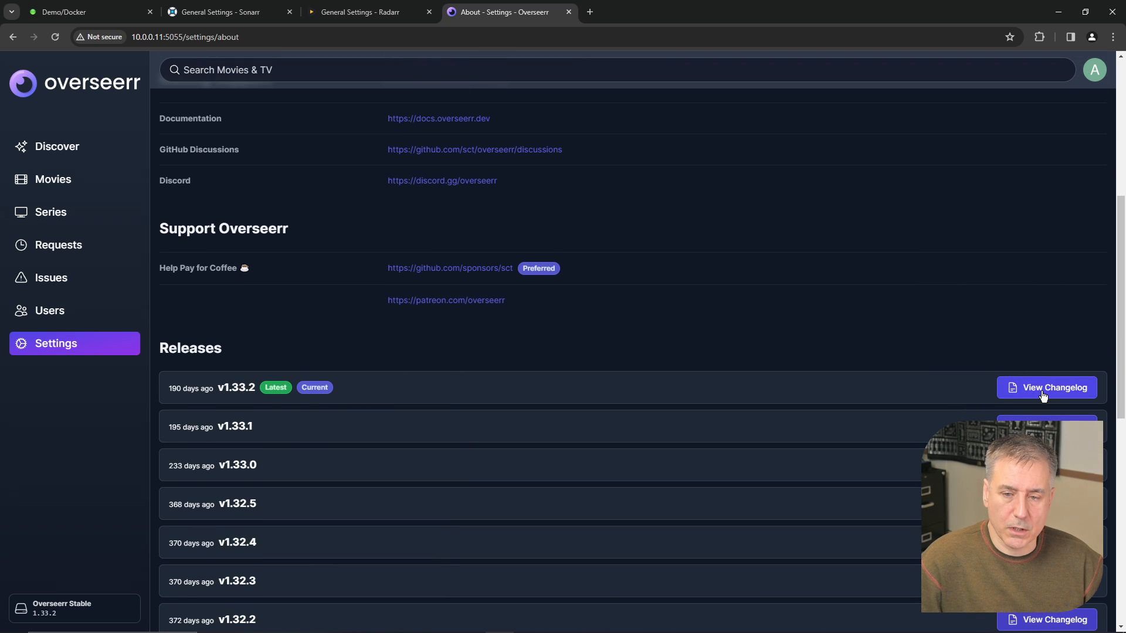
scroll(up, 3)
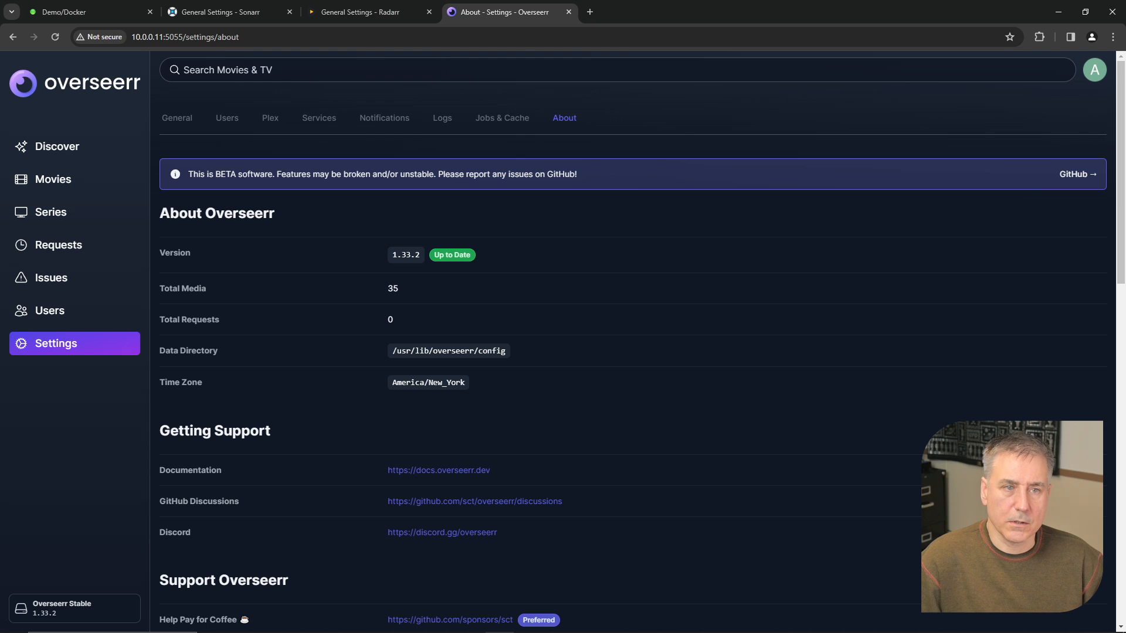
- From Discover, browse the Trending row and show the full Trending titles list
click(56, 147)
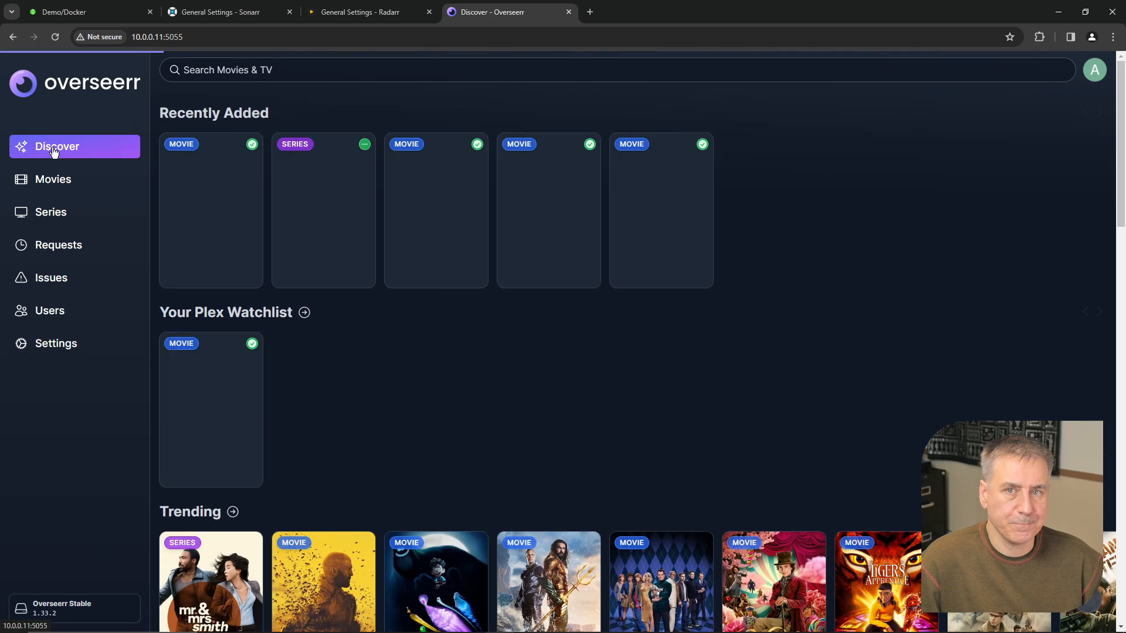
scroll(down, 3)
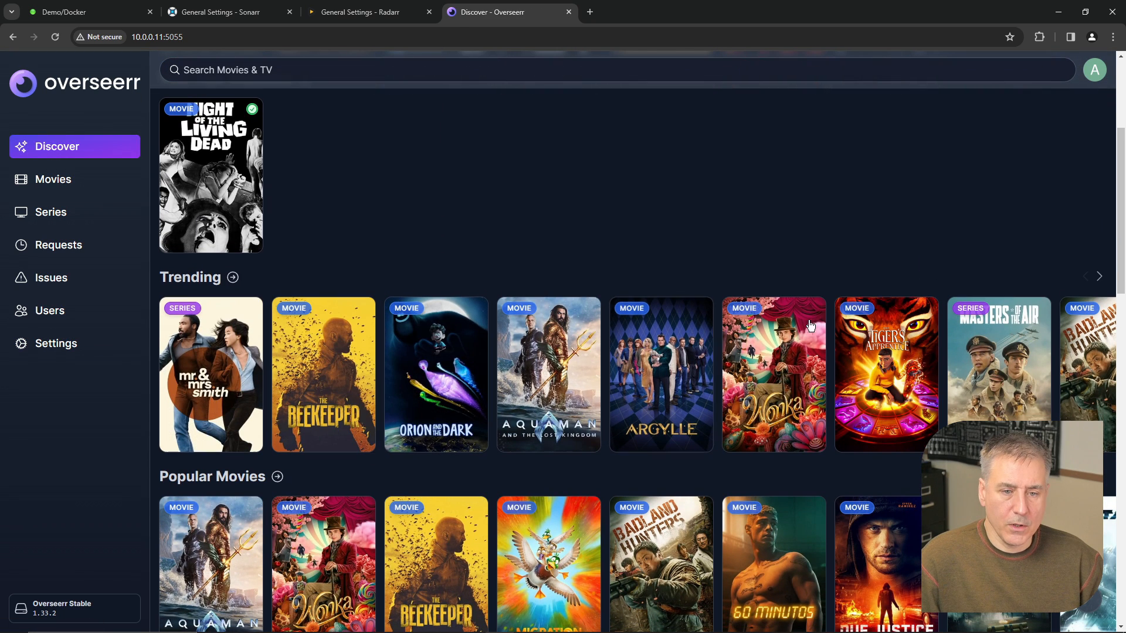
click(1099, 275)
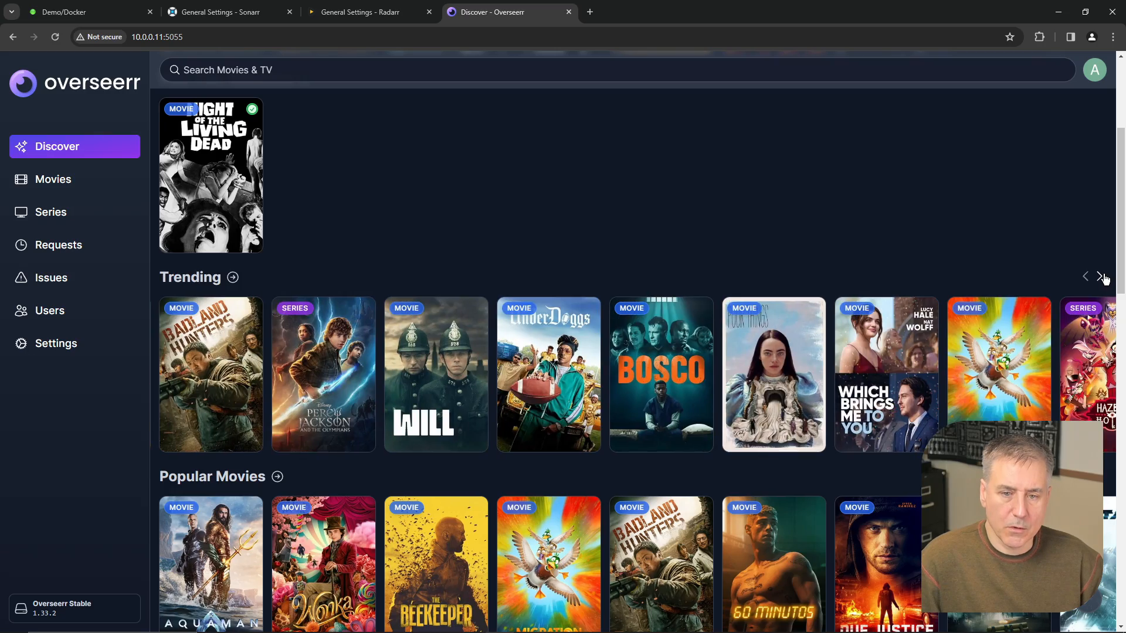
click(231, 277)
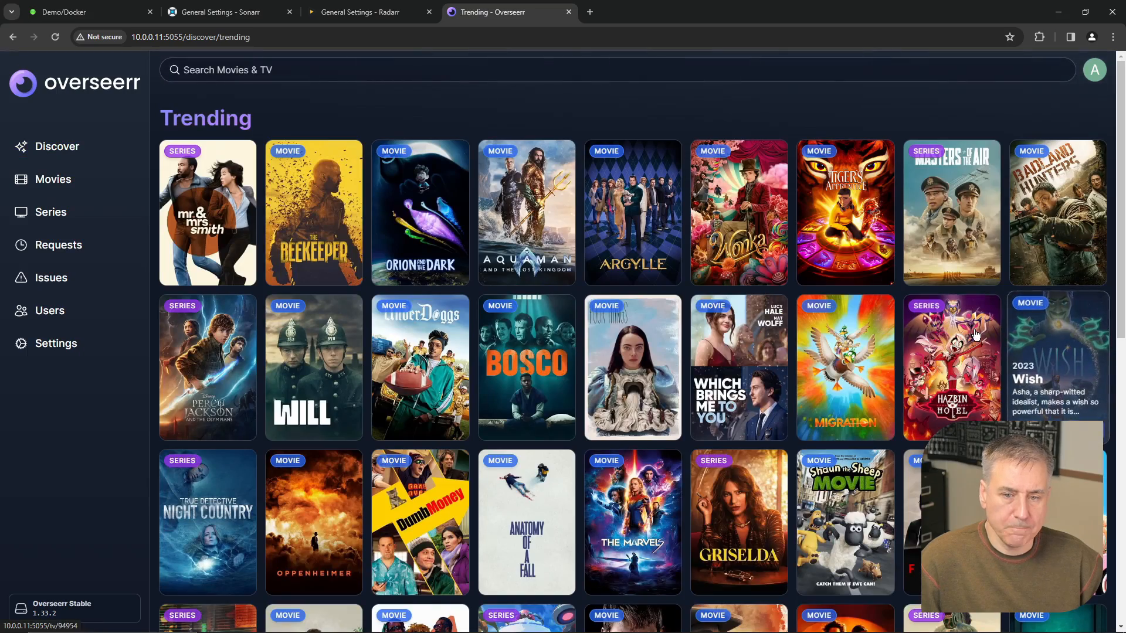
- Request the movie Animal with the default HD 720p/1080p quality profile
scroll(down, 3)
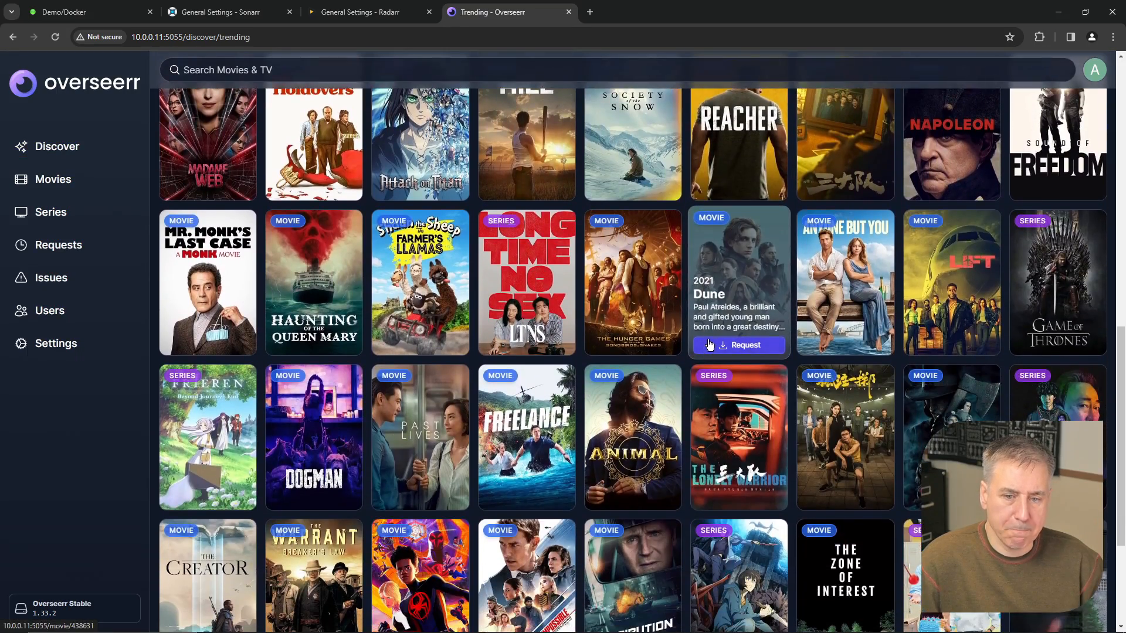
scroll(down, 3)
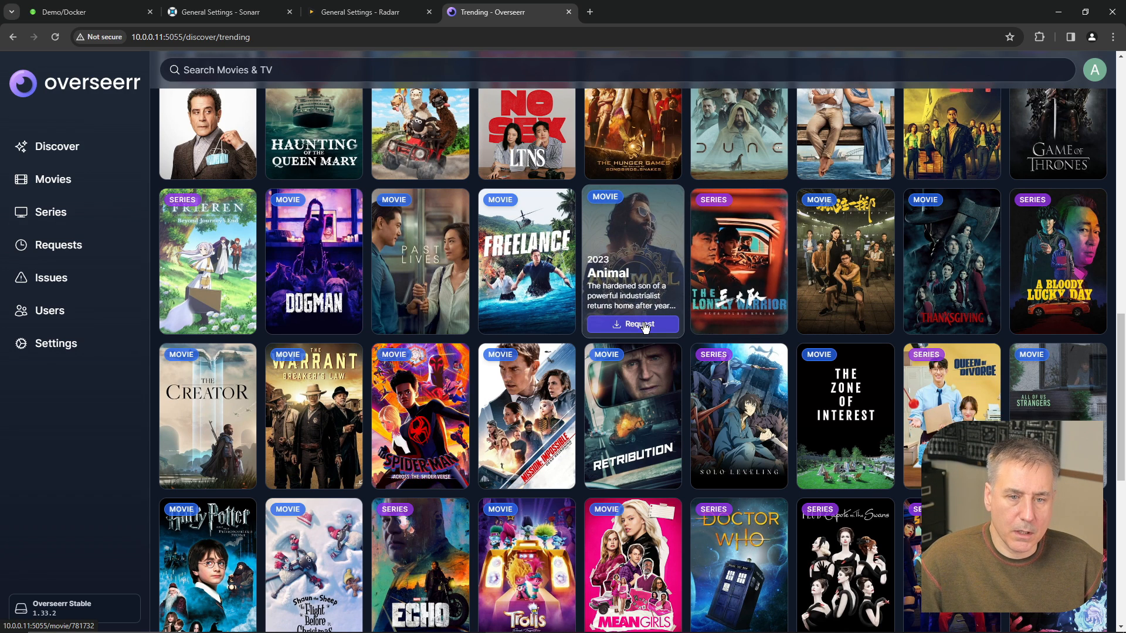
click(632, 324)
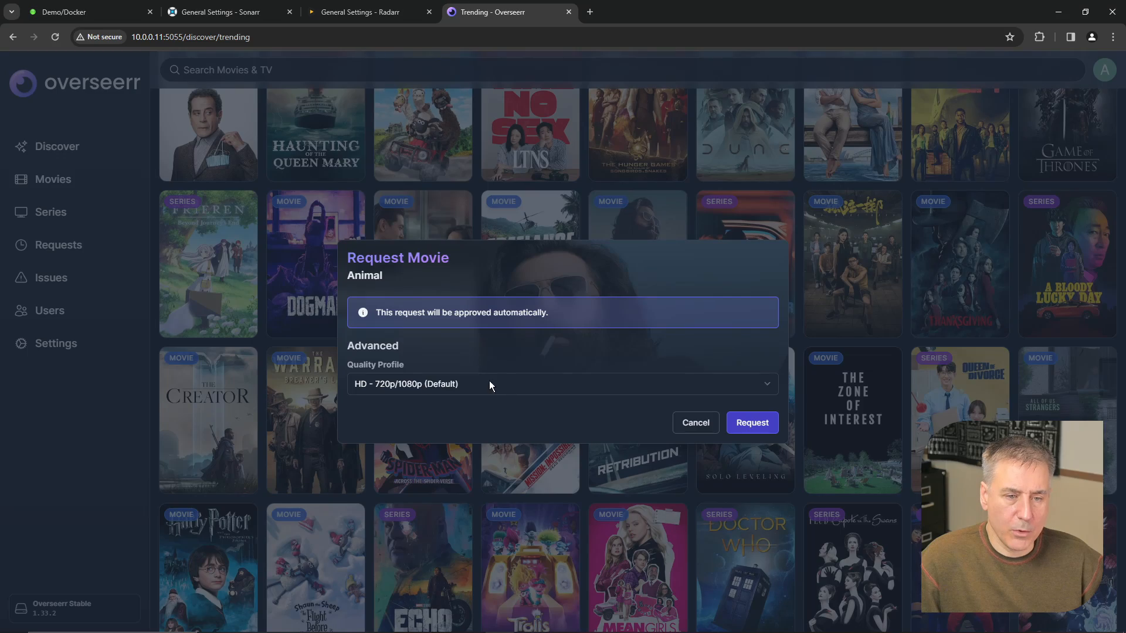
click(751, 422)
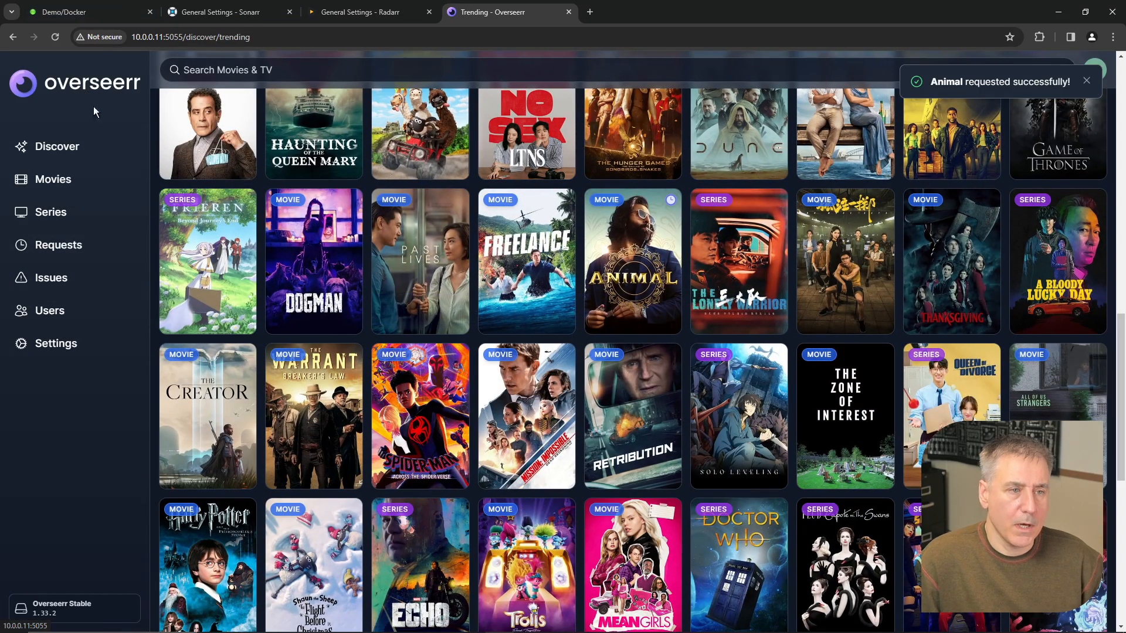
- Delete the Animal request via Manage Movie so Discover no longer lists it
click(56, 147)
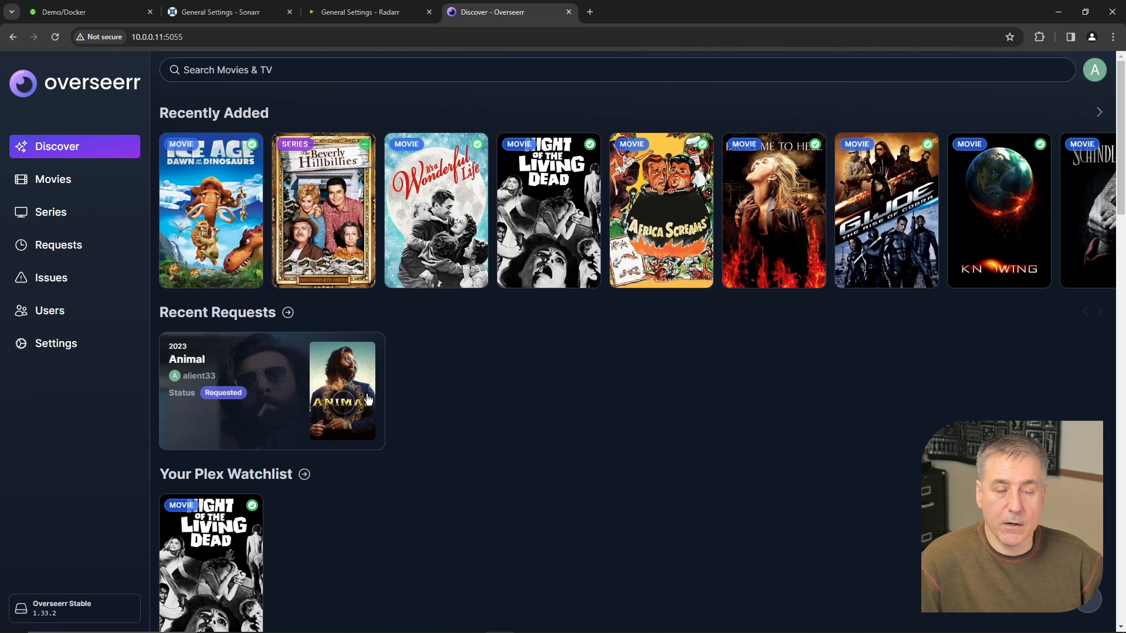
mouse_move(230, 395)
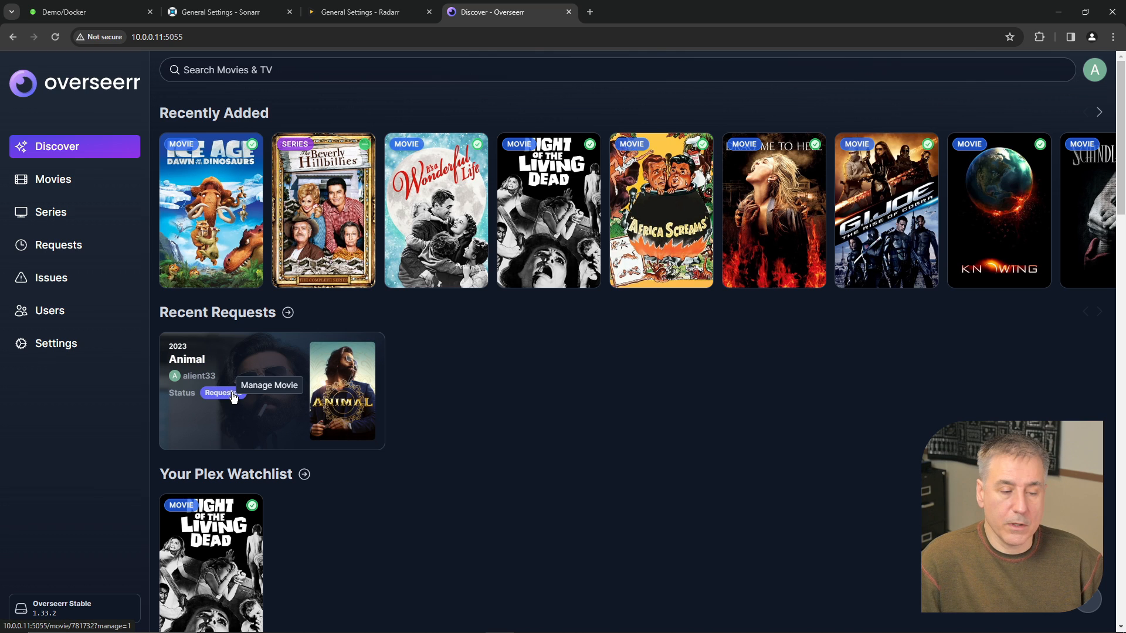
click(269, 385)
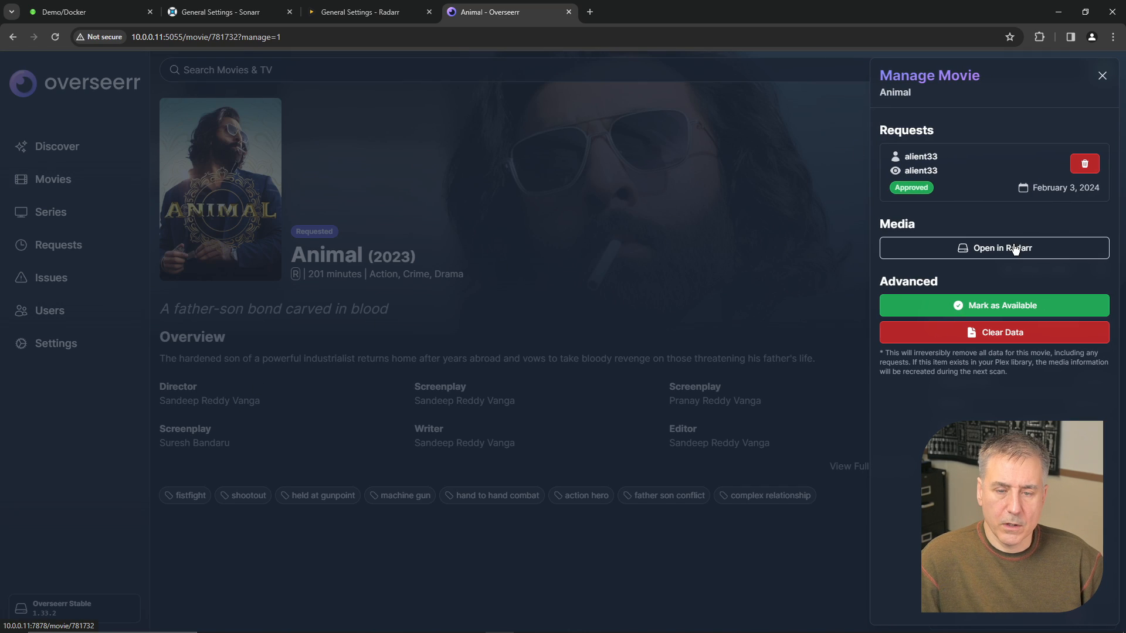
mouse_move(1018, 318)
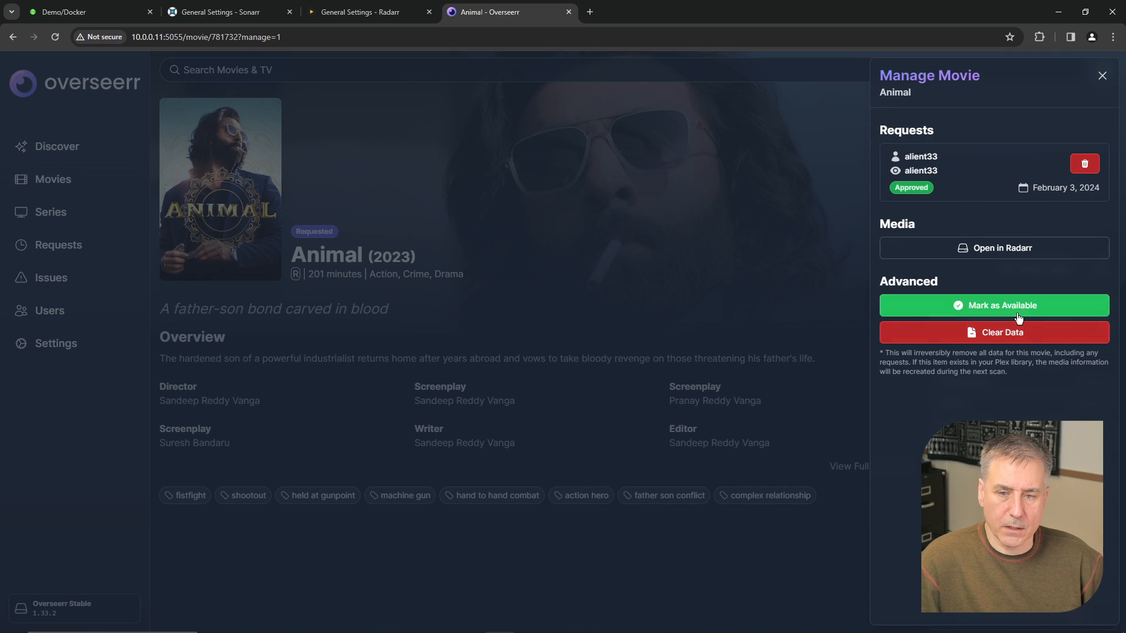
mouse_move(1086, 164)
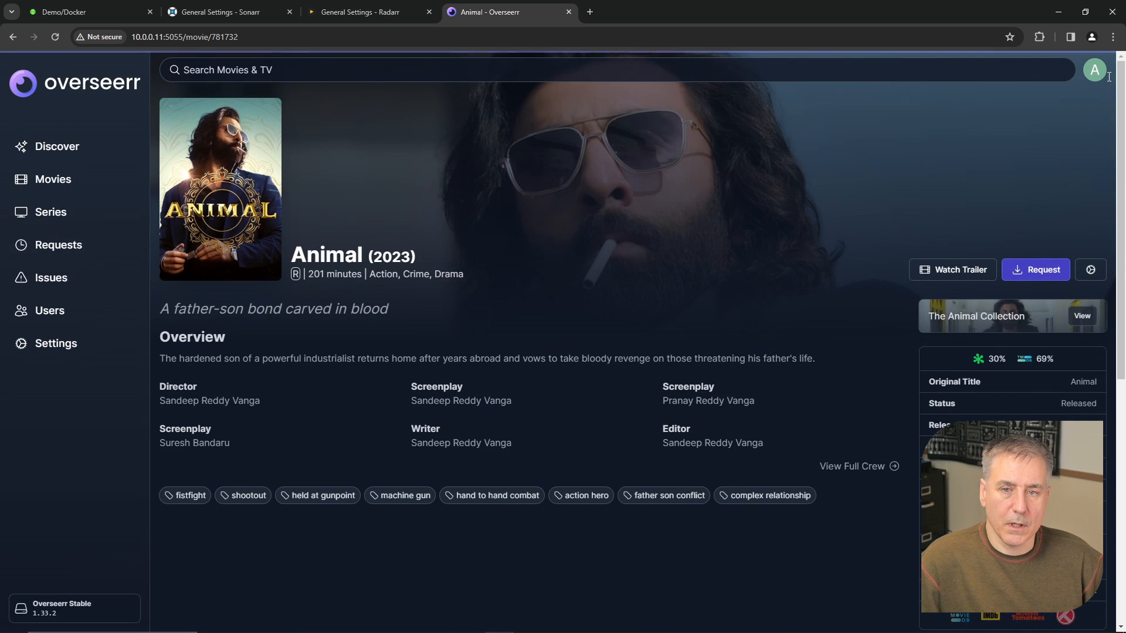
click(56, 147)
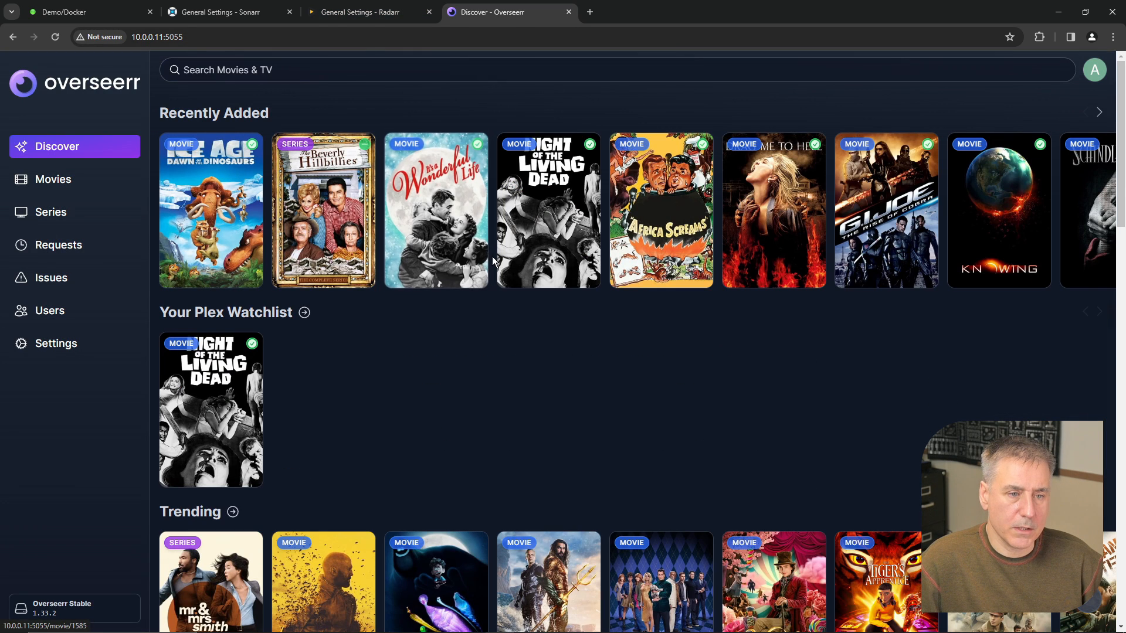
mouse_move(428, 411)
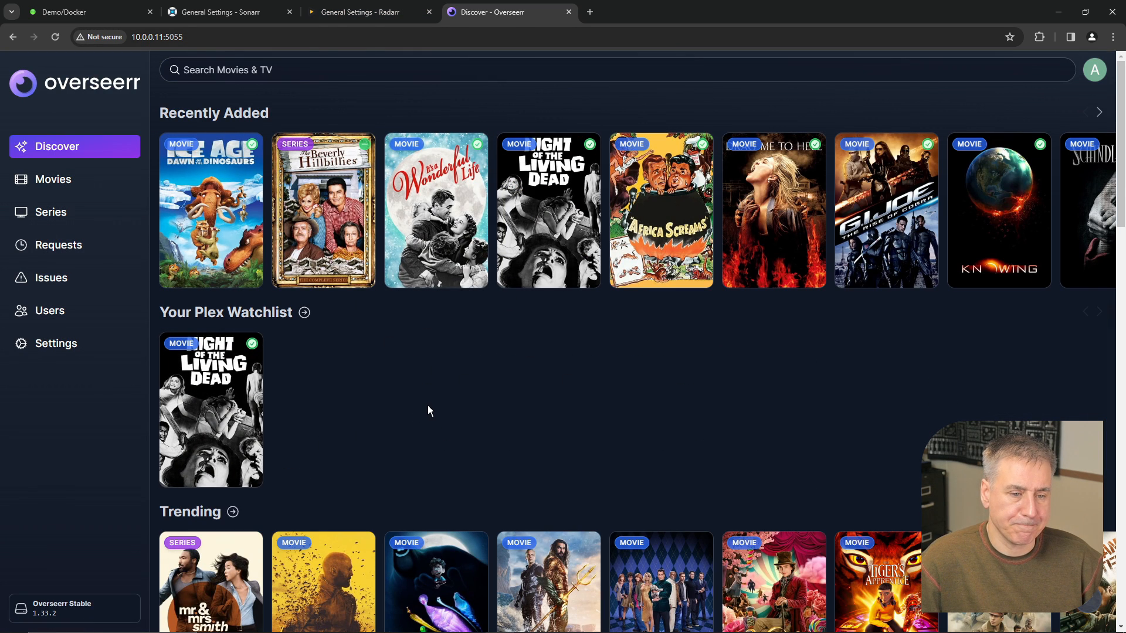
mouse_move(226, 406)
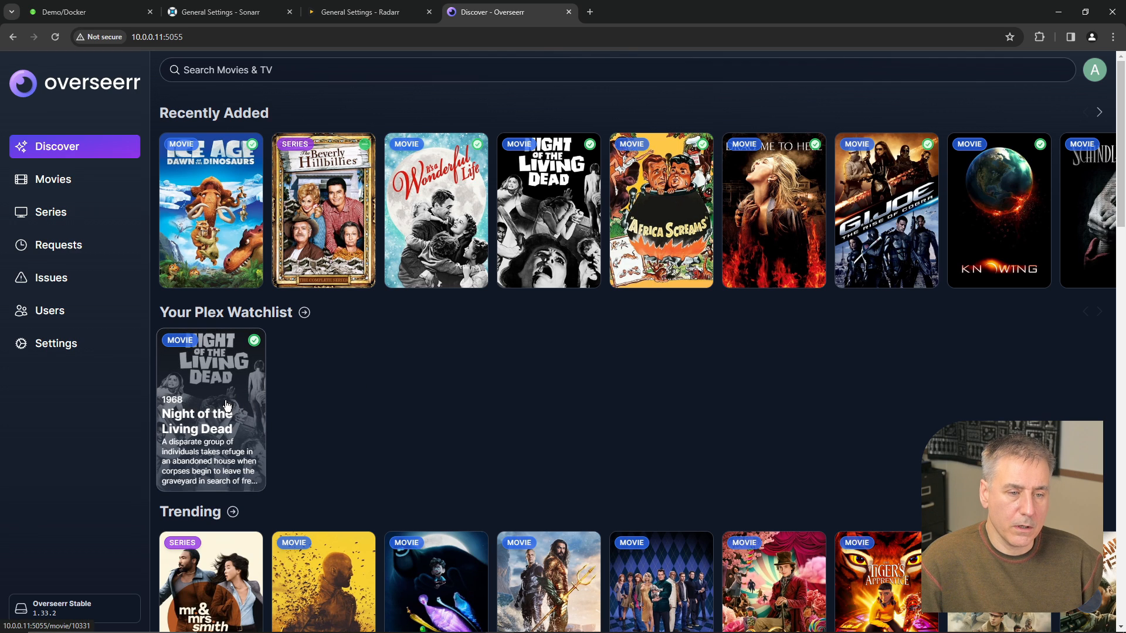
click(210, 410)
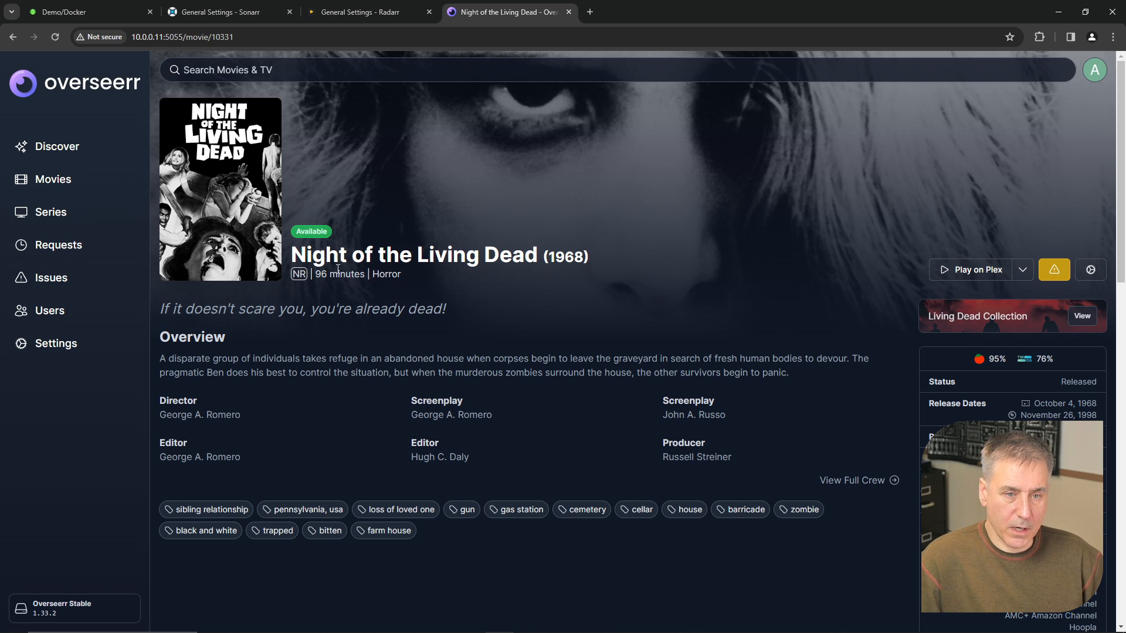
mouse_move(167, 353)
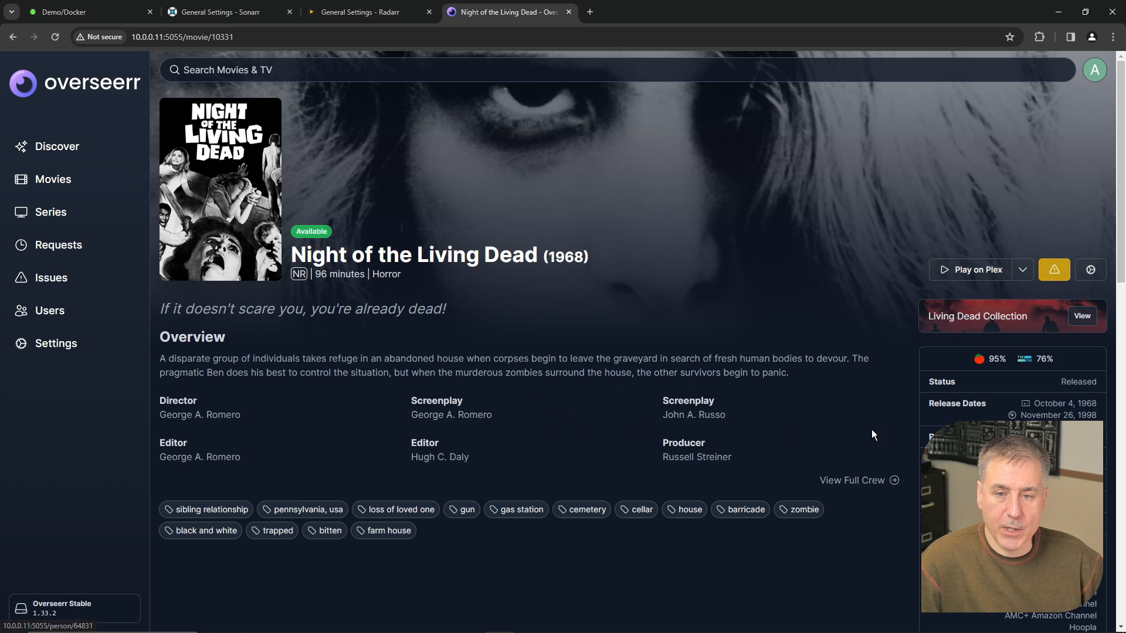
mouse_move(970, 270)
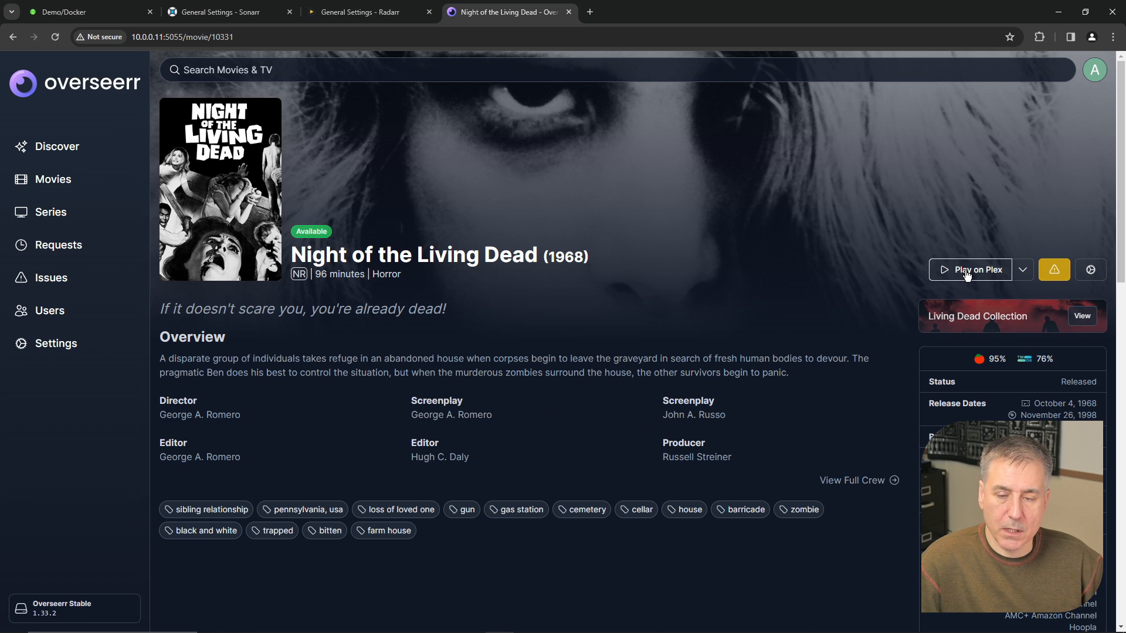
mouse_move(965, 363)
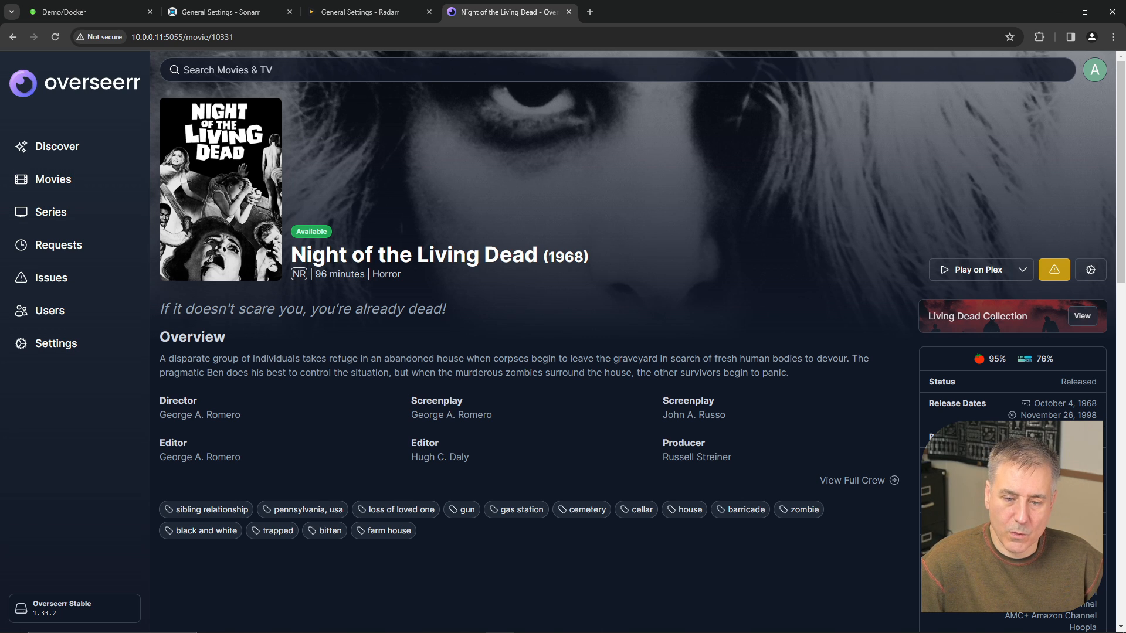
scroll(down, 3)
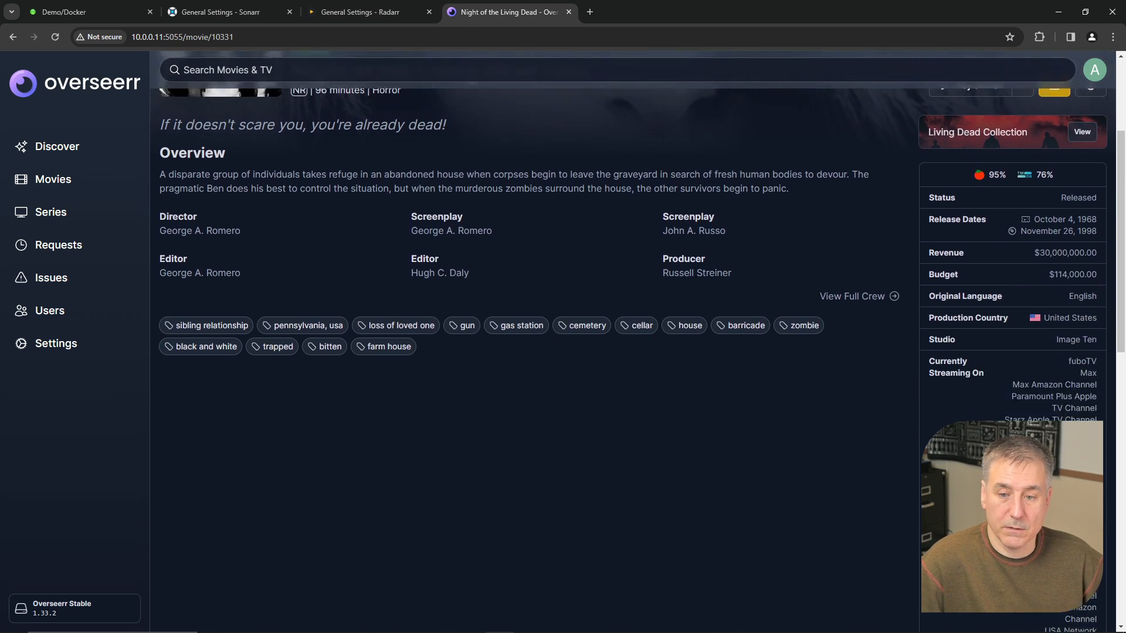
scroll(down, 3)
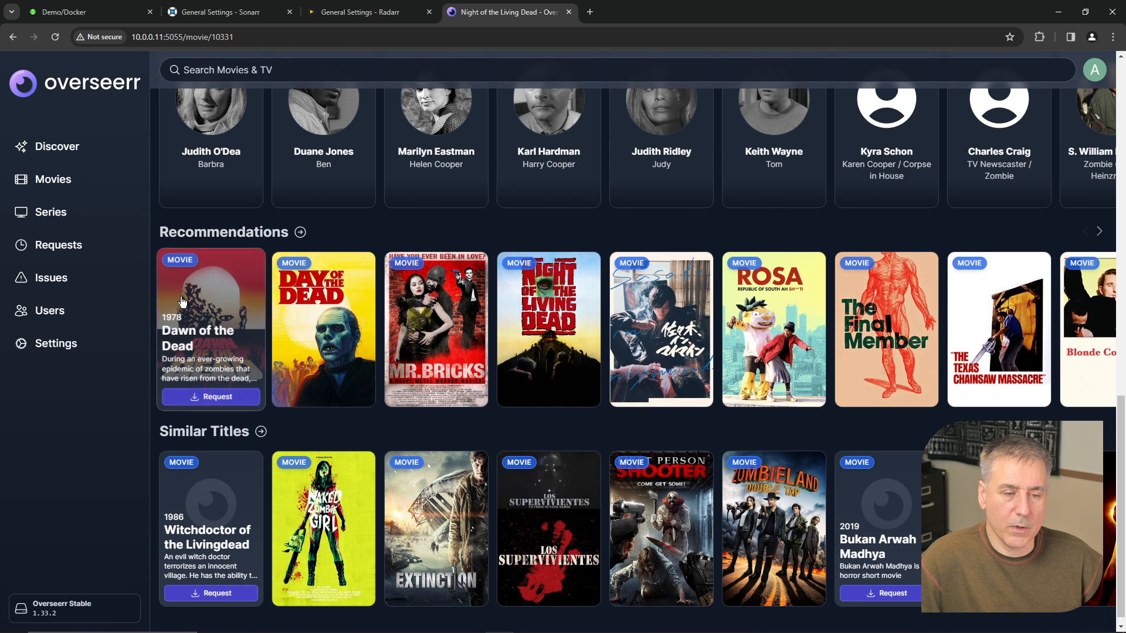
click(56, 146)
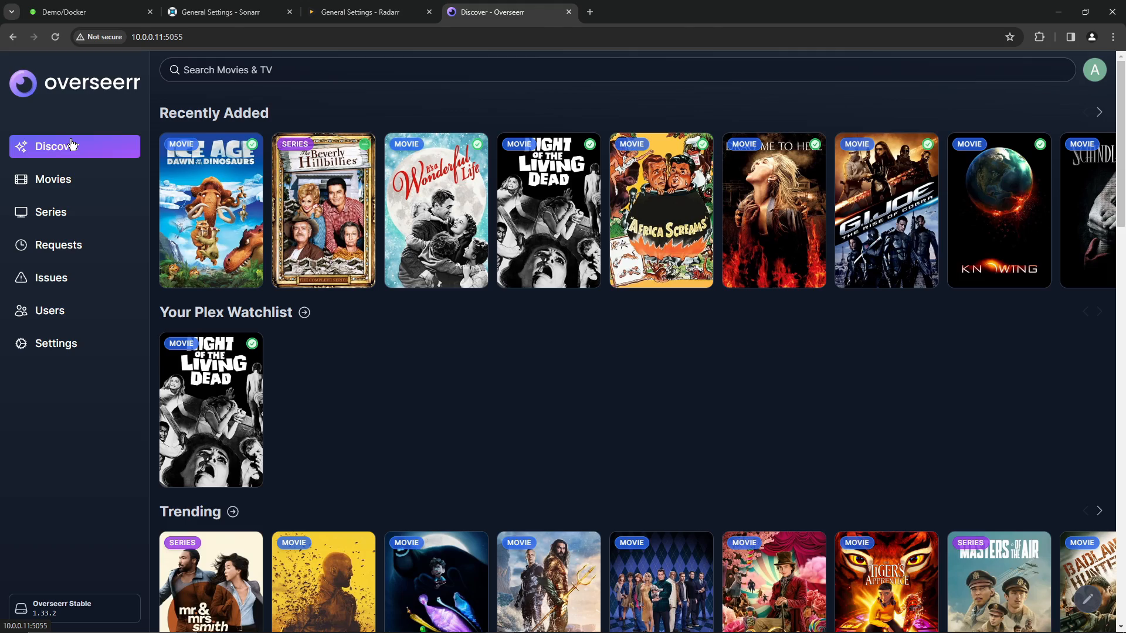